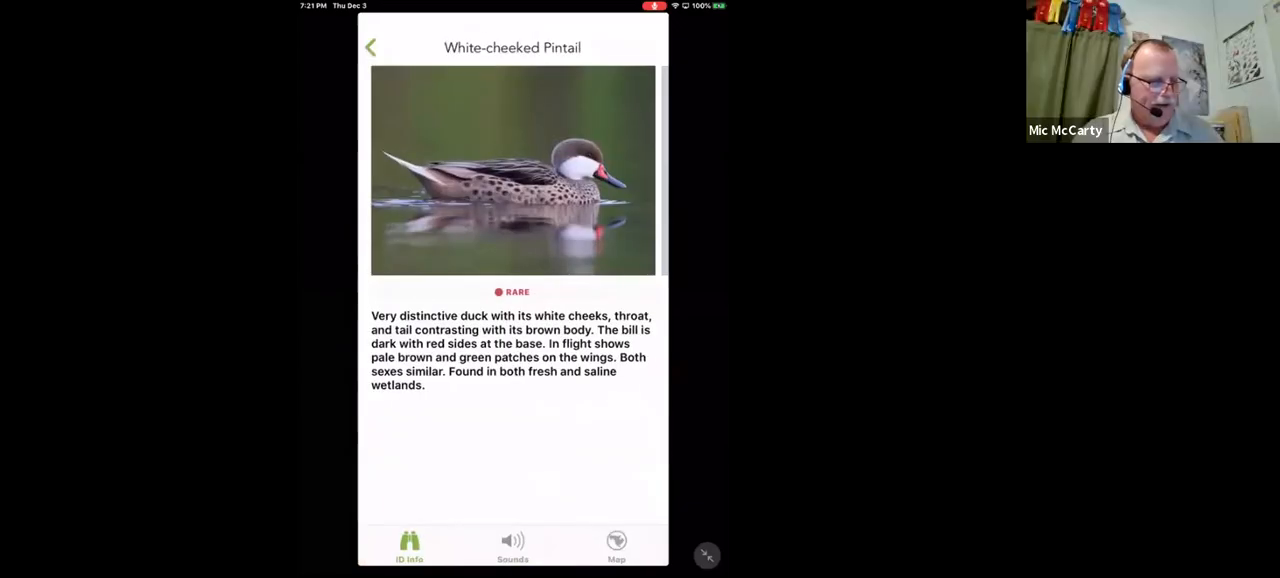
mouse_move(420, 297)
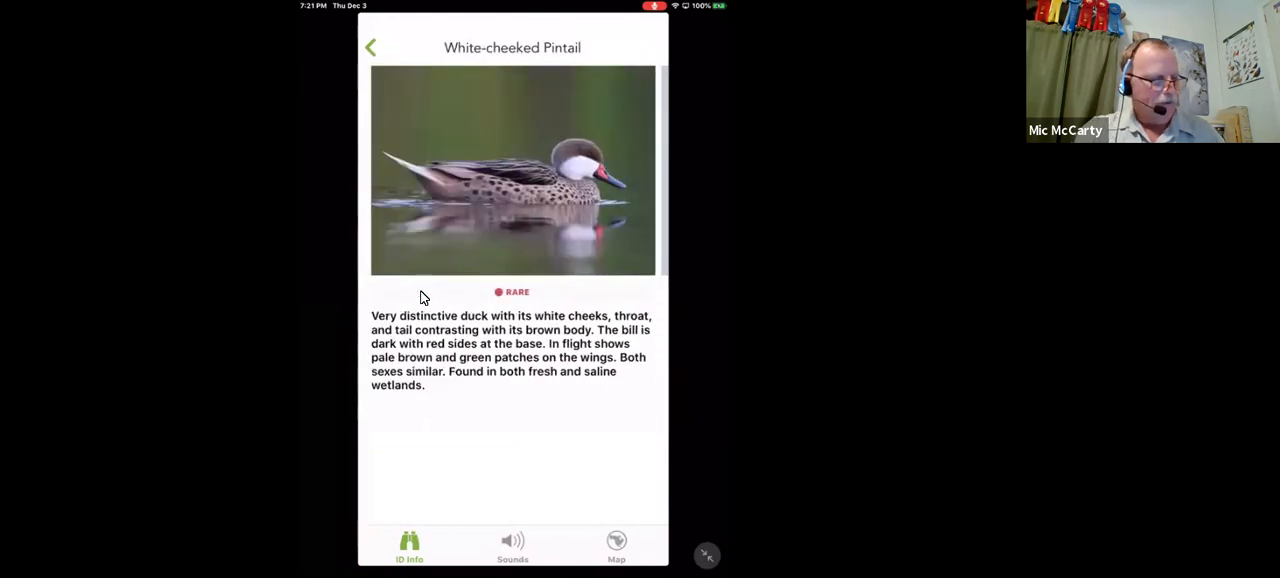
- Go back to the Nassau Likely Birds list, view the Refine Bird List options and close them
left_click(371, 47)
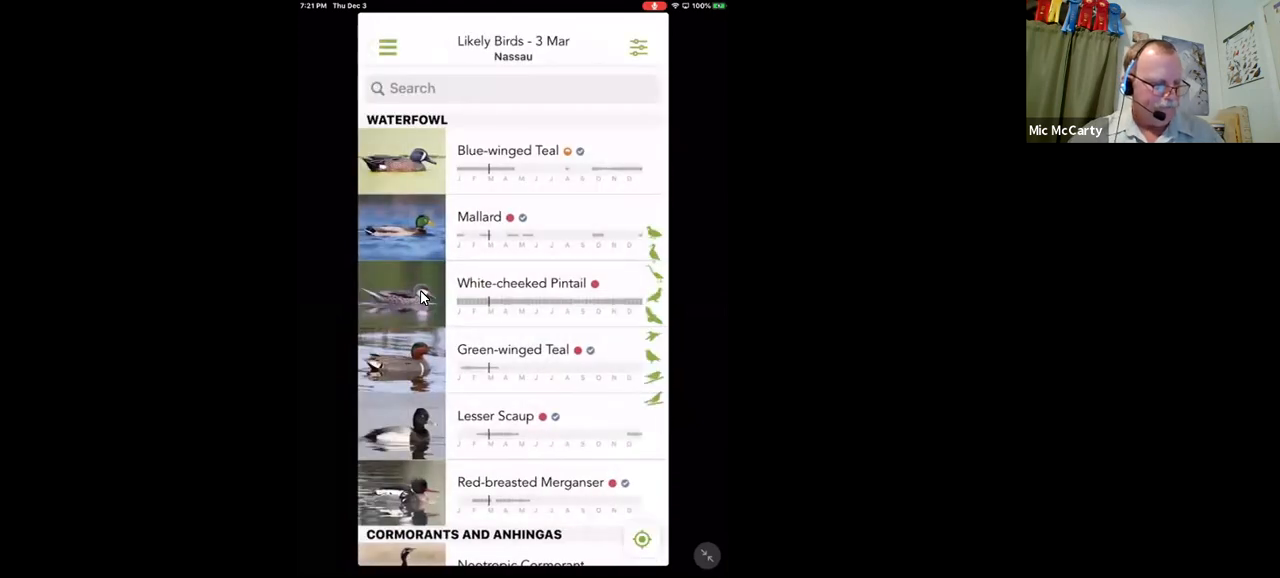
left_click(638, 47)
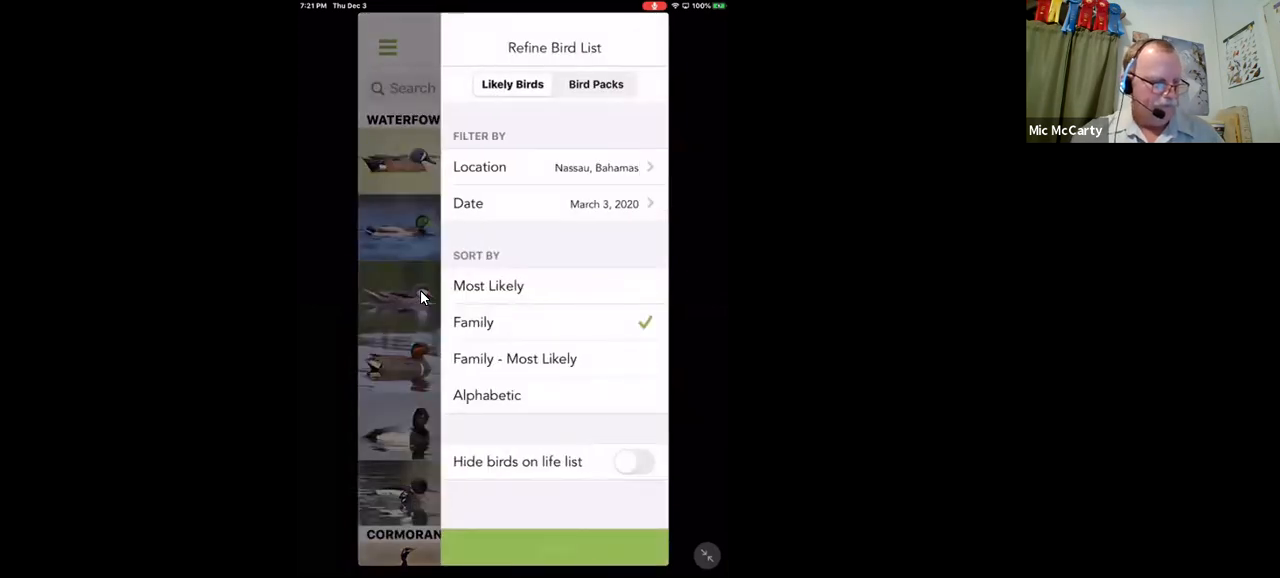
left_click(387, 47)
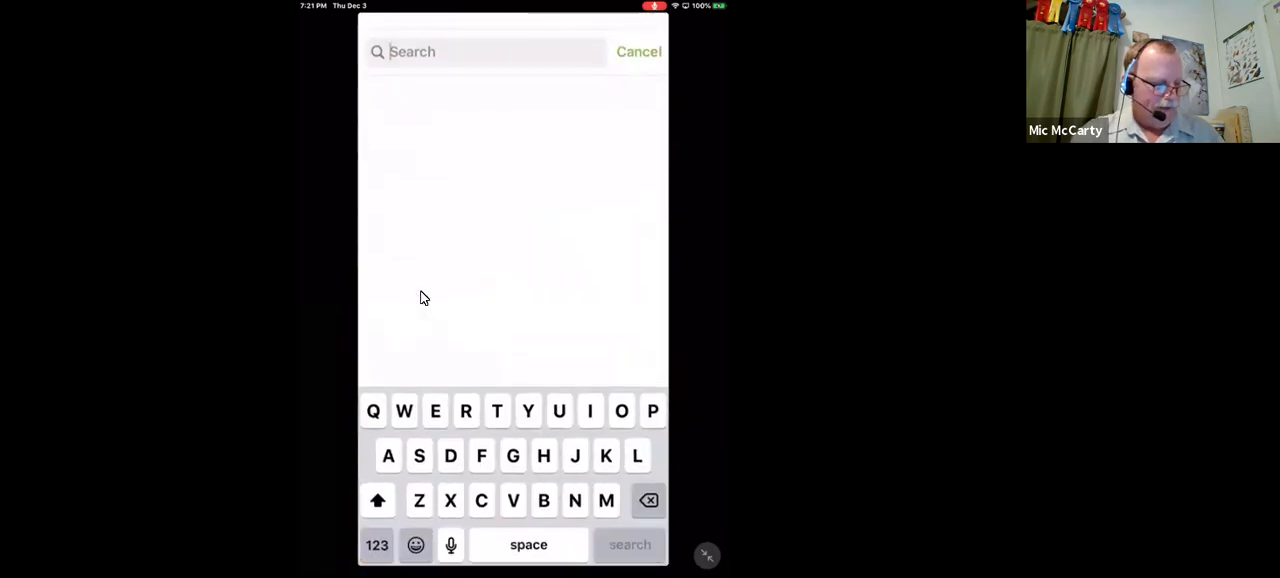
- Search 'Tea' and open the Green-winged Teal species page
type("Tea")
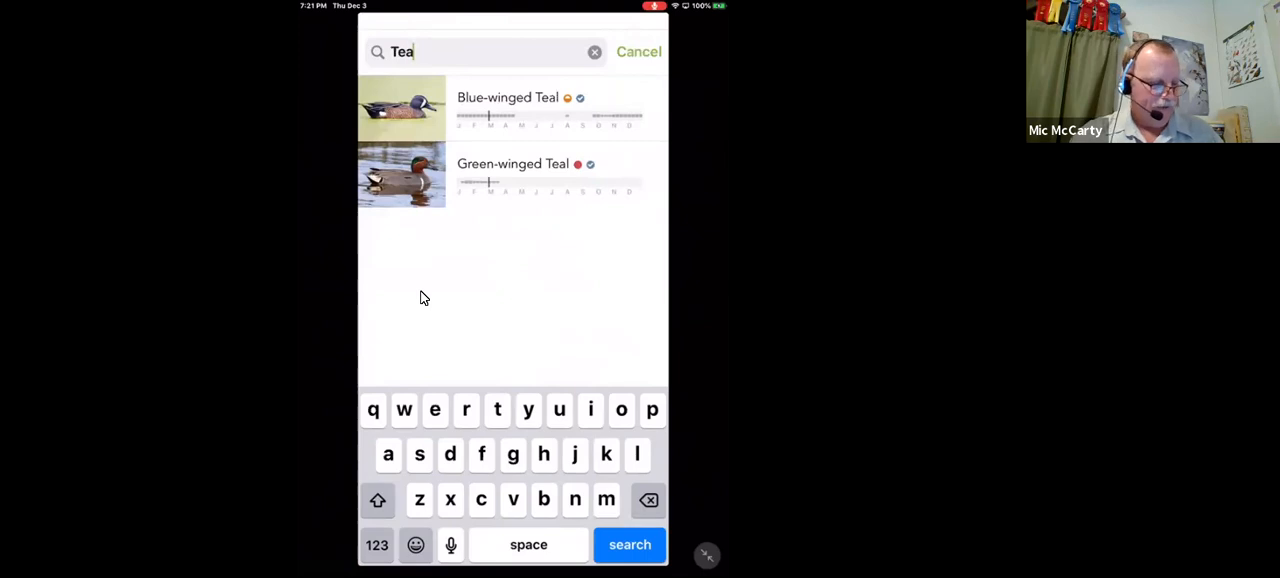
left_click(512, 175)
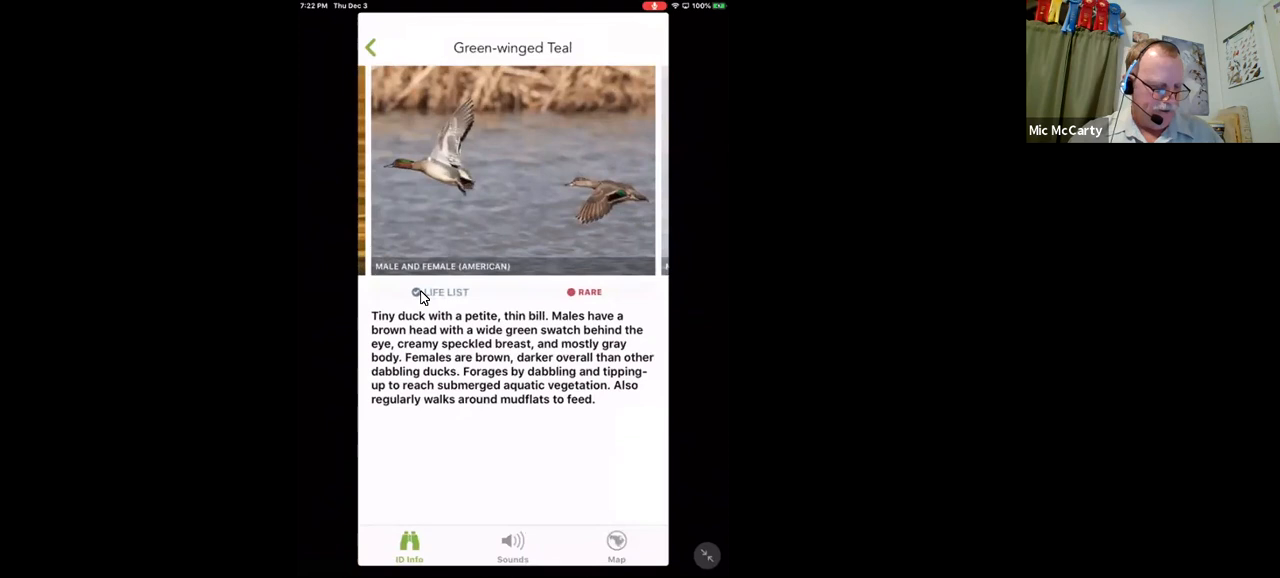
- Review the Green-winged Teal's recorded calls and range map, then return to the search results
left_click(512, 545)
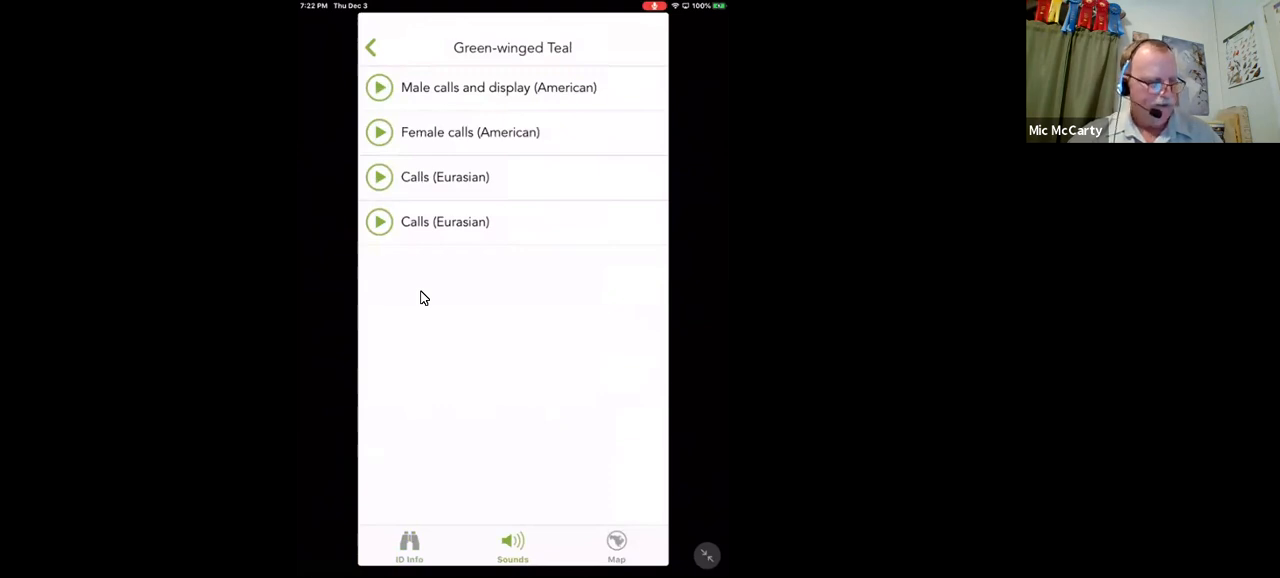
left_click(616, 545)
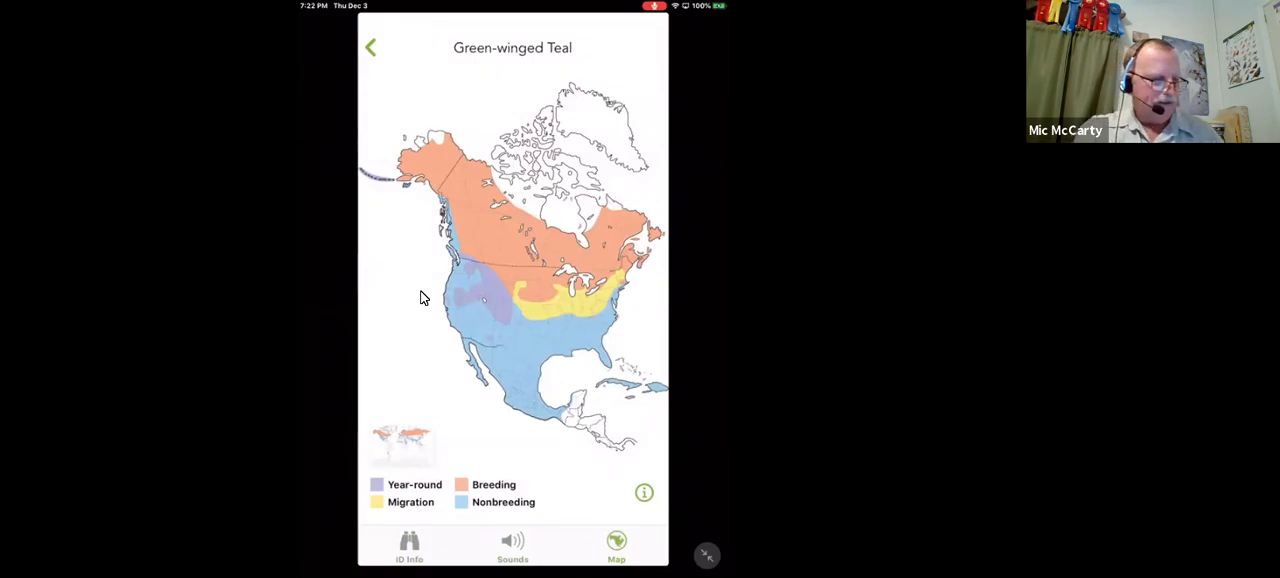
left_click(371, 47)
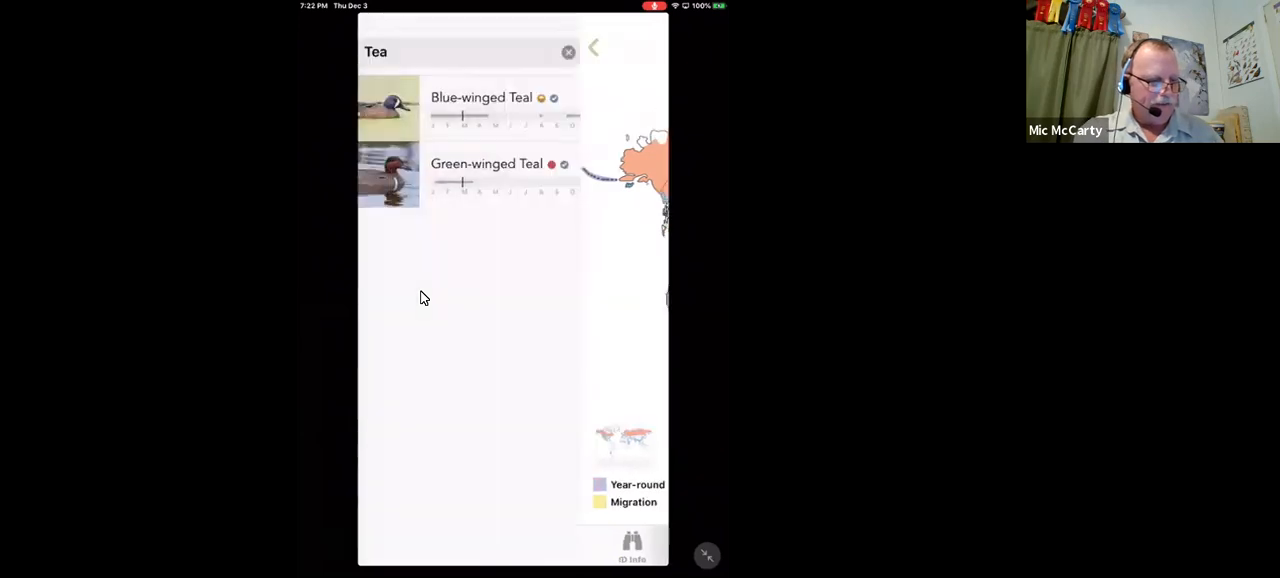
- Cancel the teal search and scroll through the Nassau Likely Birds list
left_click(568, 51)
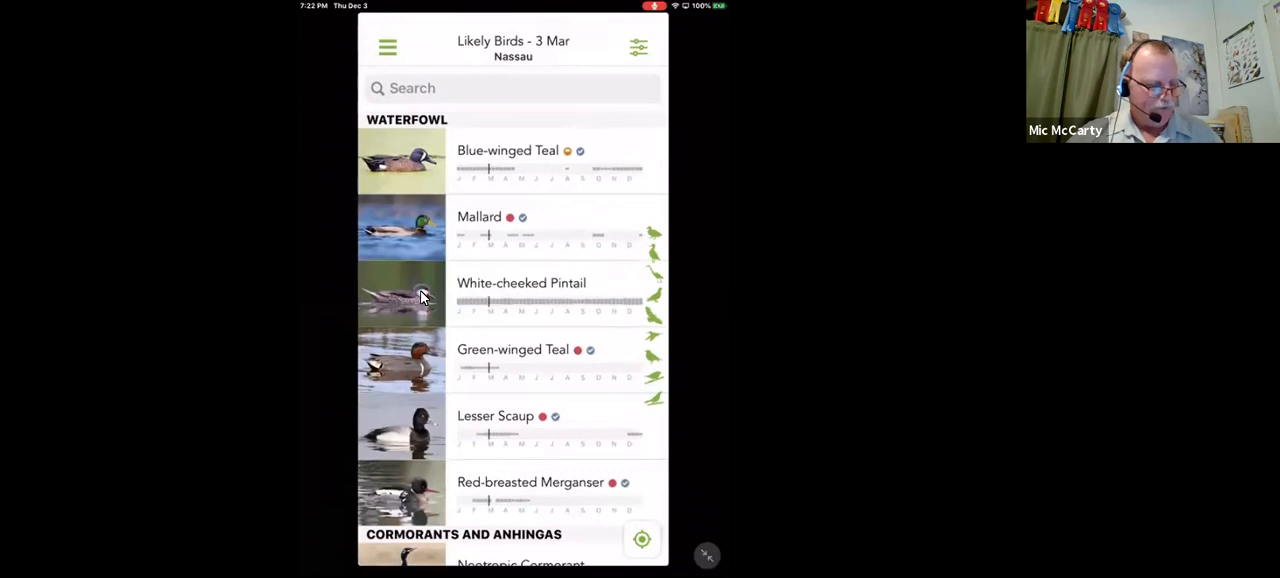
scroll("down", 3)
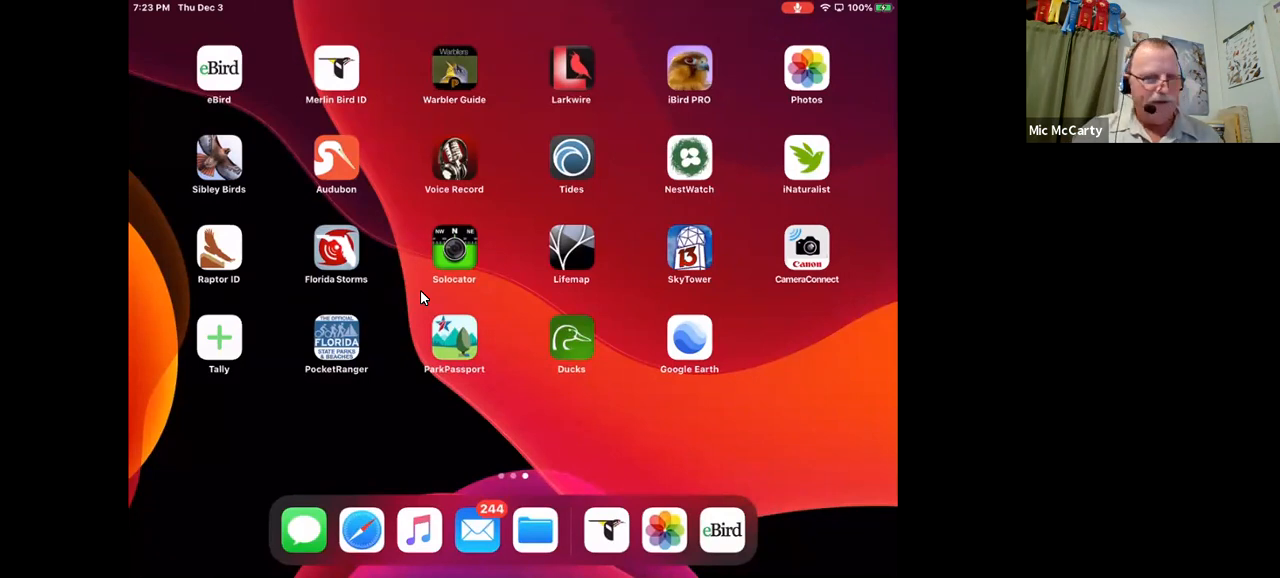
mouse_move(560, 208)
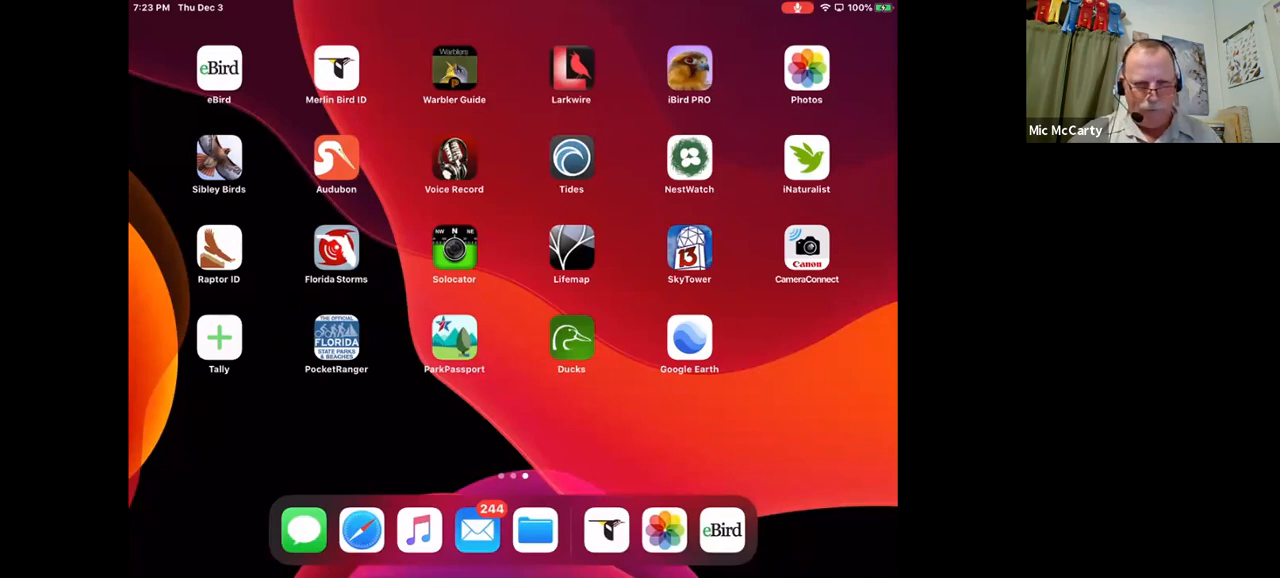
mouse_move(391, 228)
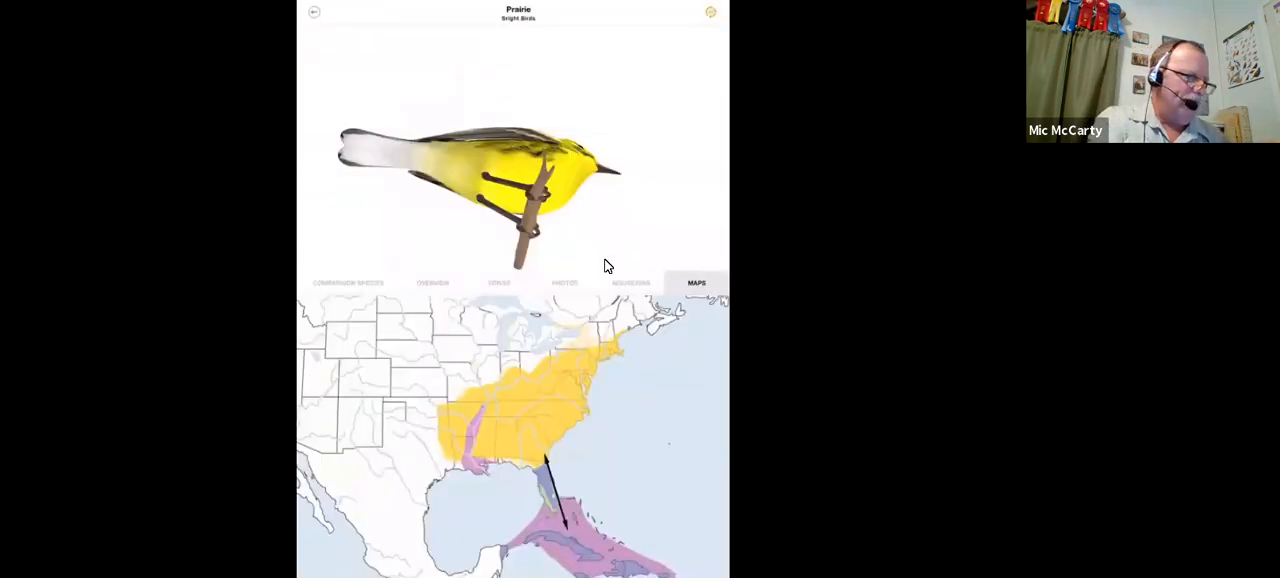
- Return to the warbler species grid and bring up the side settings menu over it
left_click(314, 11)
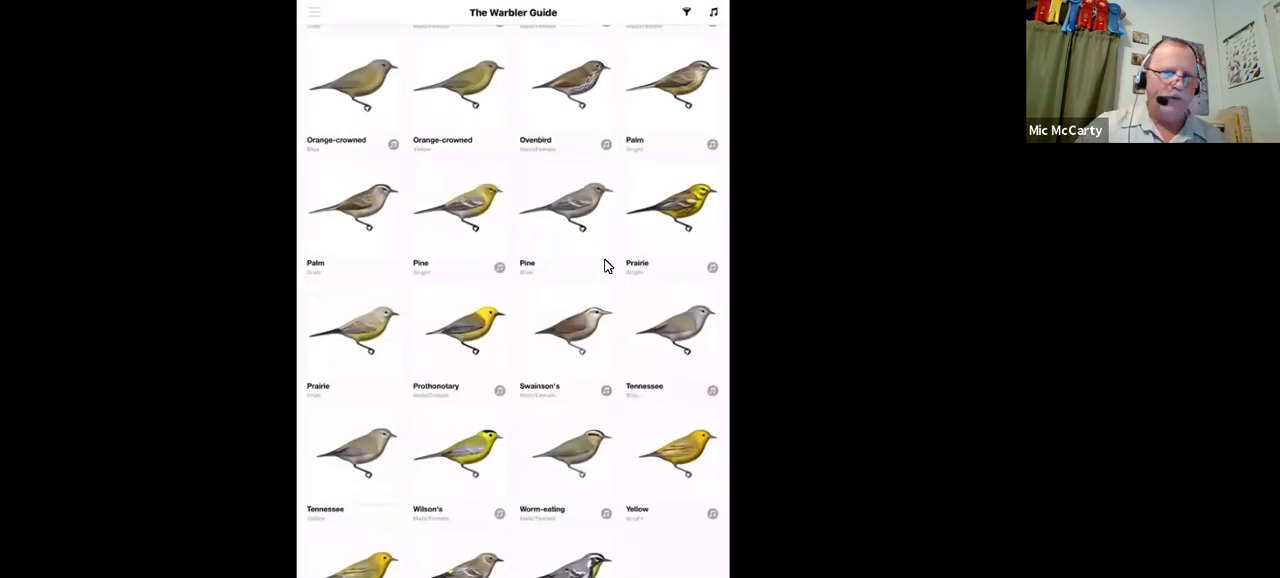
left_click(314, 12)
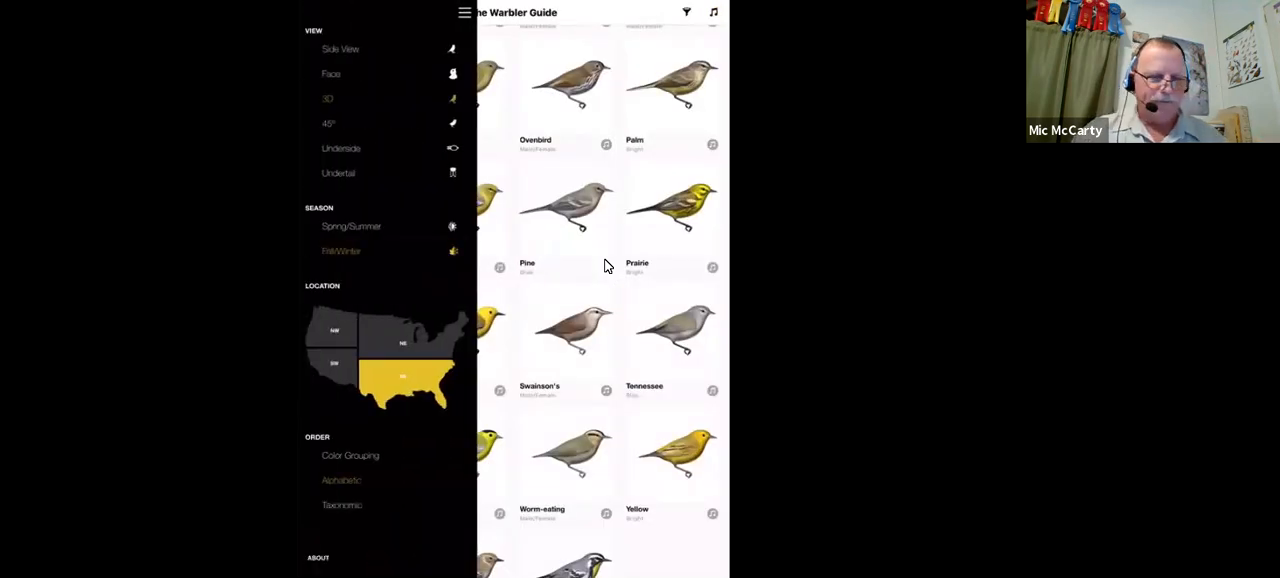
left_click(341, 480)
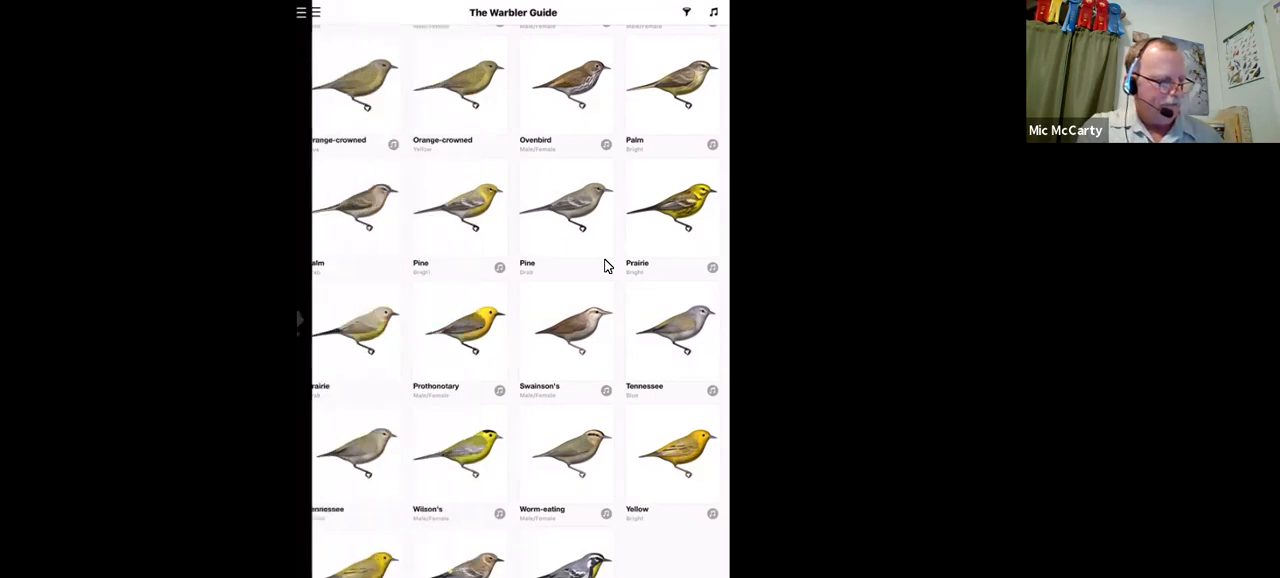
left_click(304, 12)
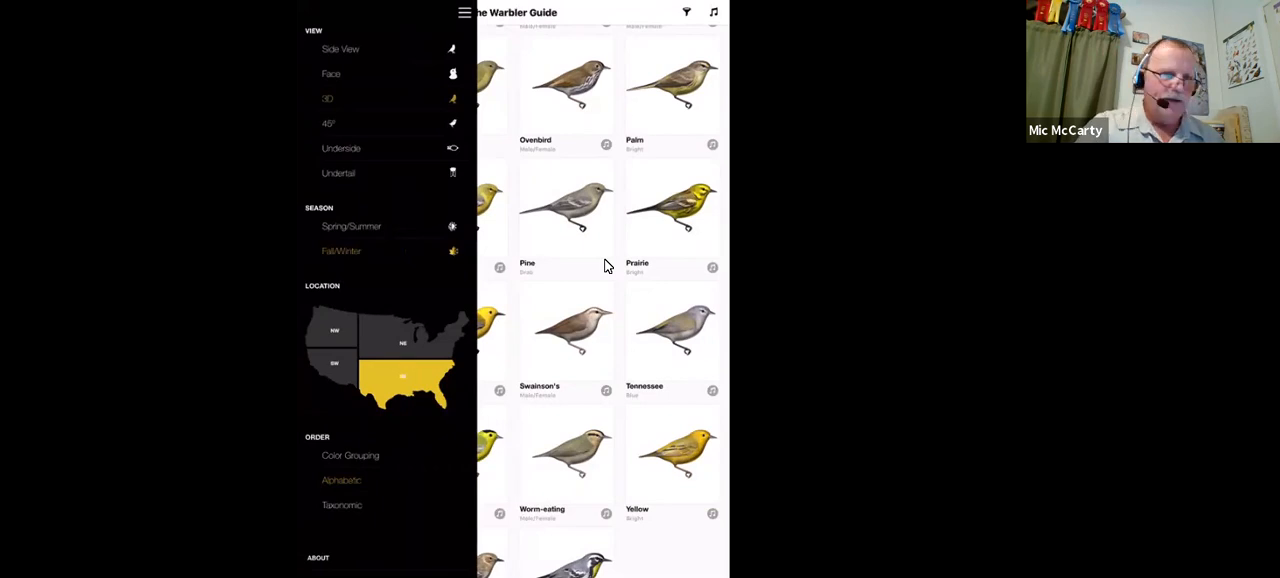
mouse_move(333, 110)
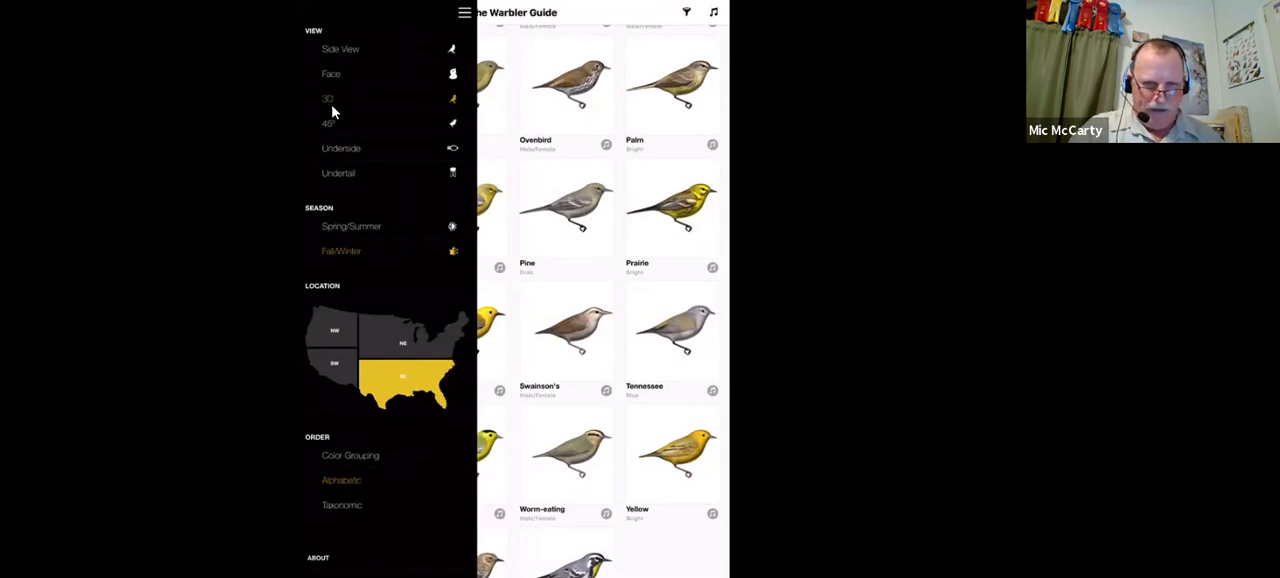
mouse_move(353, 105)
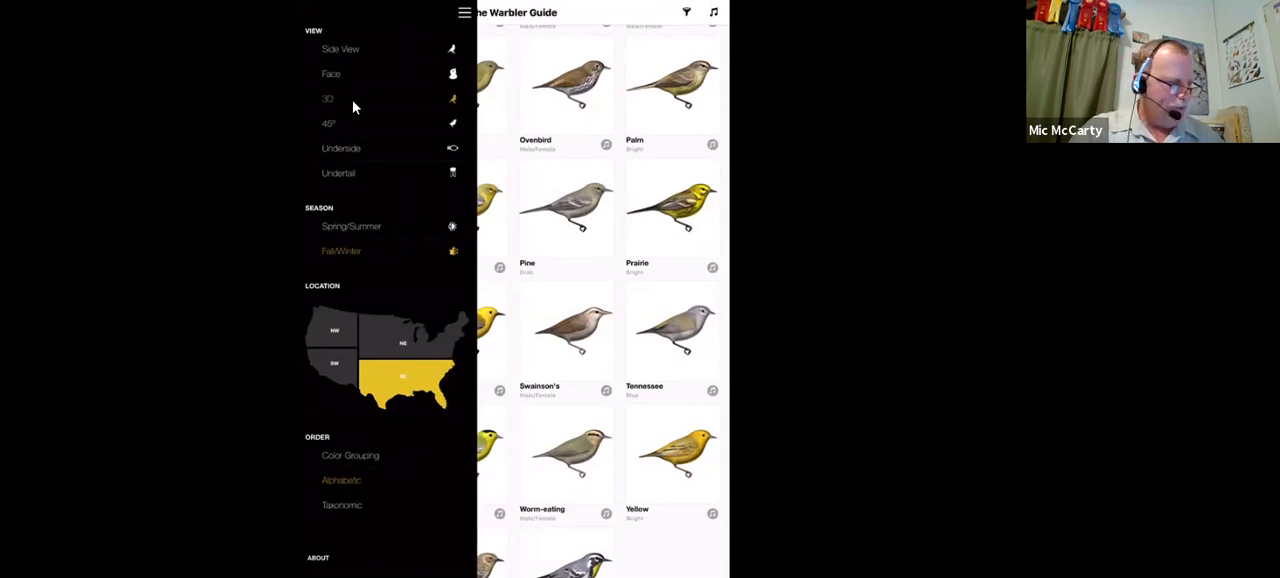
mouse_move(343, 250)
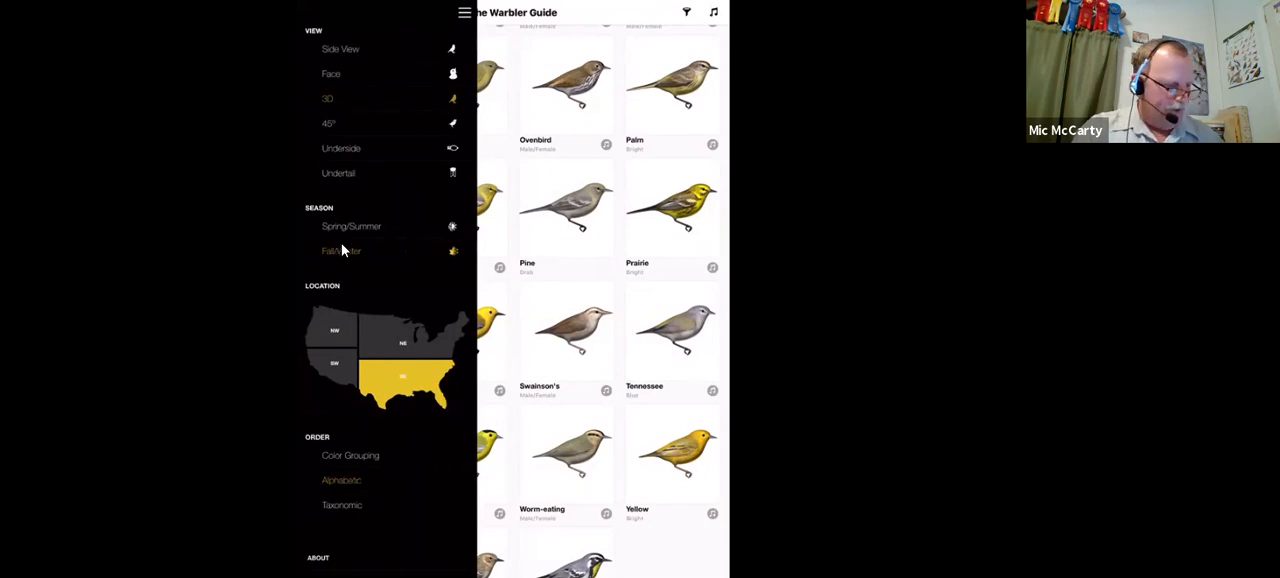
- Choose Alphabetic order in the side menu so the grid starts with American Redstart
scroll("up", 3)
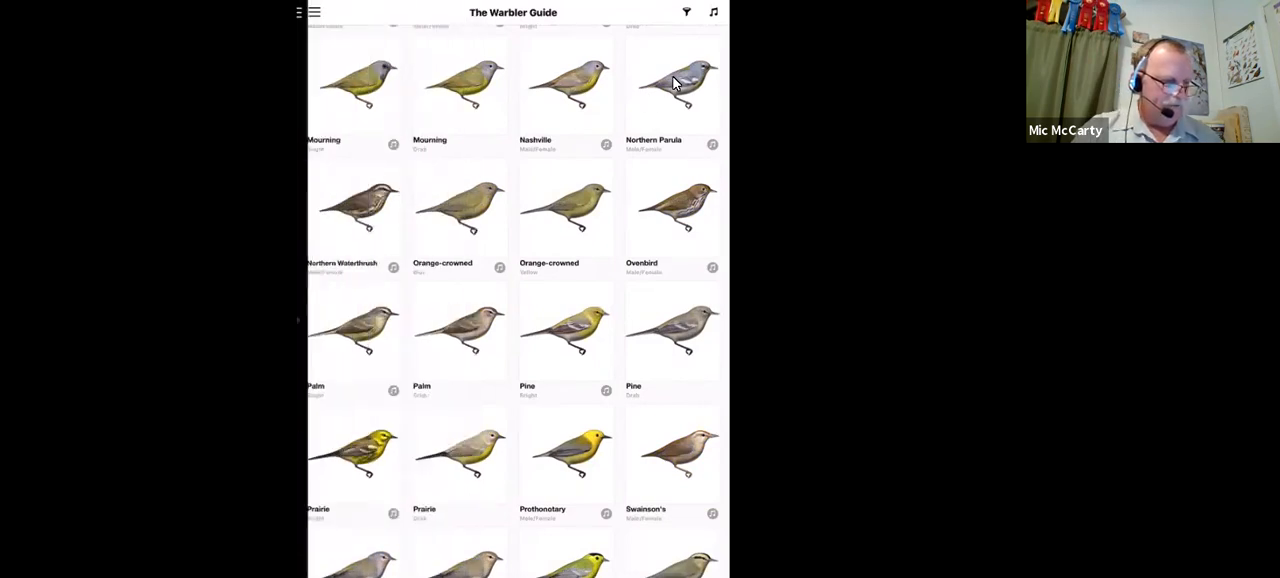
scroll("up", 3)
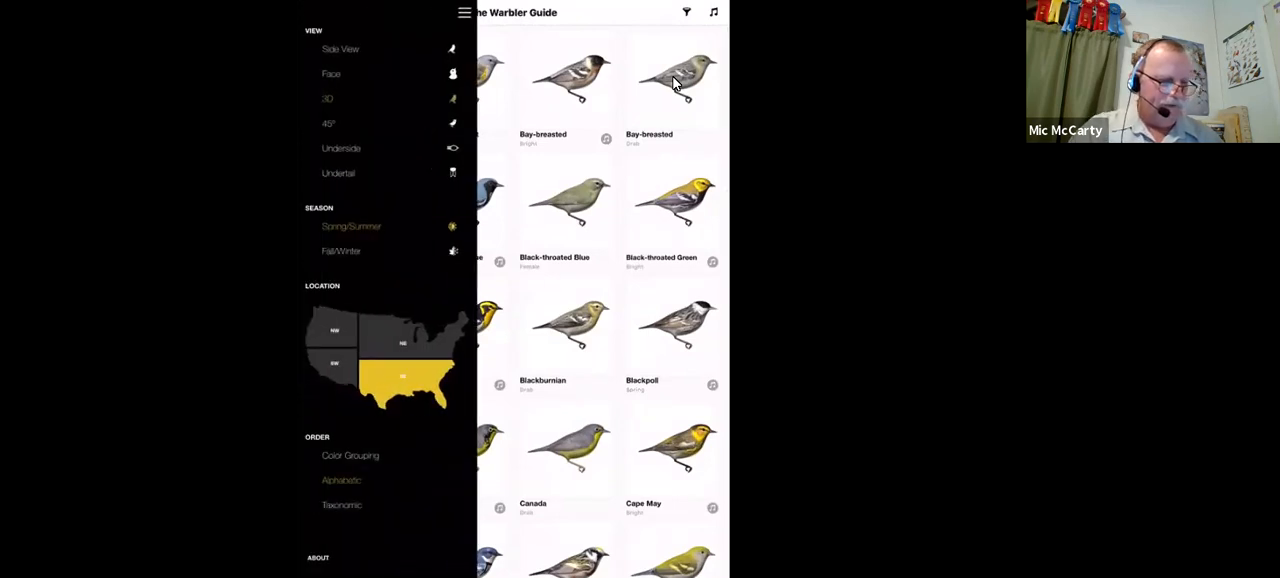
mouse_move(557, 98)
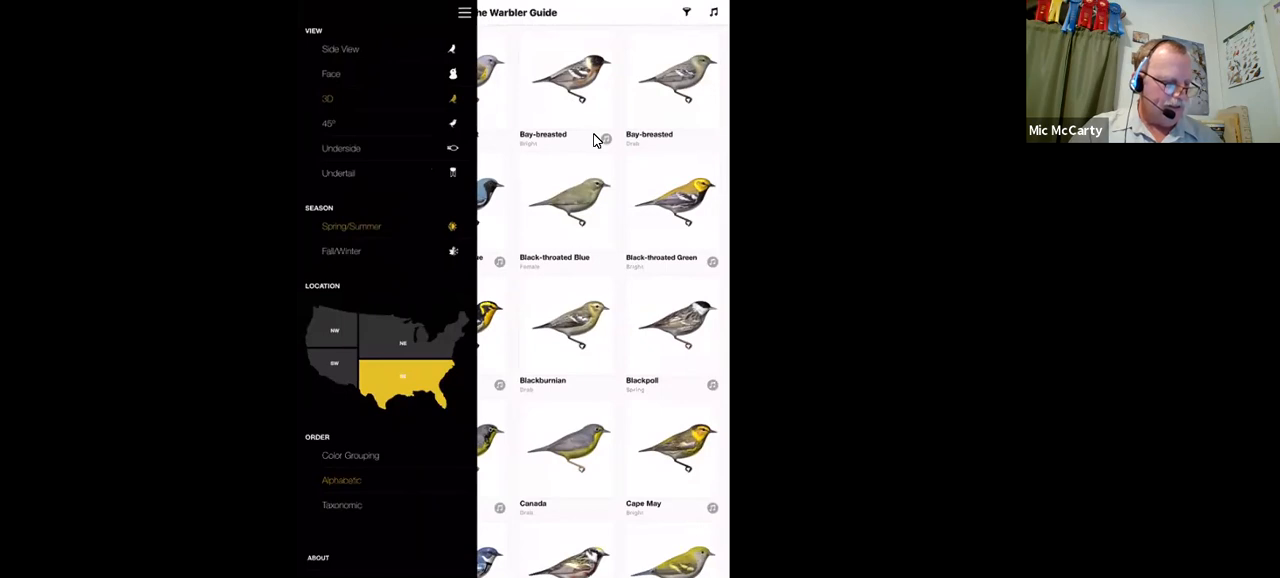
mouse_move(696, 338)
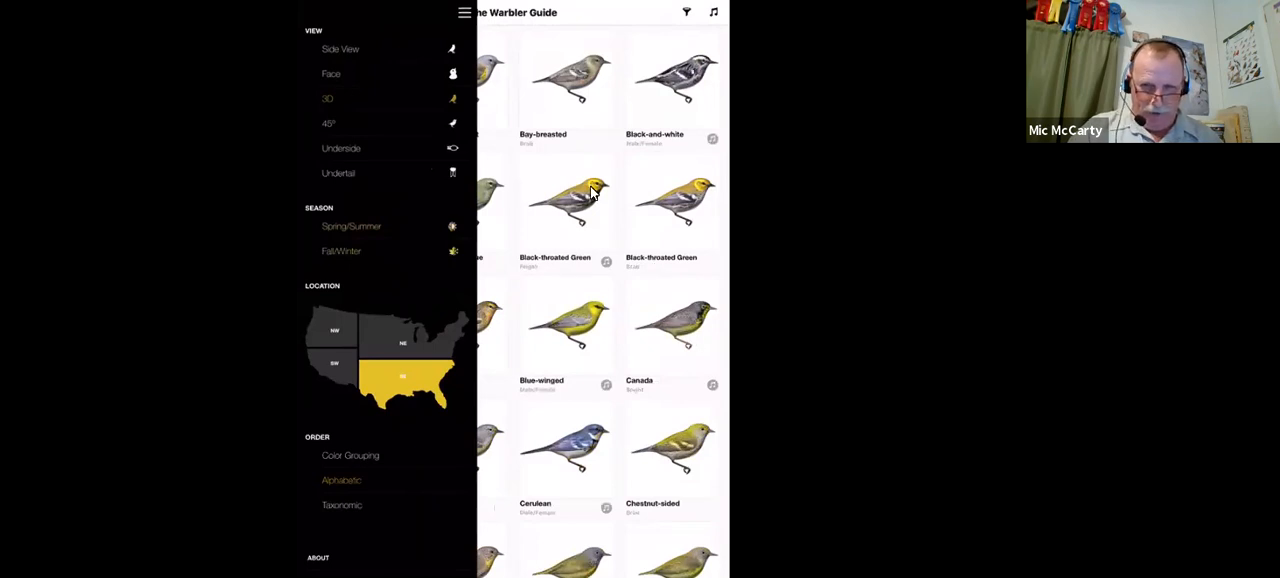
mouse_move(692, 33)
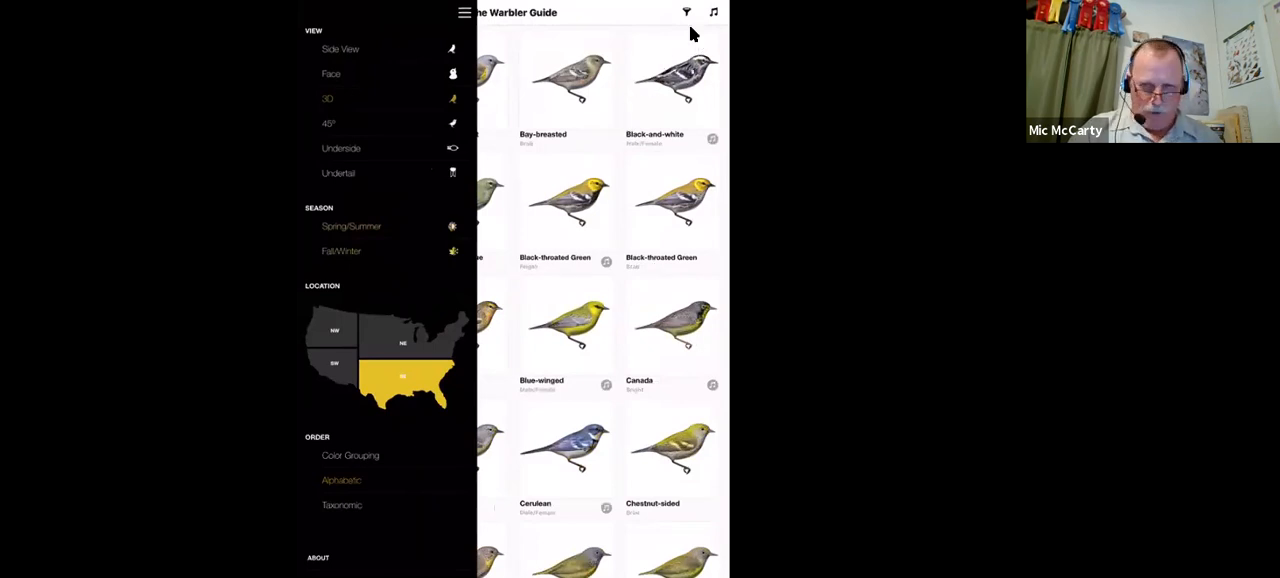
mouse_move(670, 73)
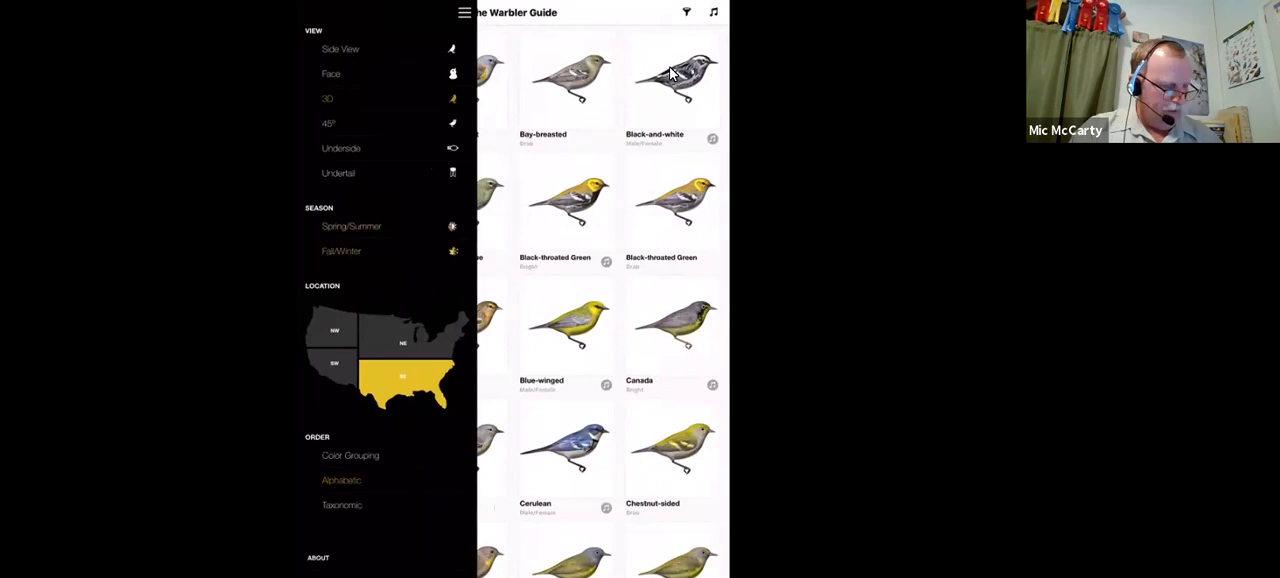
mouse_move(387, 285)
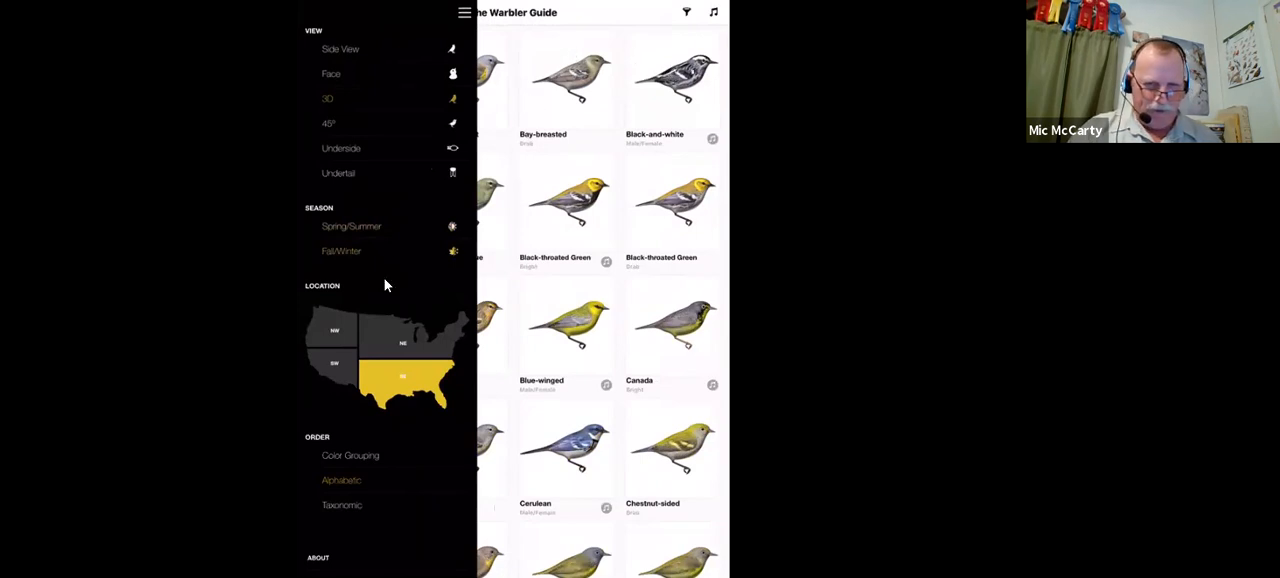
mouse_move(370, 274)
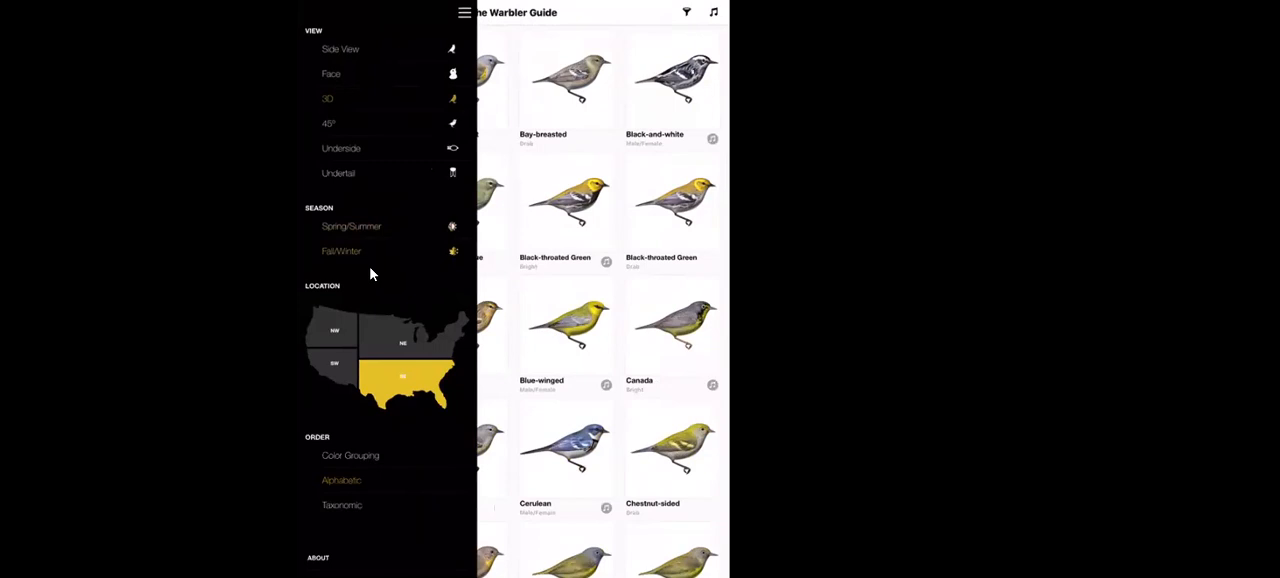
left_click(402, 342)
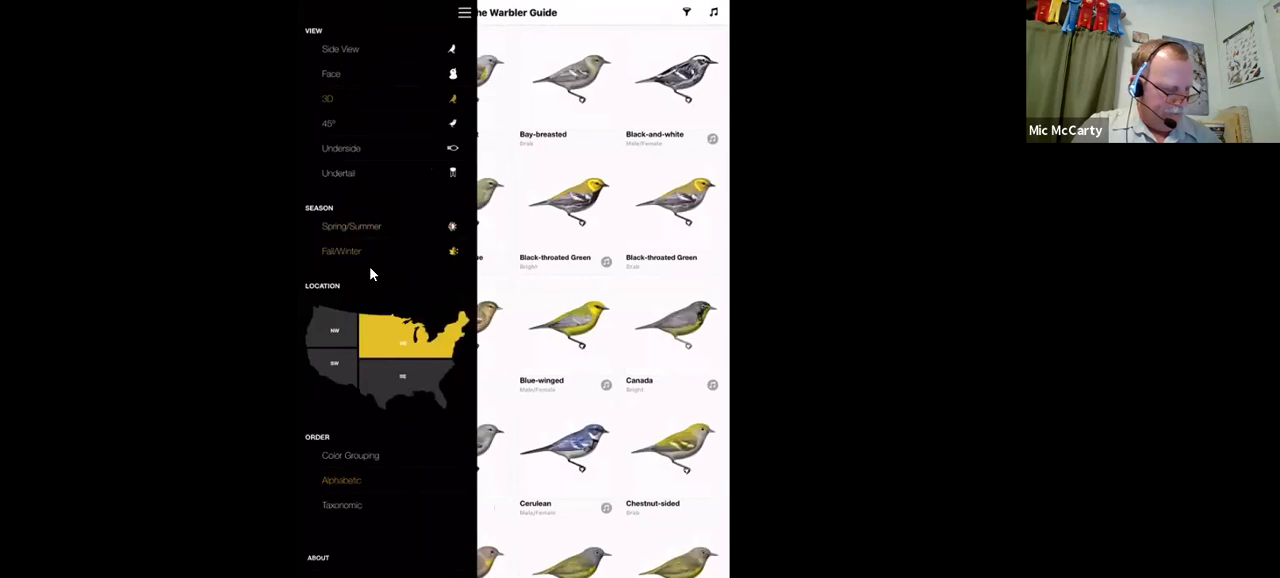
left_click(402, 375)
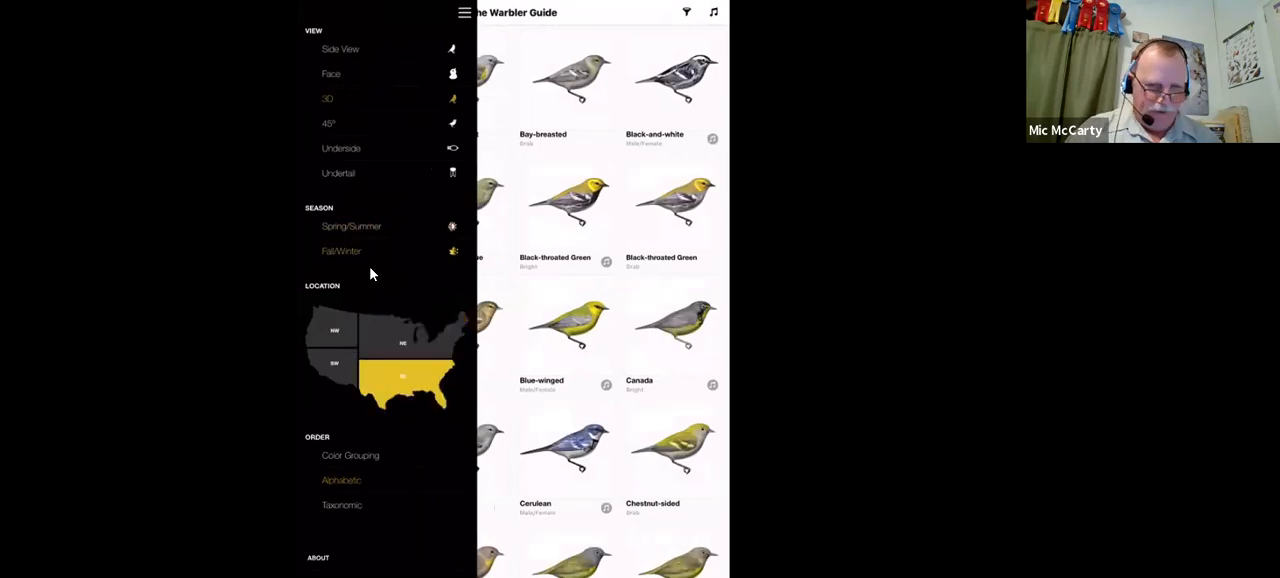
mouse_move(352, 477)
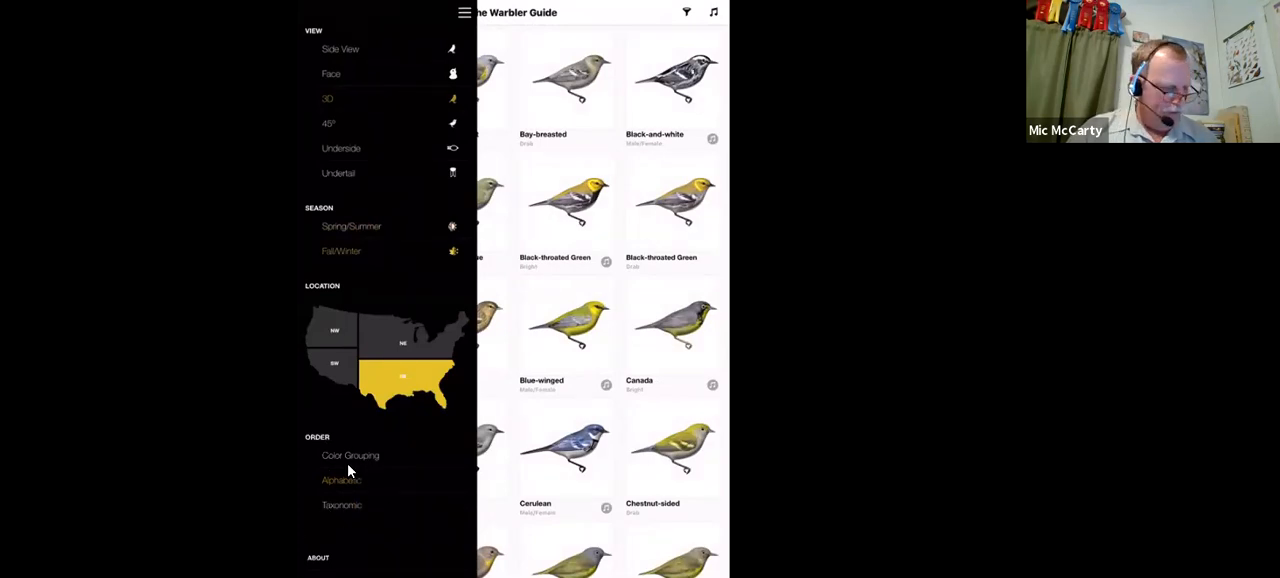
mouse_move(361, 459)
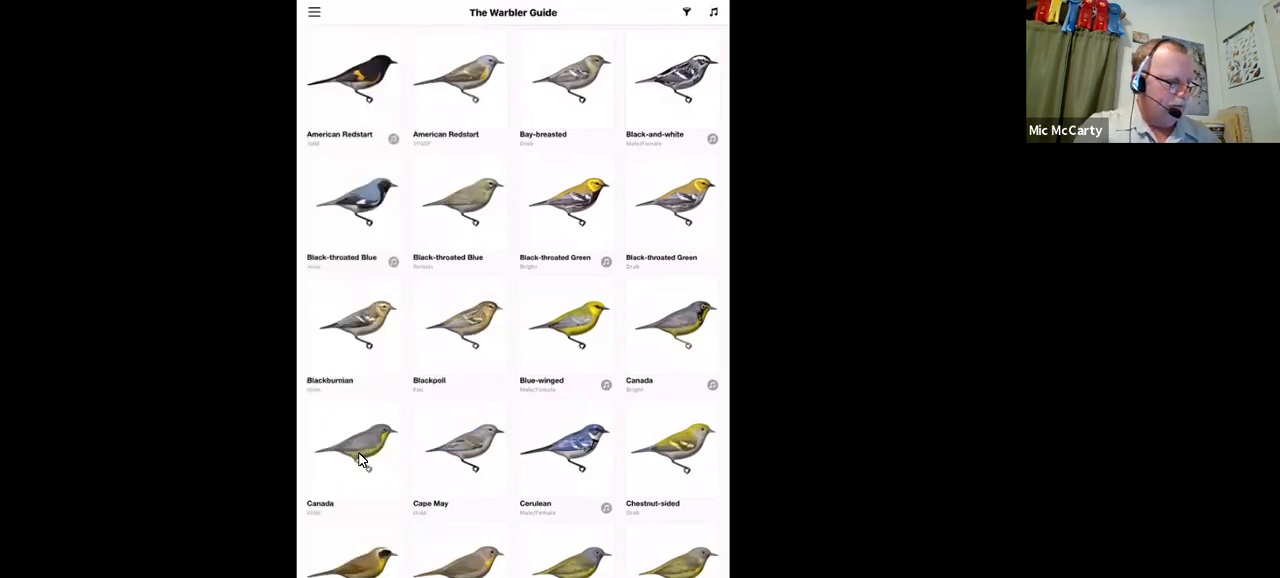
- Open the Black-throated Green warbler page and swipe through its Comparison Species carousel
left_click(314, 12)
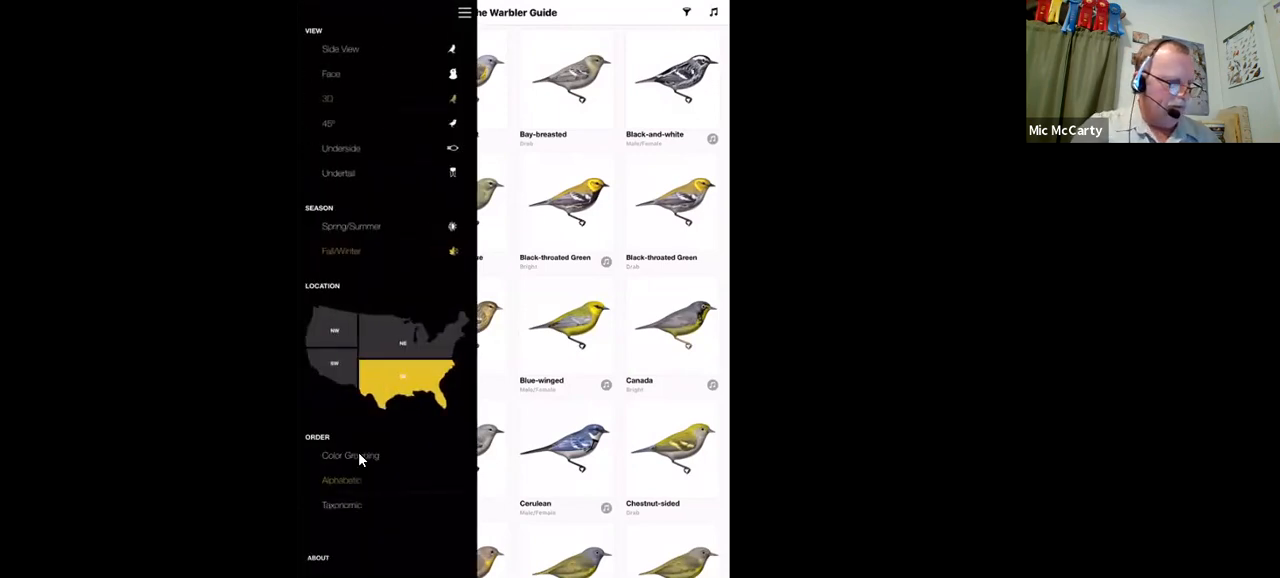
left_click(314, 12)
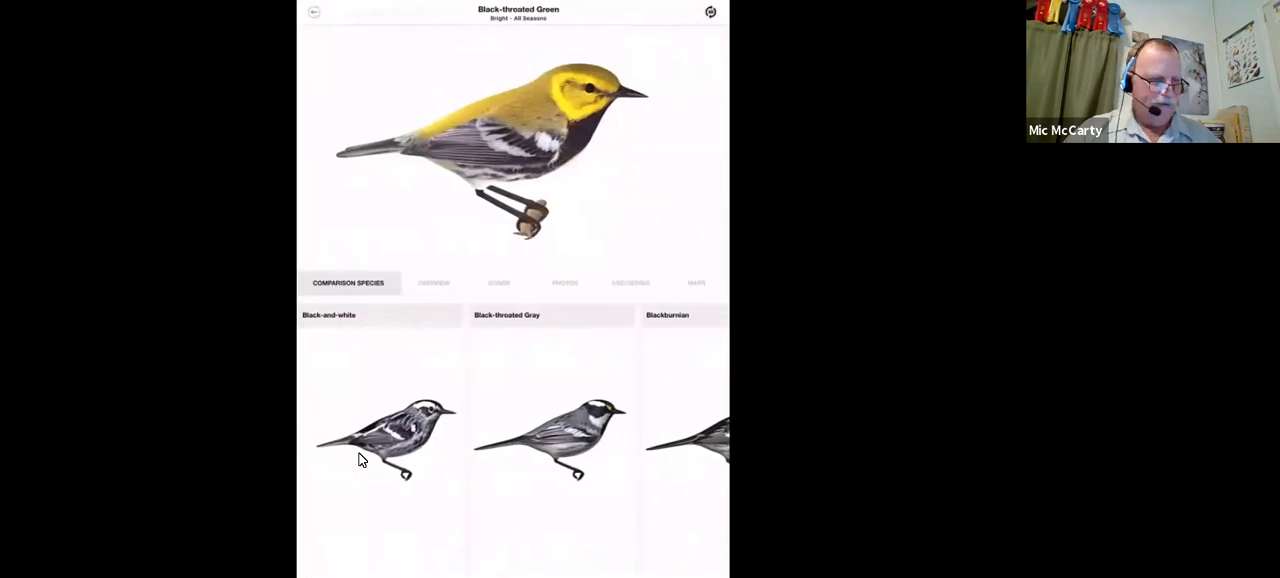
mouse_move(352, 447)
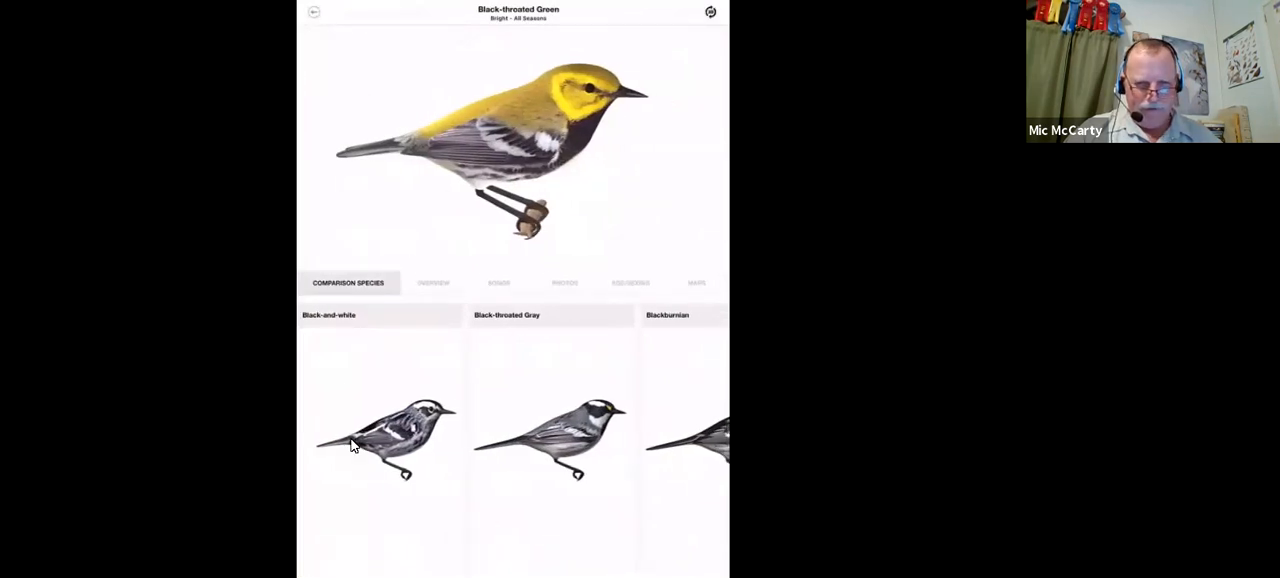
mouse_move(487, 477)
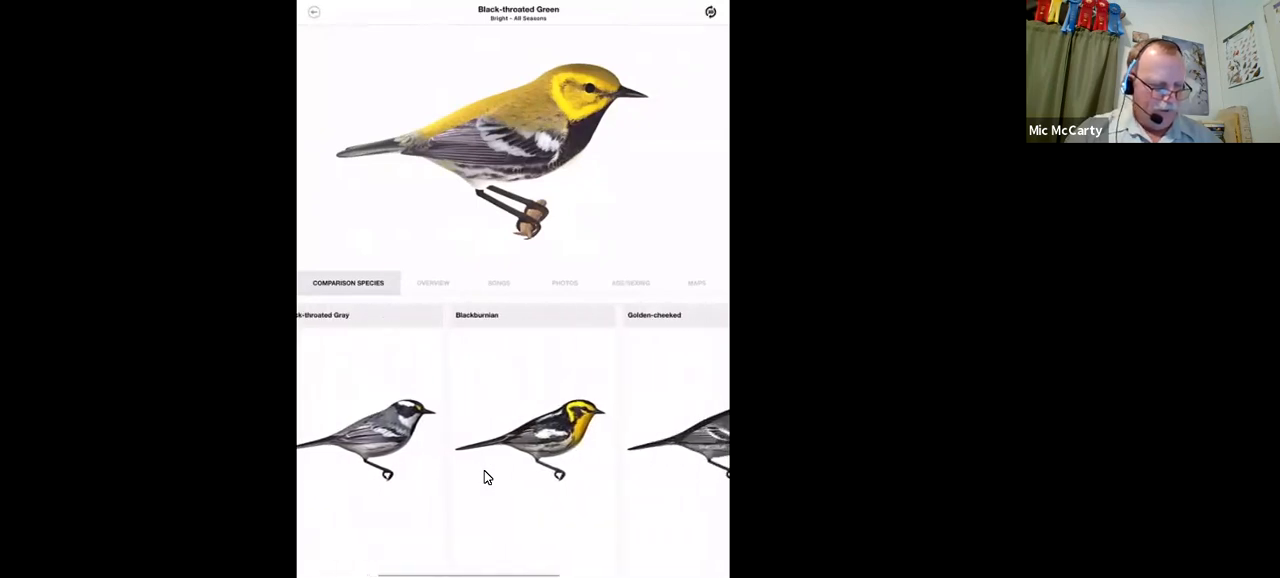
scroll("right", 3)
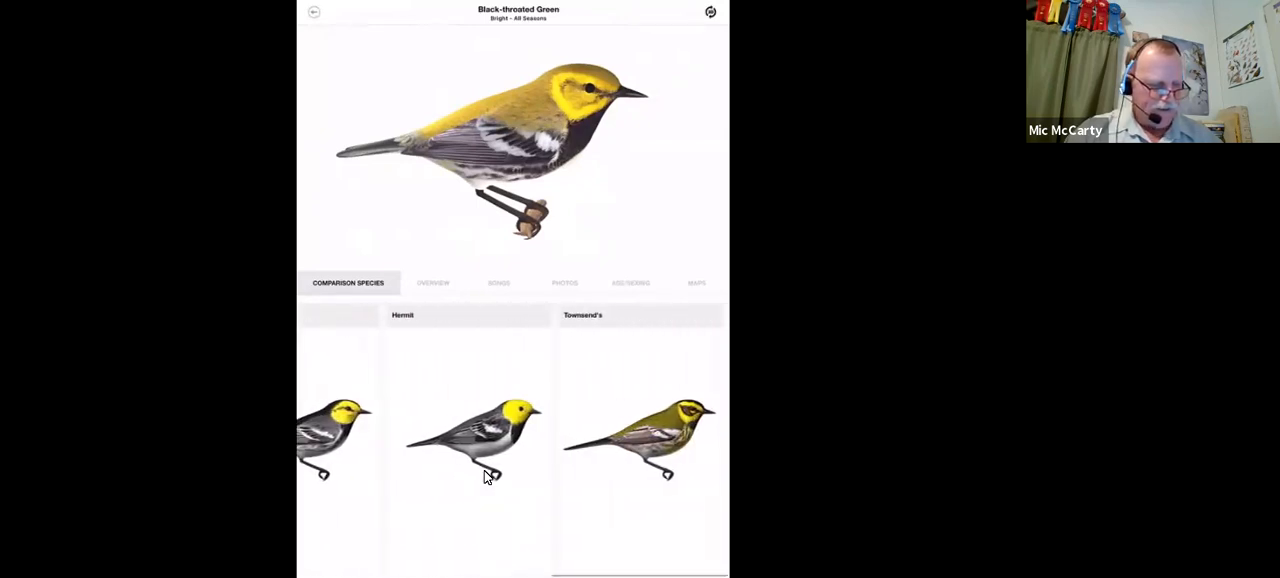
scroll("right", 3)
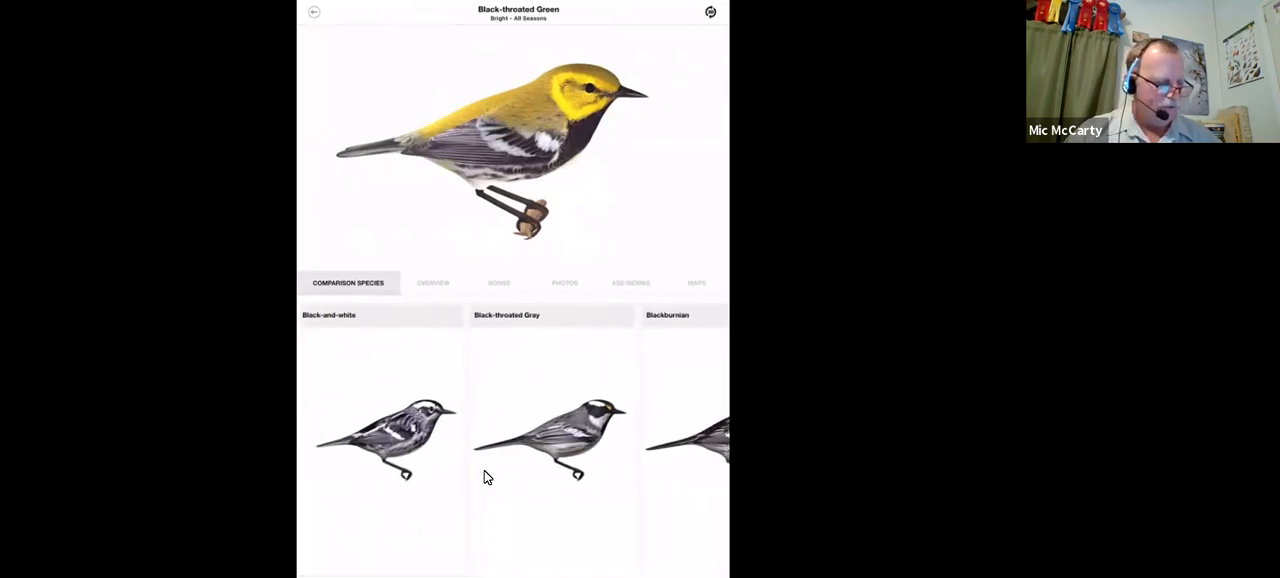
mouse_move(546, 107)
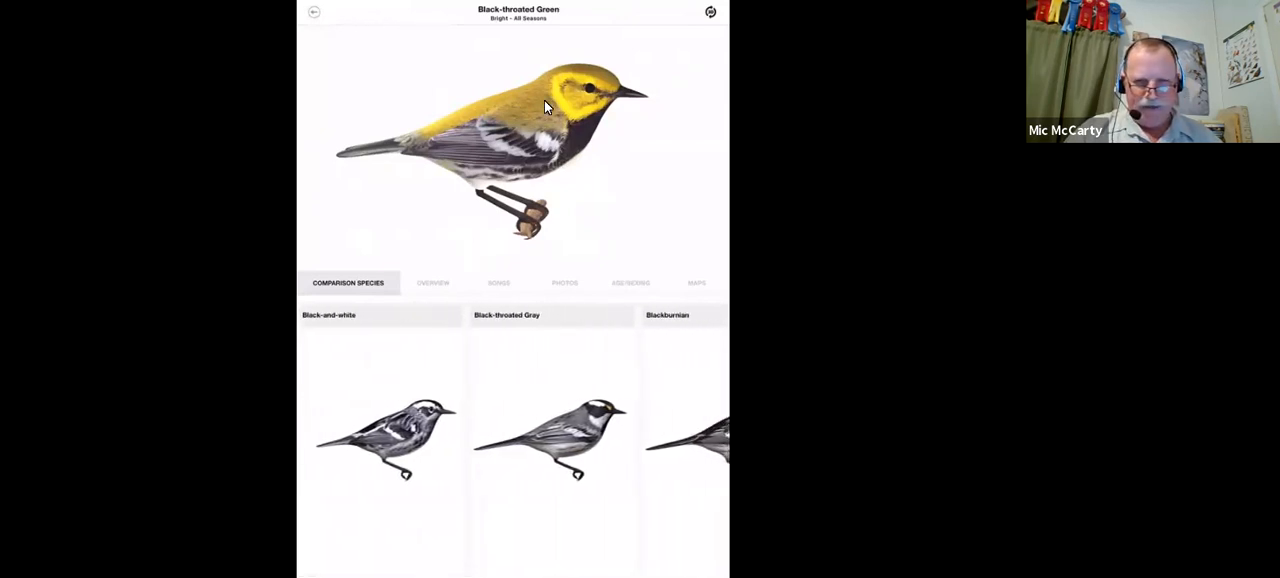
mouse_move(533, 160)
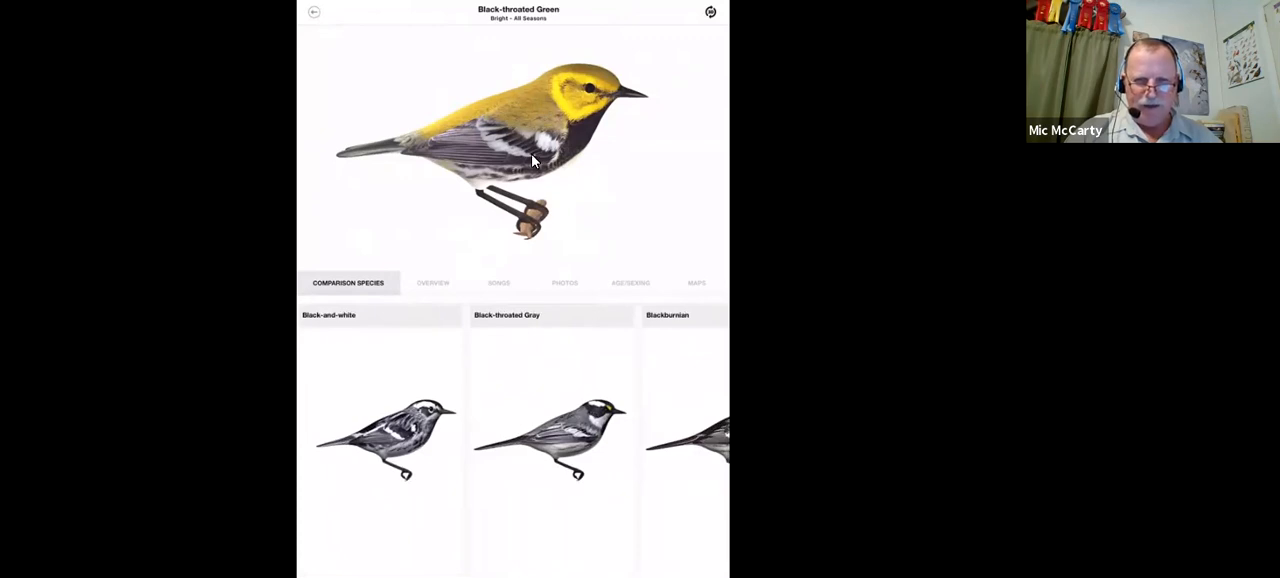
mouse_move(388, 461)
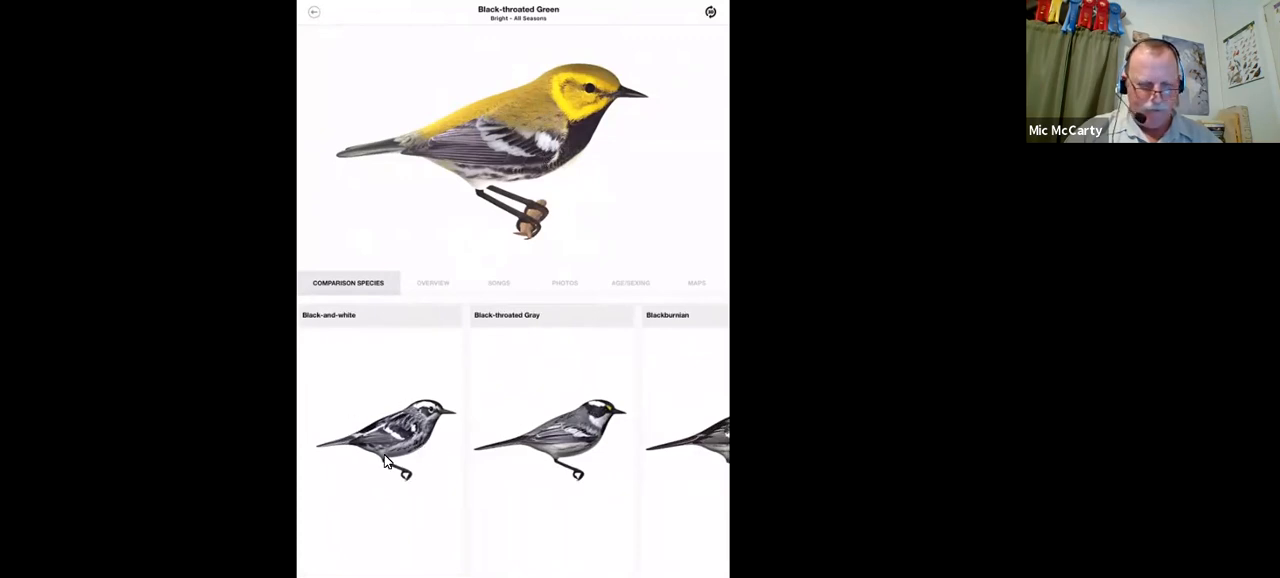
mouse_move(417, 453)
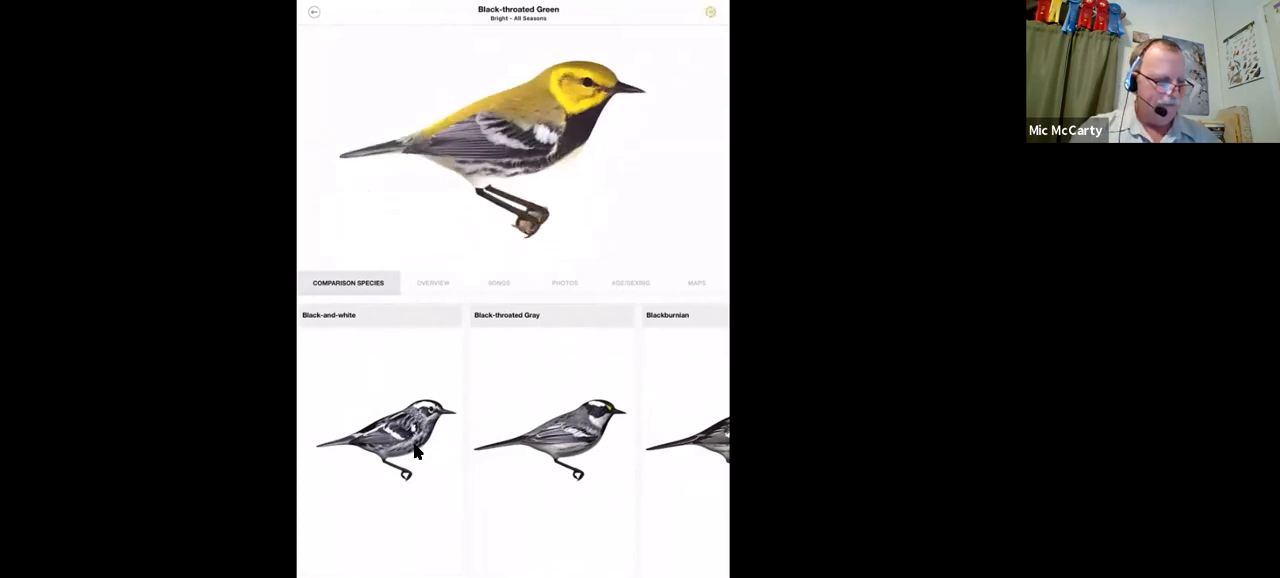
- Compare Black-throated Green with Black-and-white Warbler side by side
left_click(380, 430)
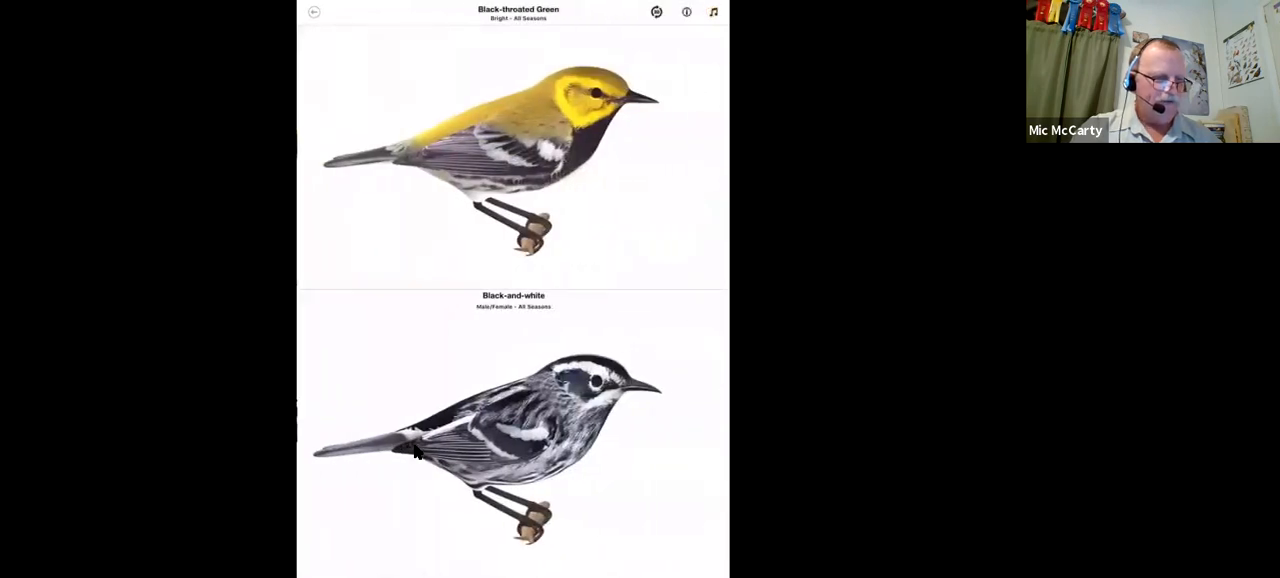
mouse_move(635, 37)
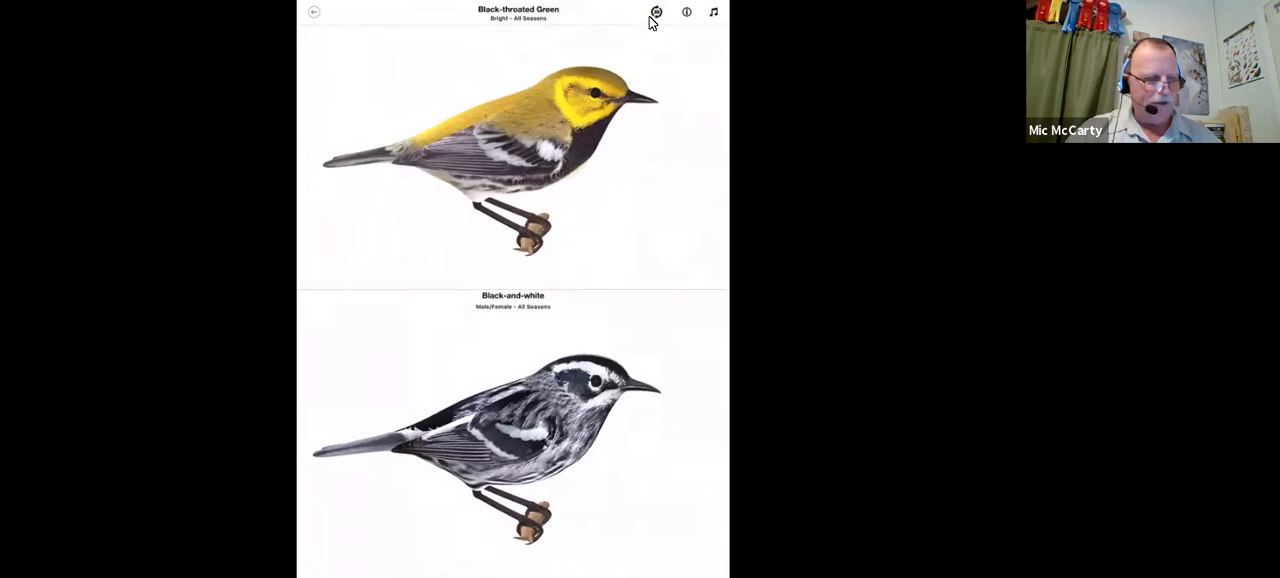
mouse_move(651, 25)
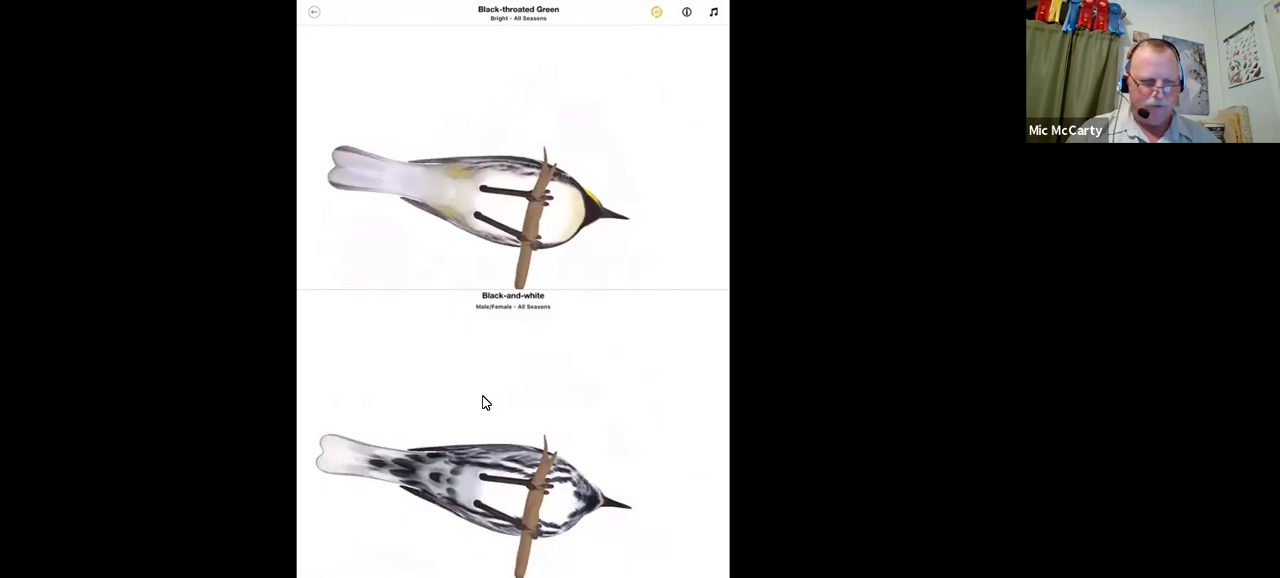
mouse_move(505, 483)
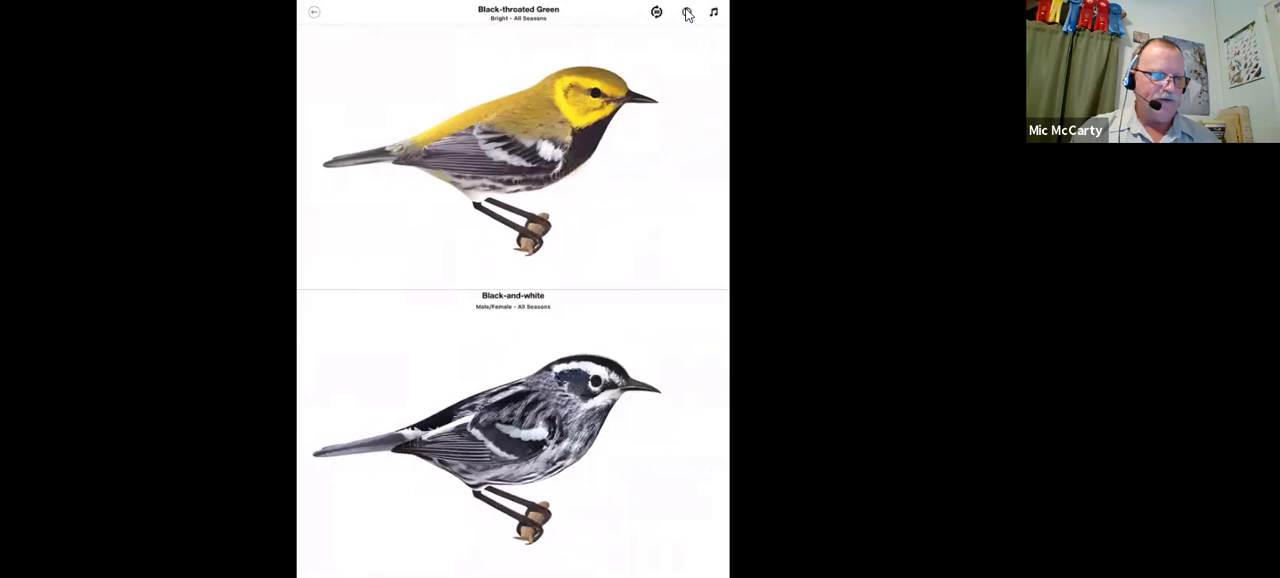
- Show both warblers' song lists and field marks, and play the Black-throated Green Chip Call
left_click(713, 12)
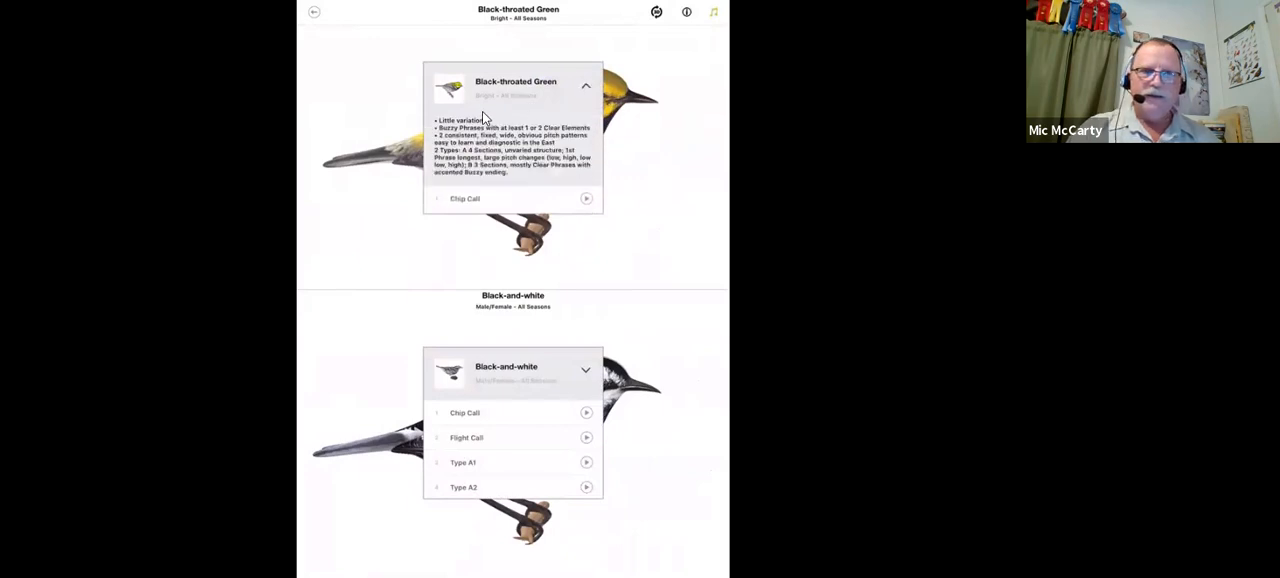
mouse_move(445, 163)
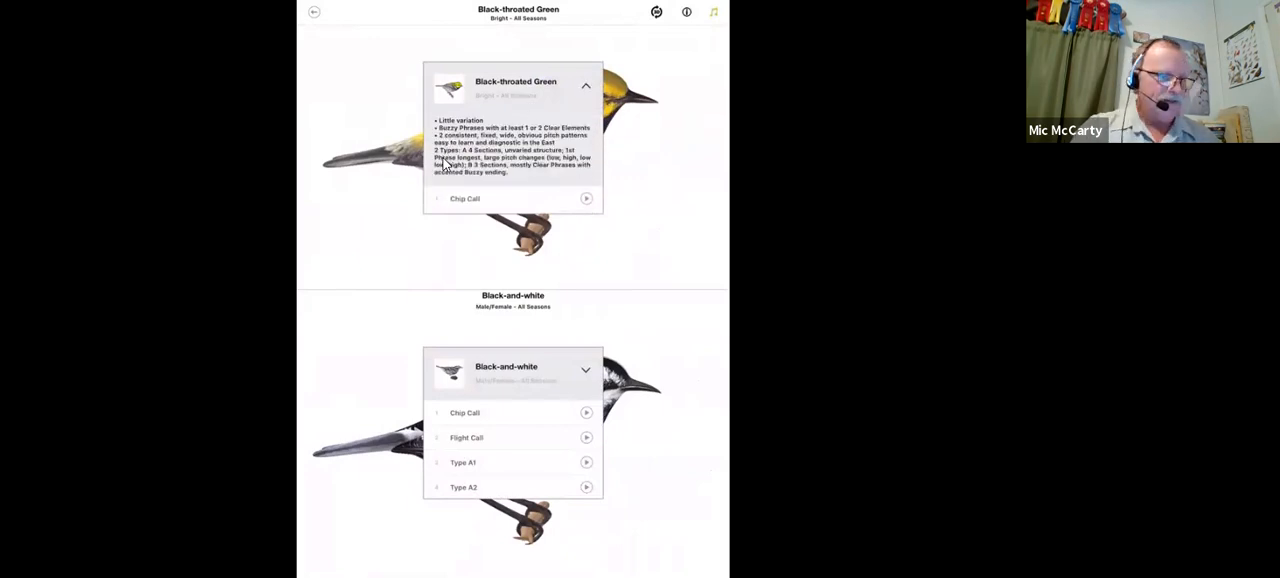
left_click(686, 11)
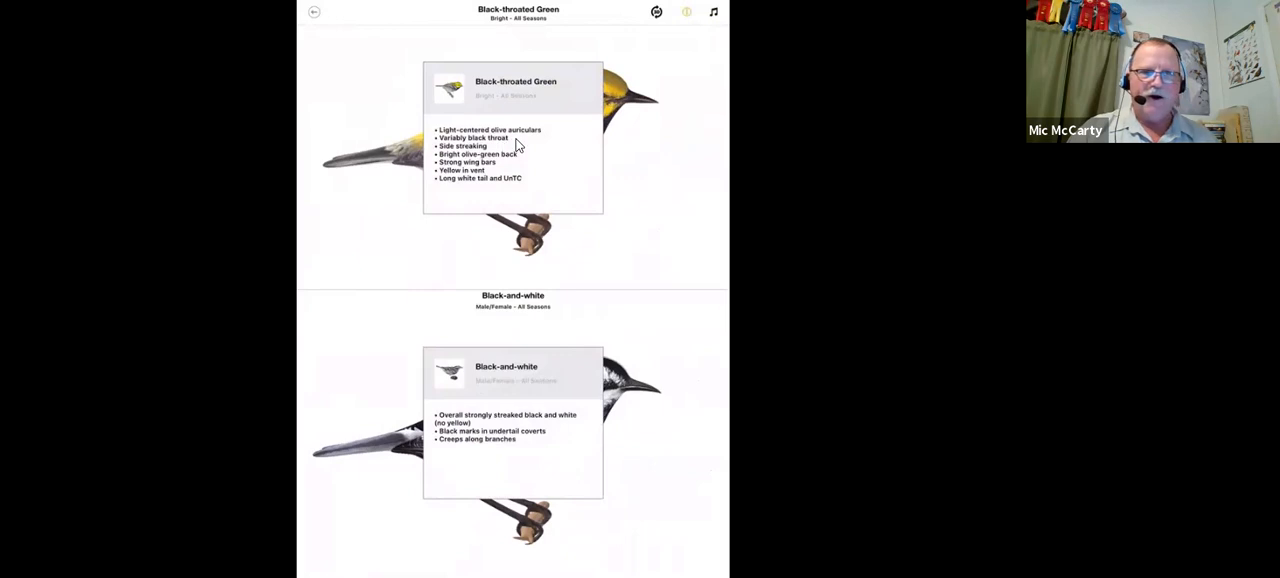
mouse_move(463, 424)
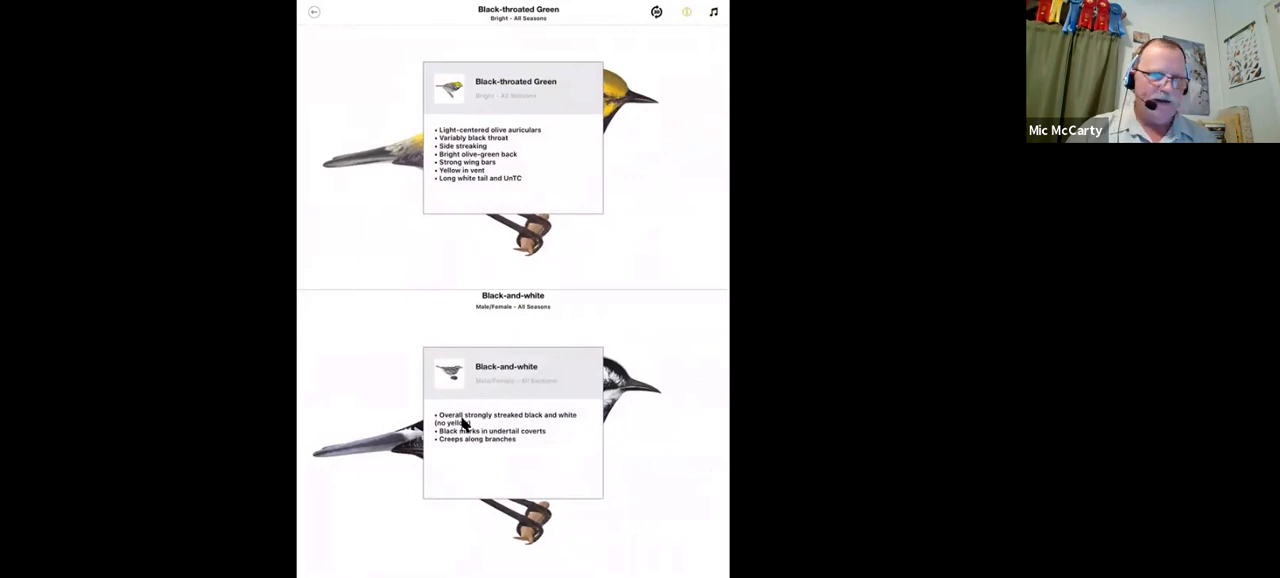
mouse_move(483, 458)
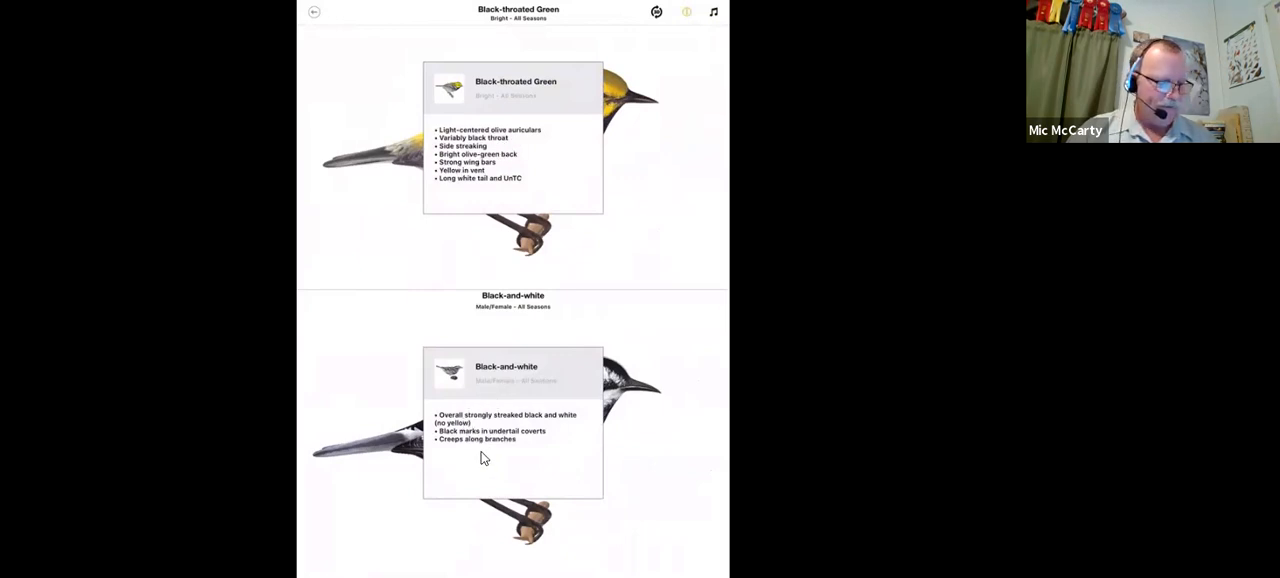
mouse_move(490, 517)
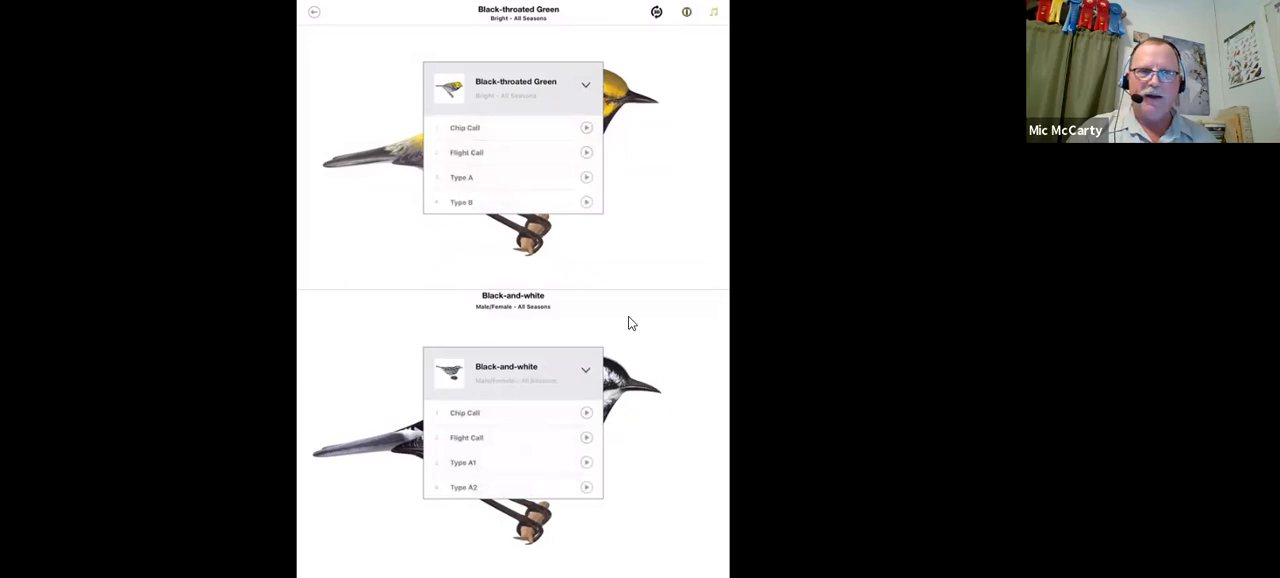
mouse_move(575, 236)
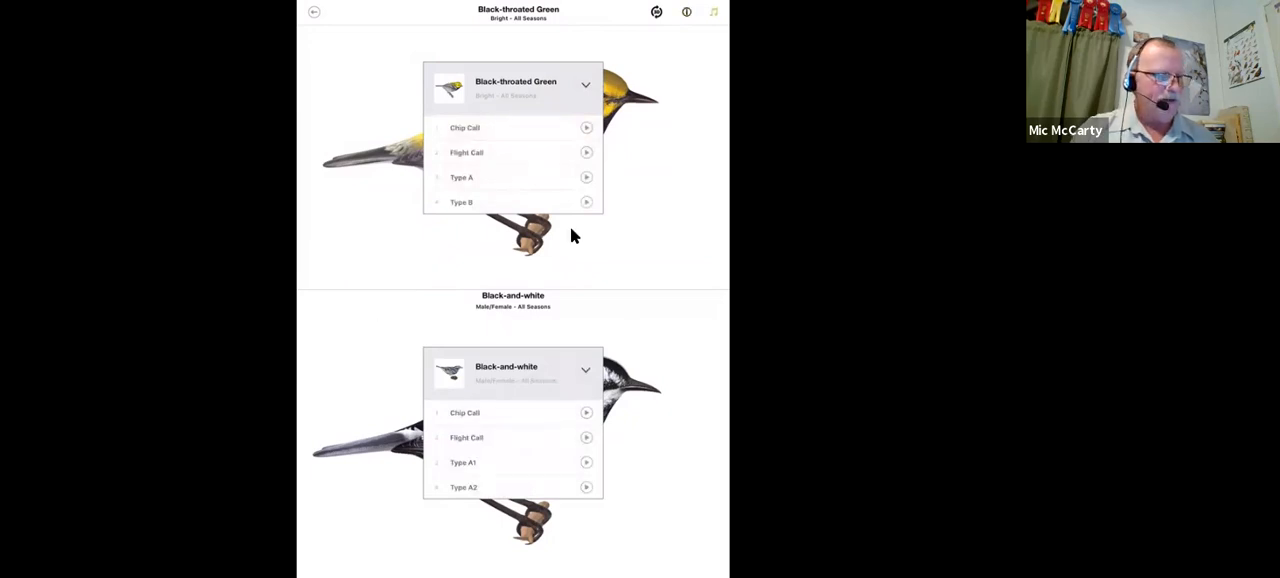
mouse_move(670, 100)
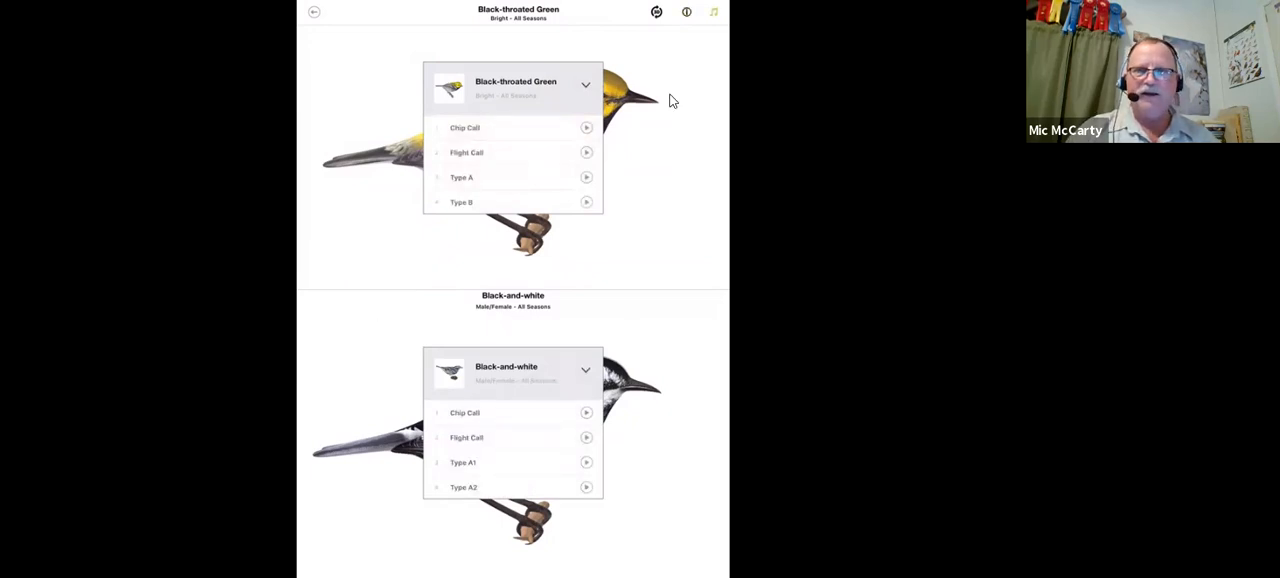
mouse_move(643, 103)
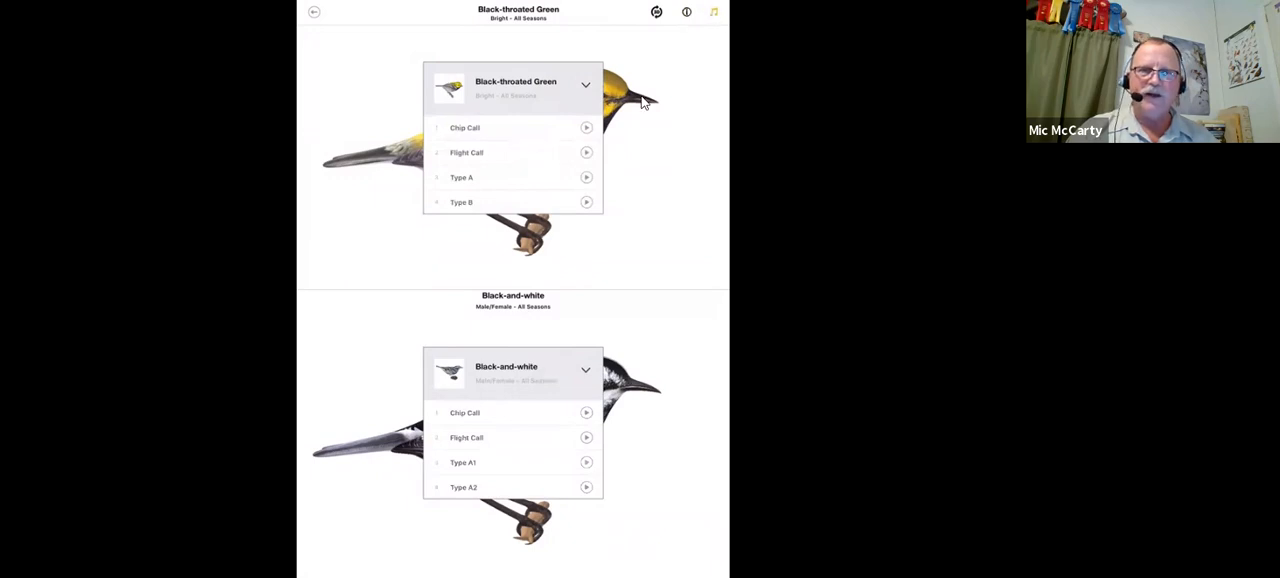
mouse_move(477, 143)
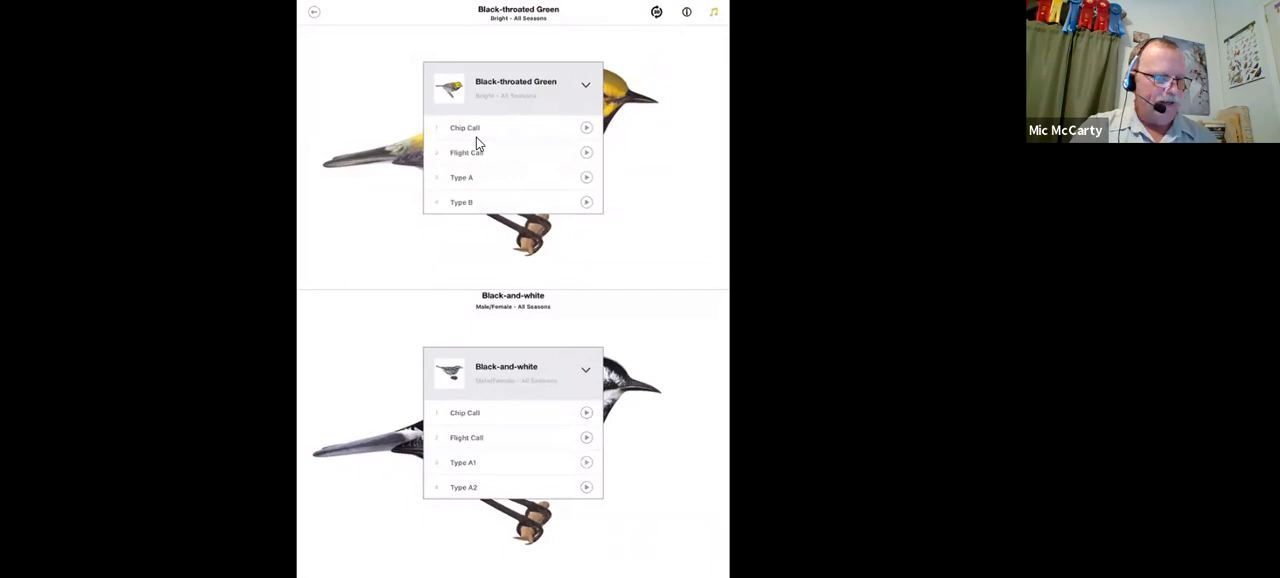
left_click(586, 127)
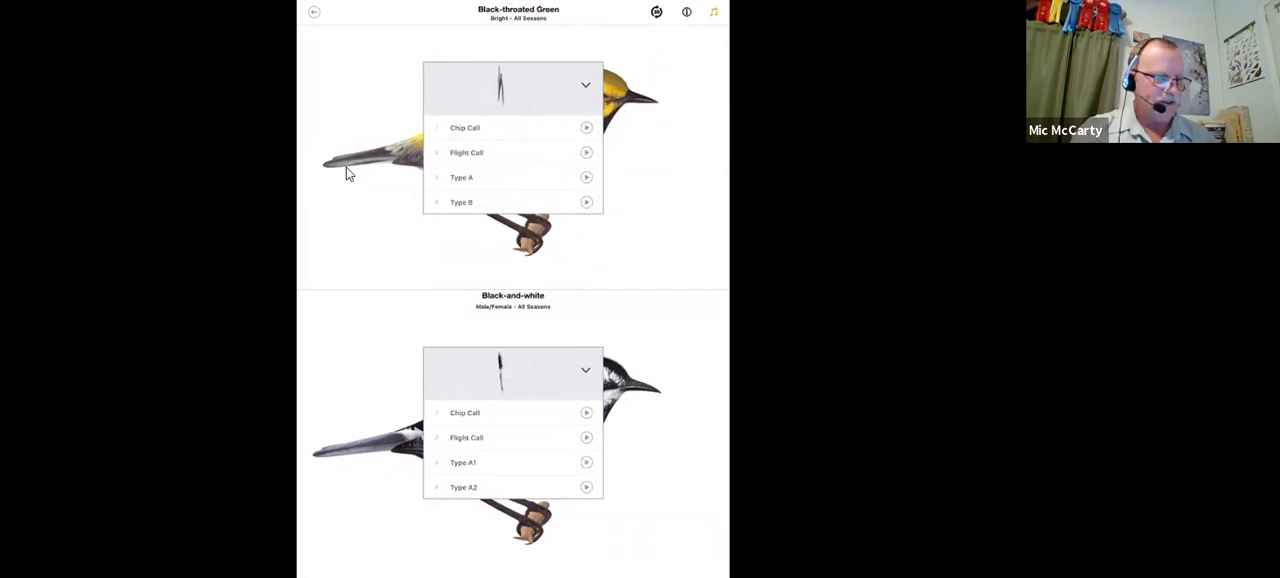
left_click(687, 11)
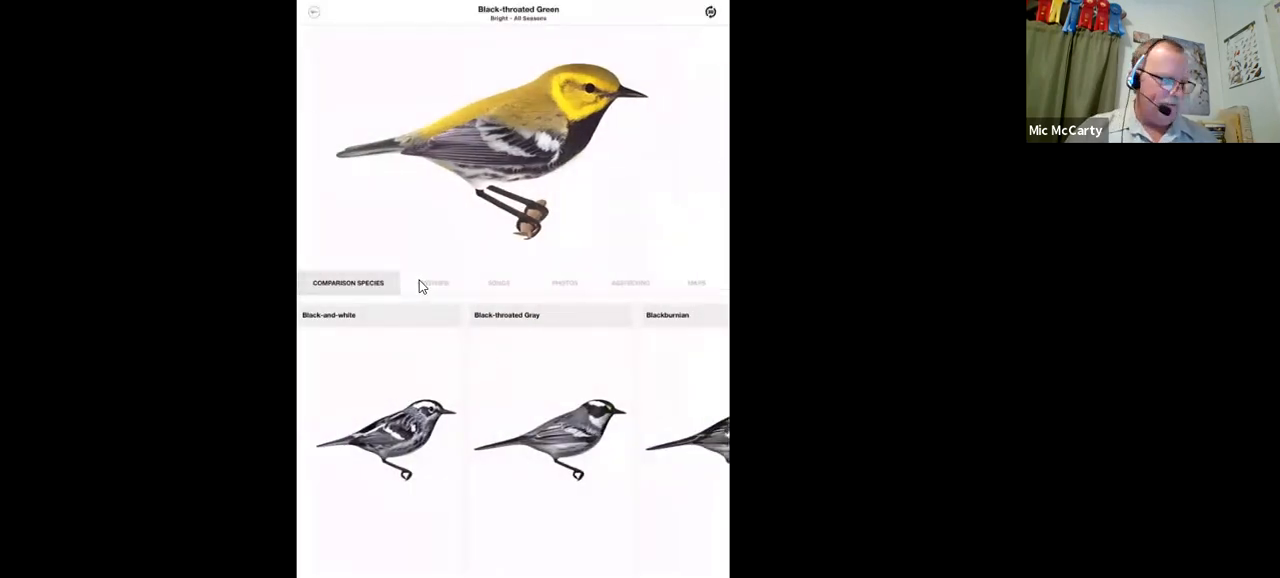
- Read the Black-throated Green Overview, scrolling its field-mark bullets and photos
left_click(432, 283)
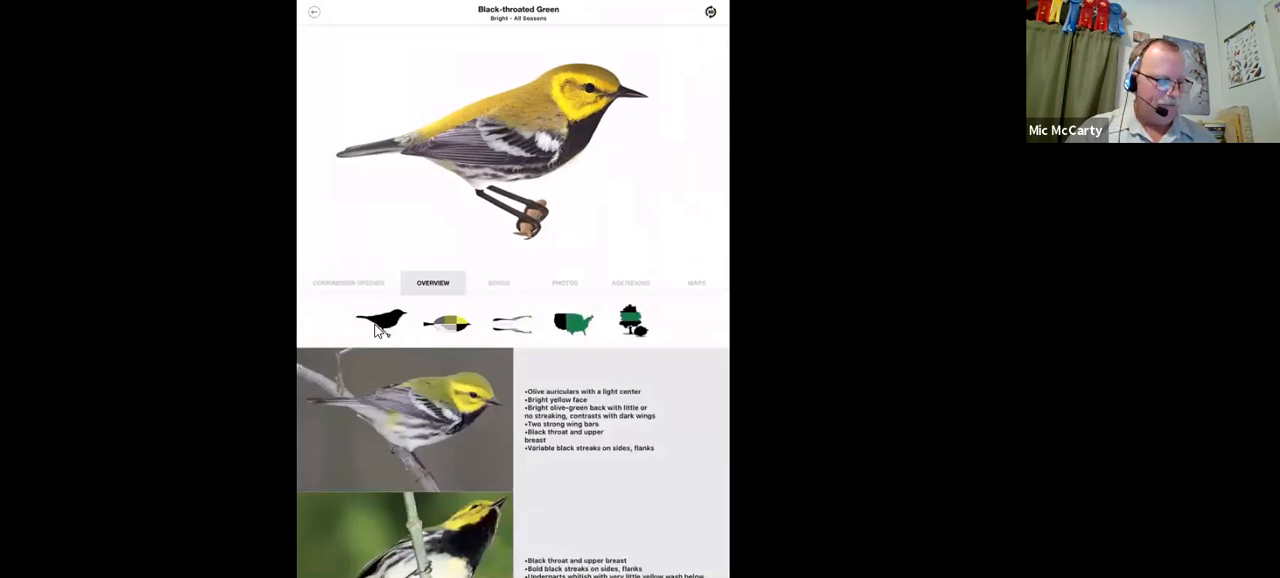
mouse_move(447, 328)
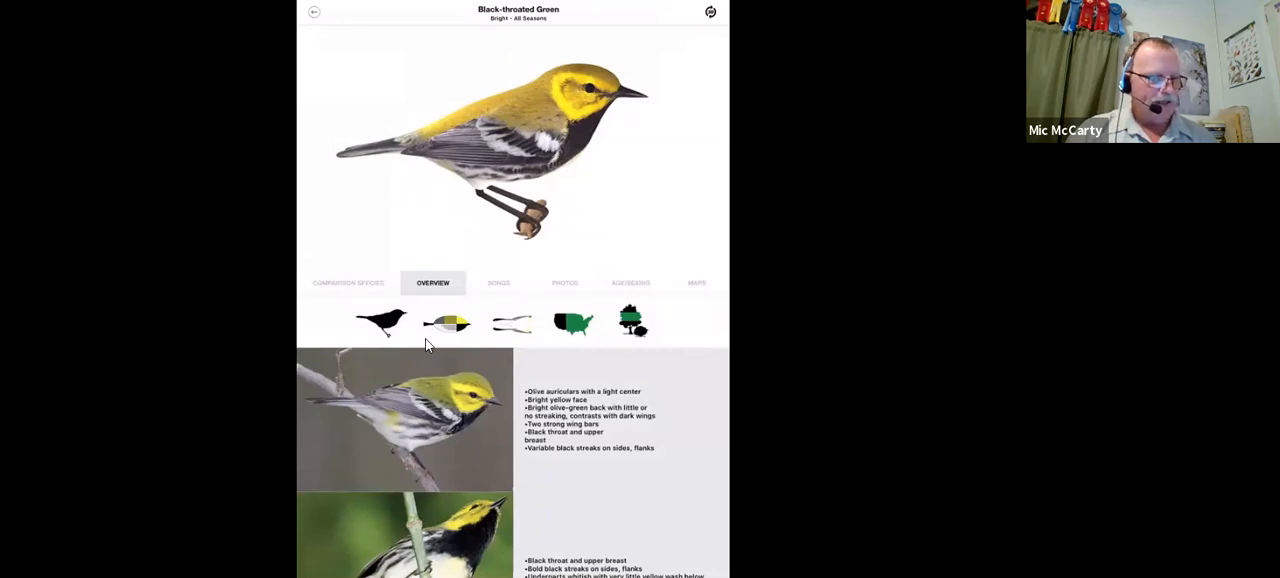
left_click(313, 11)
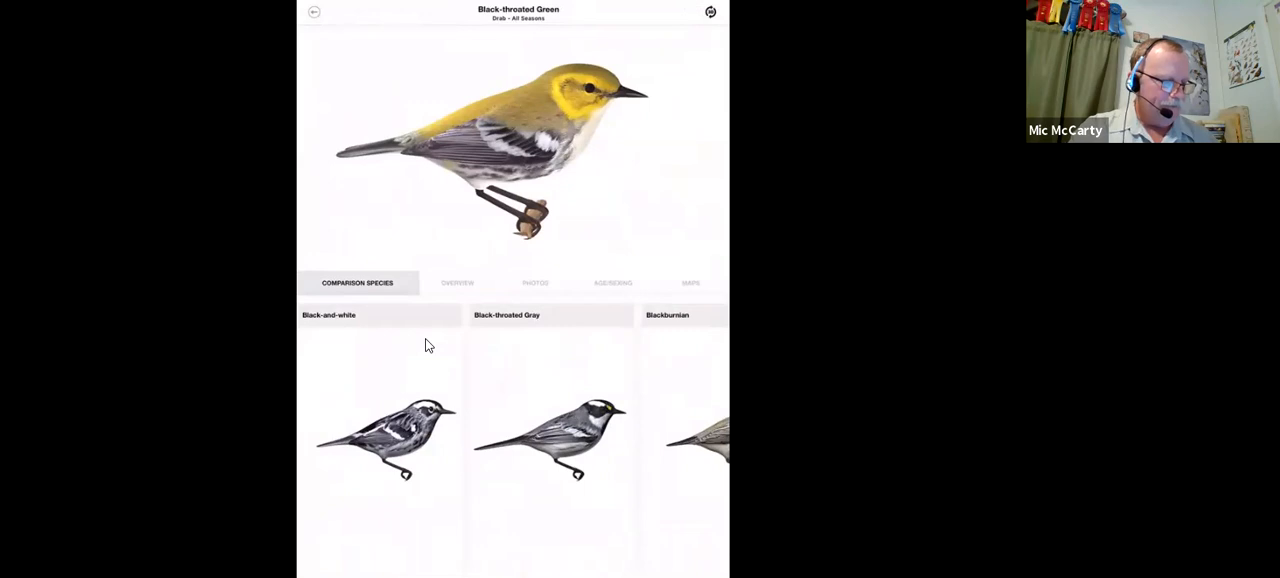
left_click(457, 282)
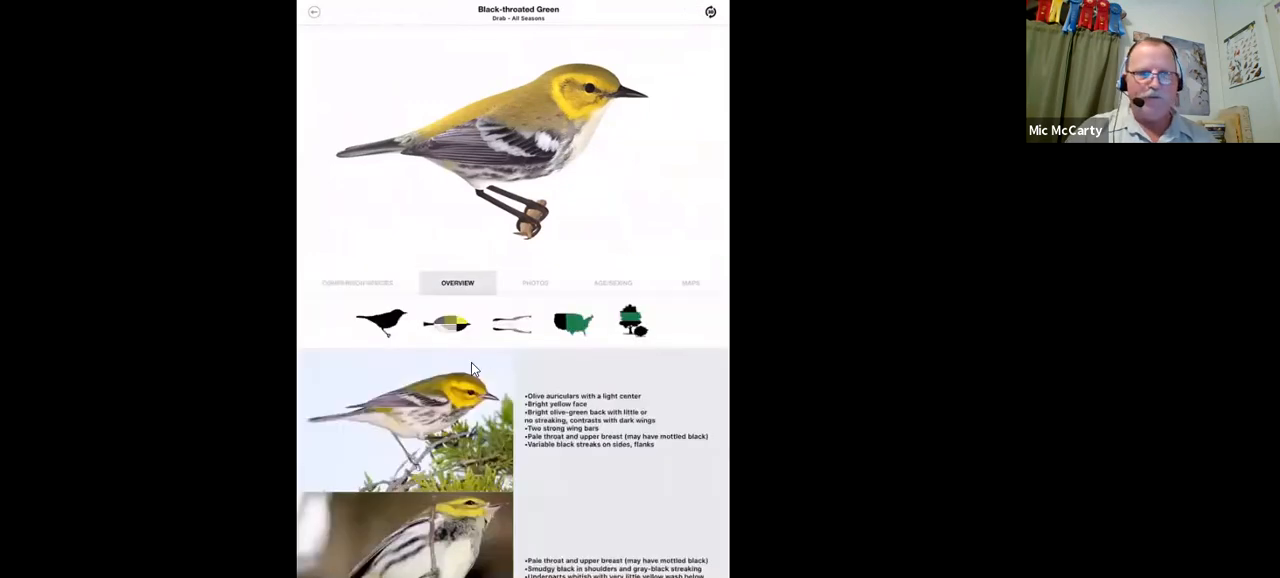
mouse_move(440, 322)
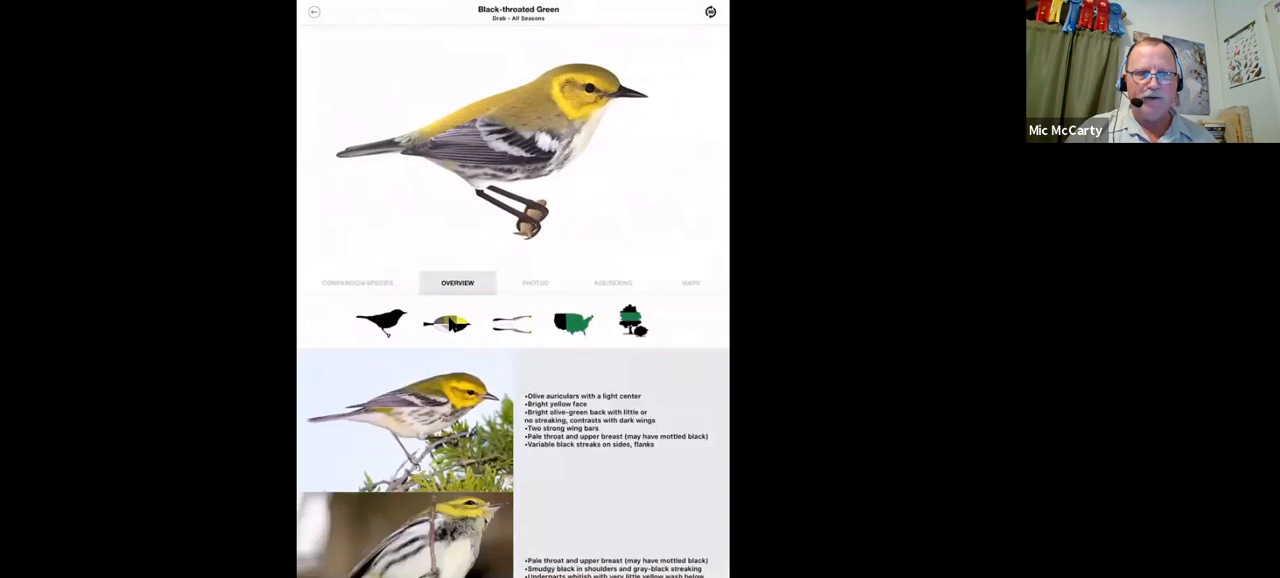
mouse_move(468, 326)
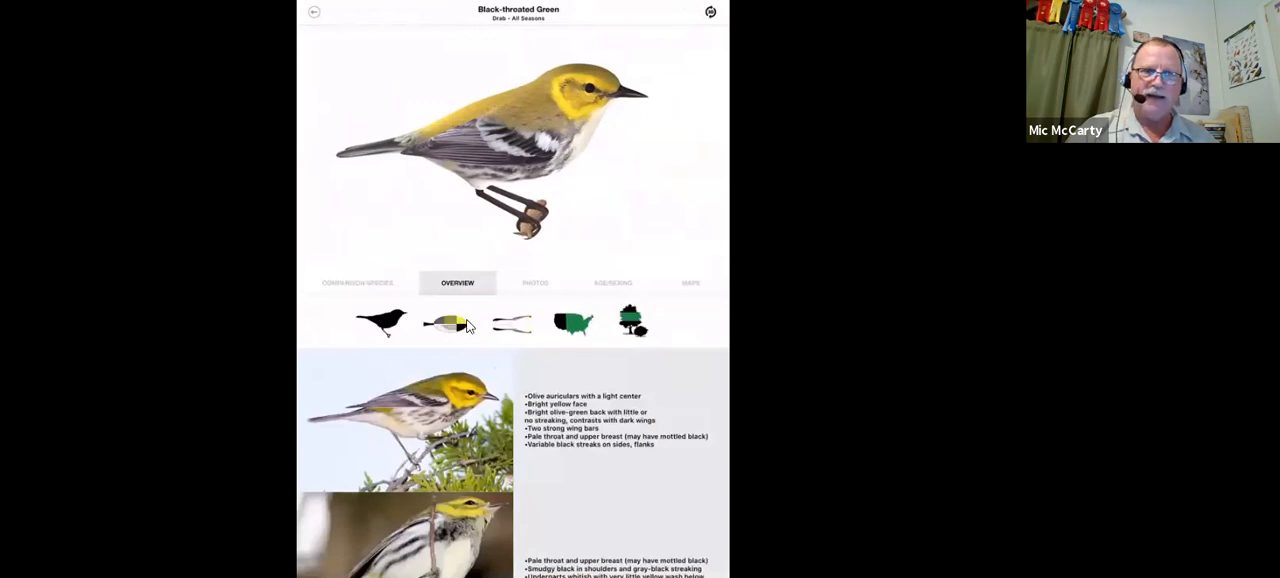
mouse_move(449, 333)
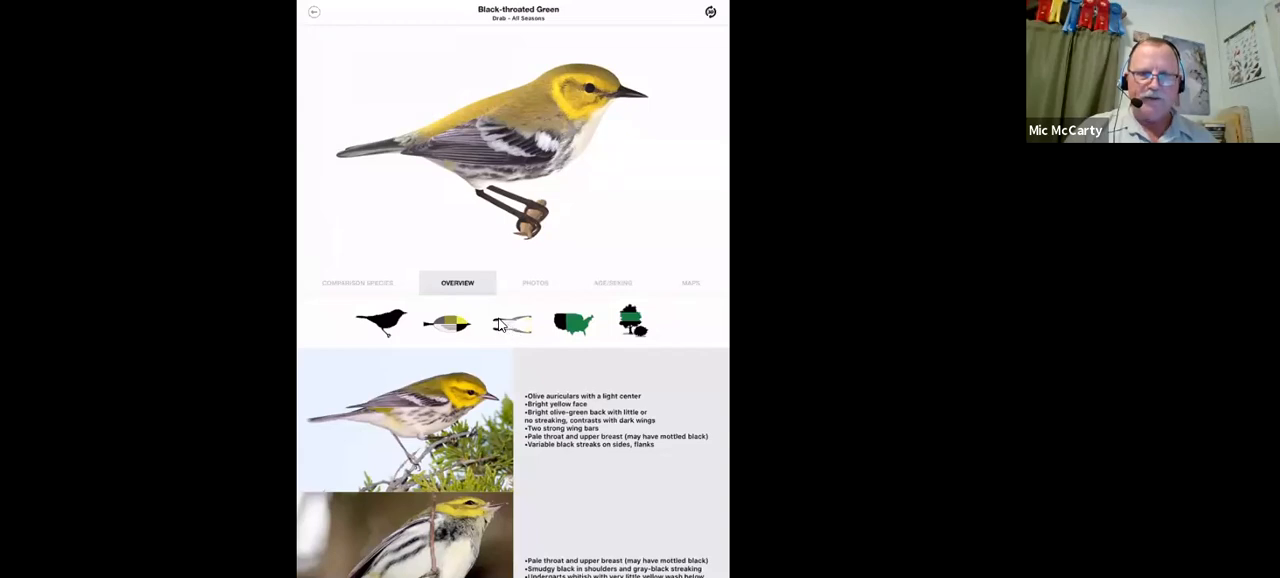
mouse_move(578, 325)
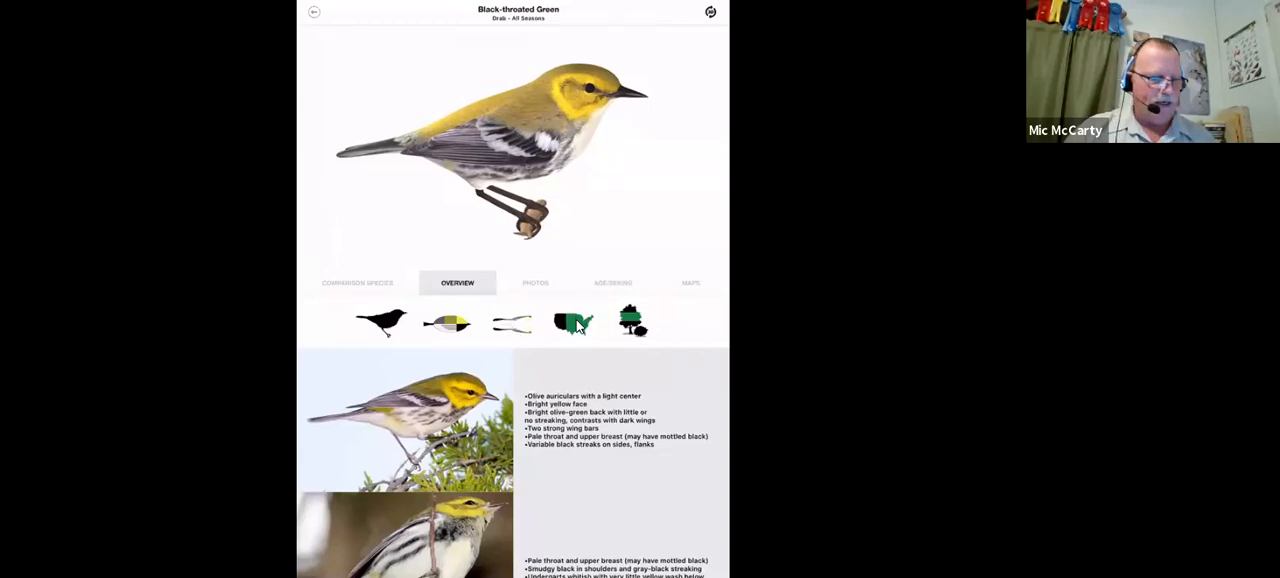
mouse_move(605, 342)
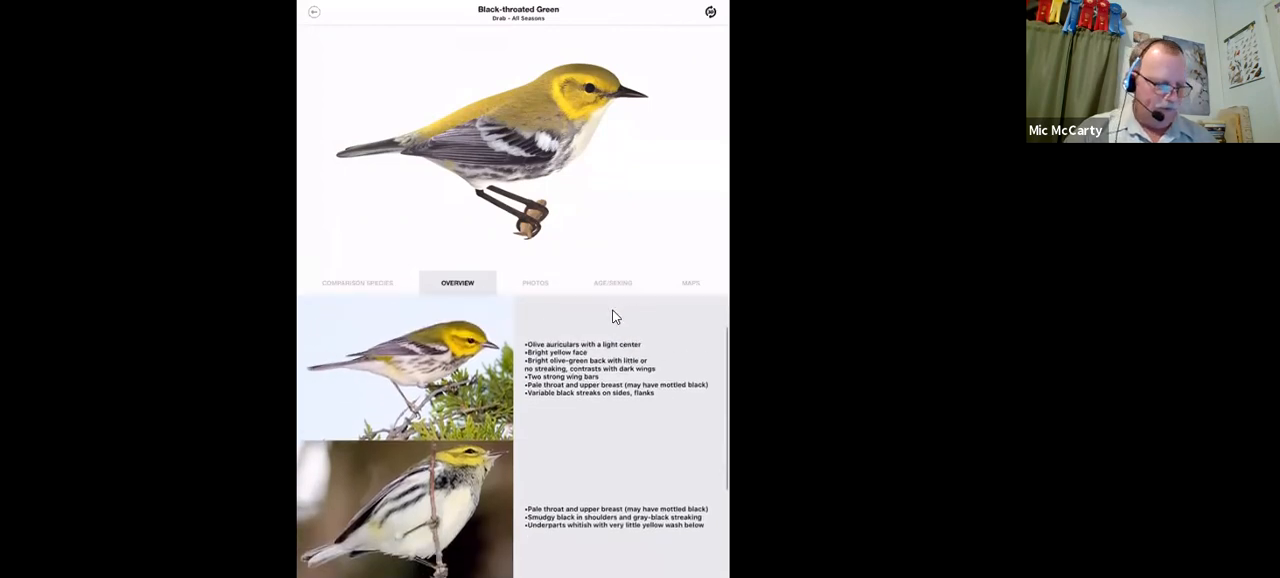
scroll("down", 3)
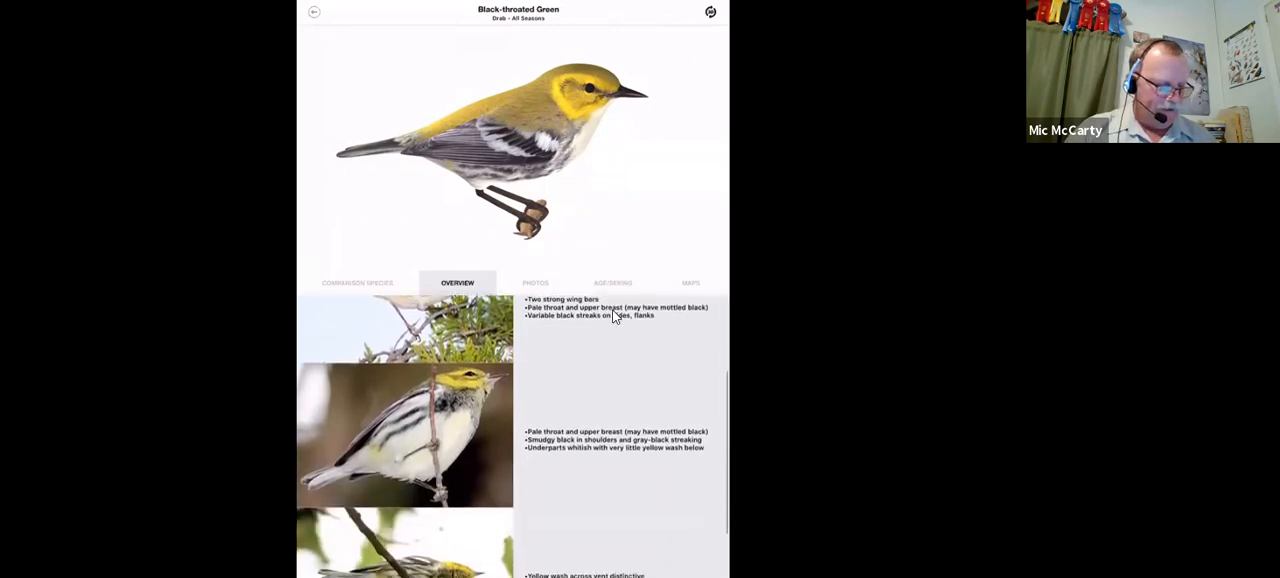
scroll("up", 3)
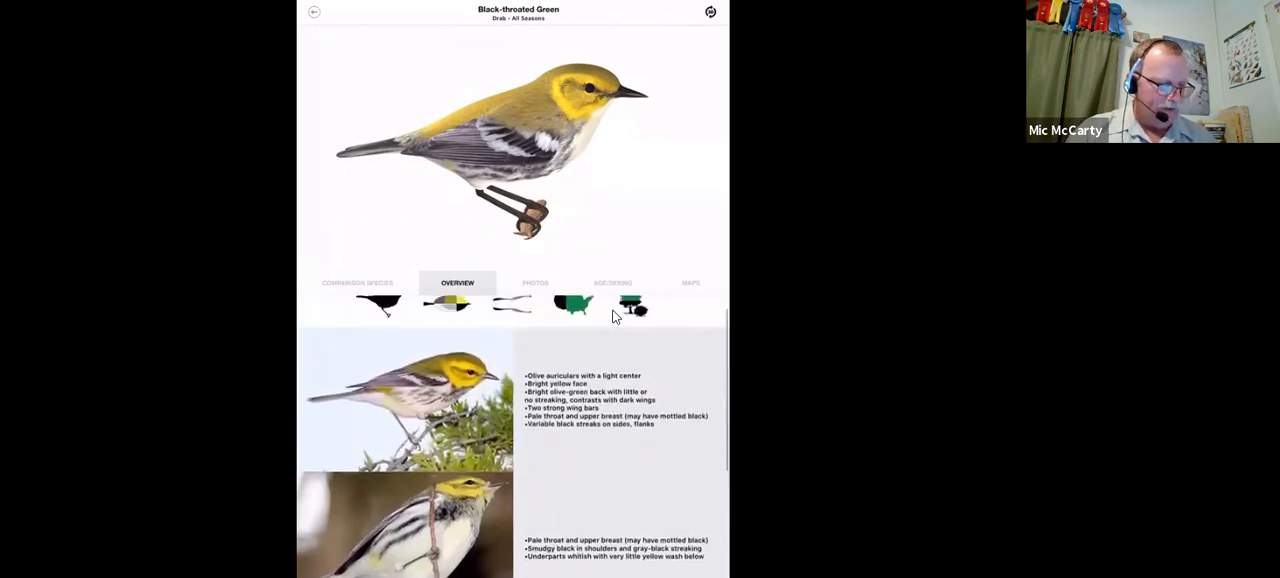
scroll("down", 3)
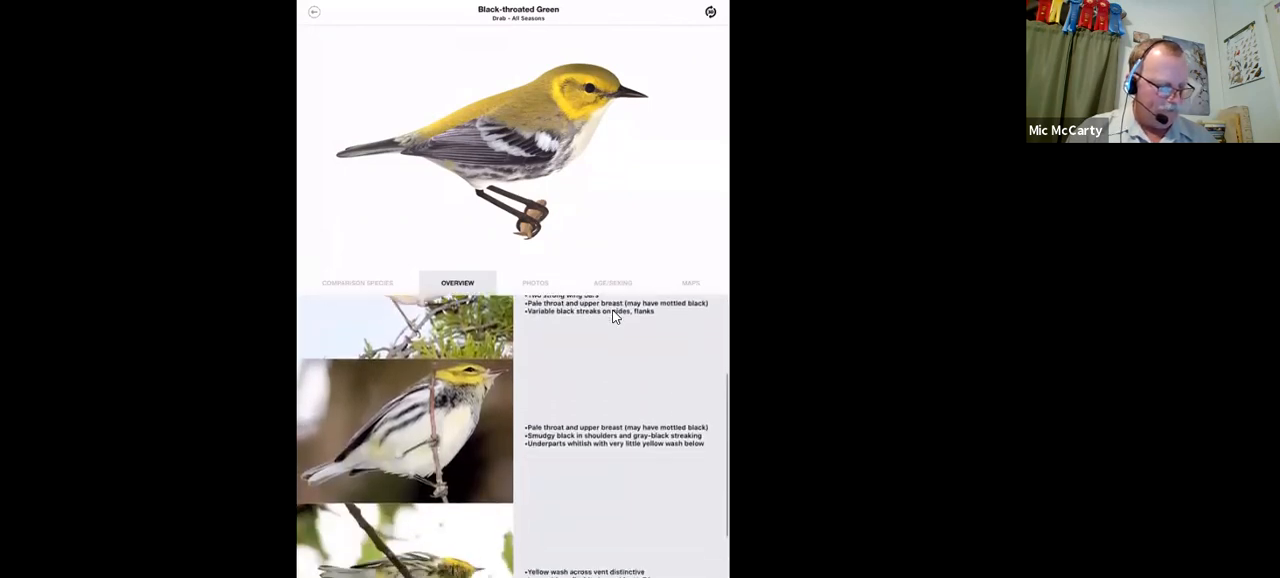
scroll("up", 3)
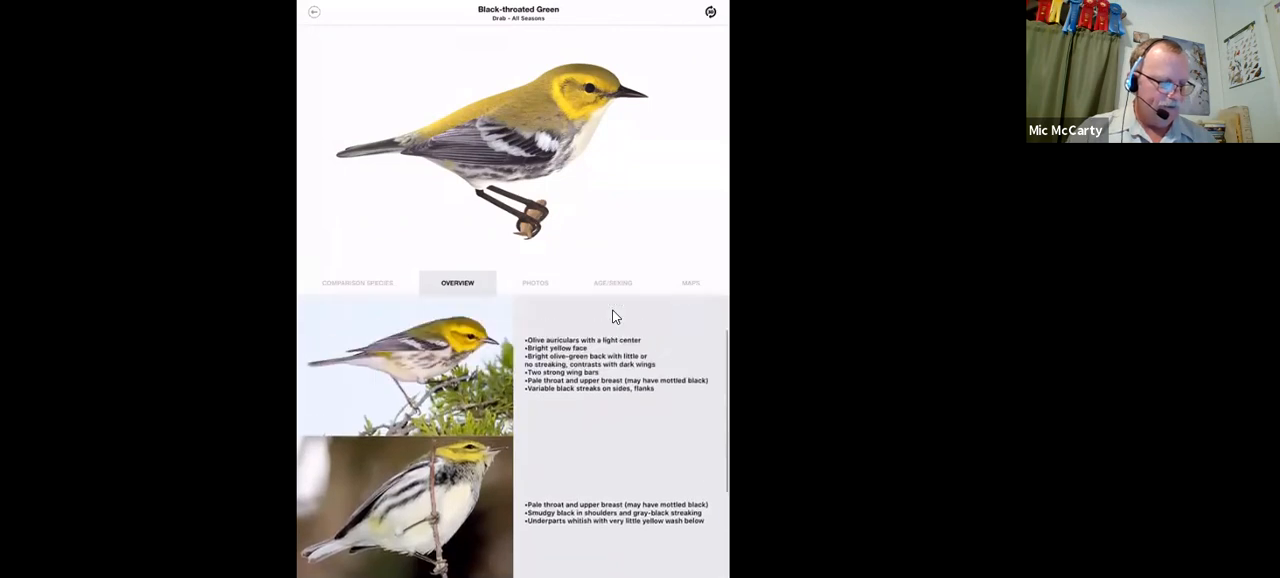
- Browse the Black-throated Green photo gallery
left_click(535, 282)
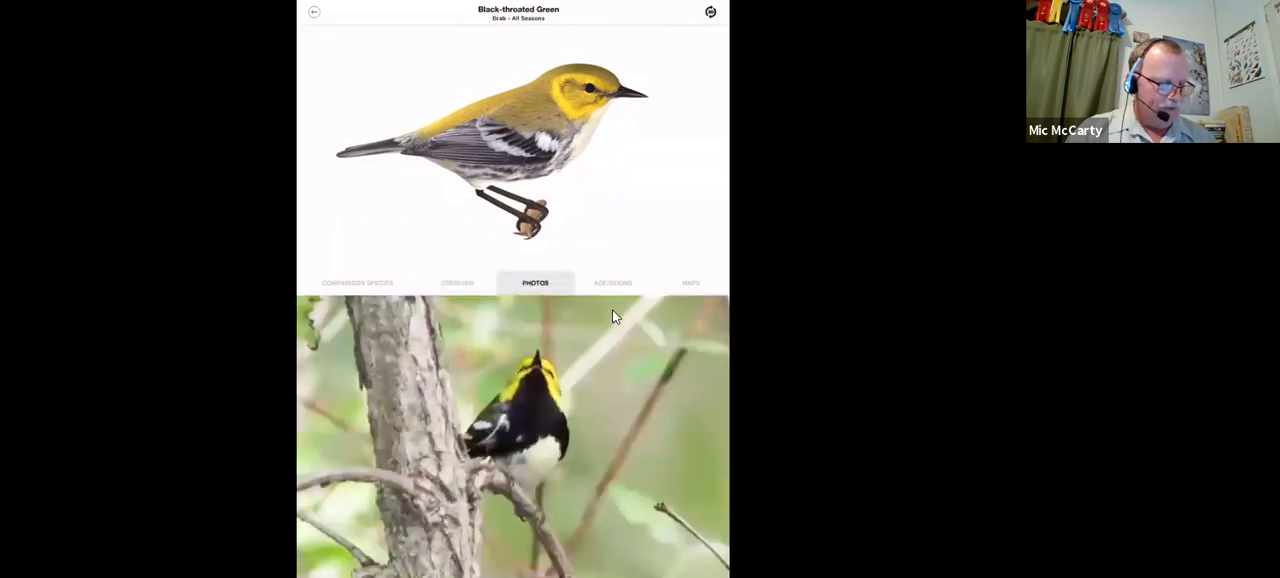
scroll("down", 3)
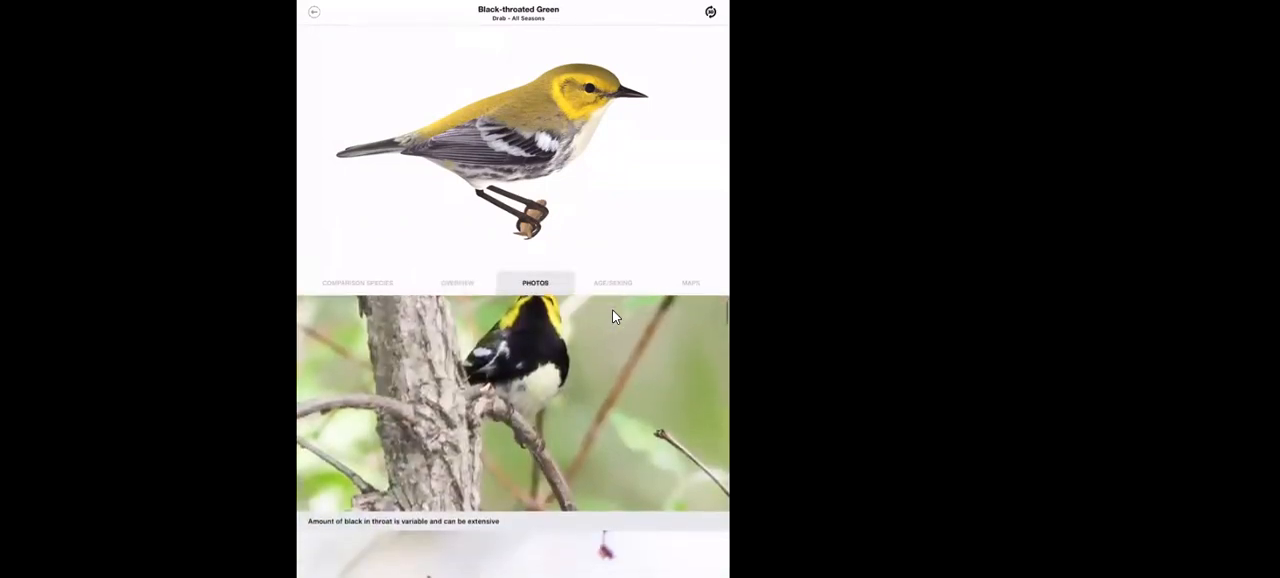
scroll("down", 3)
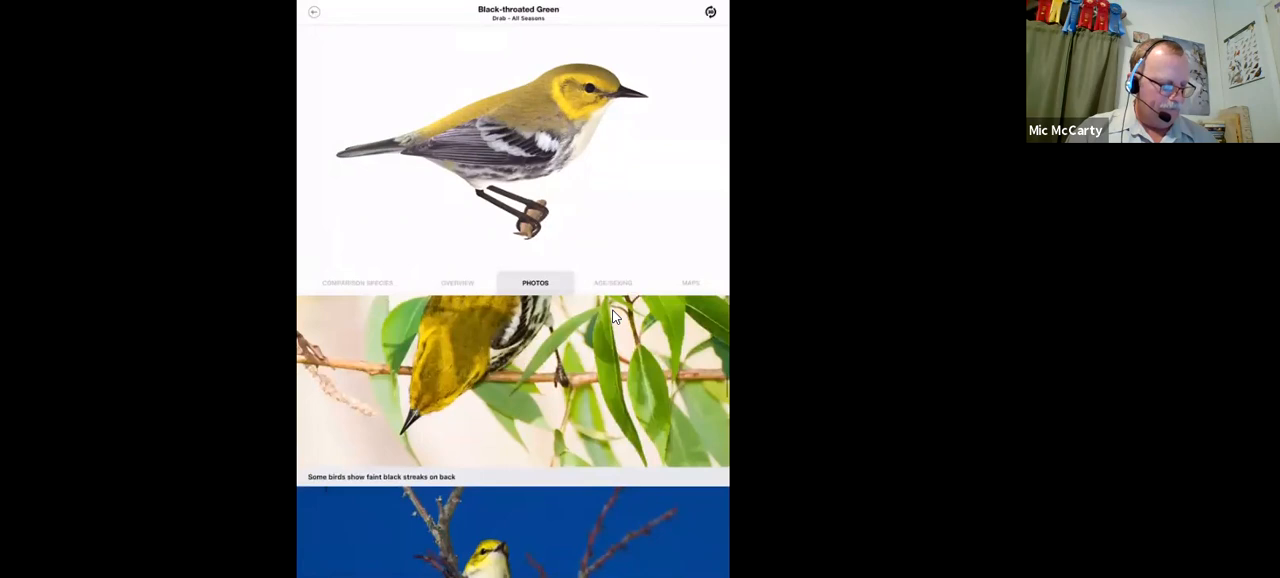
scroll("down", 3)
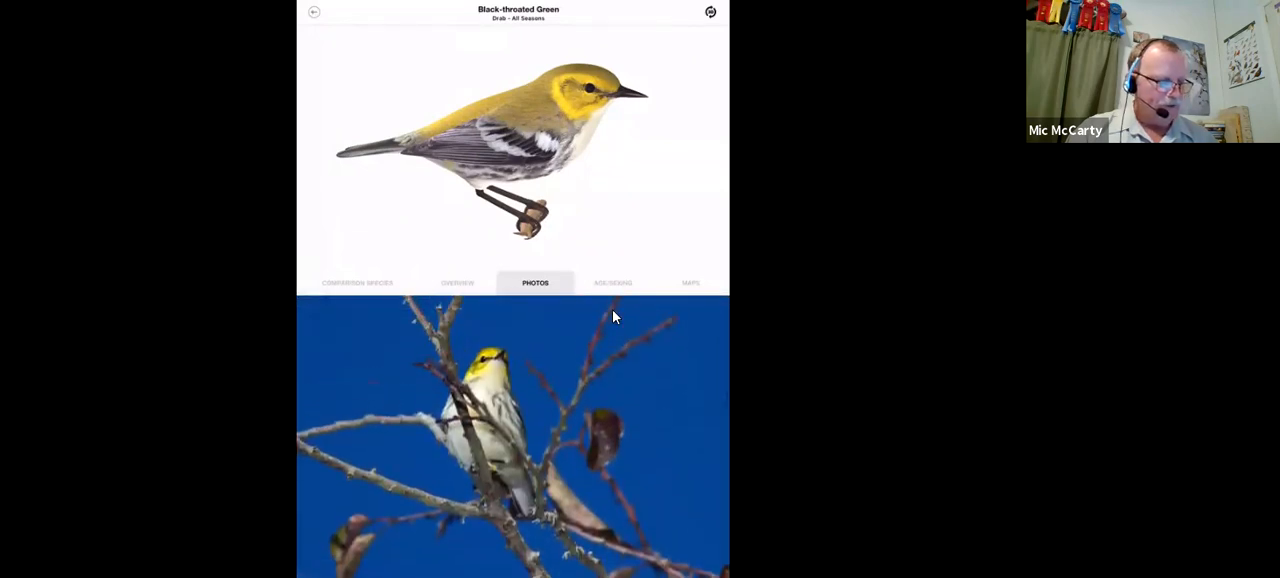
- Read through the Age/Sexing notes covering spring and fall plumages
left_click(612, 282)
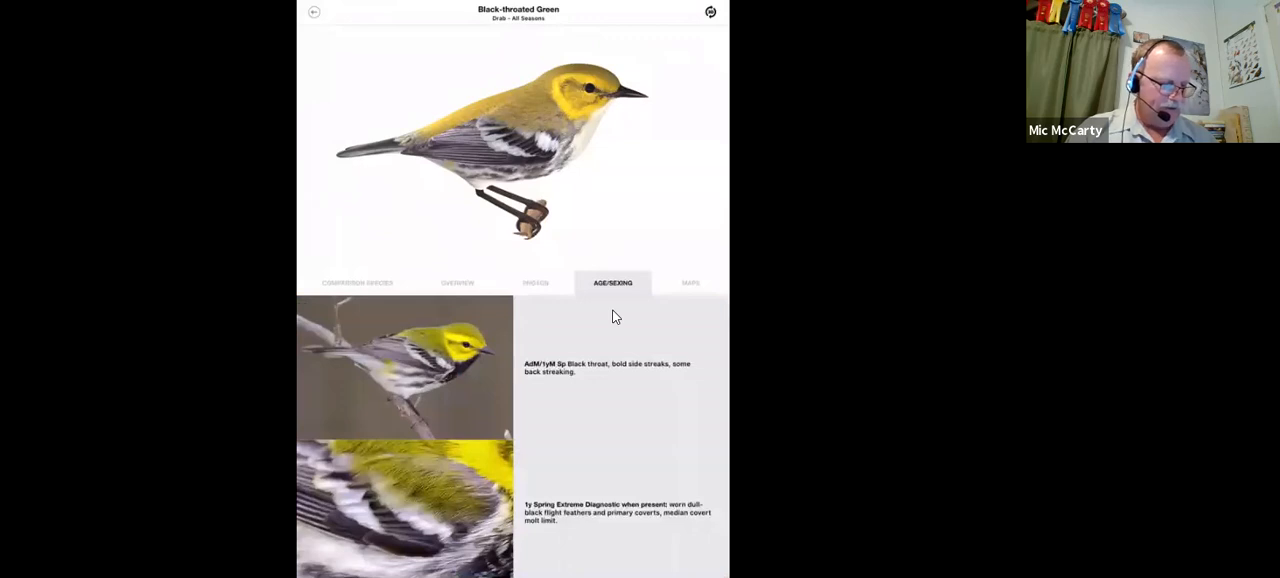
mouse_move(518, 388)
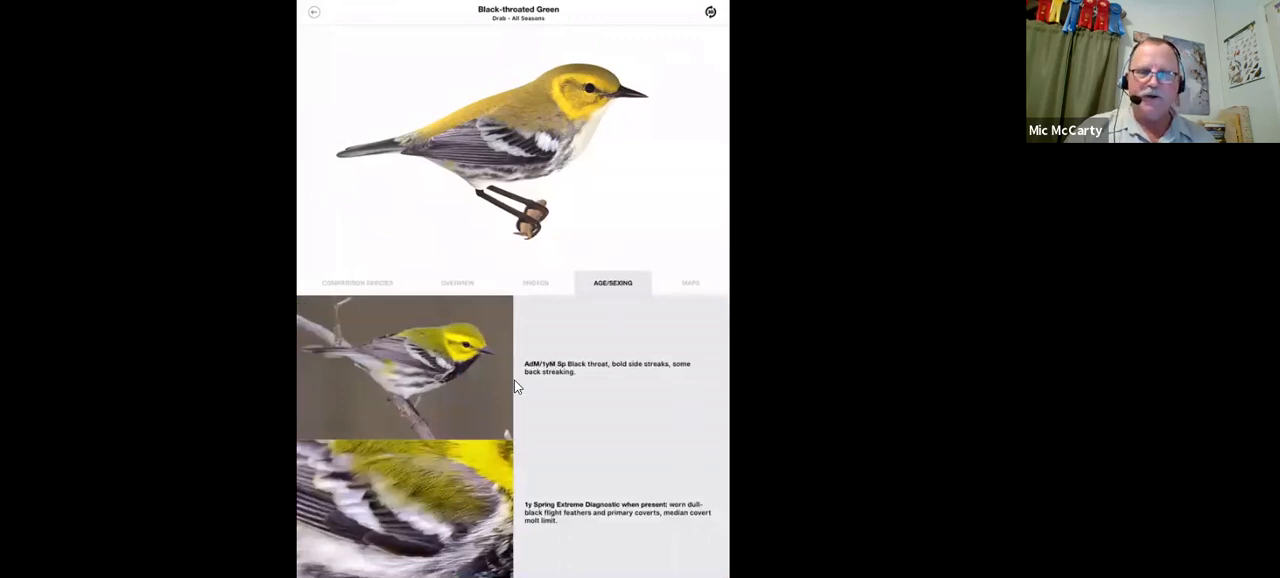
mouse_move(528, 372)
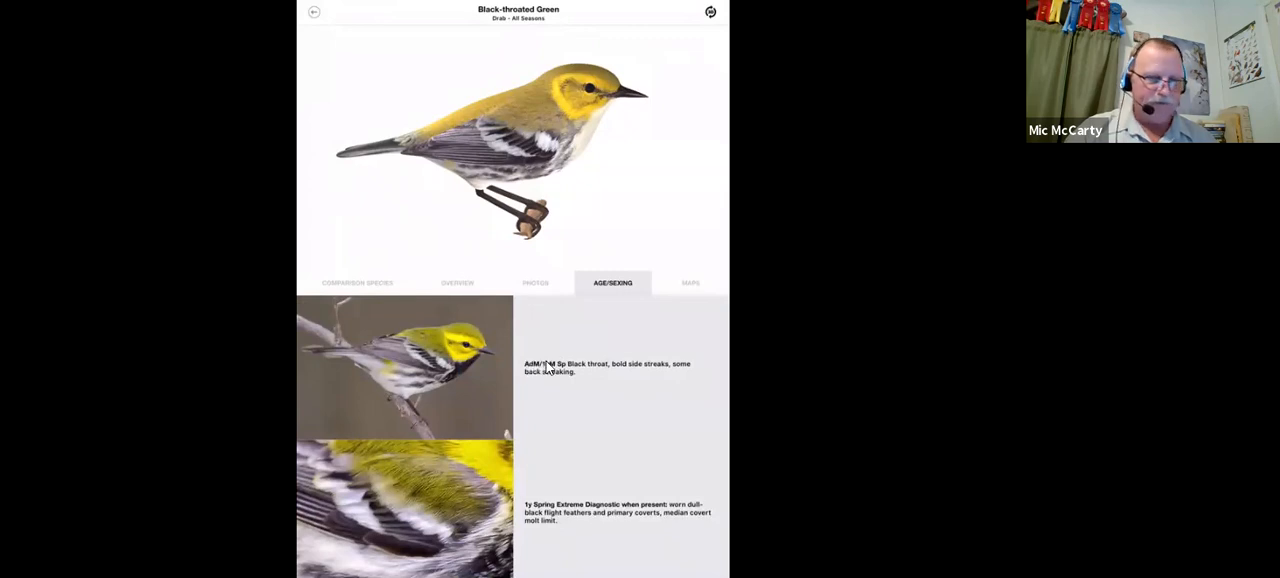
mouse_move(556, 370)
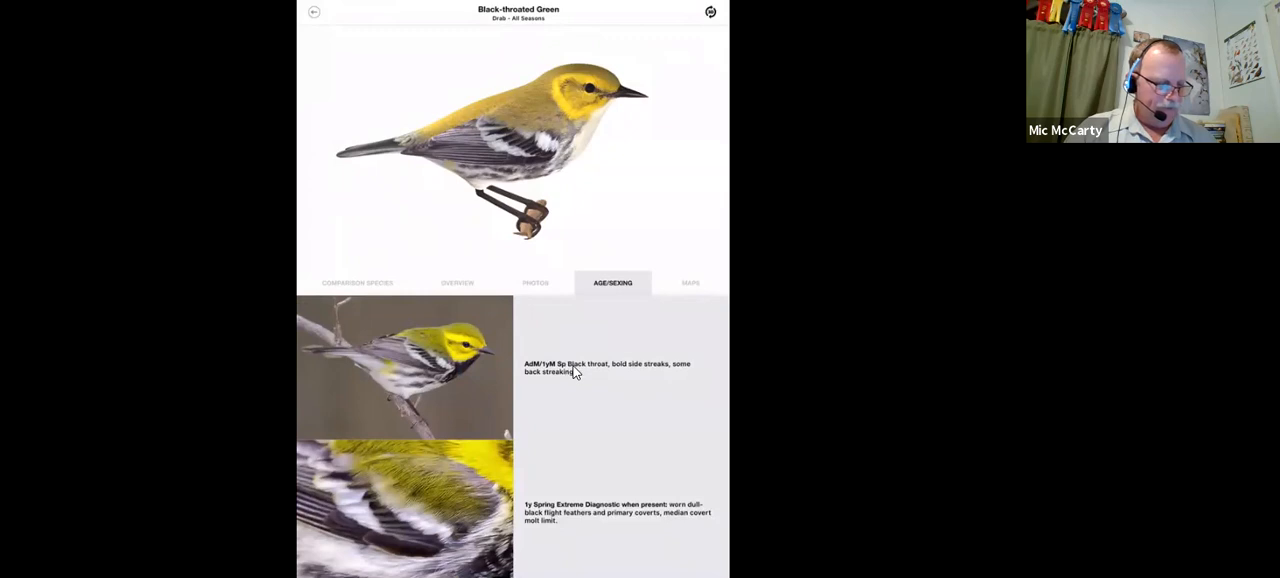
mouse_move(580, 375)
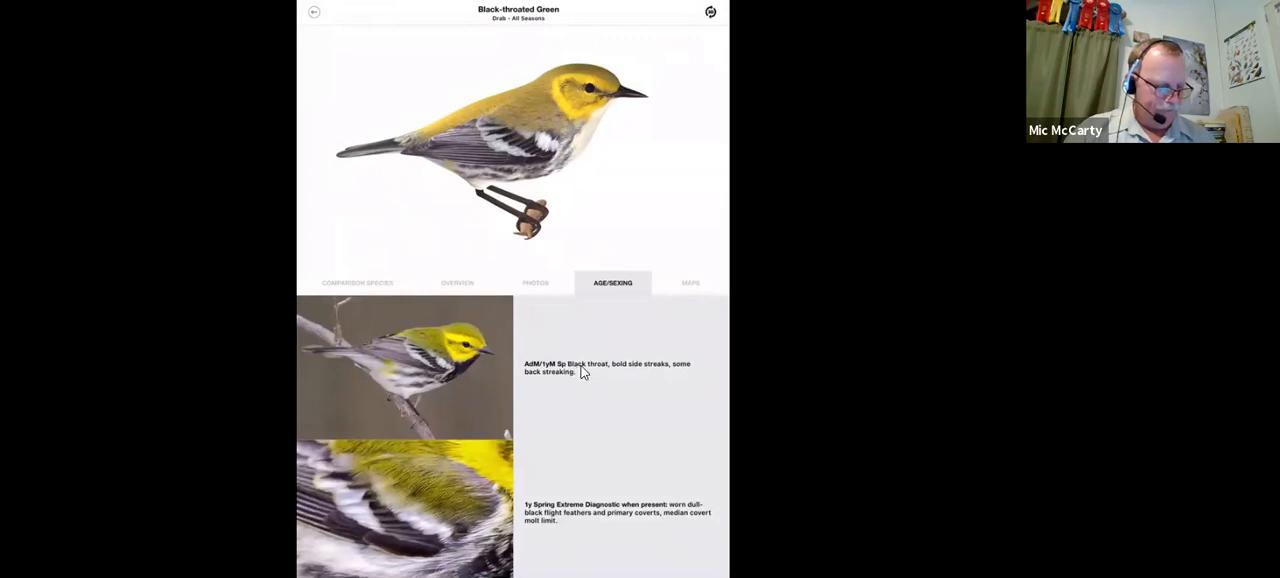
scroll("down", 3)
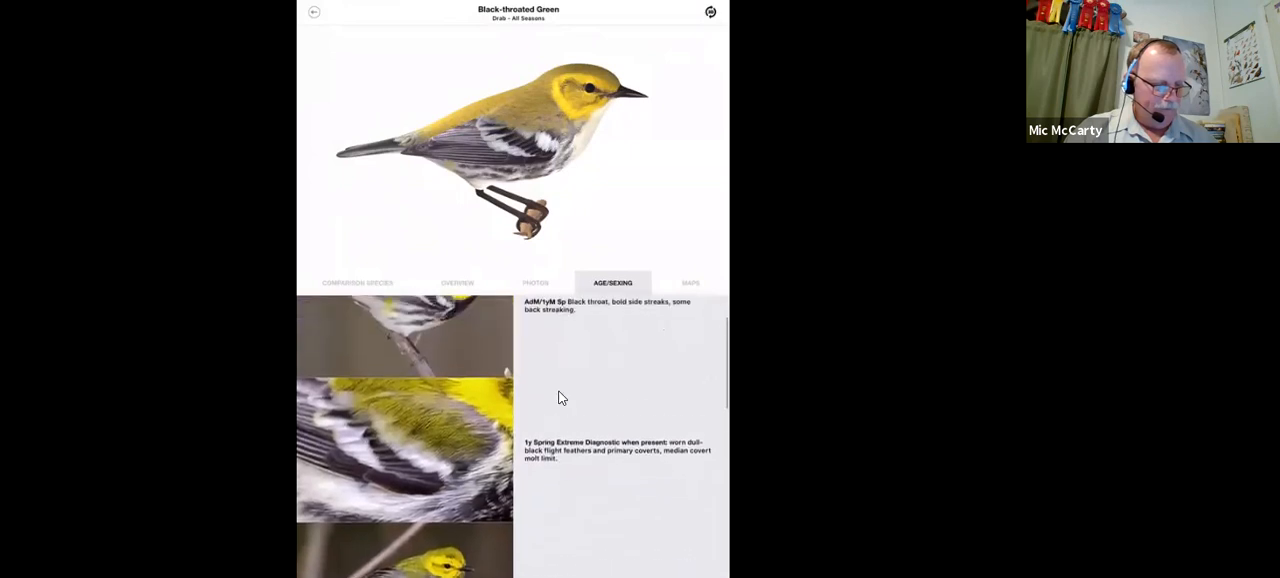
scroll("down", 3)
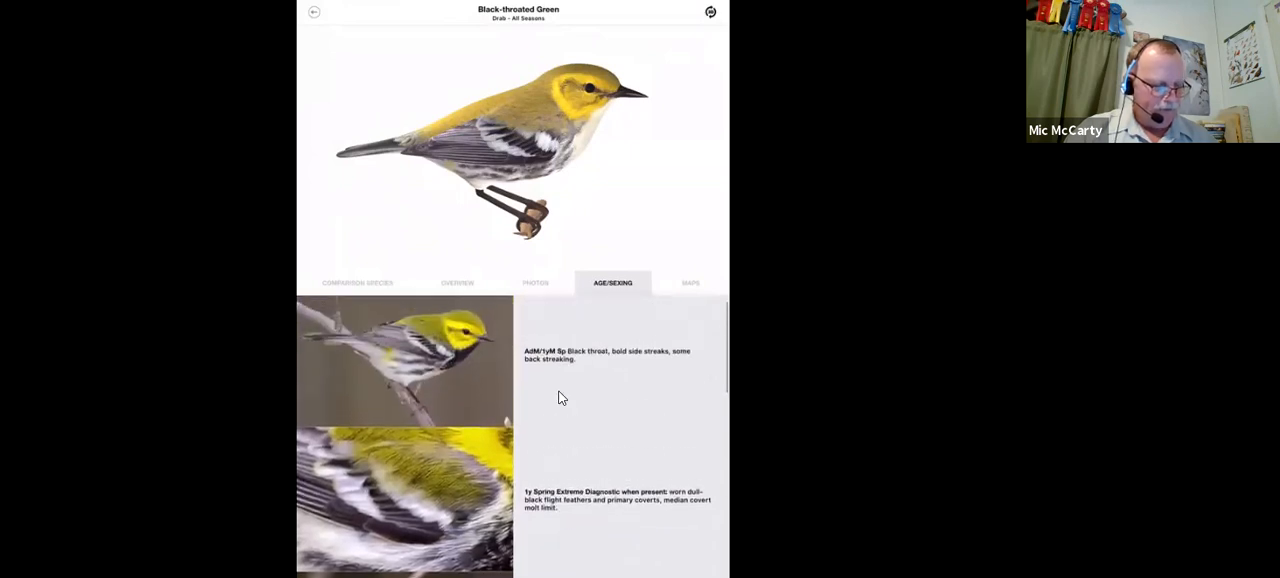
scroll("down", 3)
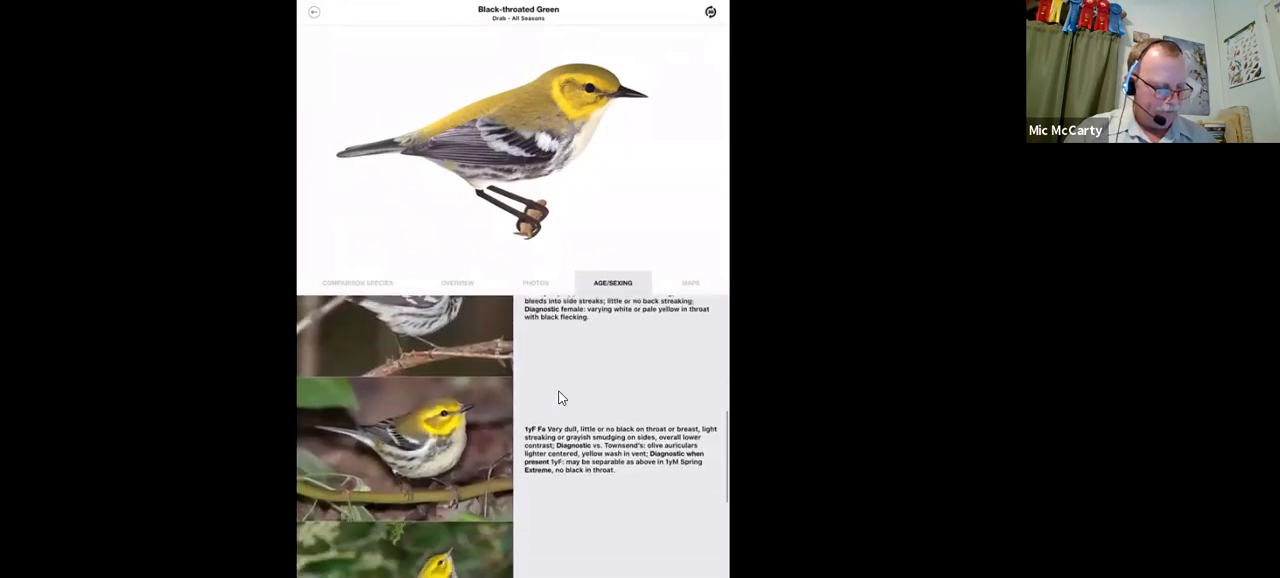
scroll("down", 3)
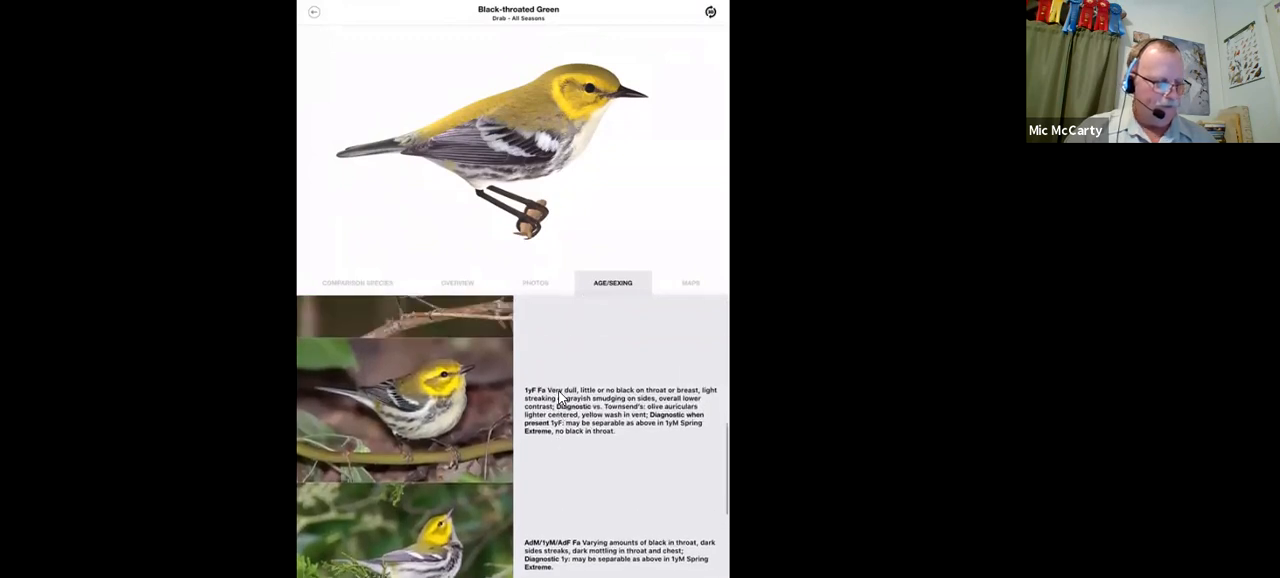
- Show the Black-throated Green's range map, then go back to the alphabetical warbler species grid
left_click(691, 282)
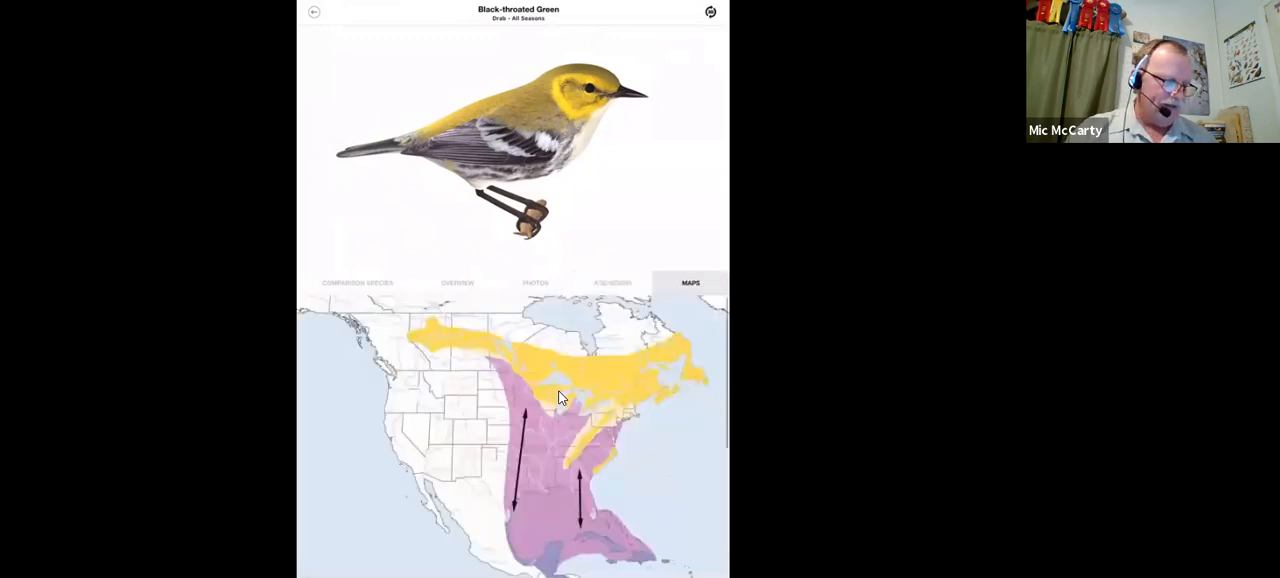
scroll("down", 3)
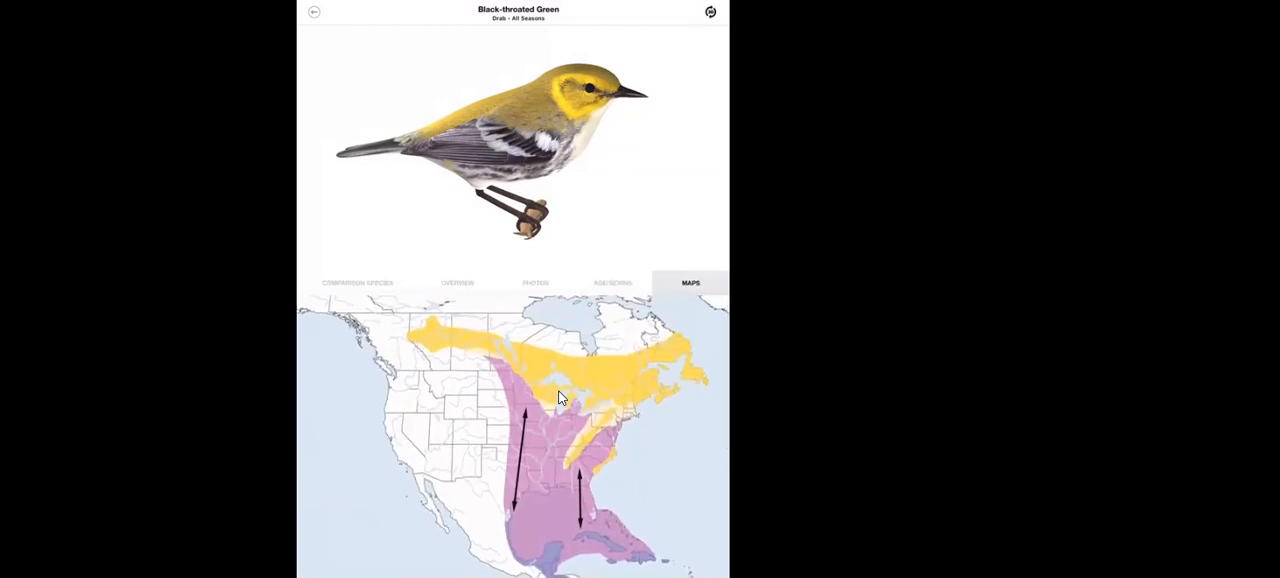
left_click(313, 11)
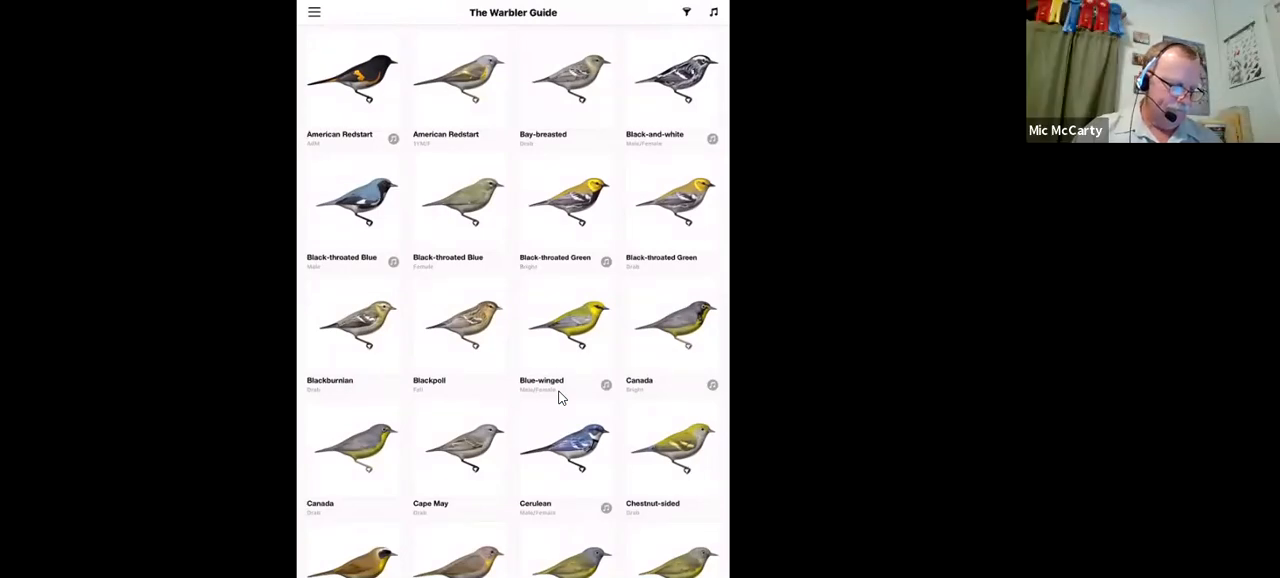
- Bring up the view options and the colour and pattern filter palette
scroll("down", 3)
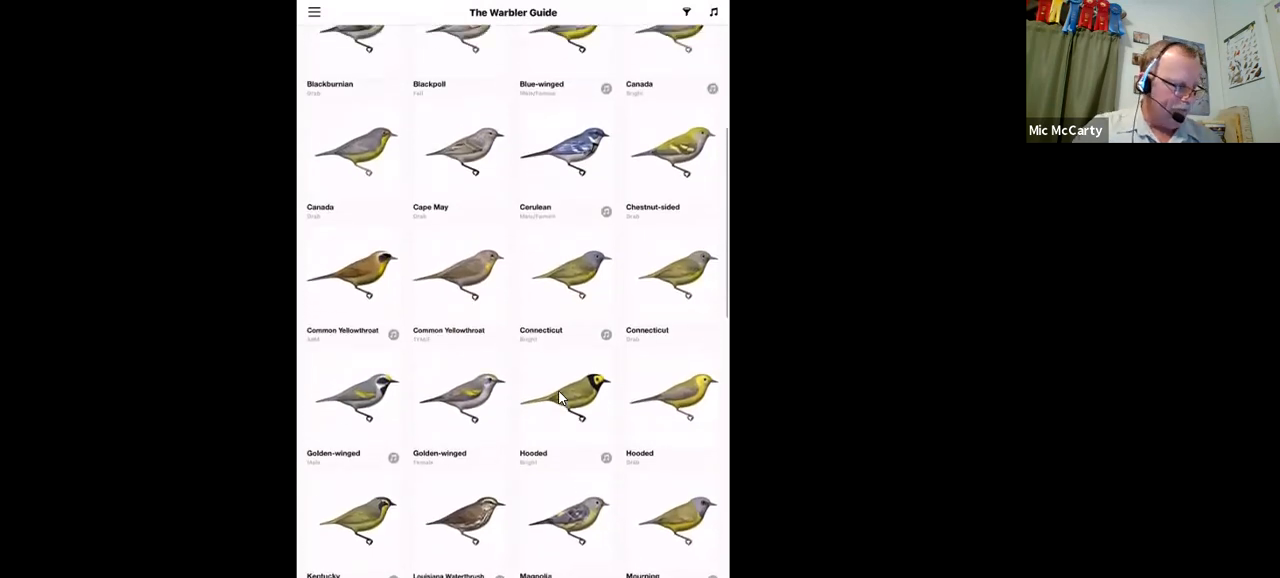
left_click(314, 12)
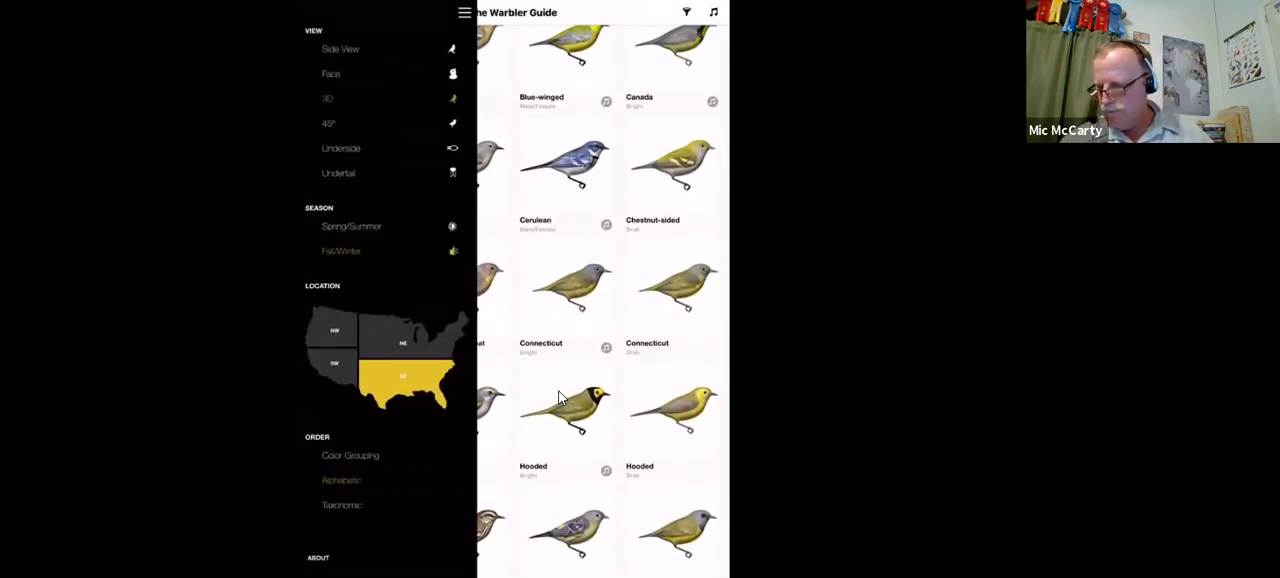
left_click(341, 480)
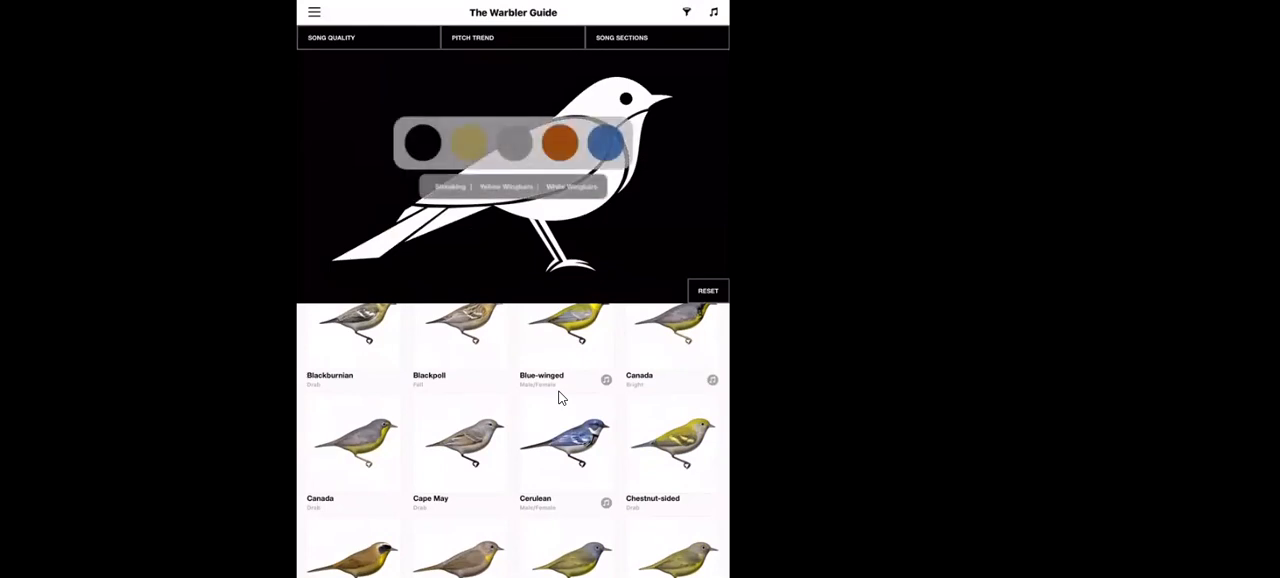
- Filter by blue on the head and face, leaving Cerulean and Northern Parula, and put the palette away
left_click(605, 142)
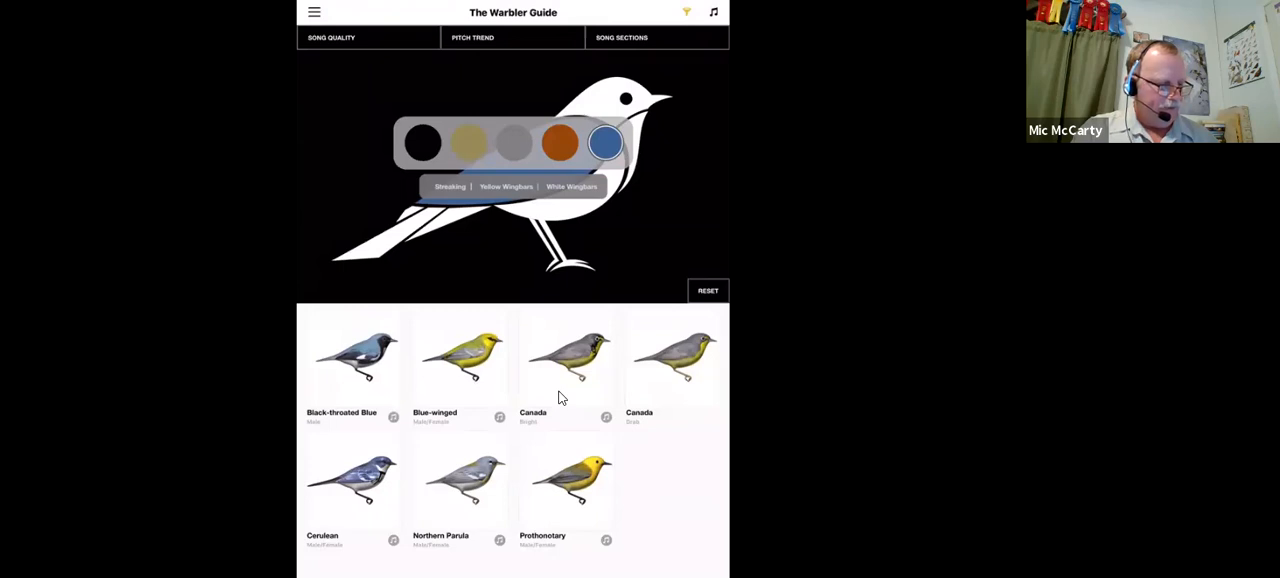
left_click(571, 186)
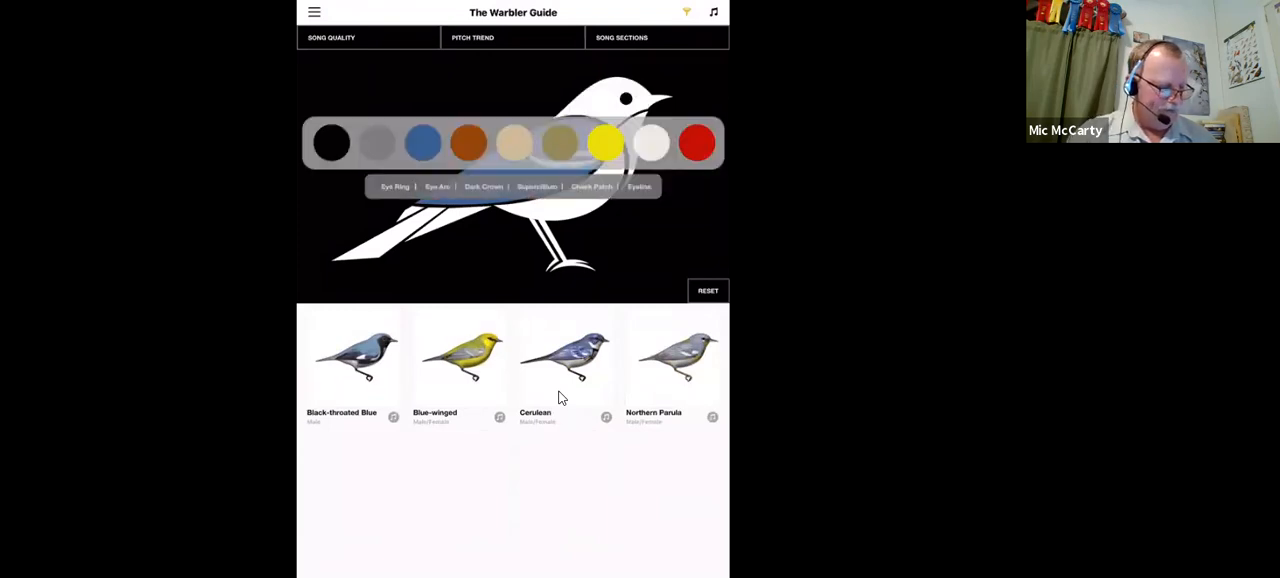
left_click(422, 142)
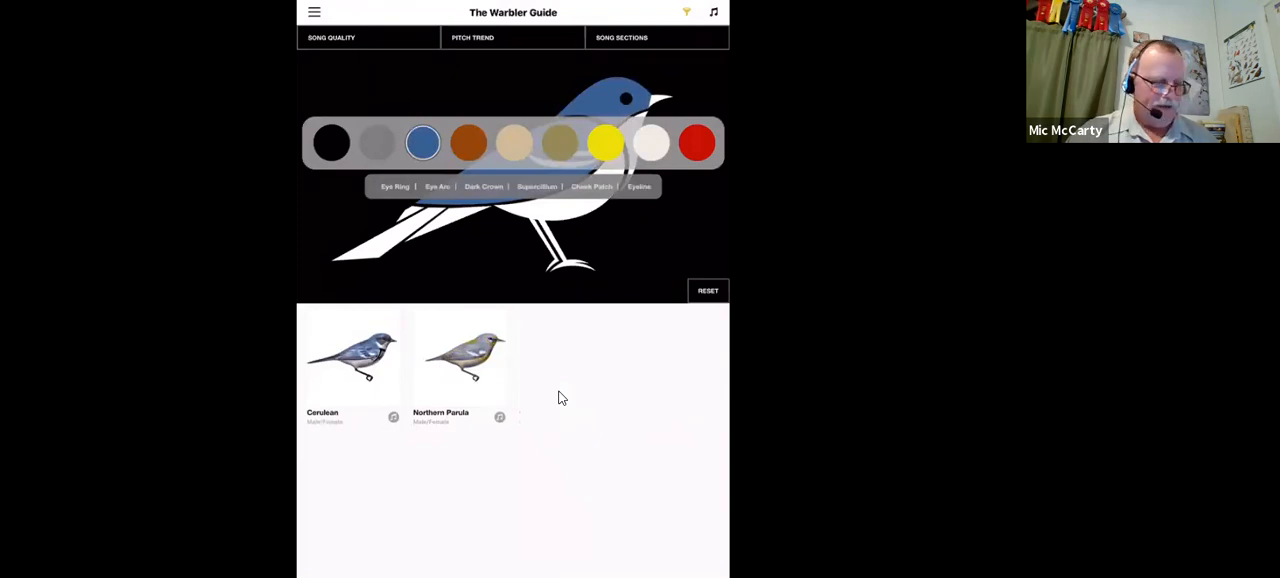
mouse_move(520, 345)
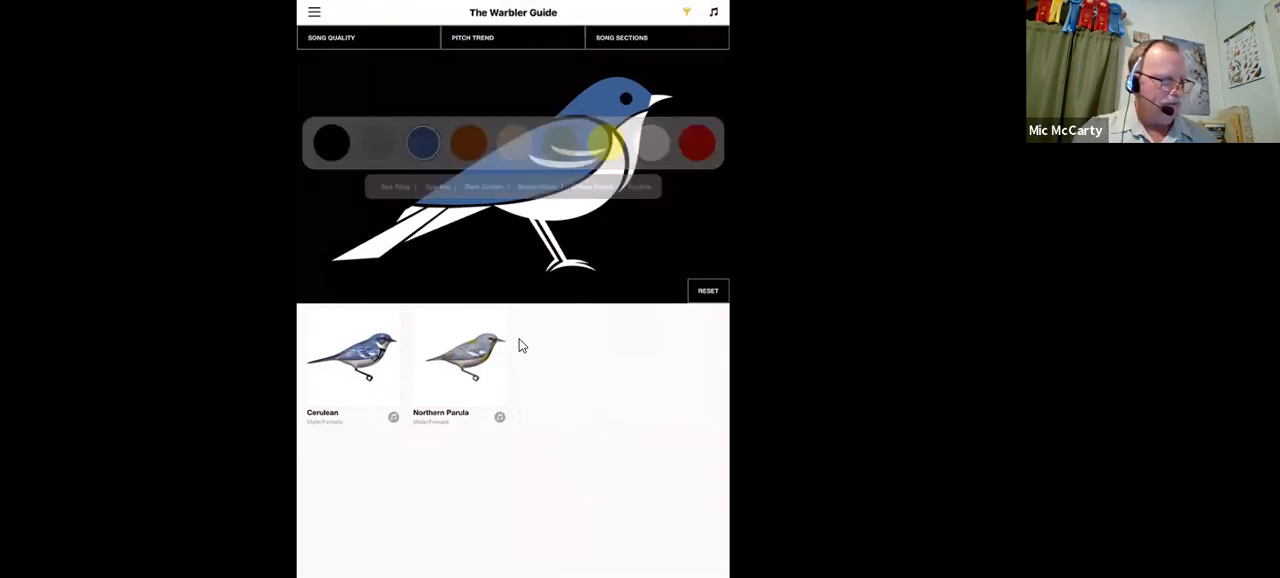
scroll("up", 3)
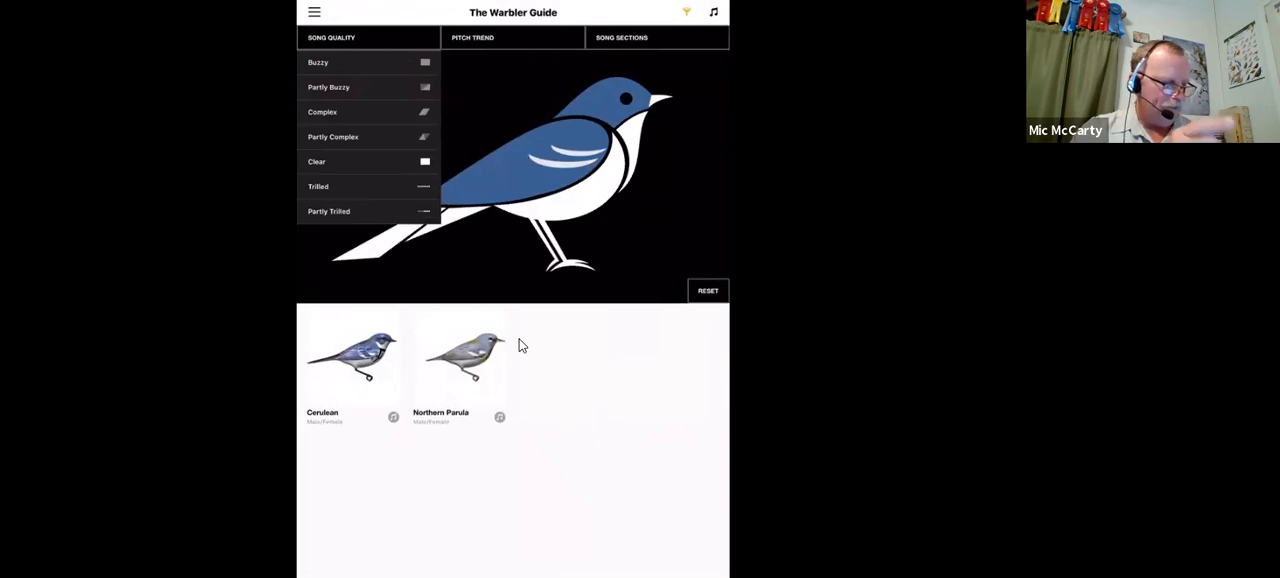
- Reset the colour filter to restore all warblers, then look over the Pitch Trend and Song Quality filters
left_click(707, 290)
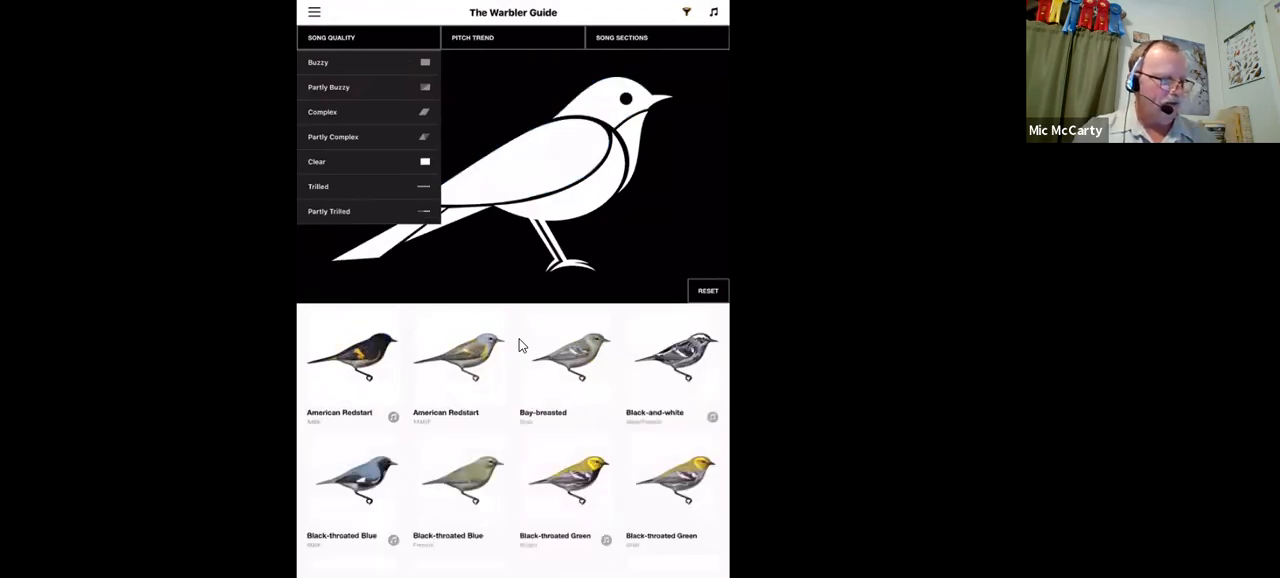
left_click(472, 37)
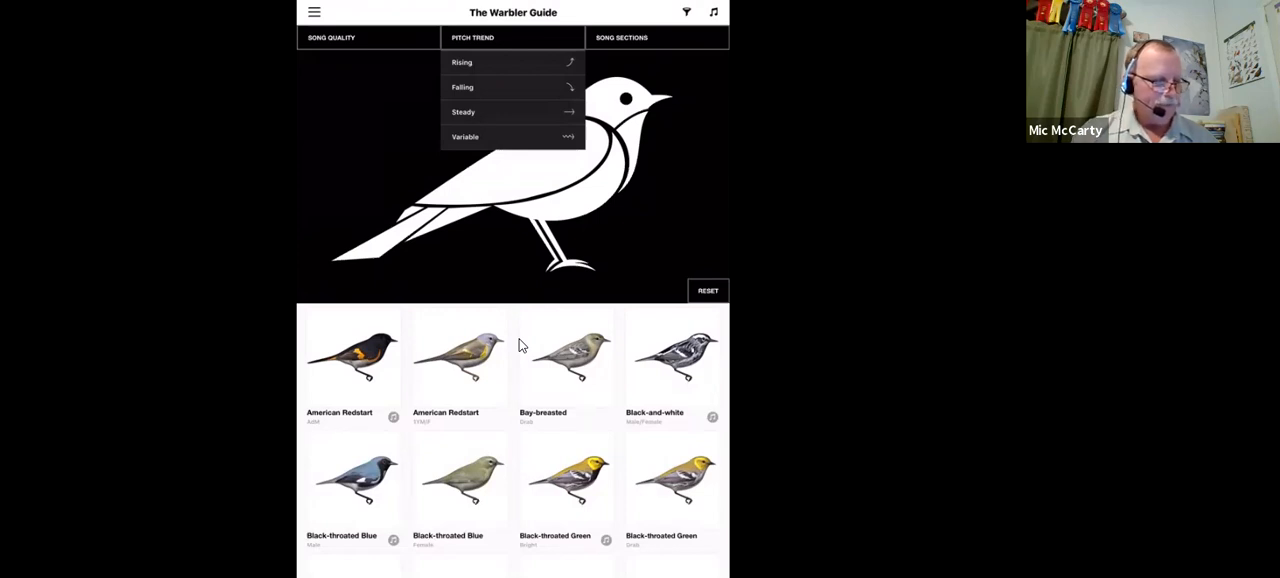
left_click(621, 37)
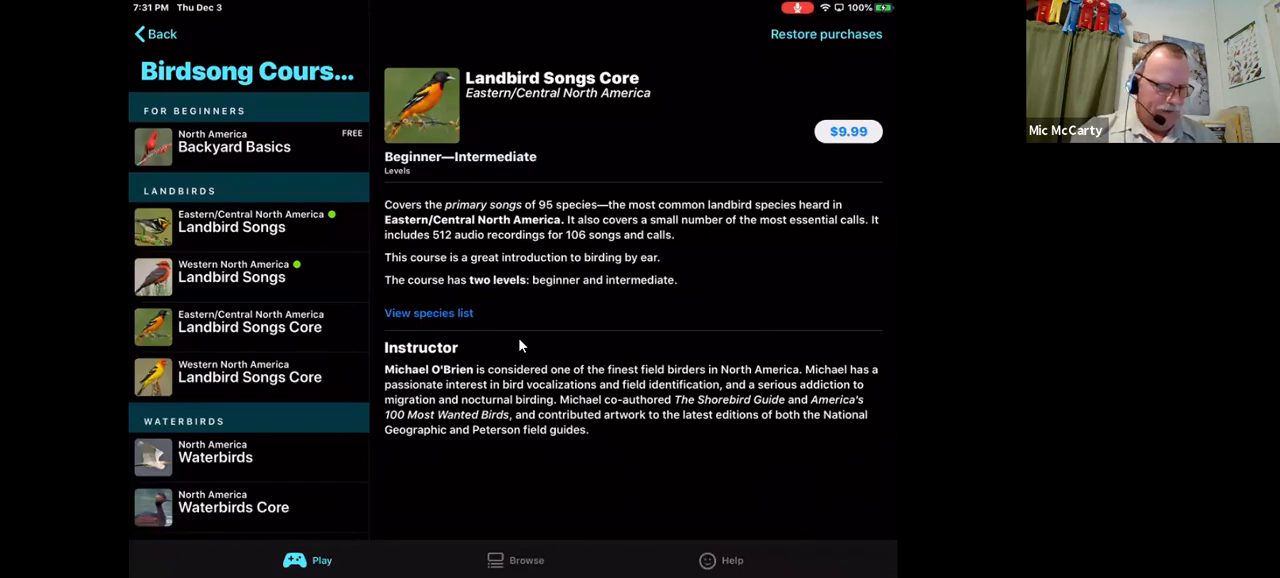
- View the Eastern/Central Landbird Songs course details, then the smaller Landbird Songs Core course
left_click(231, 227)
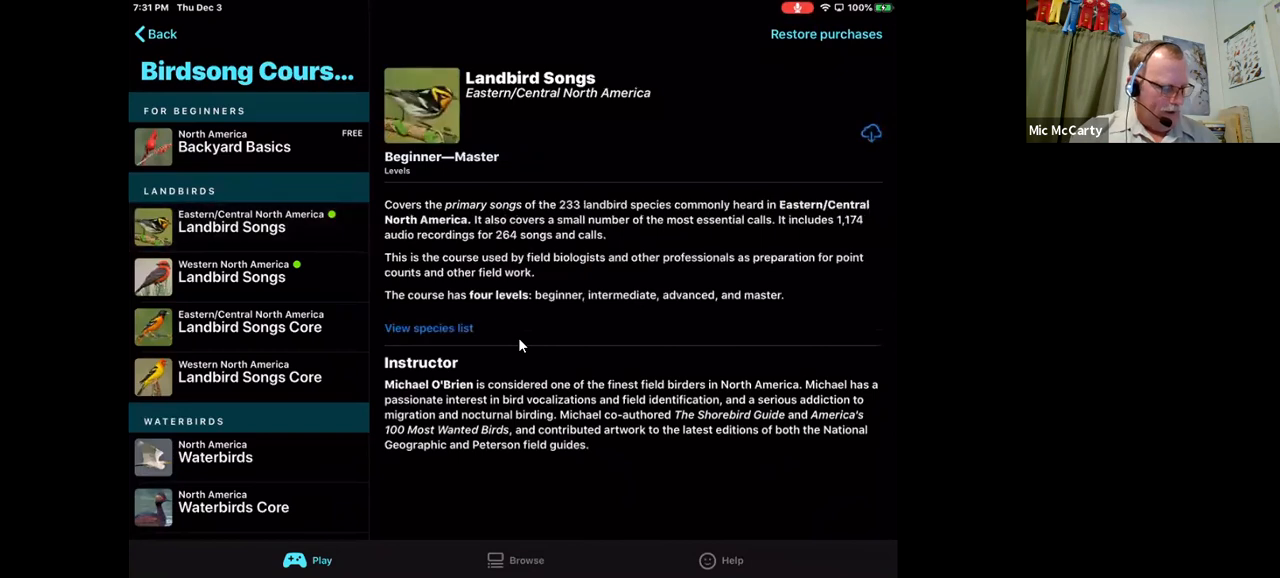
left_click(249, 326)
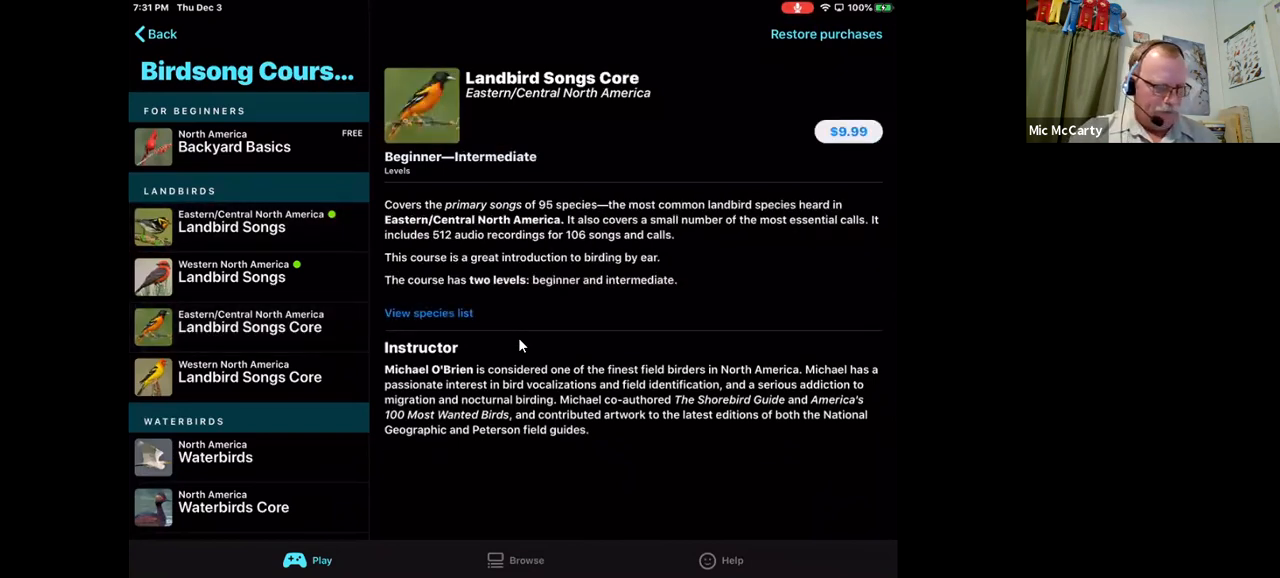
left_click(231, 277)
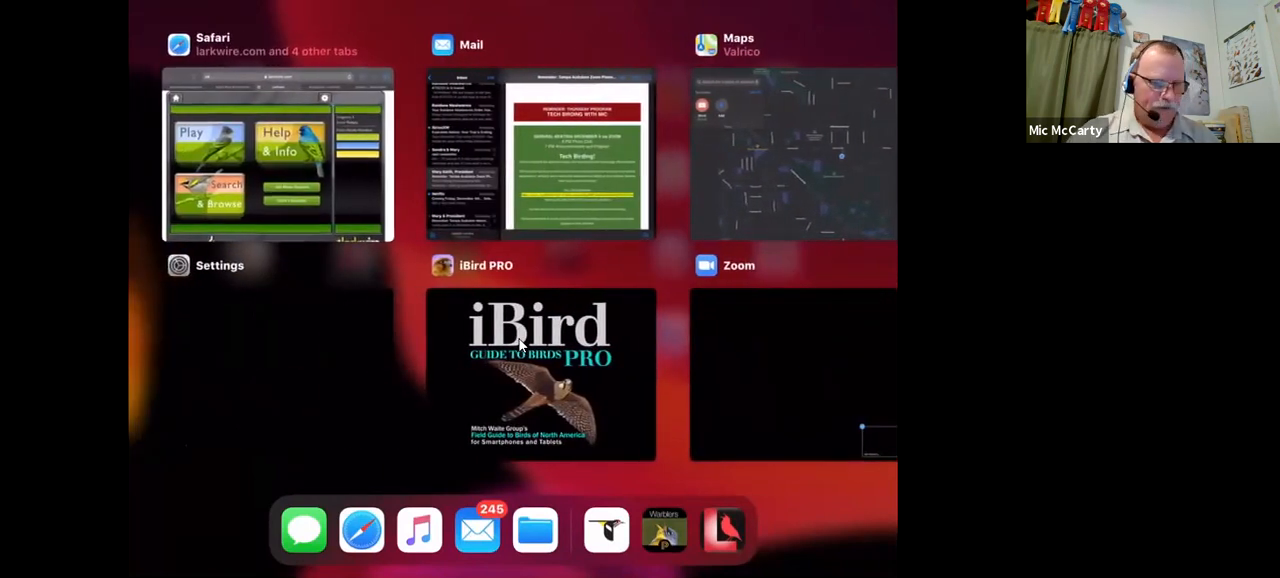
- Bring Safari forward from the app switcher and load the larkwire.com/birdsong/play page
left_click(278, 155)
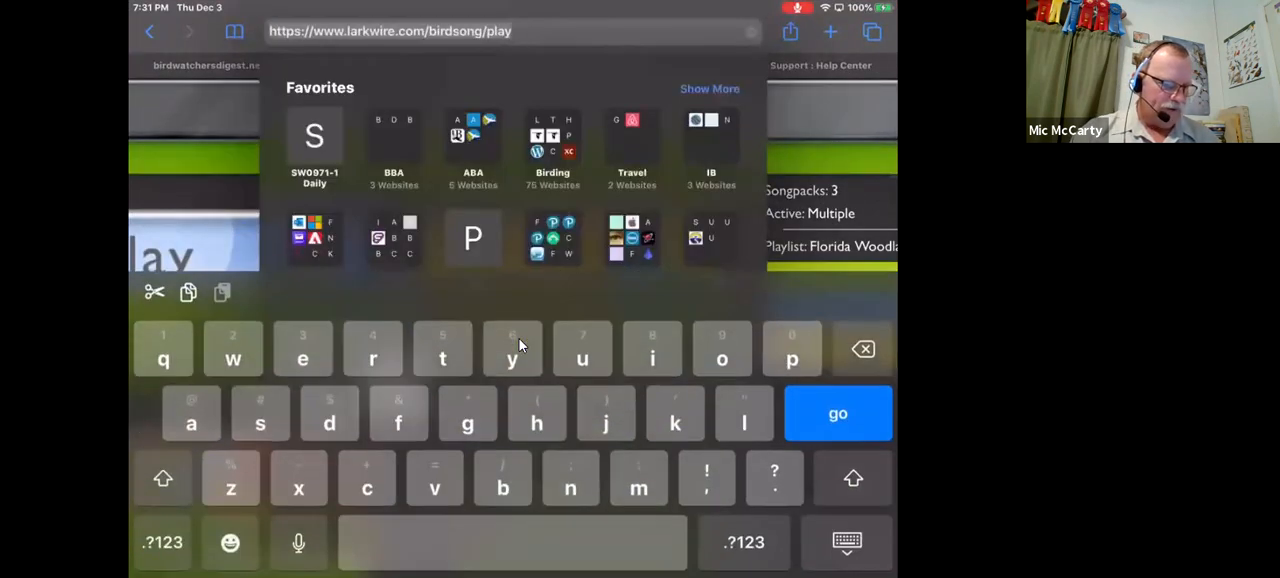
left_click(838, 413)
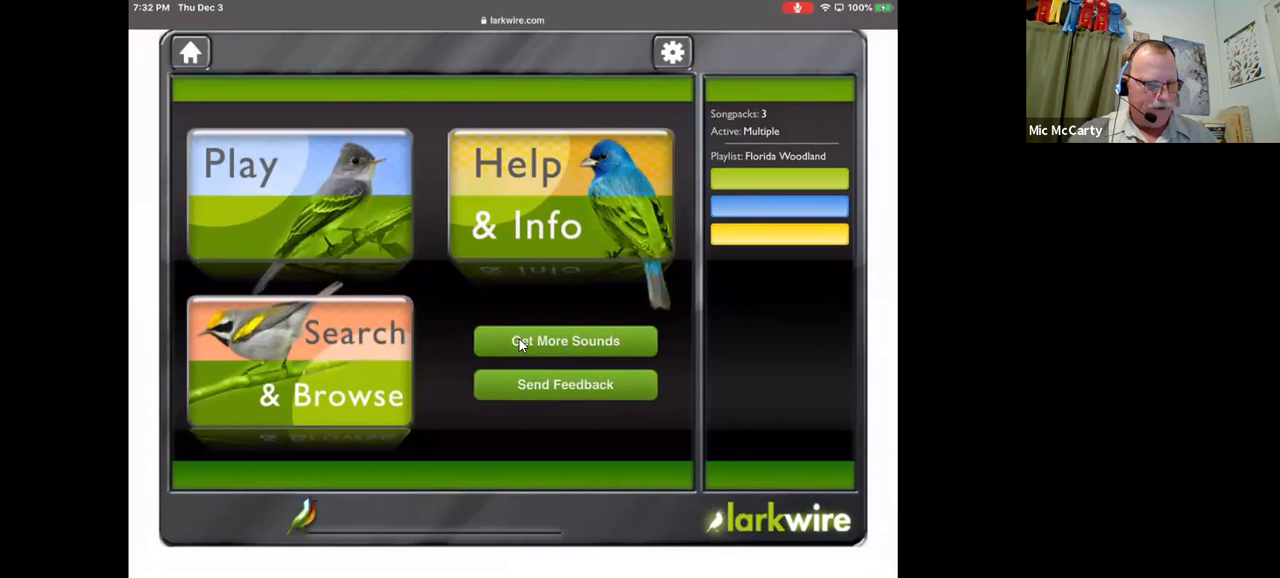
- Open Larkwire's game settings from the gear icon on the home screen
left_click(672, 52)
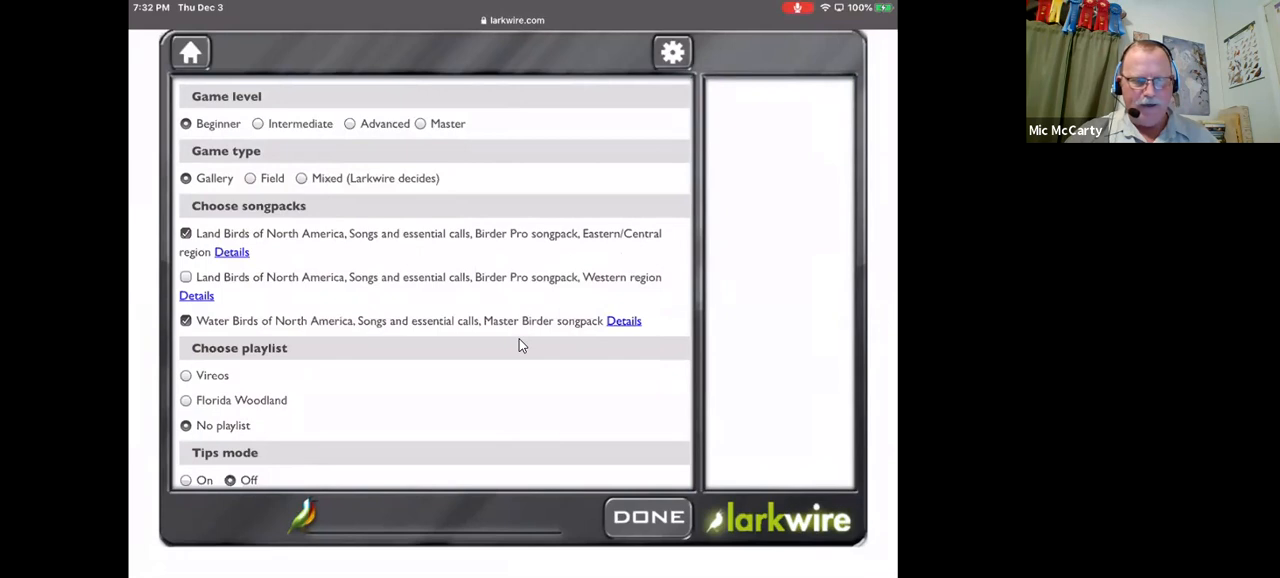
mouse_move(442, 273)
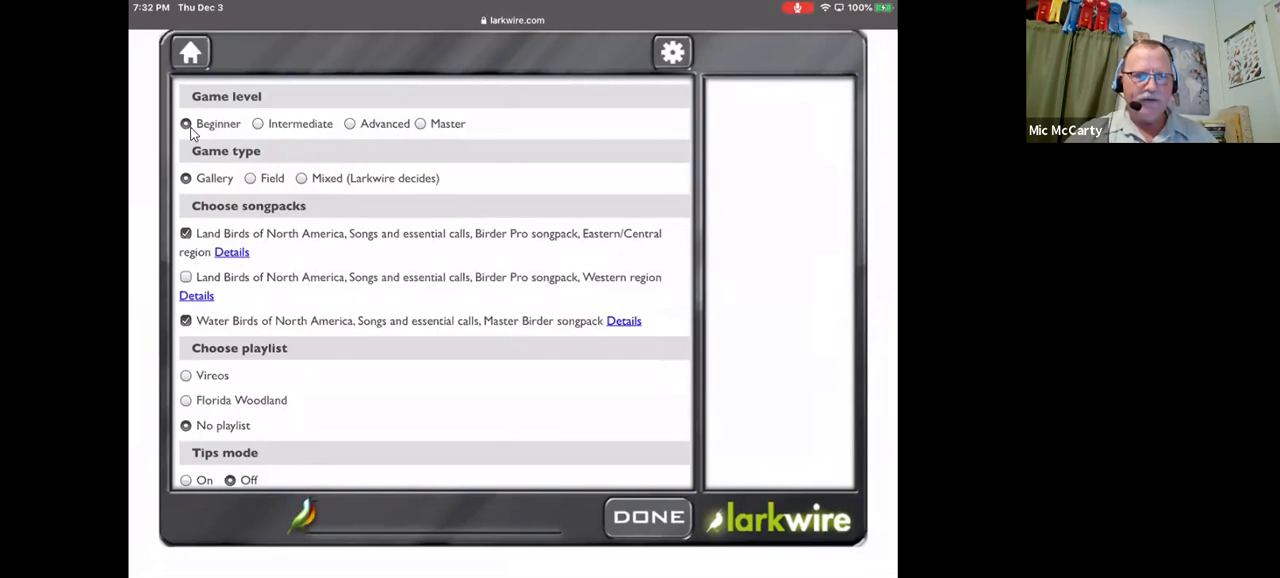
mouse_move(263, 204)
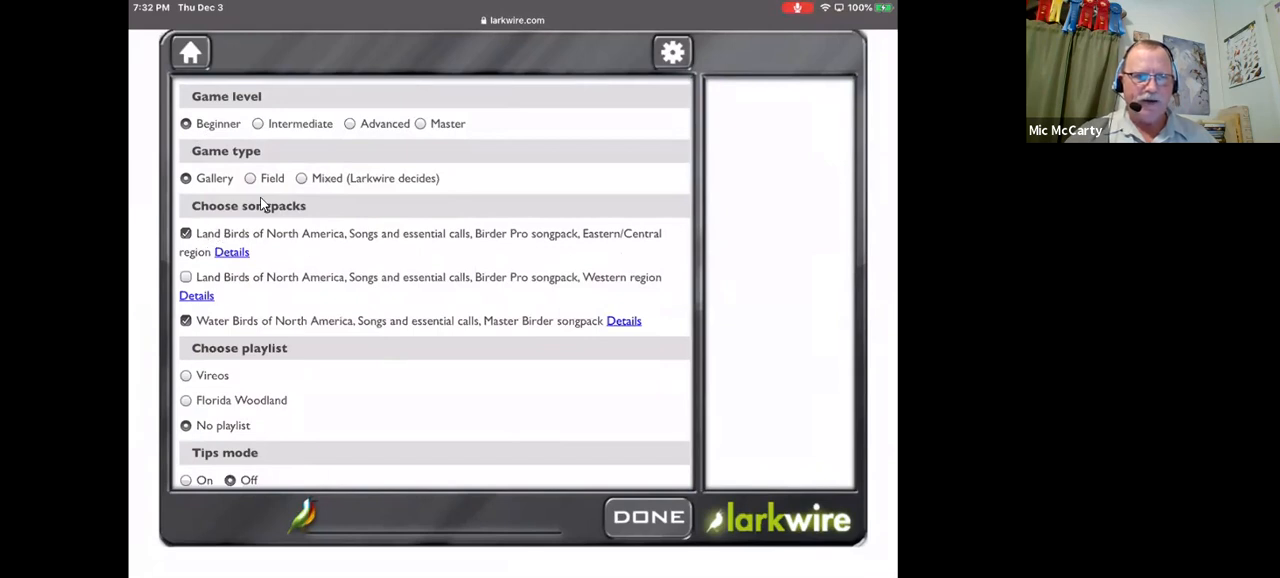
mouse_move(250, 262)
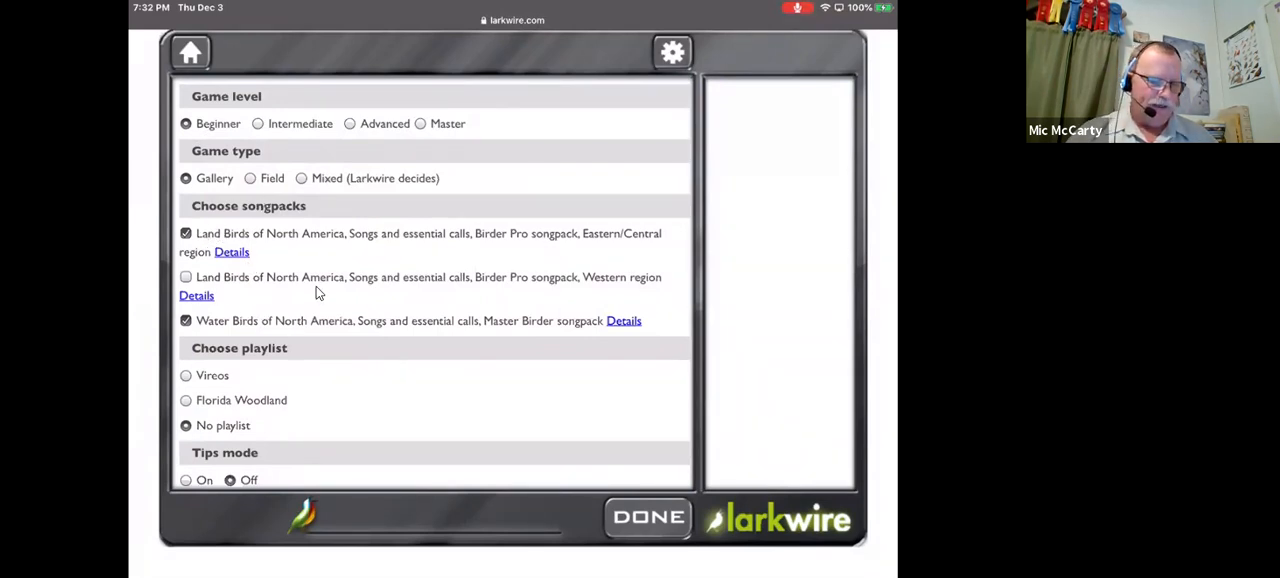
mouse_move(210, 280)
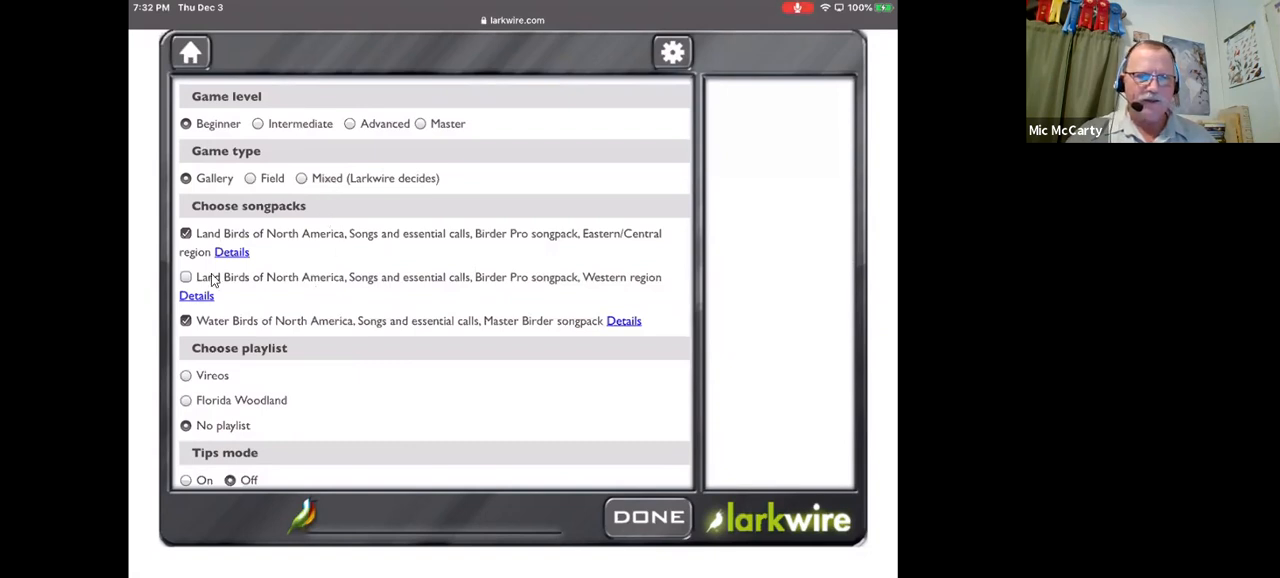
mouse_move(212, 208)
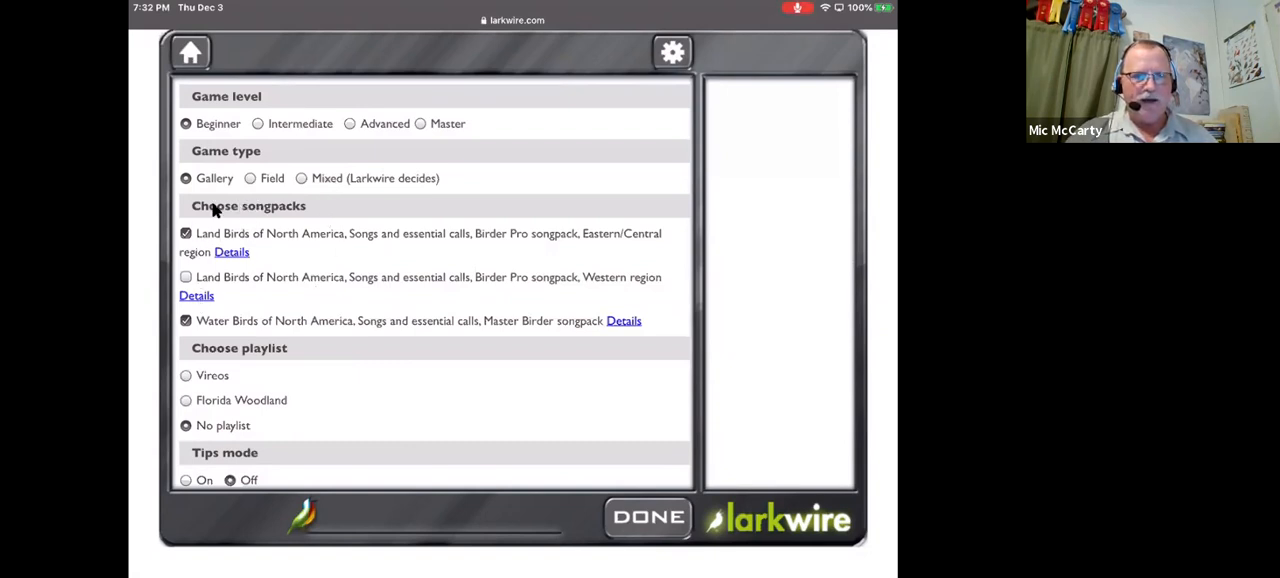
mouse_move(258, 130)
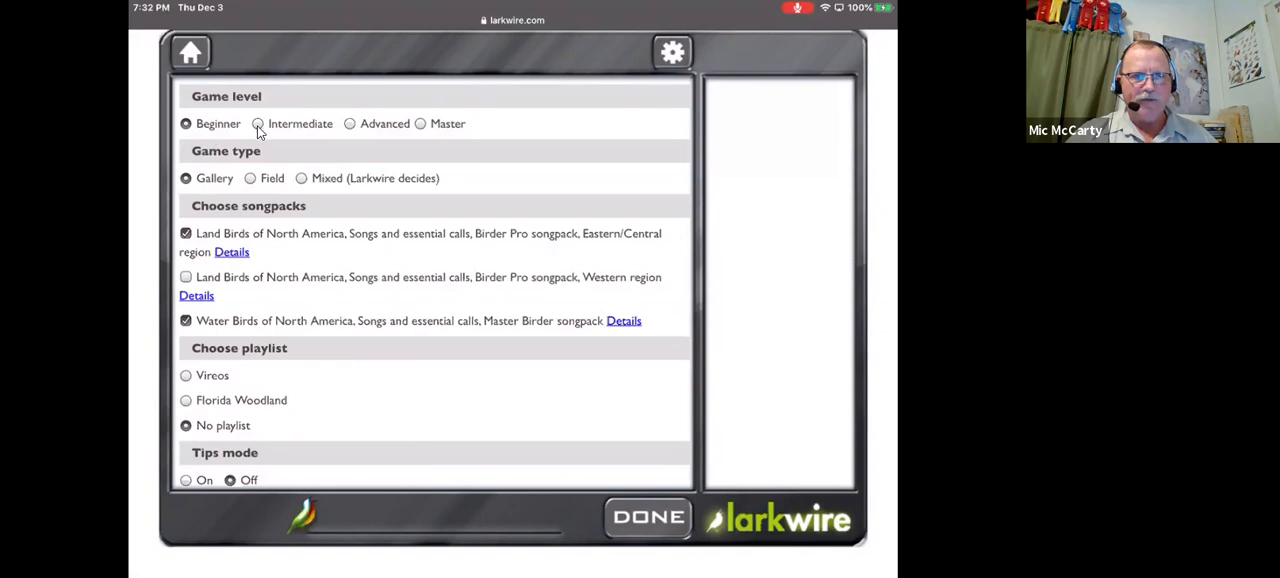
mouse_move(427, 126)
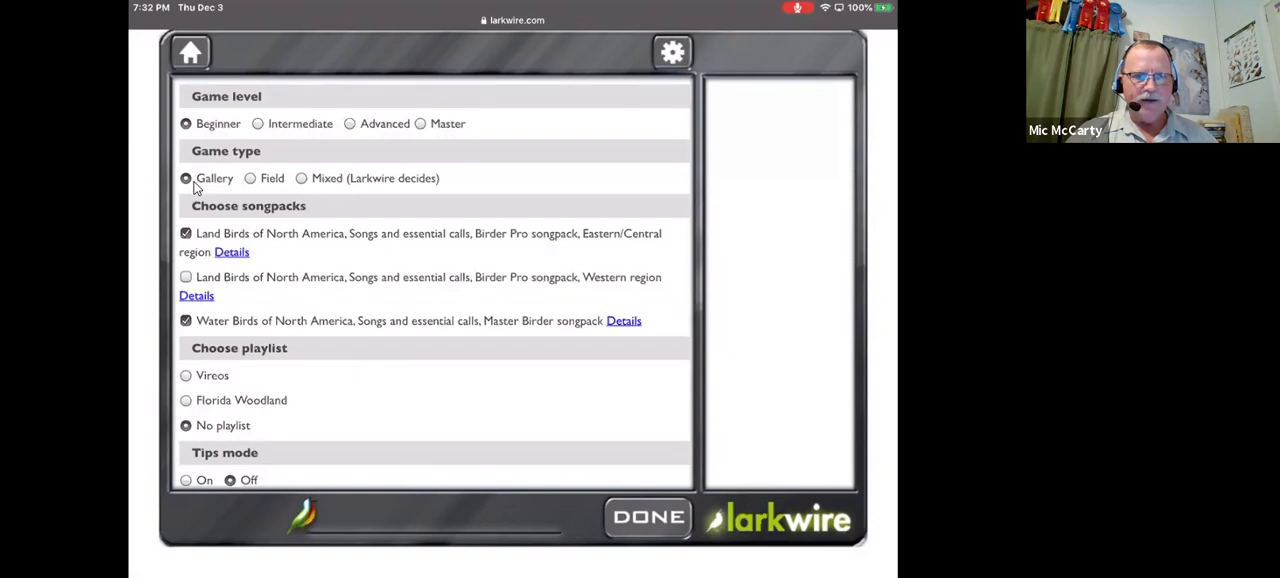
mouse_move(304, 215)
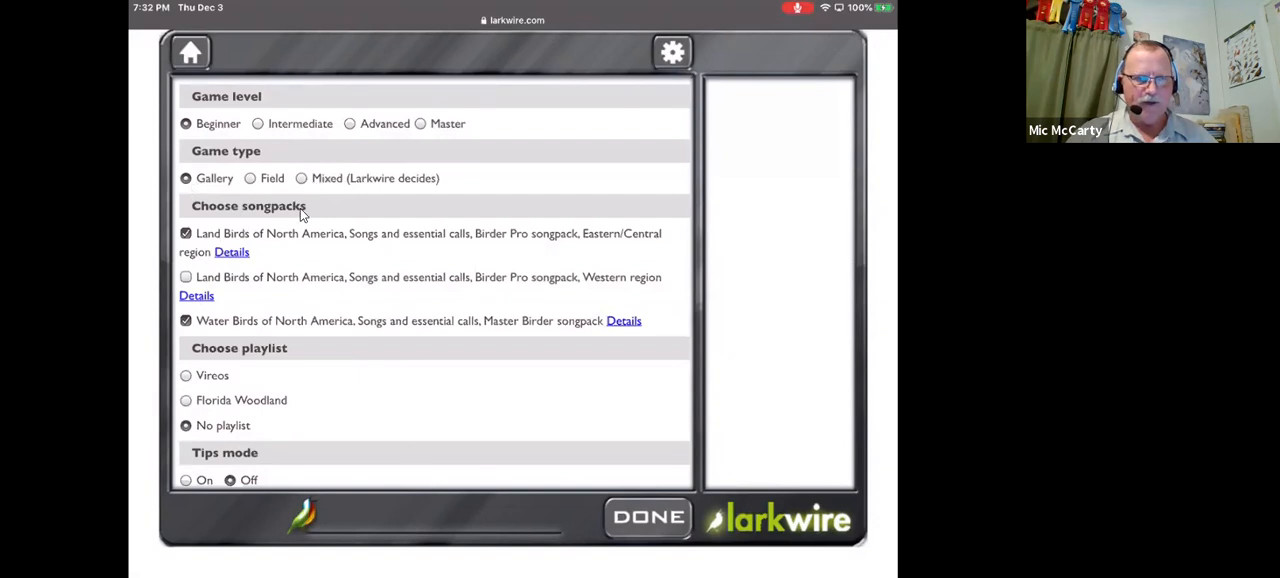
mouse_move(320, 395)
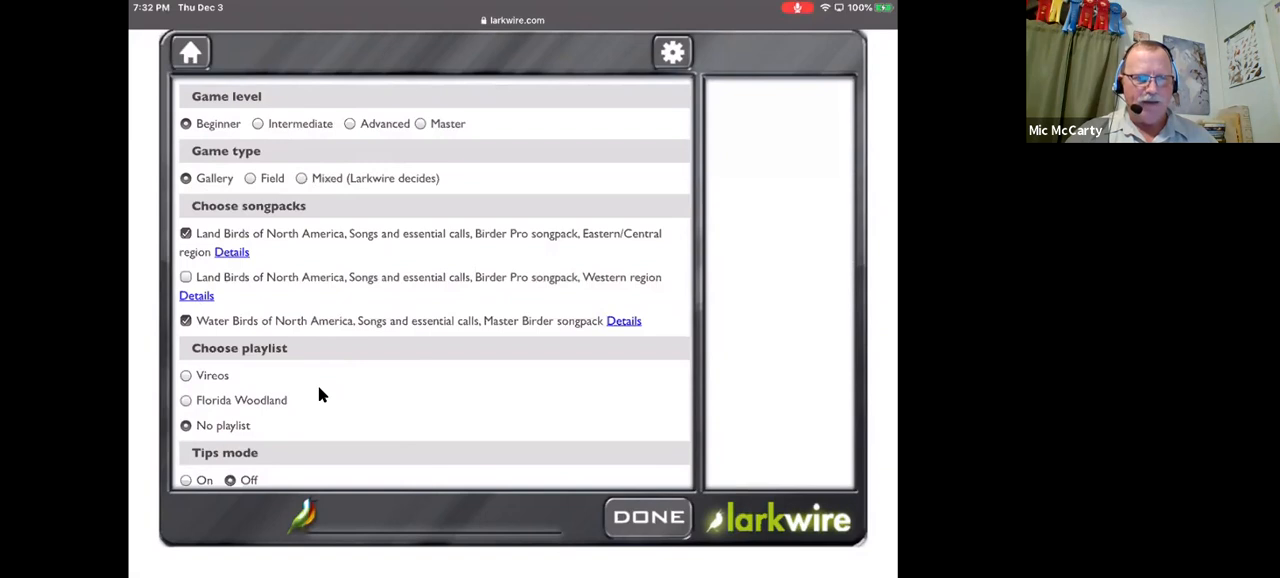
mouse_move(232, 400)
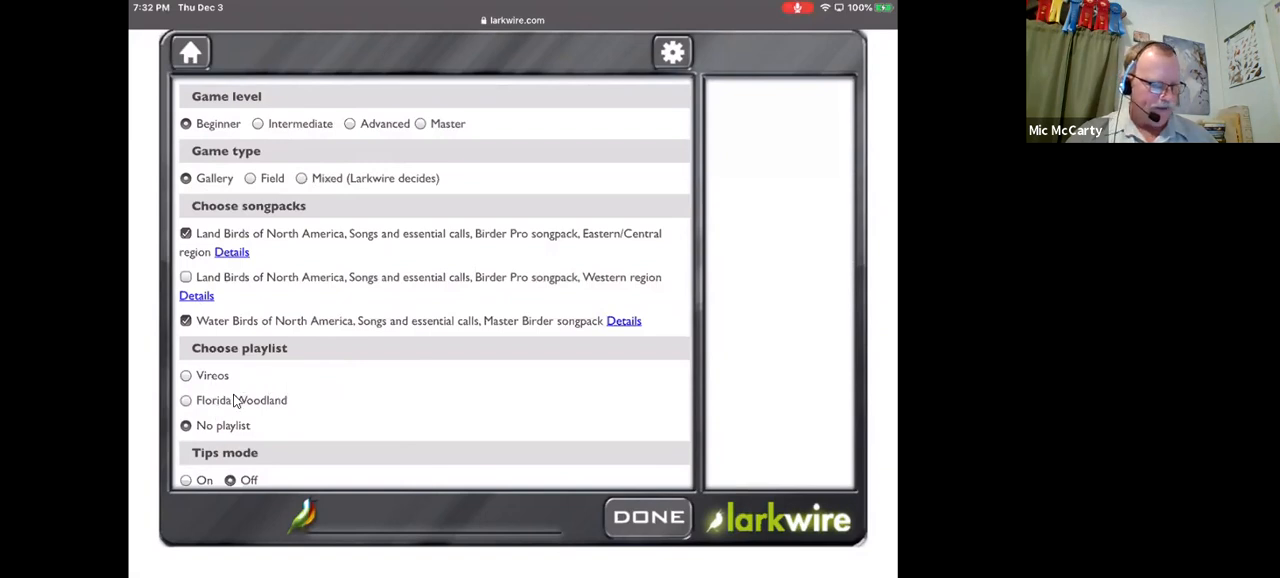
mouse_move(245, 404)
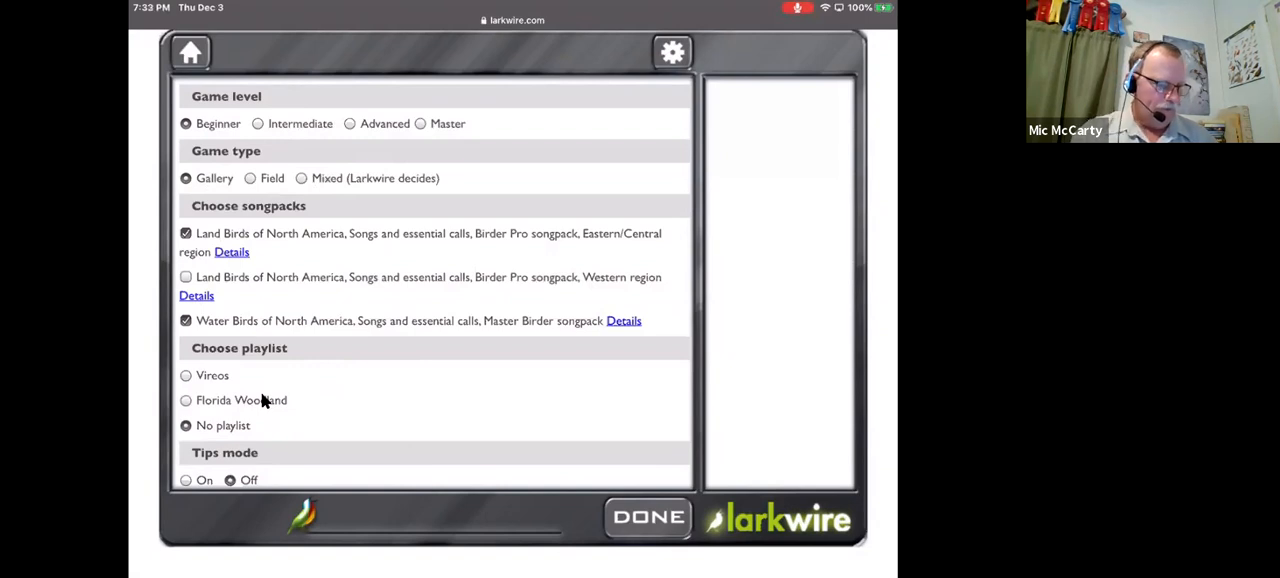
left_click(234, 32)
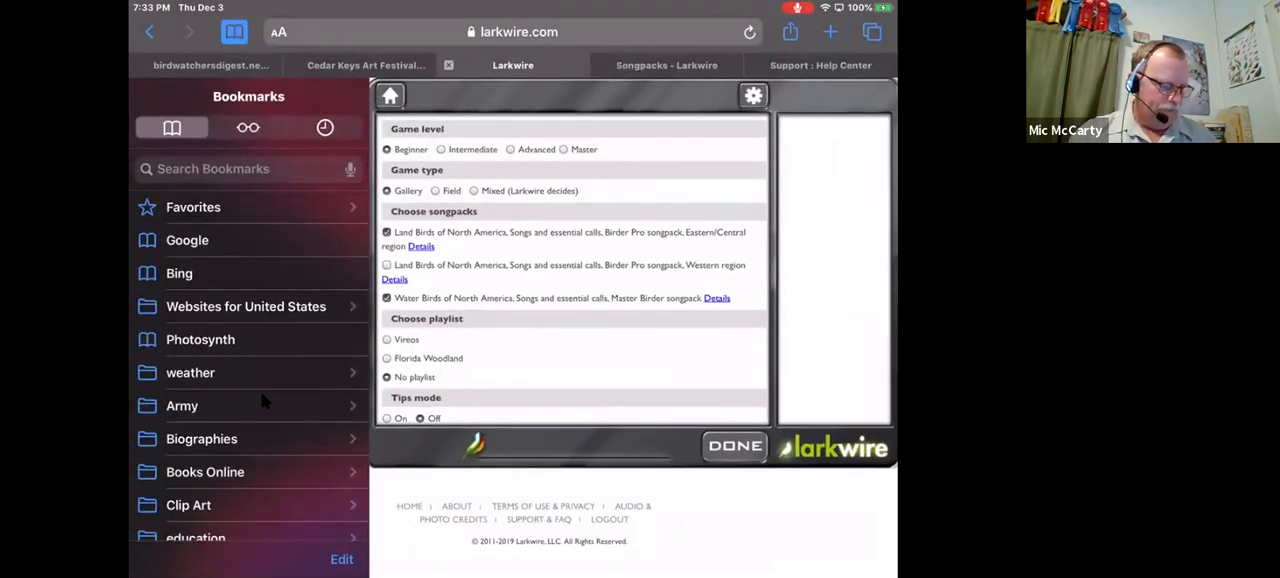
- Show the bookmarks, glance at the Cedar Keys Art Festival search tab, and return to the Larkwire main menu
key("home")
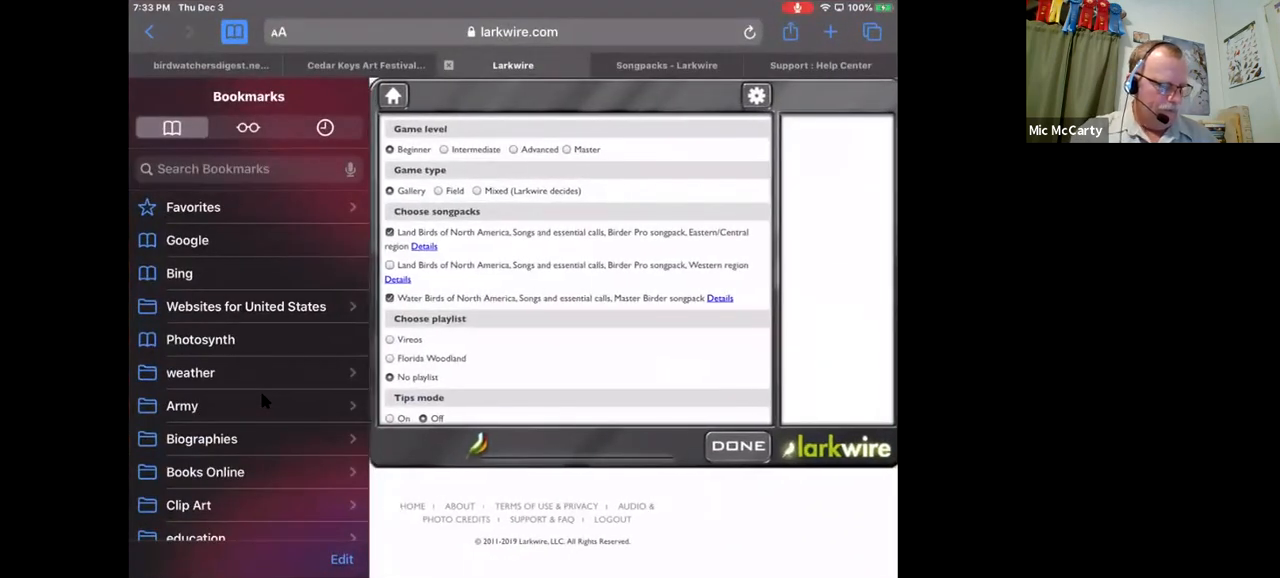
left_click(365, 65)
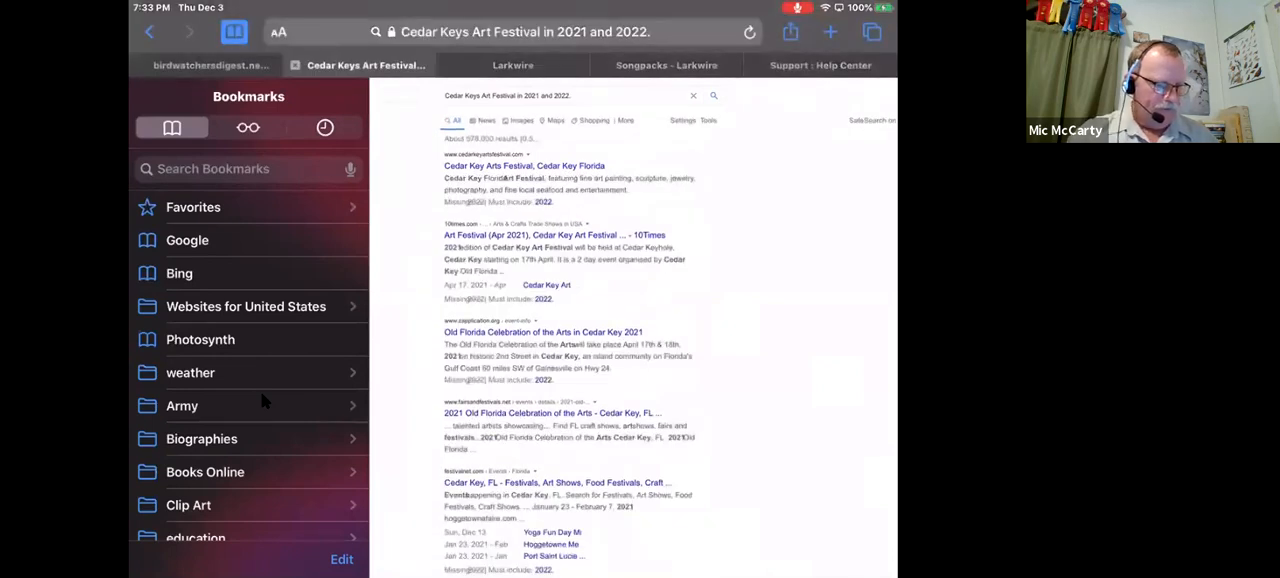
left_click(512, 65)
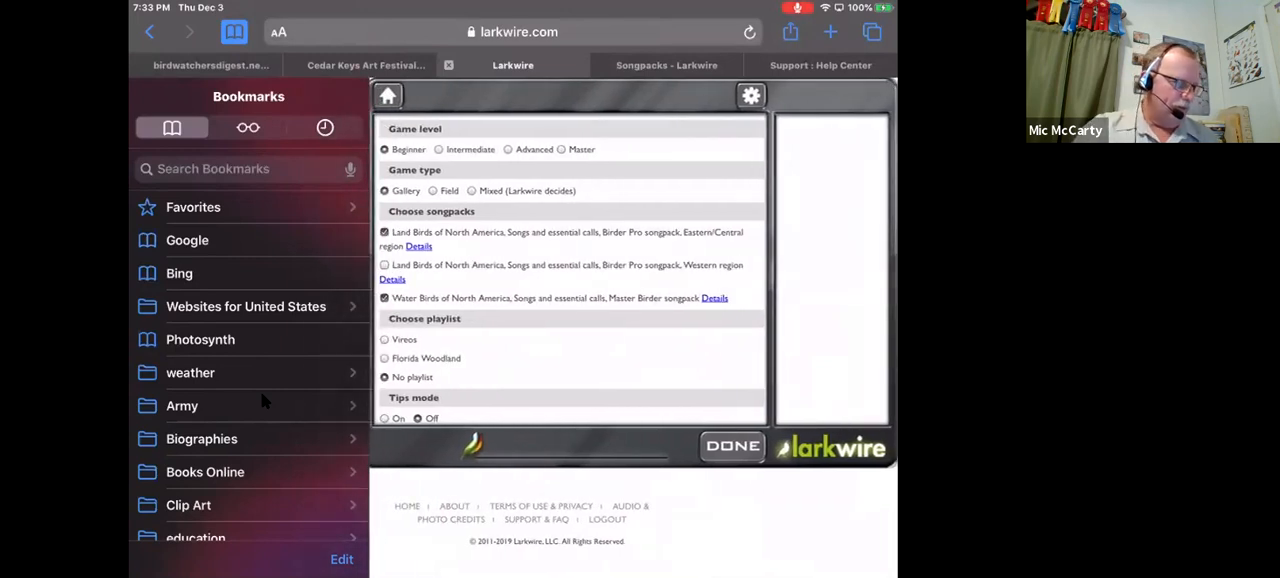
scroll("down", 3)
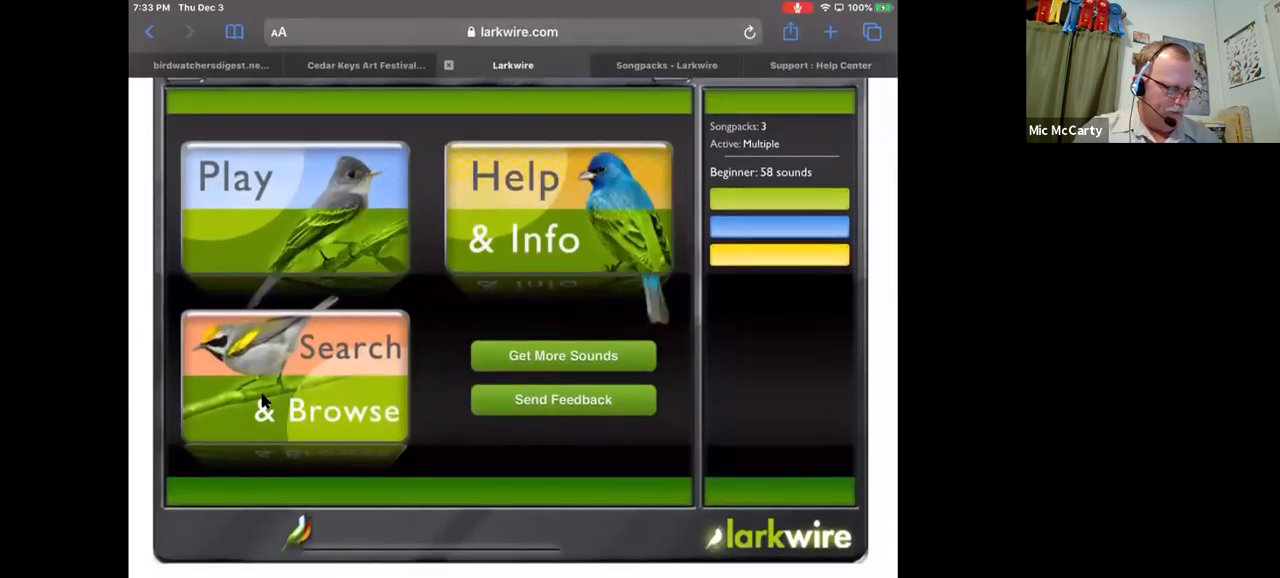
- Go through Search & Browse to the Customize Larkwire playlist manager listing Vireos and Florida Woodland
left_click(293, 378)
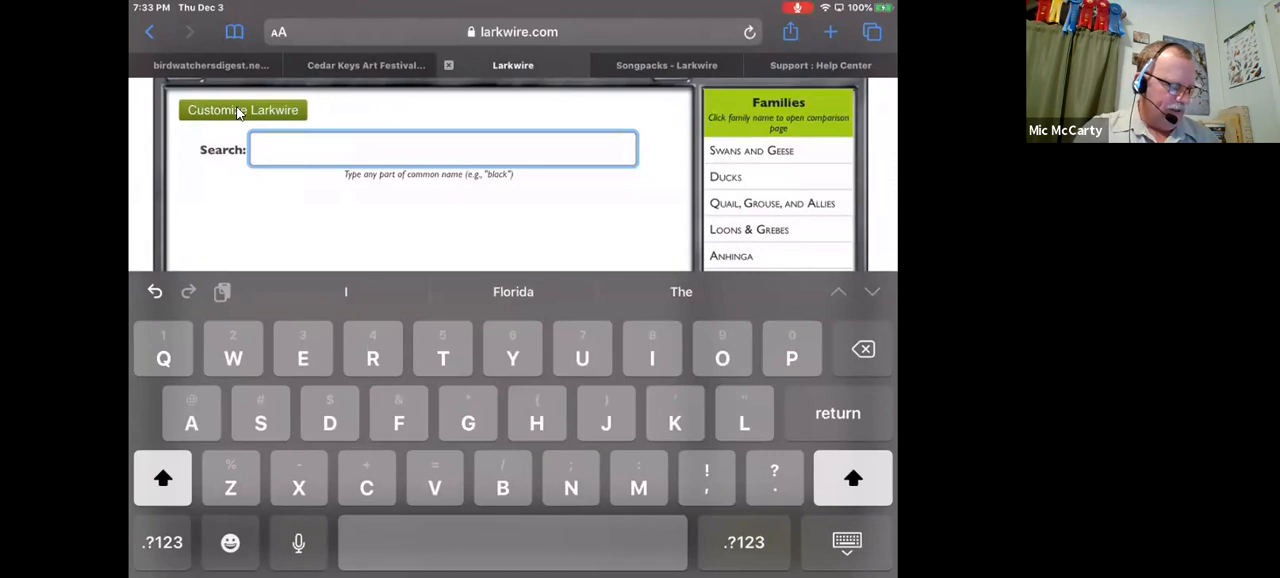
left_click(242, 110)
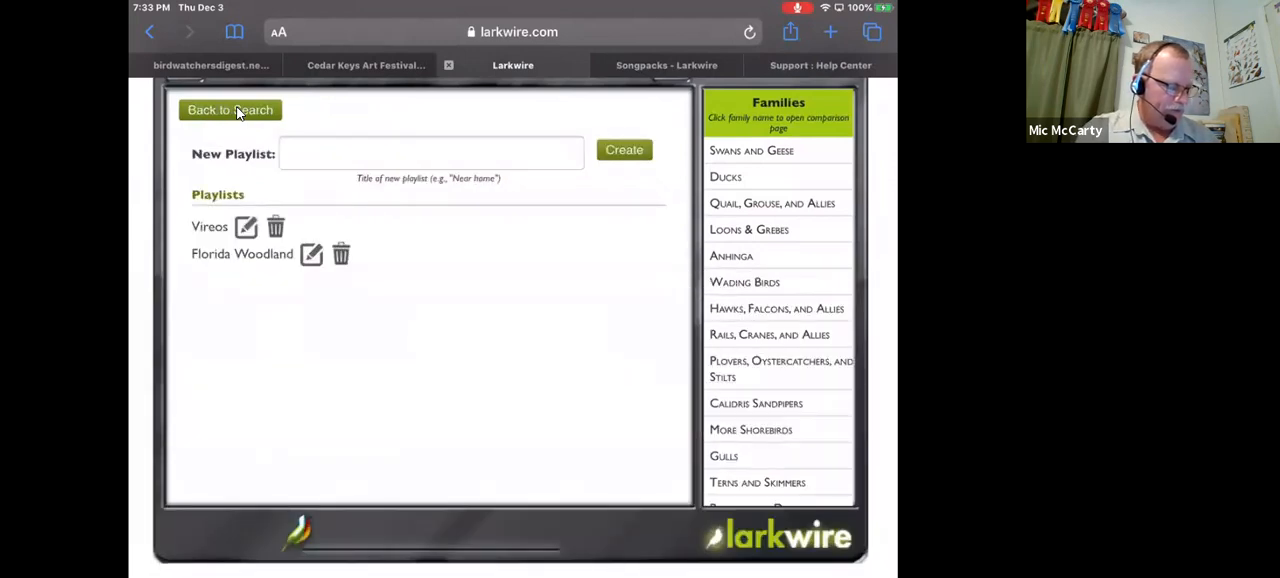
- Open the Vireos playlist for editing and scroll through its species checklist with Red-eyed Vireo checked
left_click(246, 227)
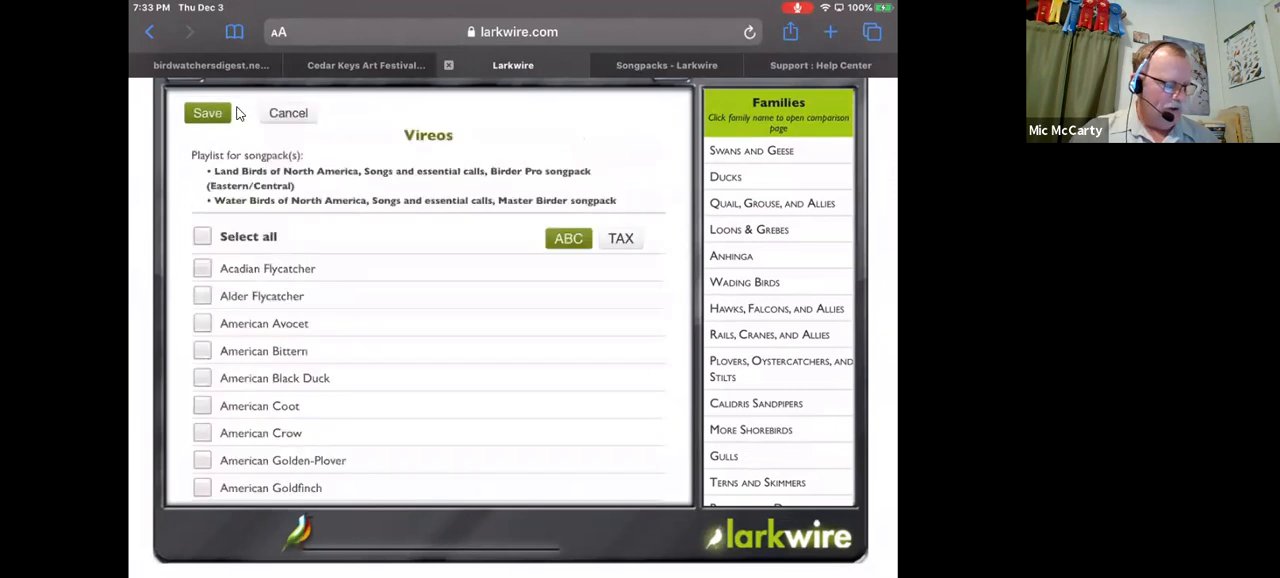
mouse_move(267, 303)
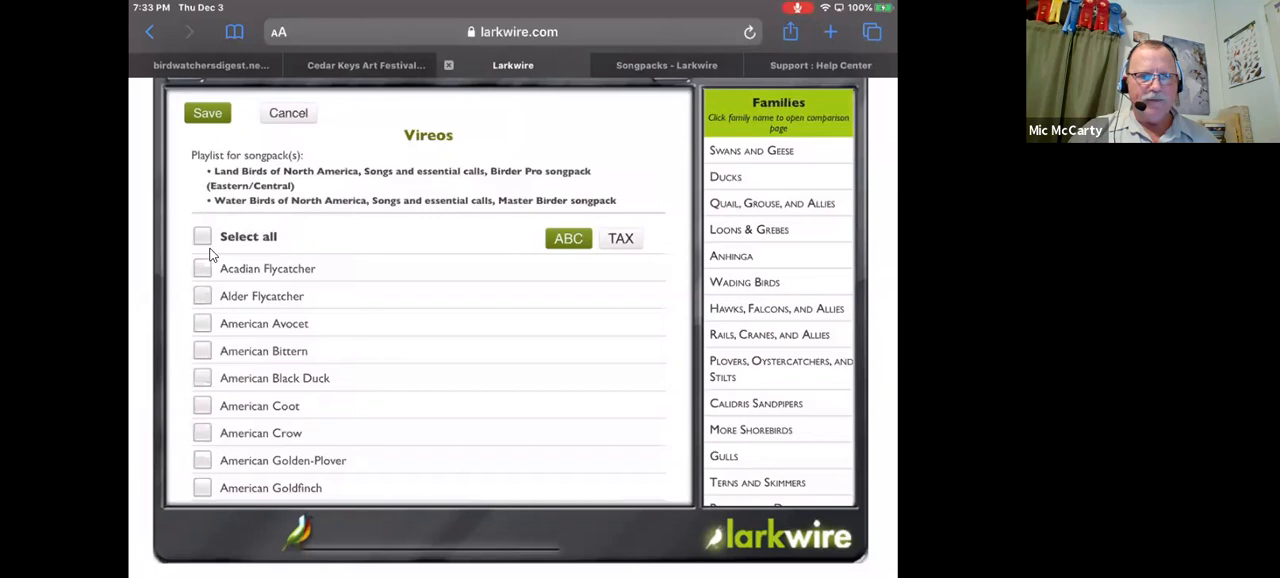
mouse_move(258, 237)
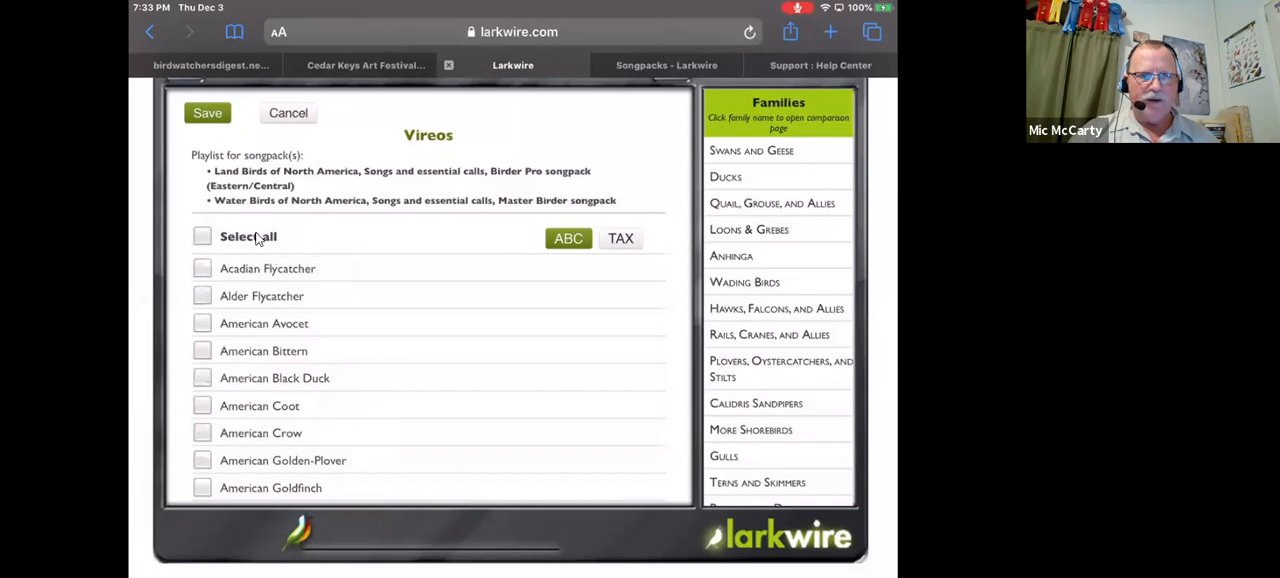
mouse_move(278, 262)
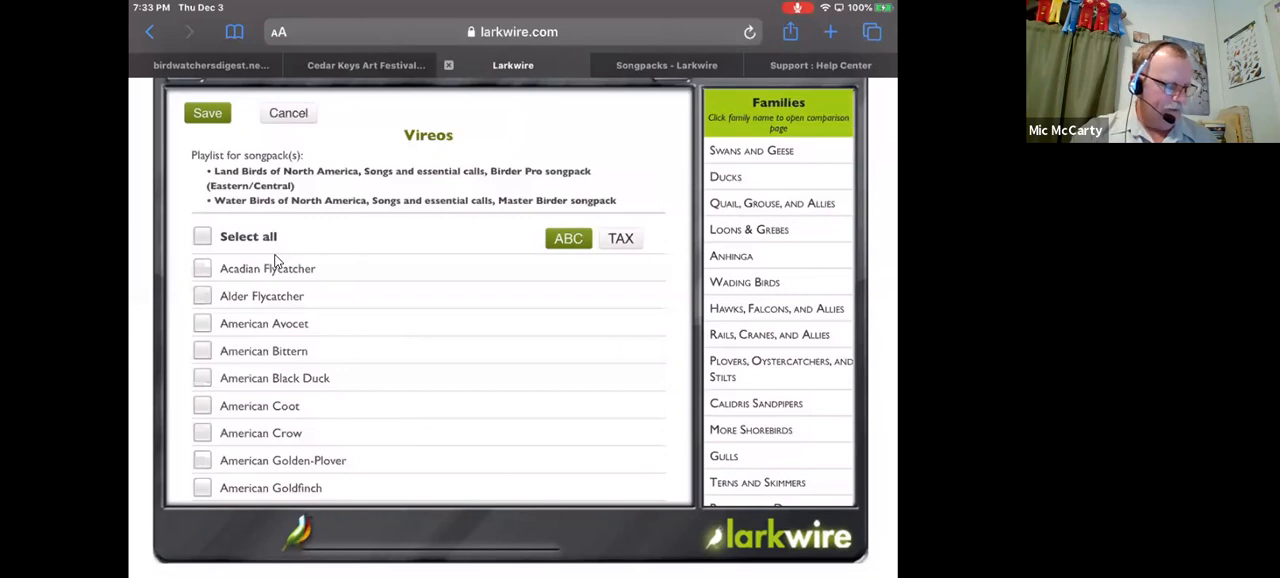
scroll("down", 3)
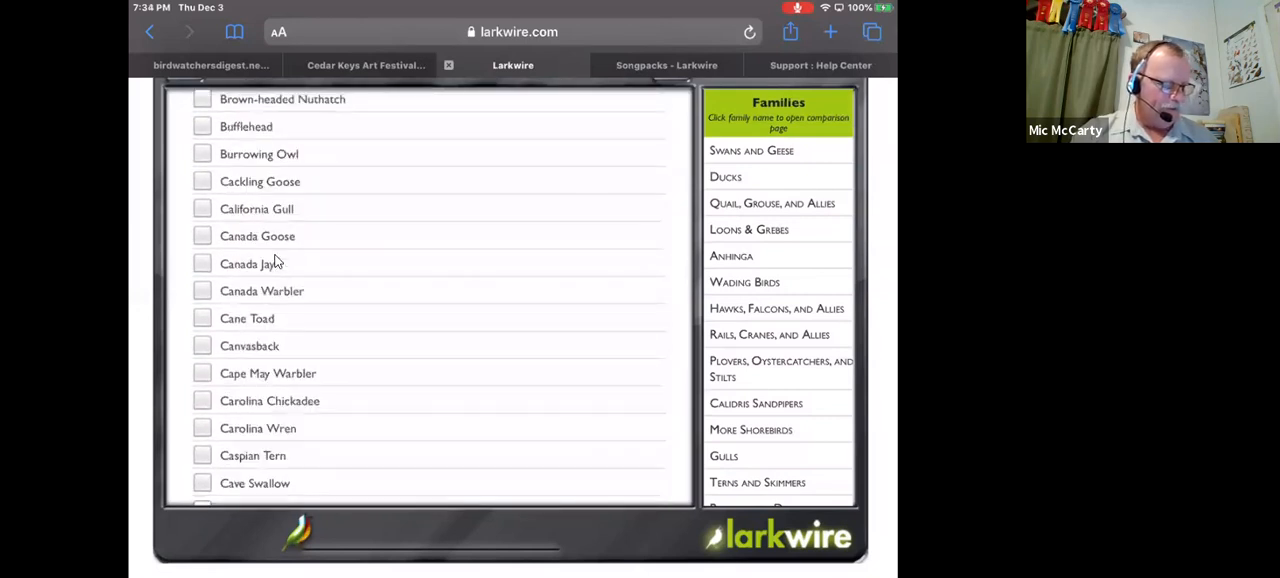
scroll("down", 3)
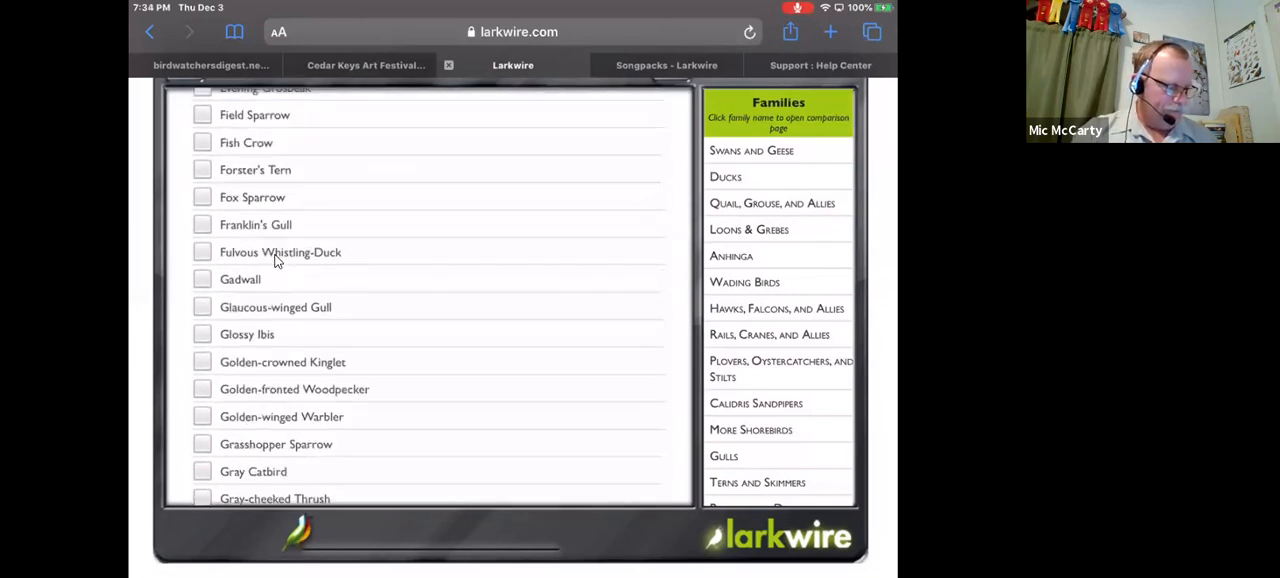
scroll("down", 3)
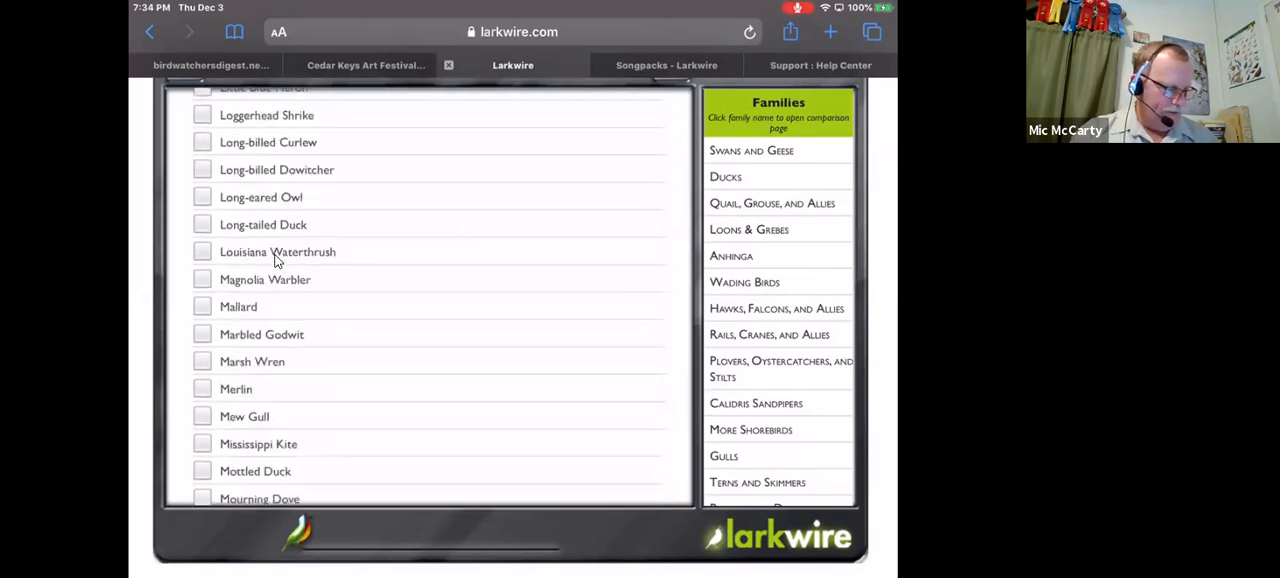
scroll("down", 3)
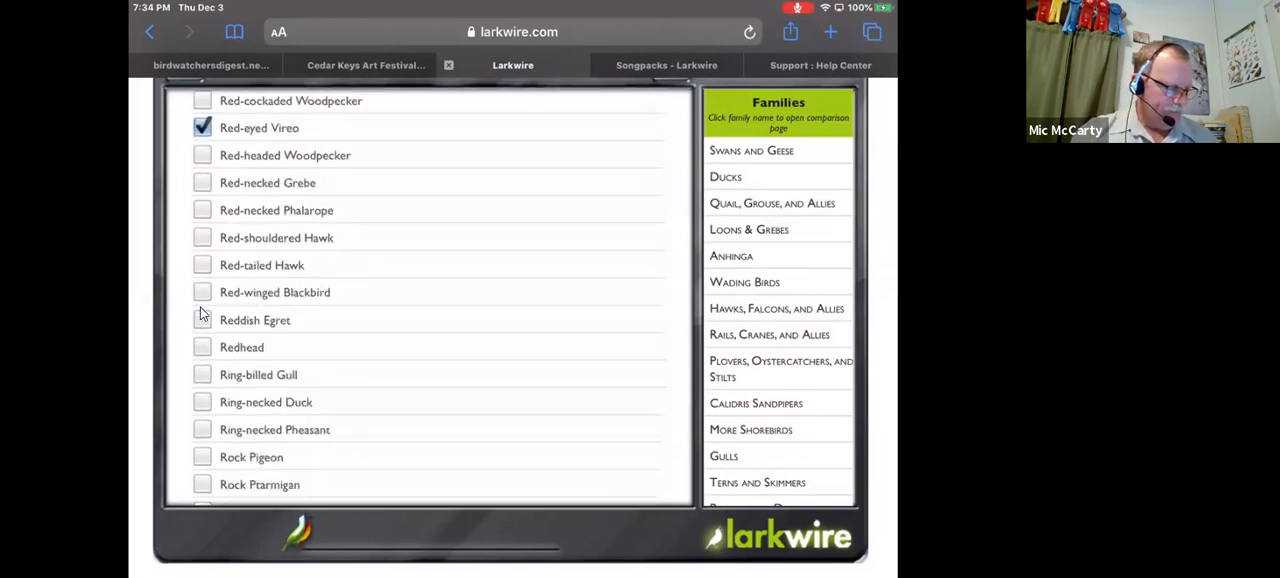
scroll("down", 3)
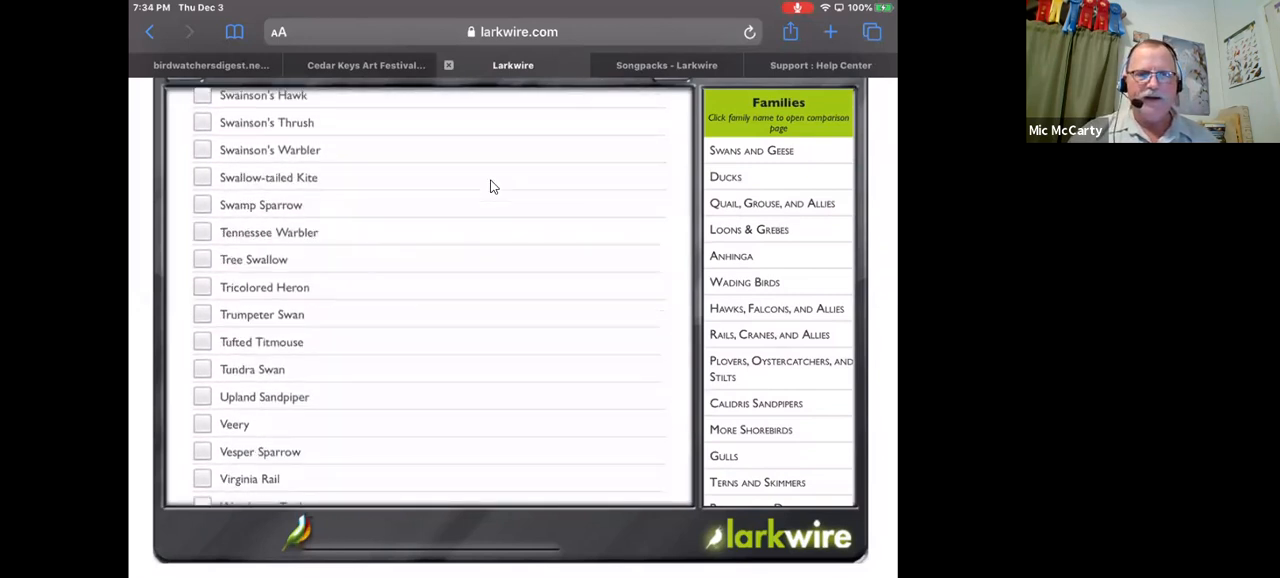
scroll("down", 3)
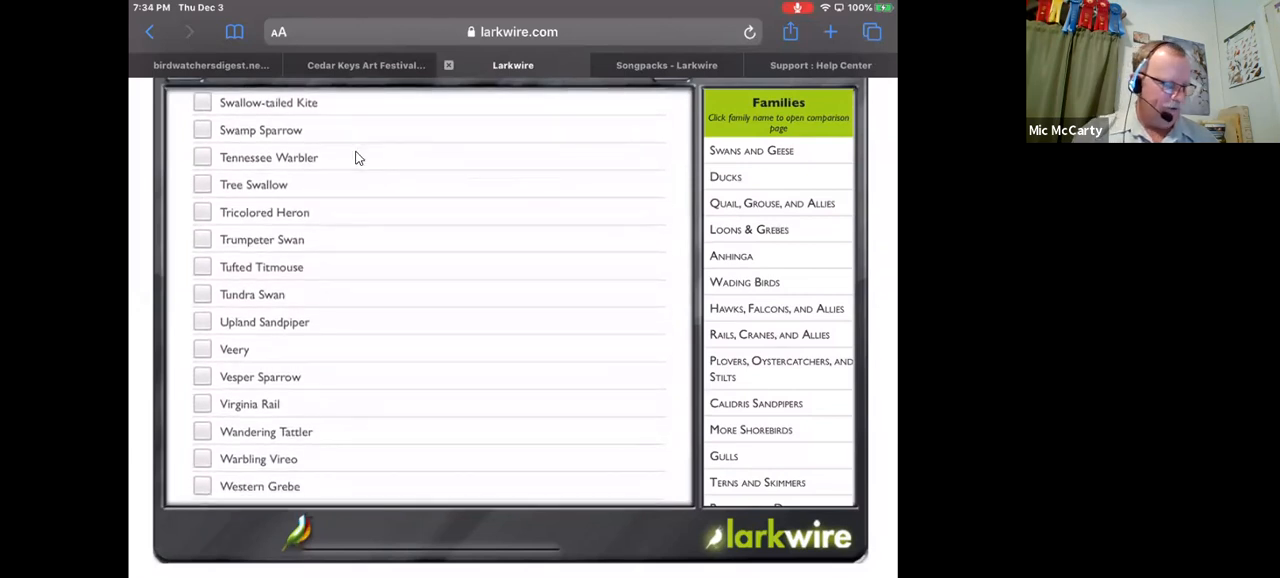
scroll("up", 3)
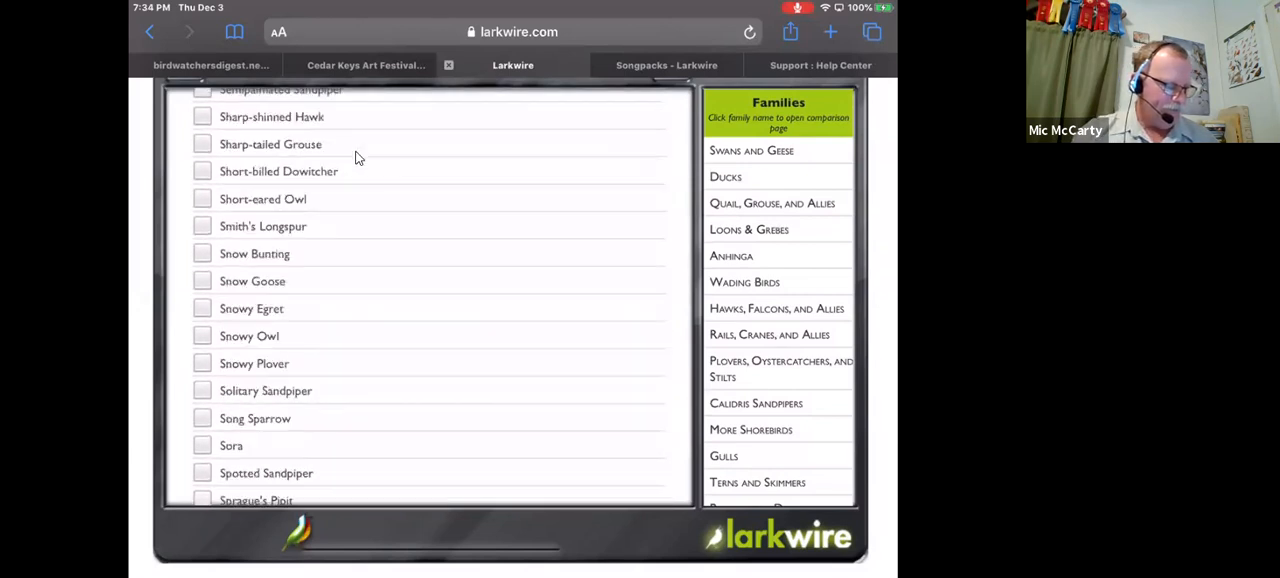
scroll("up", 3)
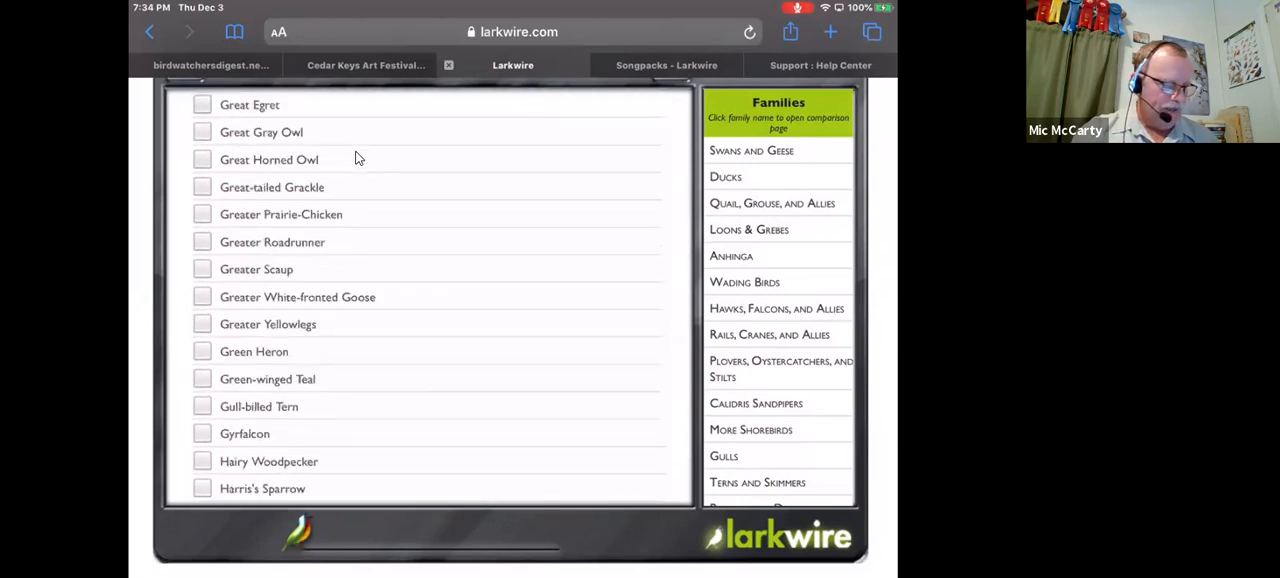
scroll("up", 3)
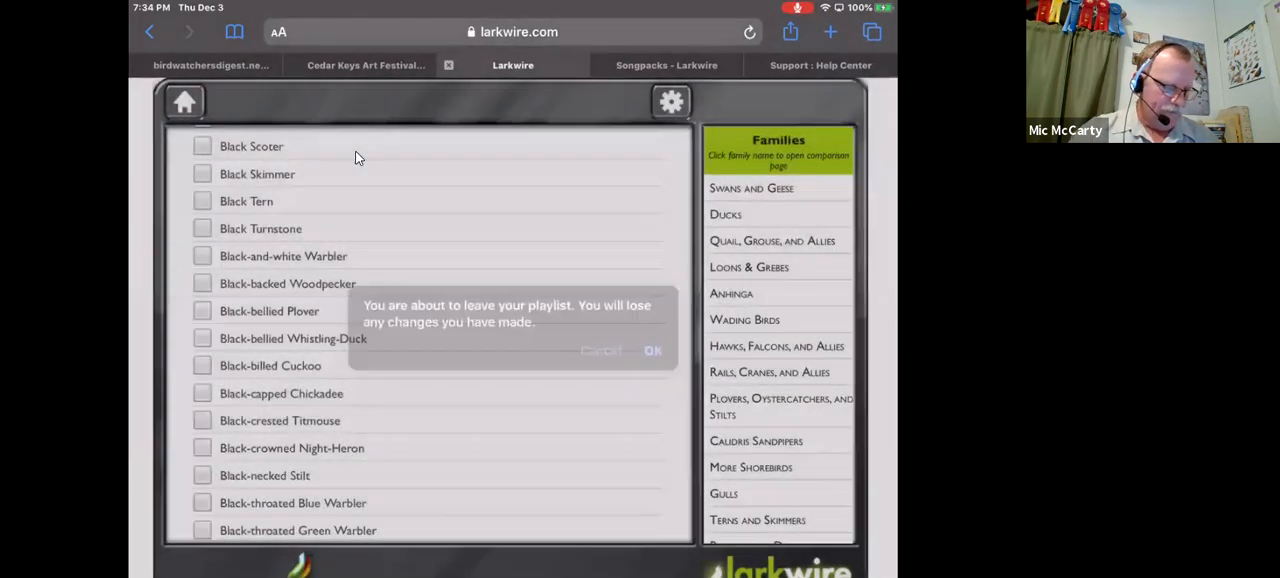
- Confirm leaving the playlist unsaved and reopen game settings, now showing the Vireos playlist selected
left_click(652, 351)
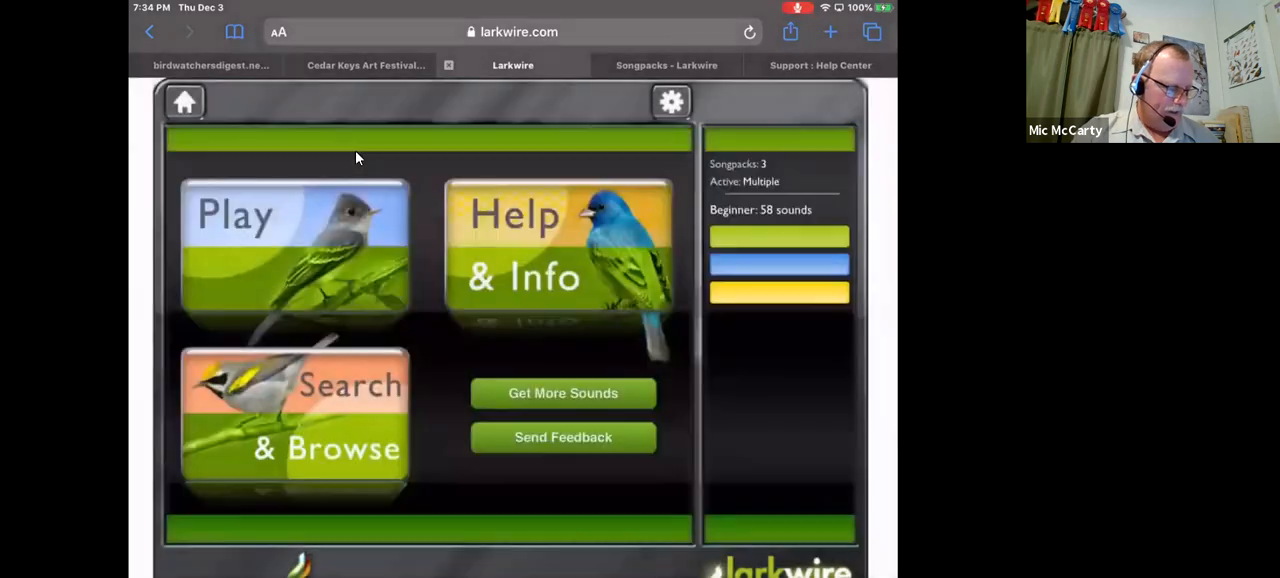
left_click(671, 101)
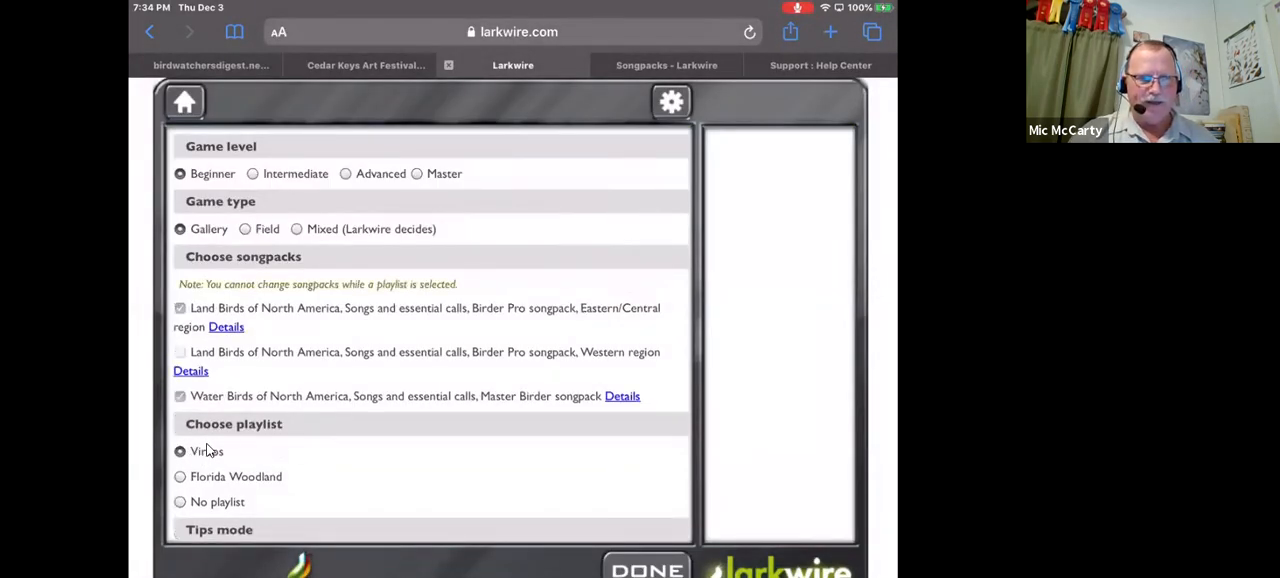
mouse_move(243, 190)
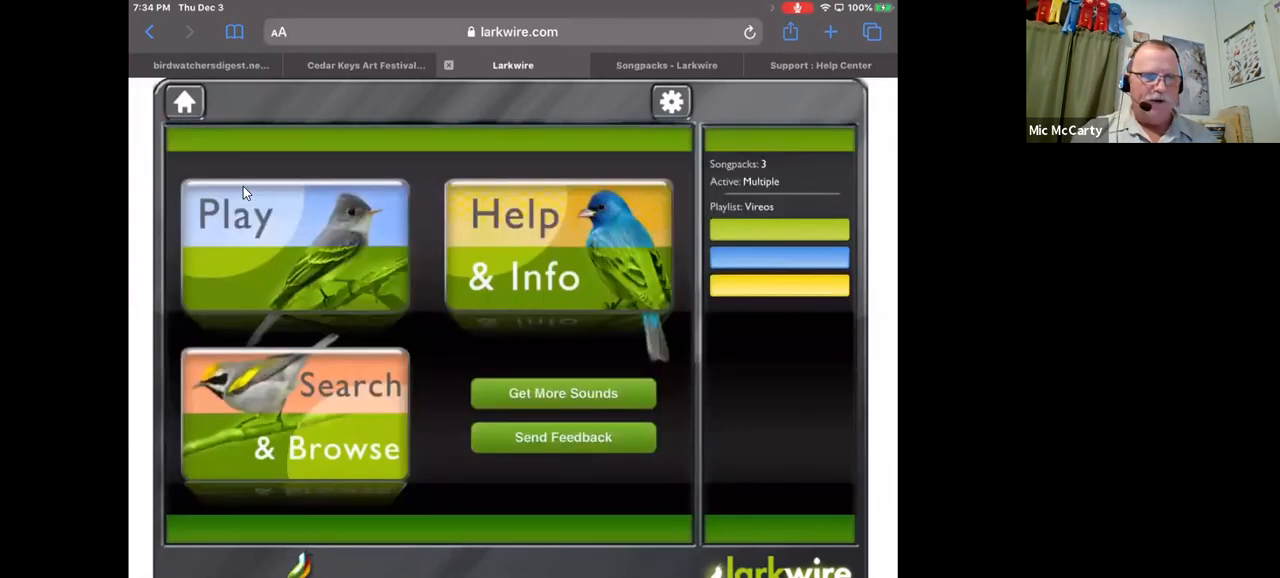
- Visit the Play screen and settings, then return to the menu with Playlist: Vireos active
left_click(293, 250)
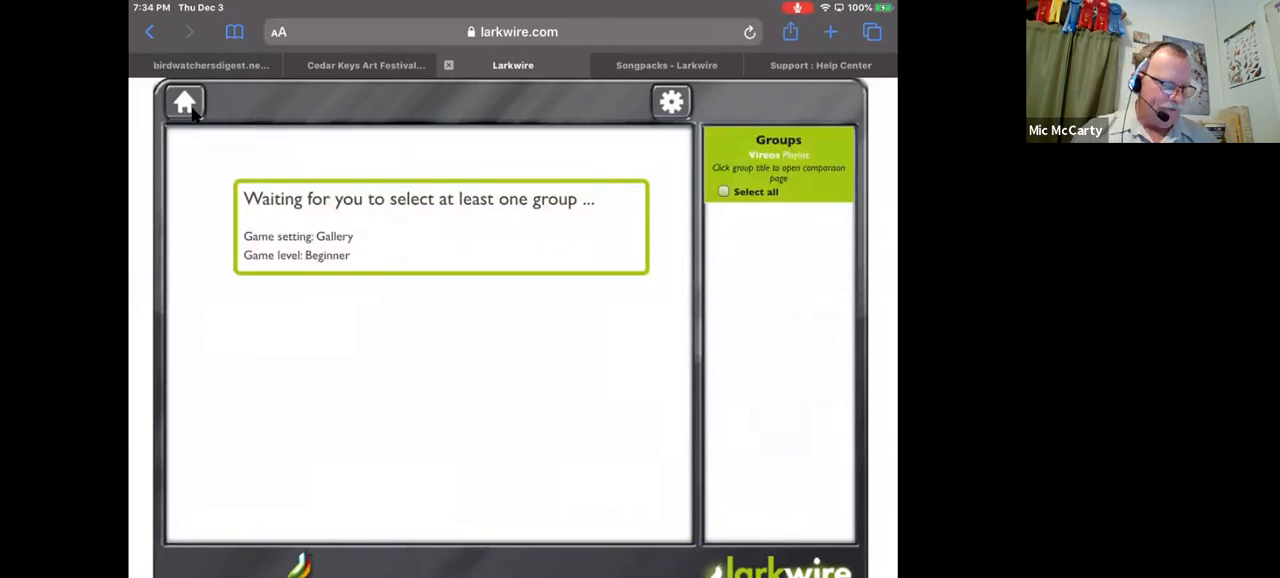
left_click(671, 102)
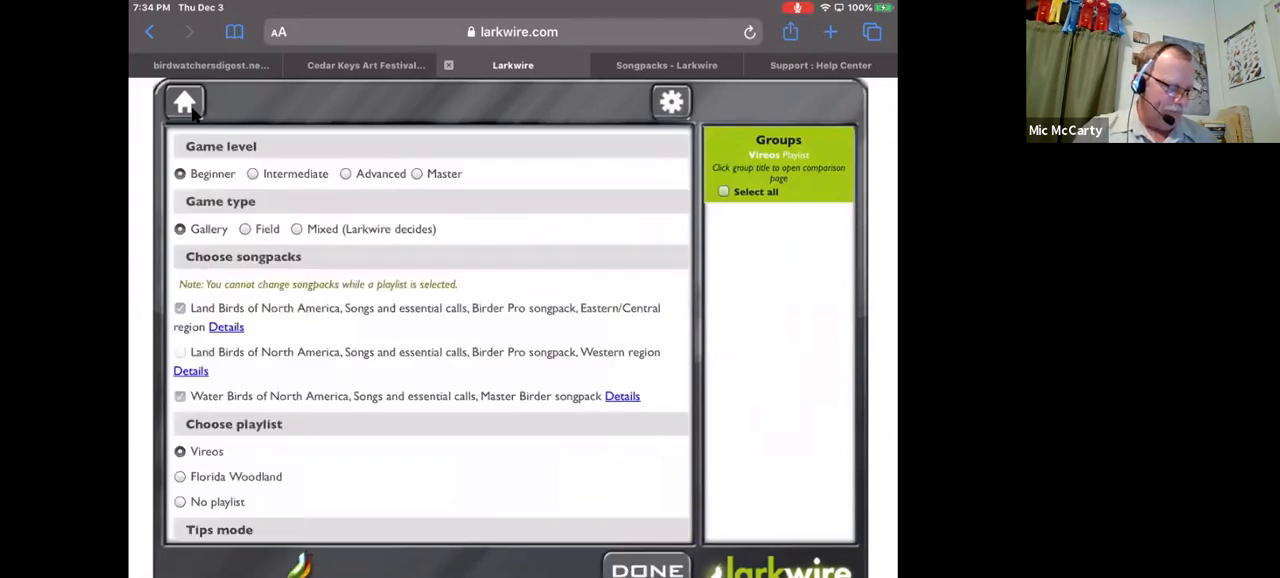
left_click(345, 173)
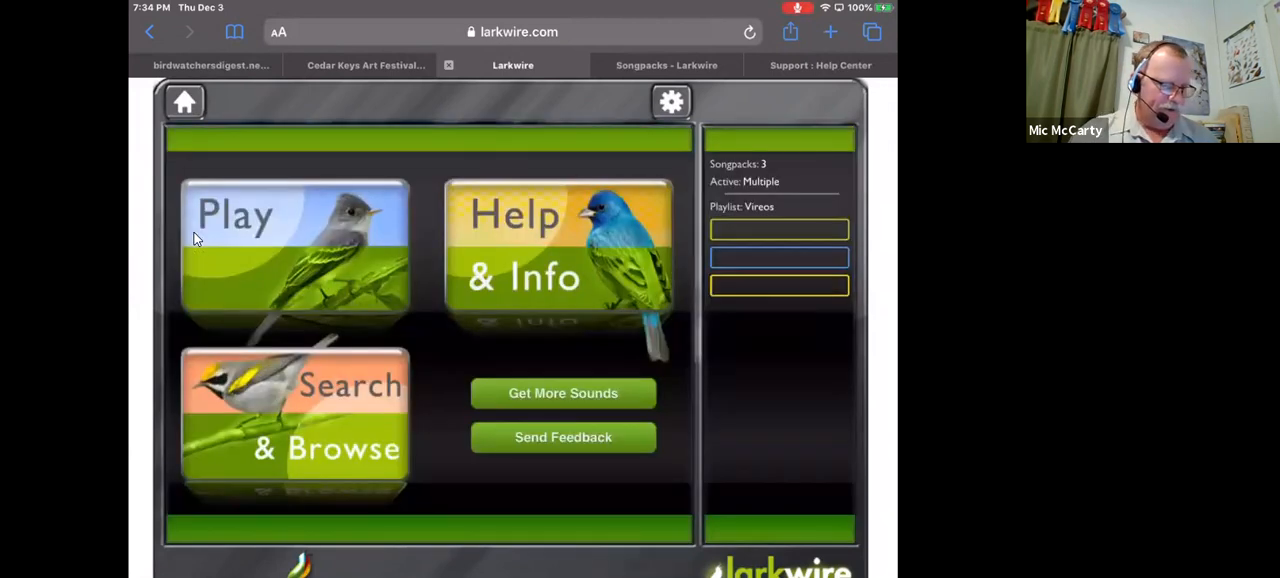
left_click(294, 248)
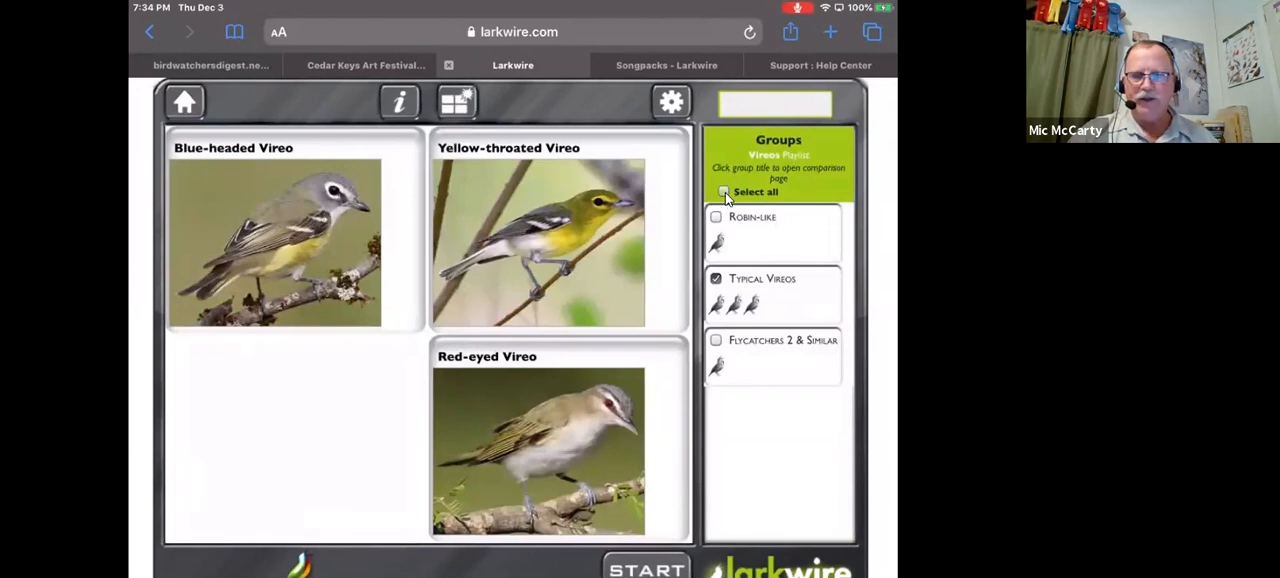
- Include all three vireo groups on the Vireos comparison gallery
left_click(723, 191)
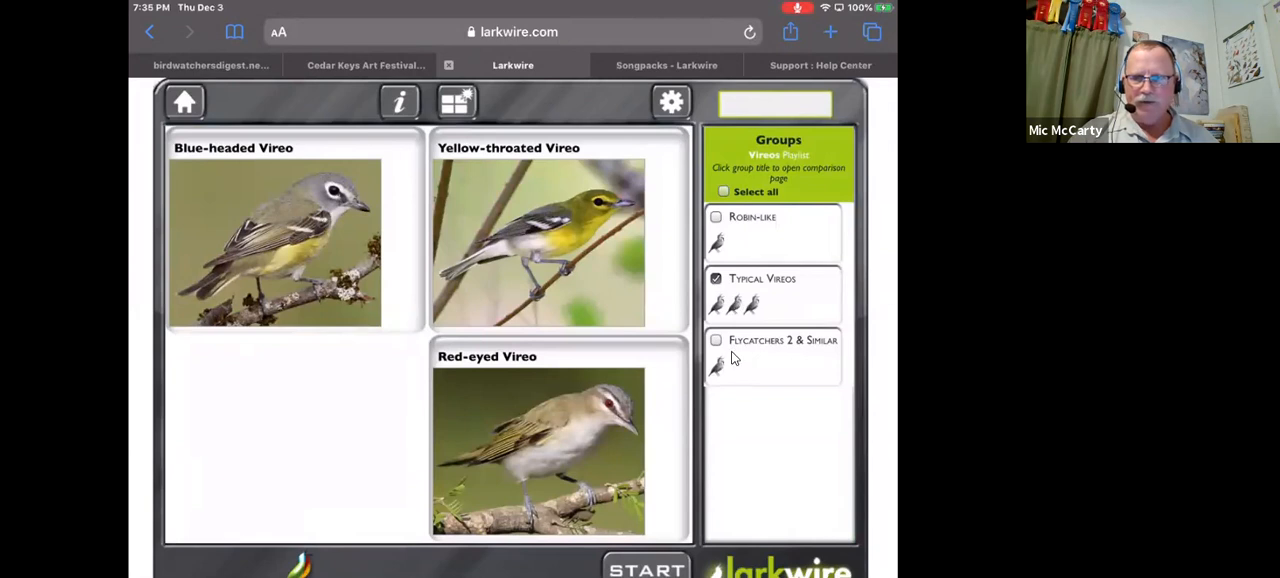
mouse_move(743, 380)
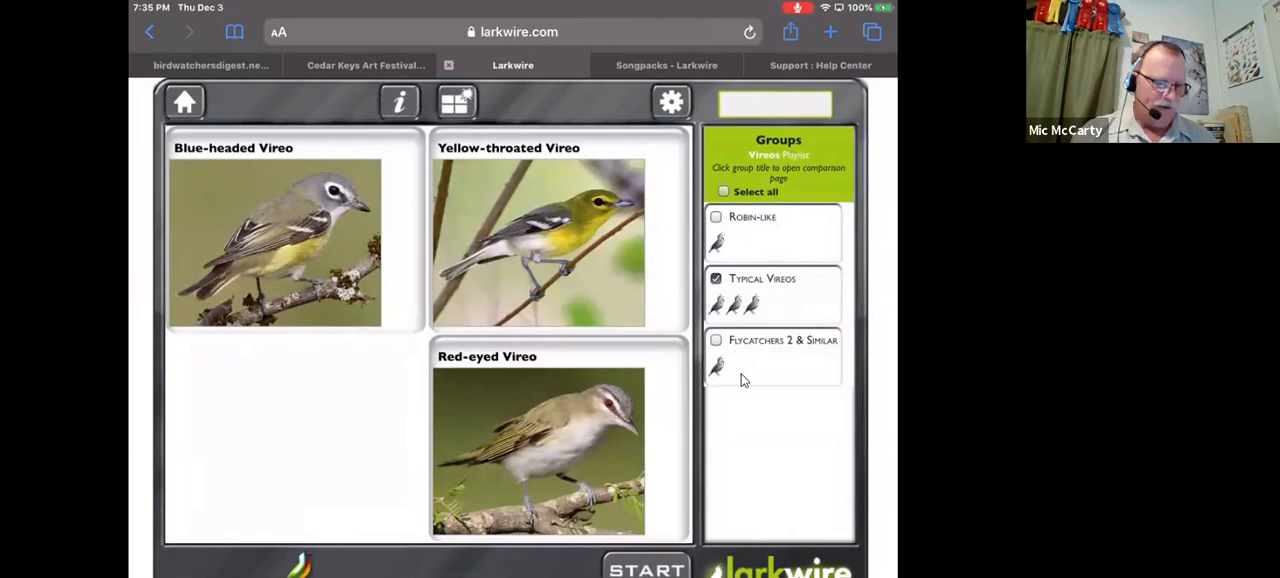
mouse_move(737, 377)
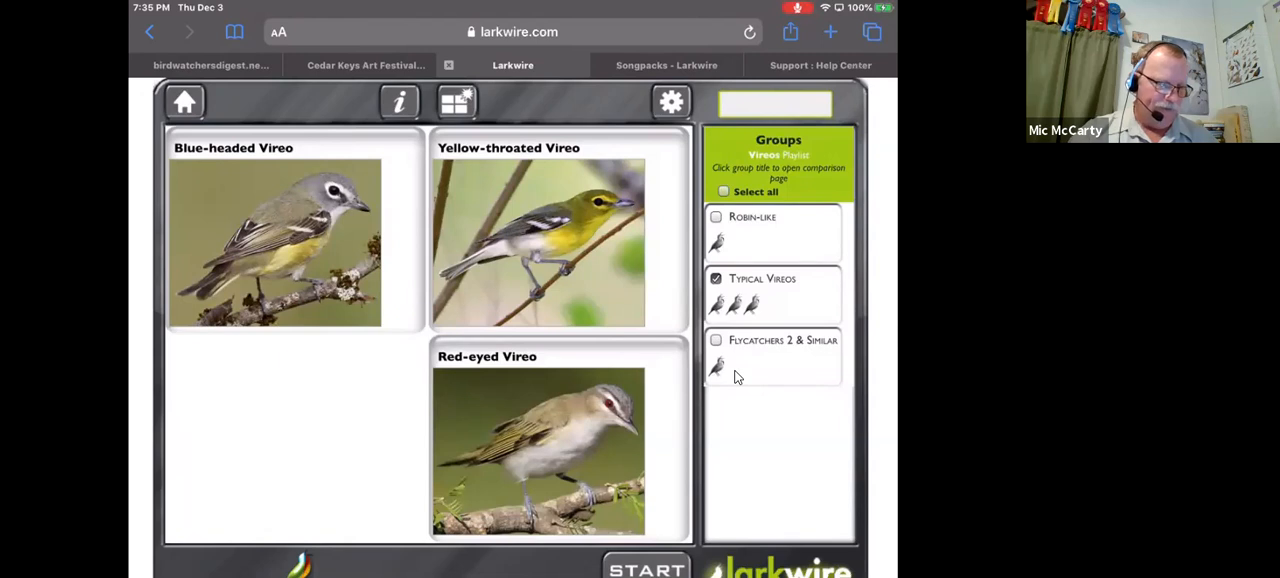
left_click(723, 191)
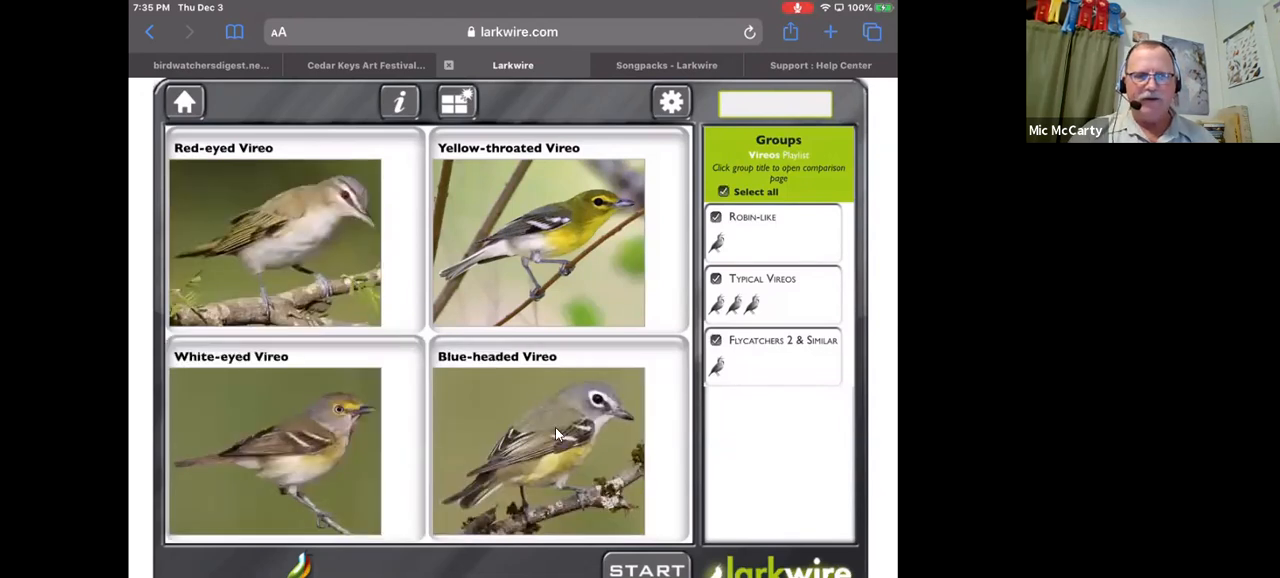
mouse_move(492, 415)
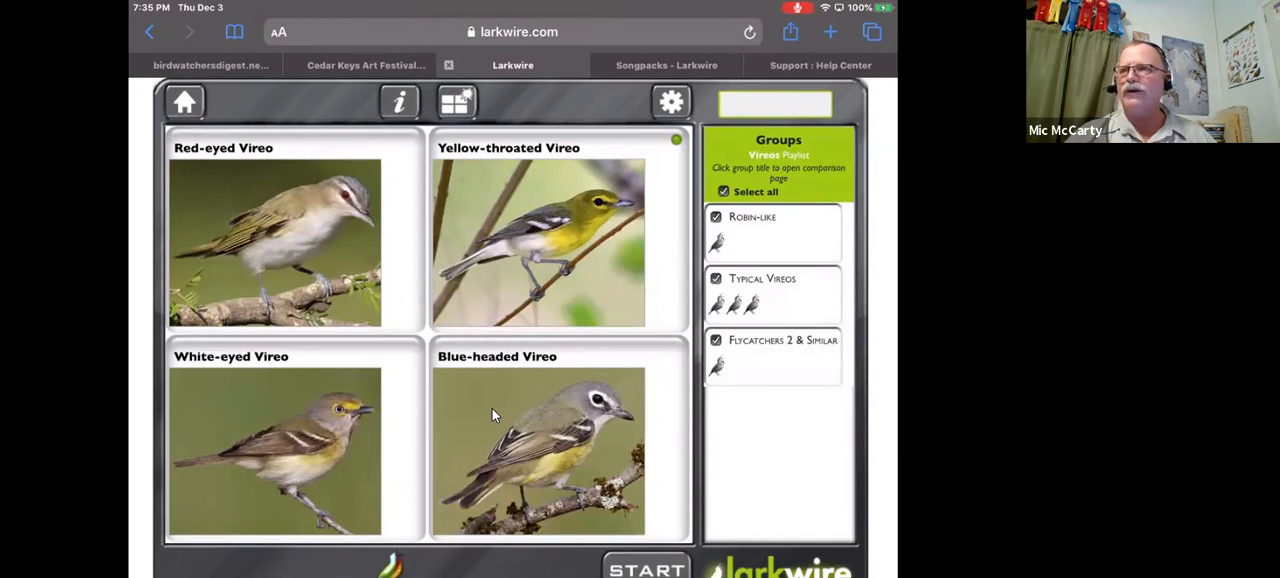
mouse_move(460, 393)
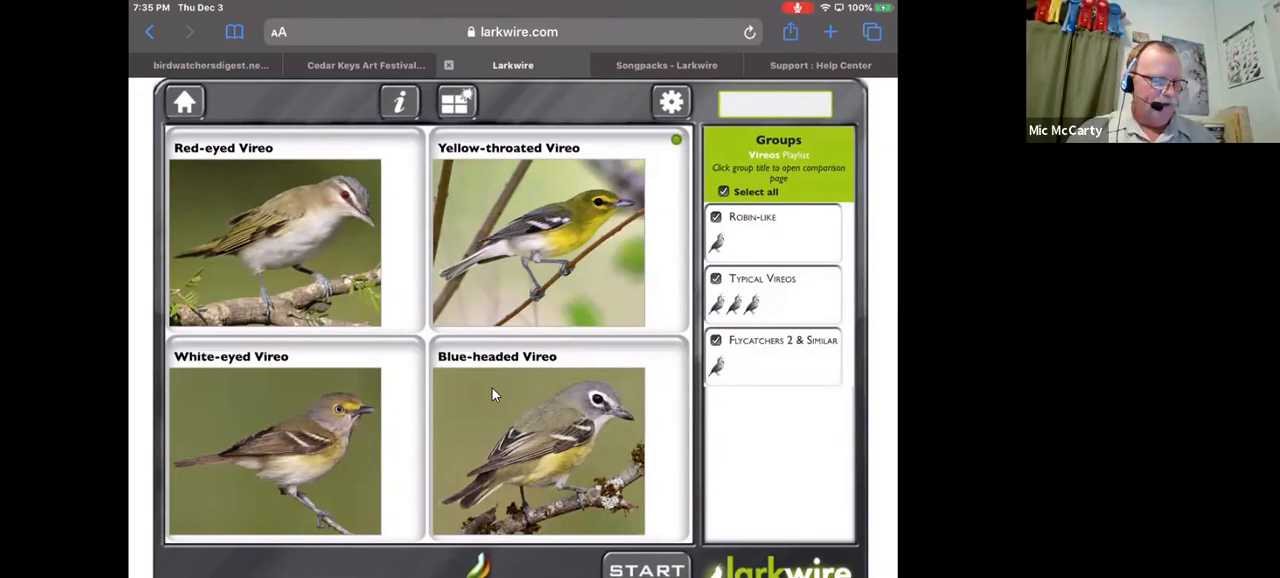
- Show the song descriptions for Red-eyed, Yellow-throated, White-eyed and Blue-headed Vireos
left_click(399, 101)
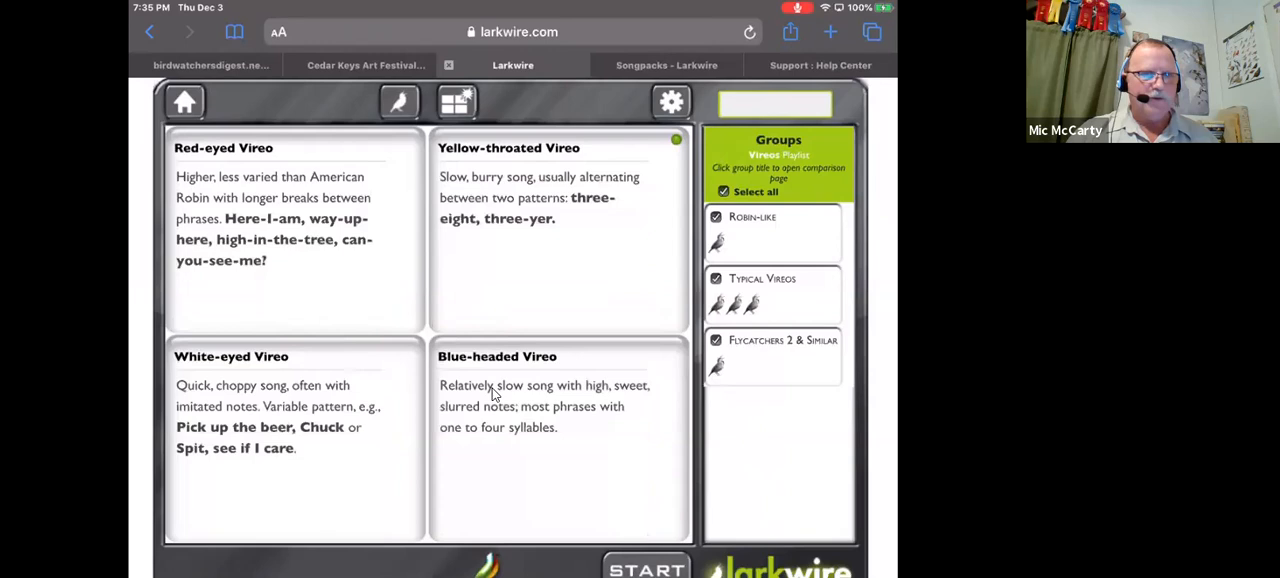
mouse_move(390, 113)
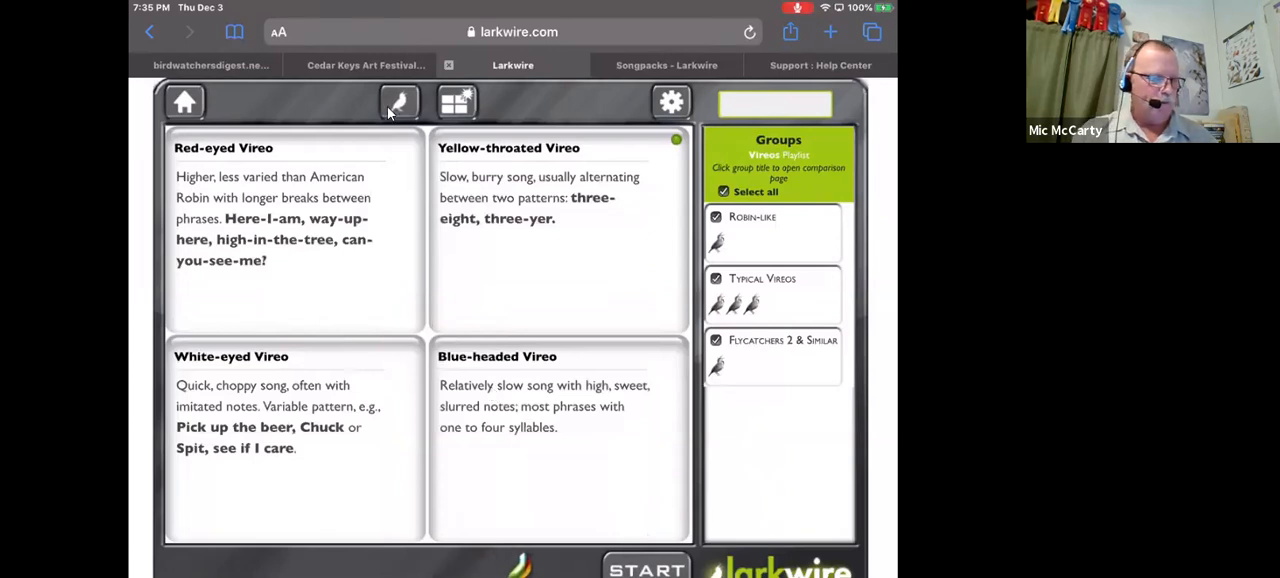
left_click(399, 101)
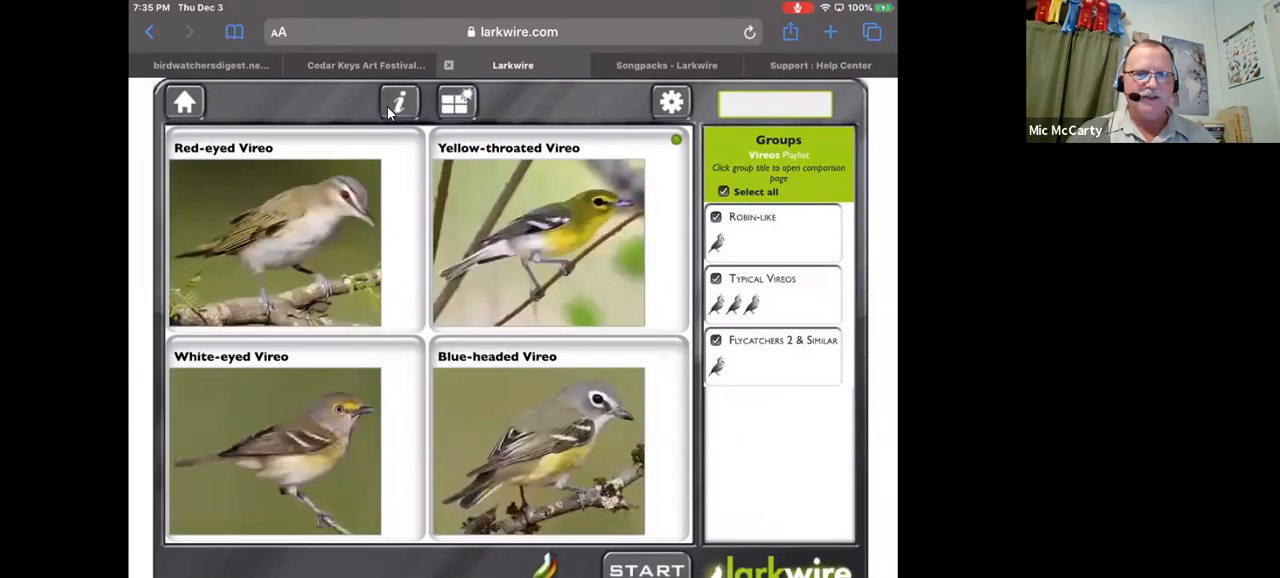
left_click(399, 101)
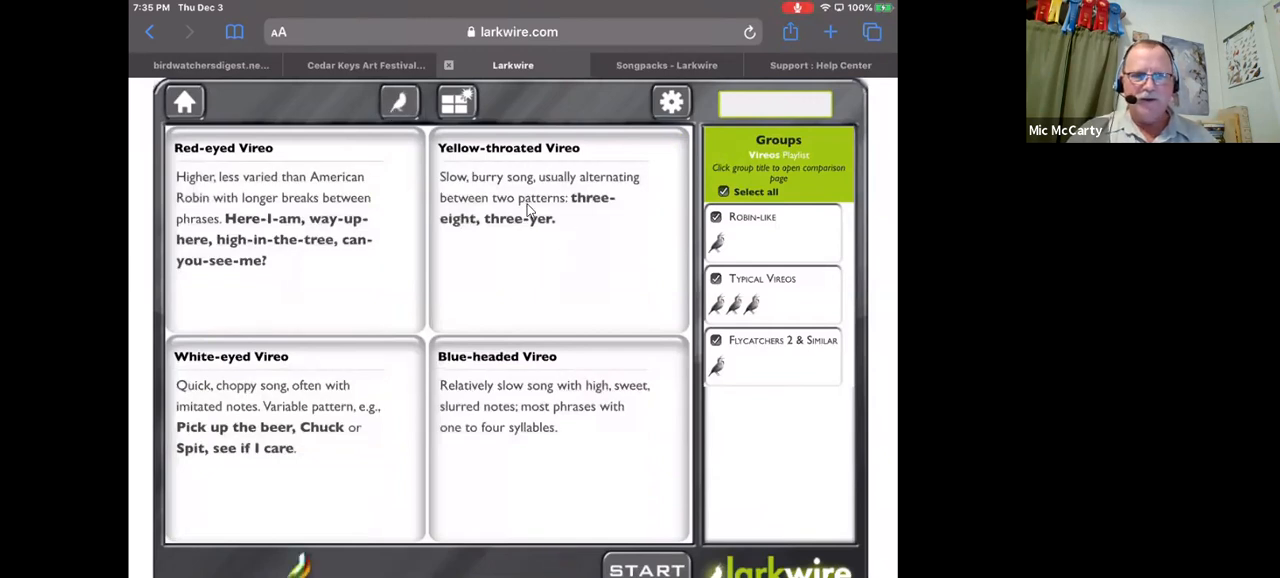
mouse_move(503, 237)
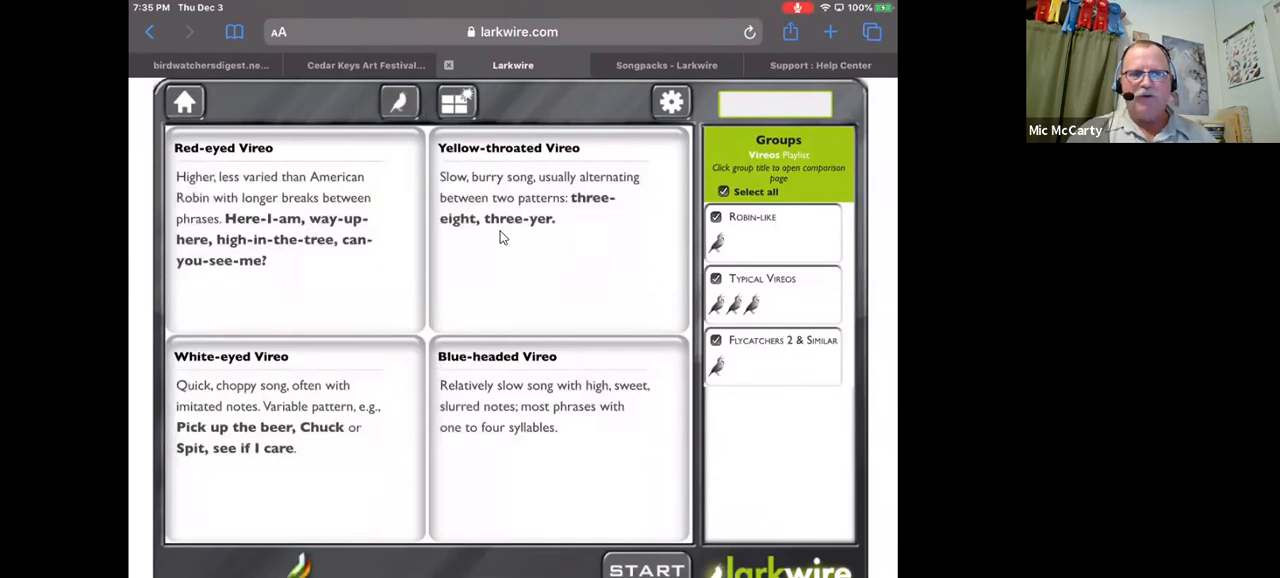
mouse_move(530, 205)
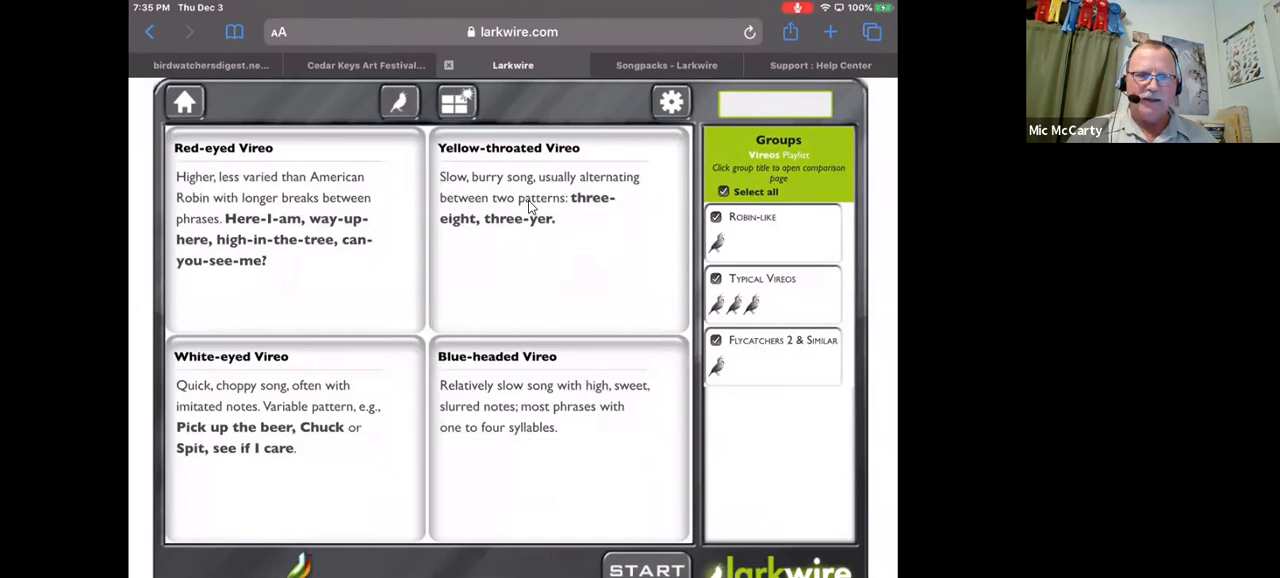
mouse_move(533, 237)
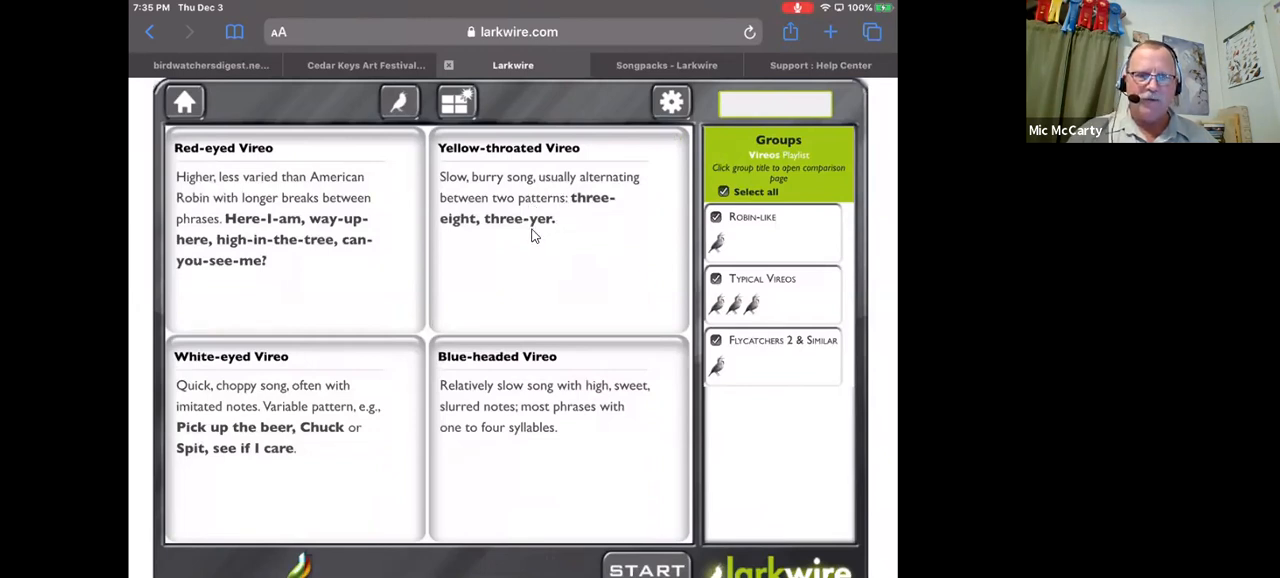
mouse_move(547, 253)
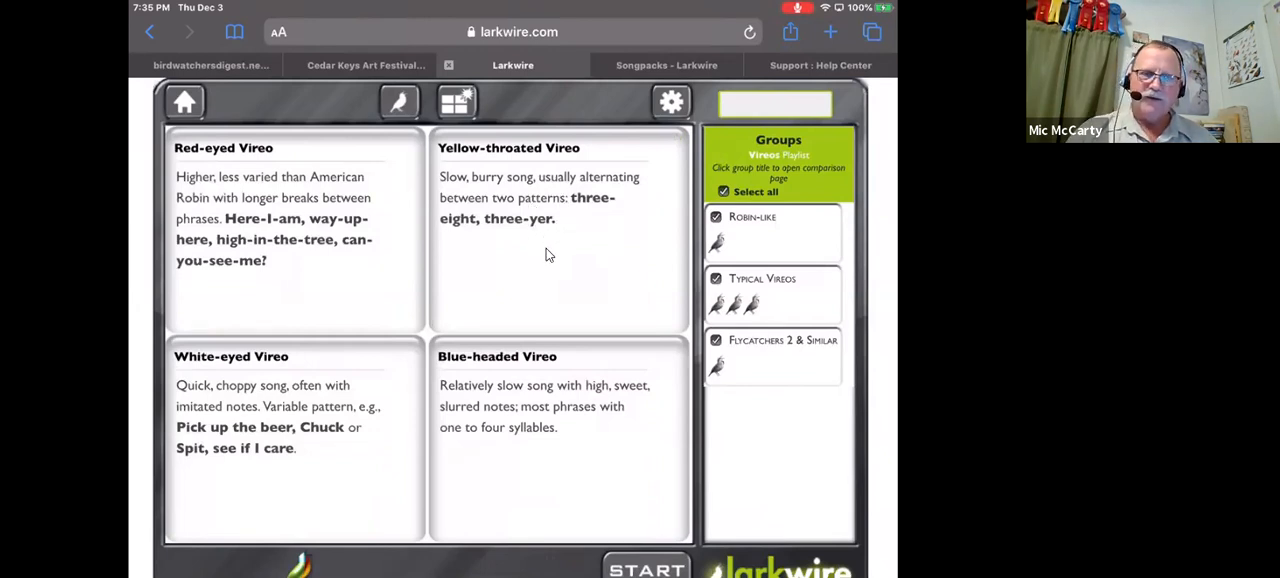
mouse_move(508, 218)
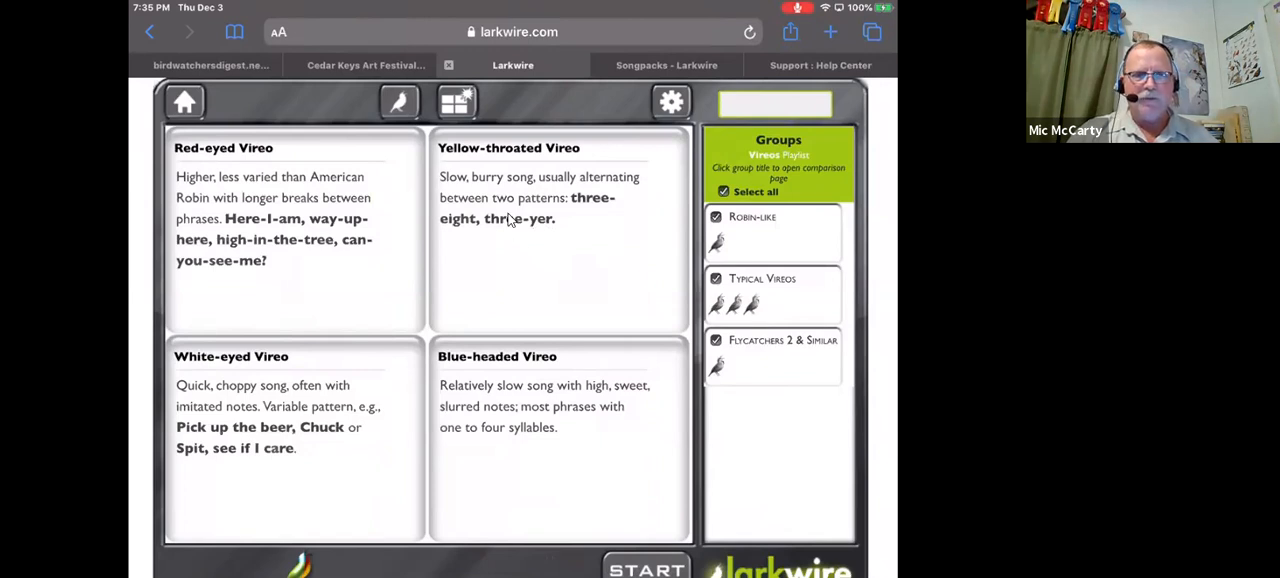
mouse_move(500, 255)
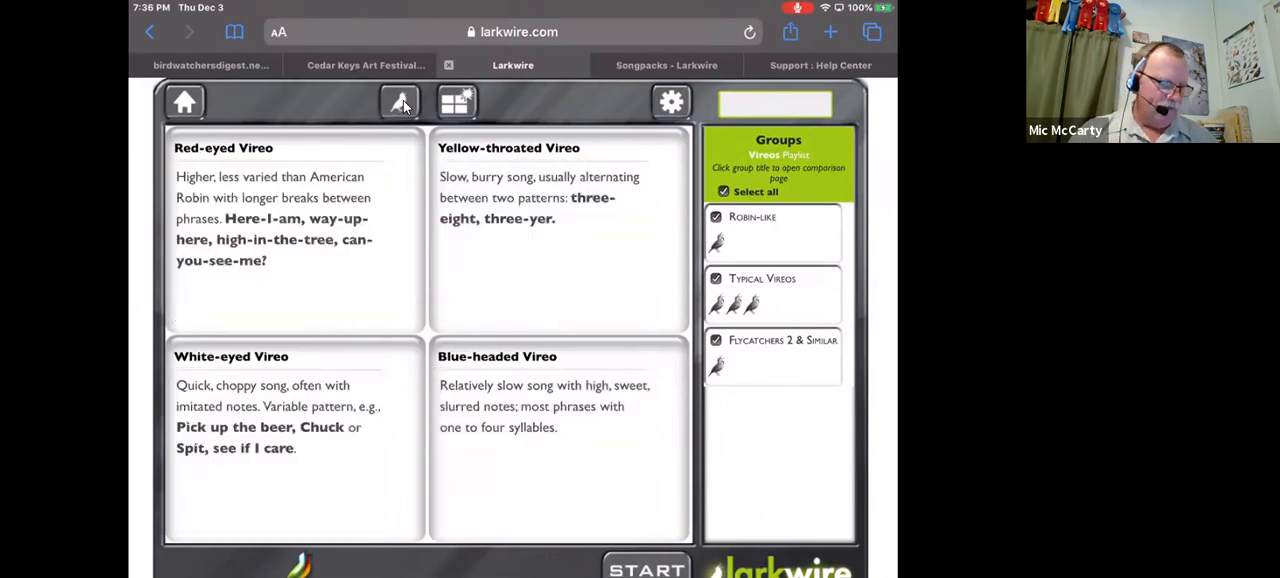
- Start the vireo listening game with photos shown and answer the song with Blue-headed Vireo
left_click(400, 101)
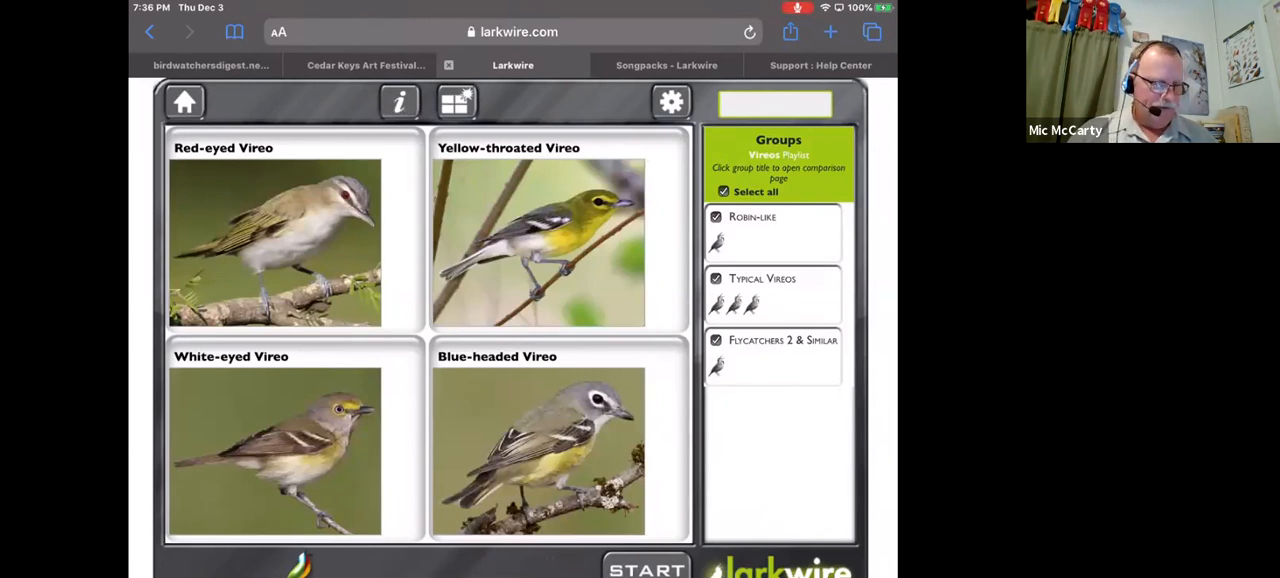
left_click(646, 568)
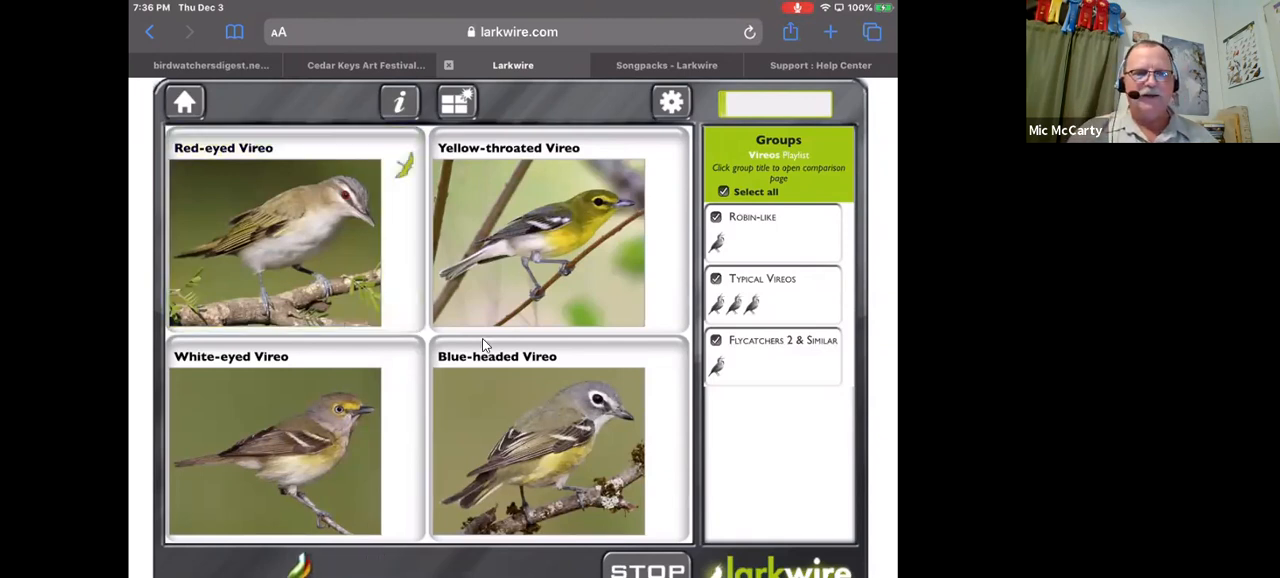
mouse_move(400, 178)
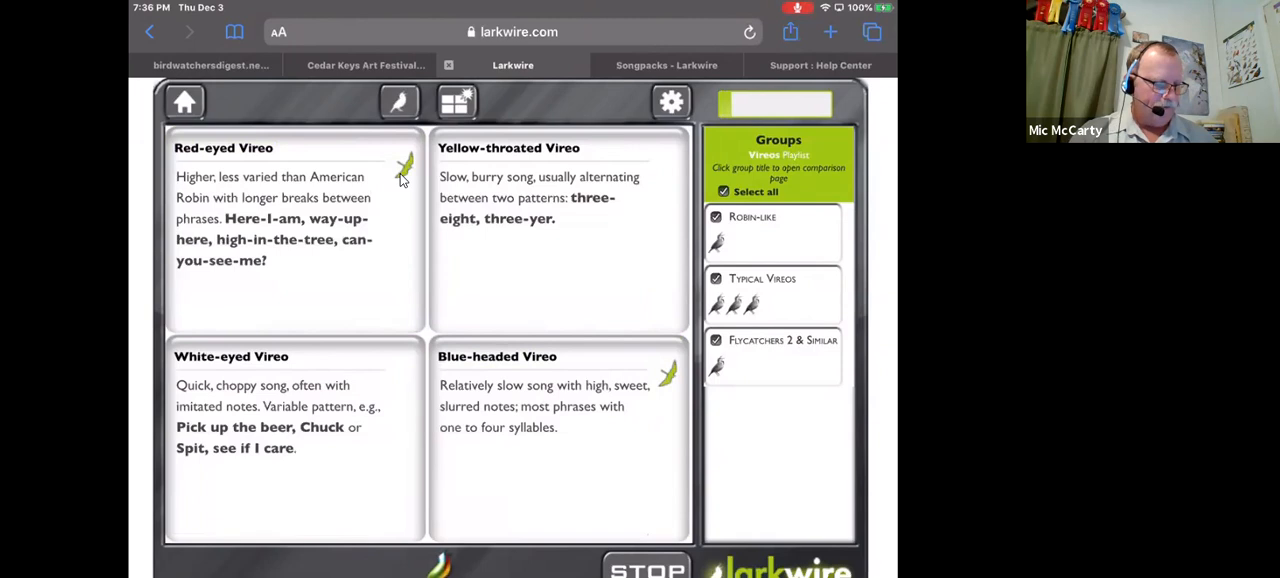
left_click(399, 101)
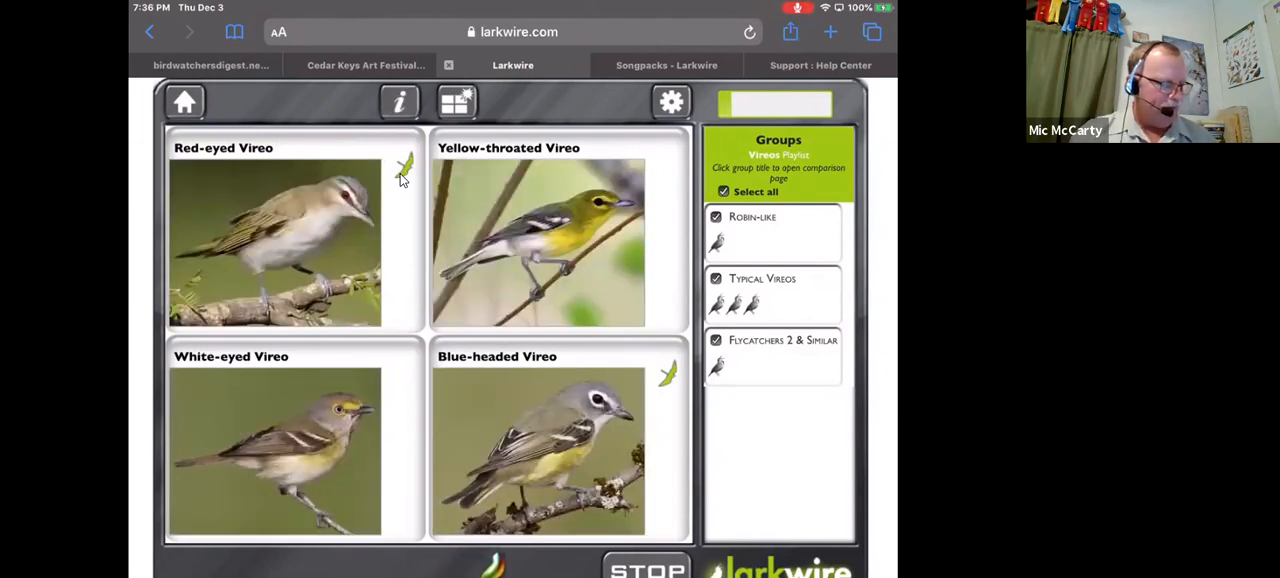
left_click(558, 440)
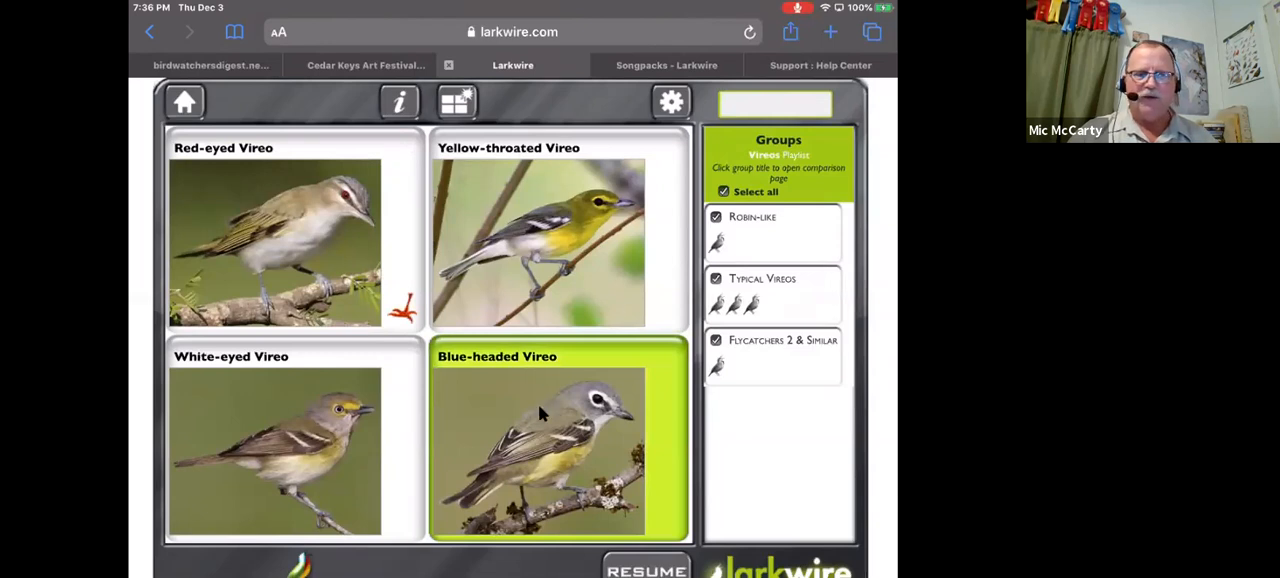
mouse_move(525, 104)
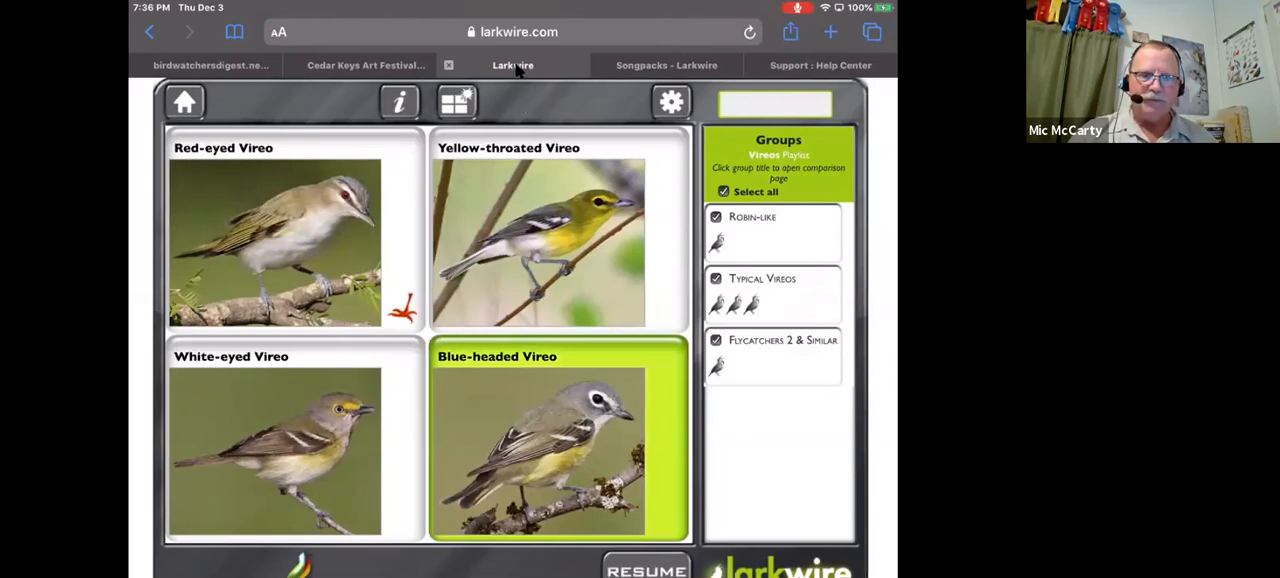
mouse_move(360, 317)
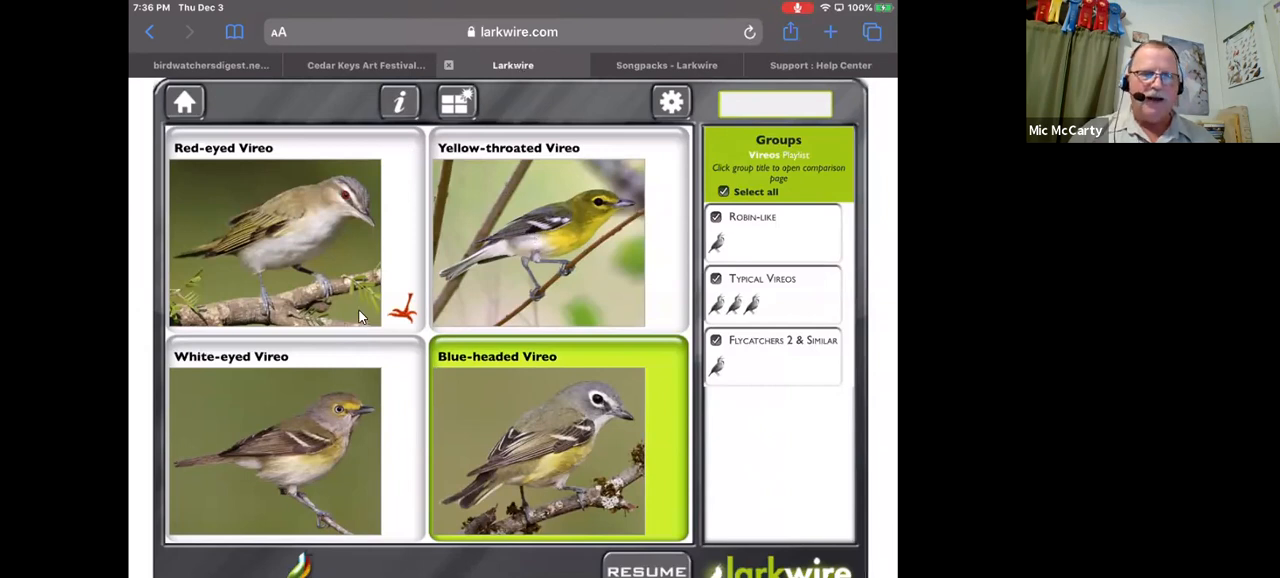
mouse_move(517, 427)
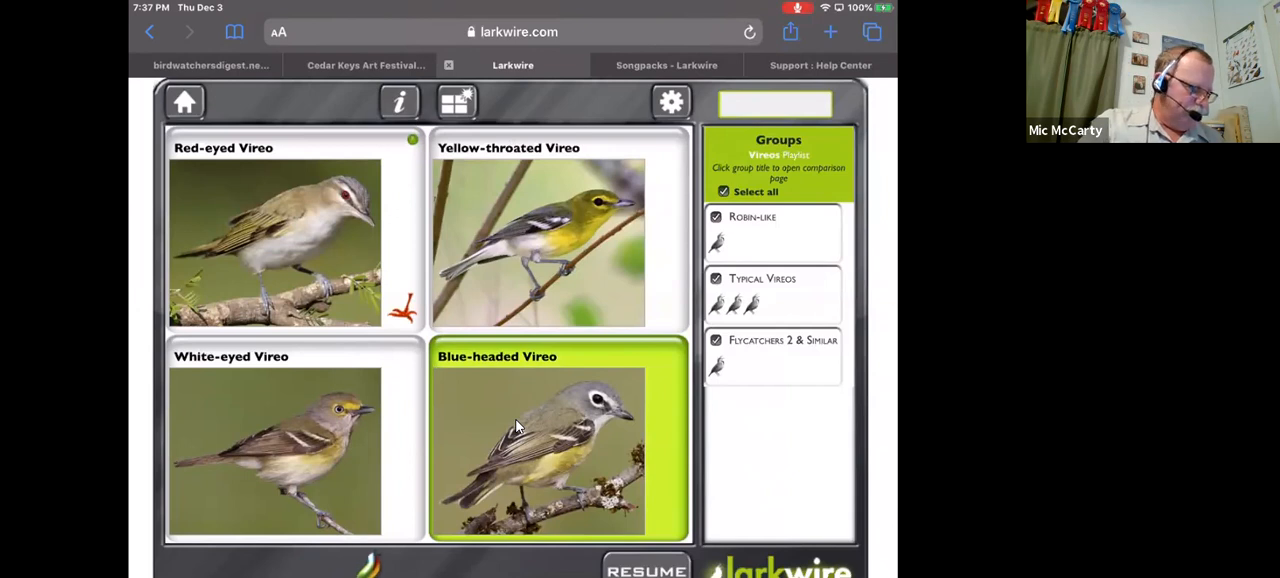
- Choose the Florida Woodland playlist in settings and go to Search & Browse
left_click(671, 101)
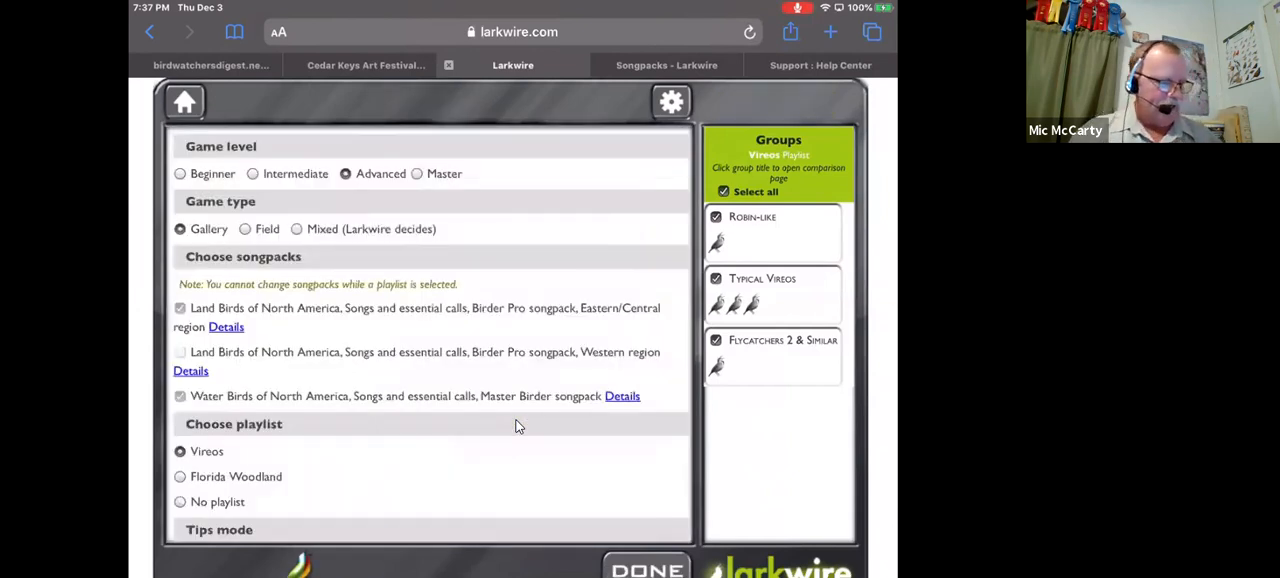
left_click(180, 476)
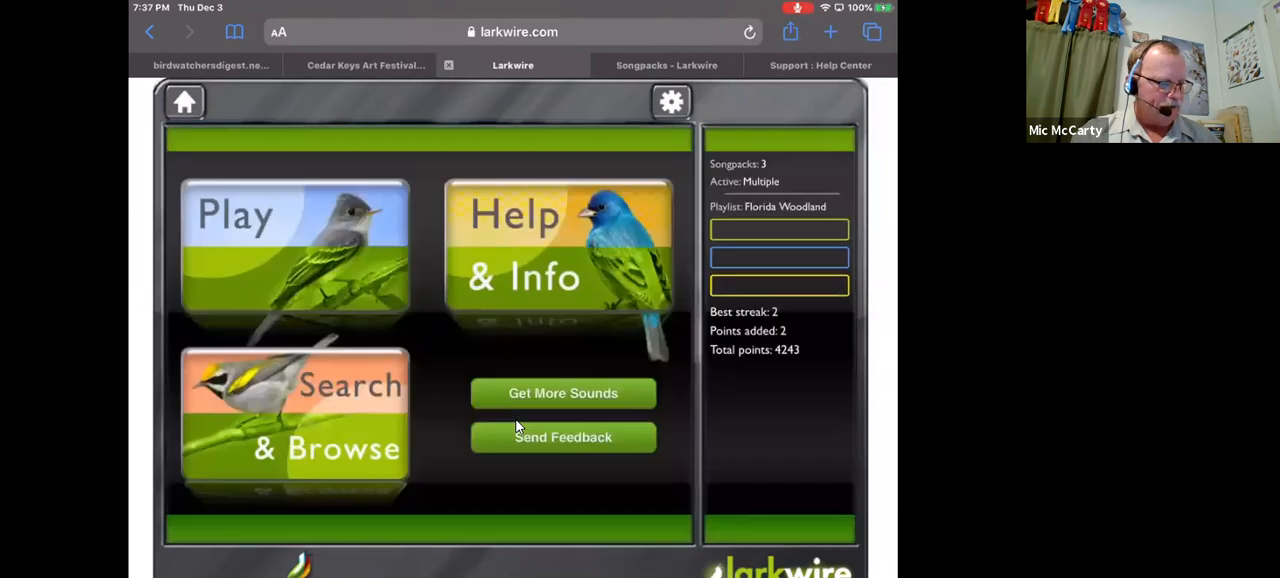
left_click(293, 415)
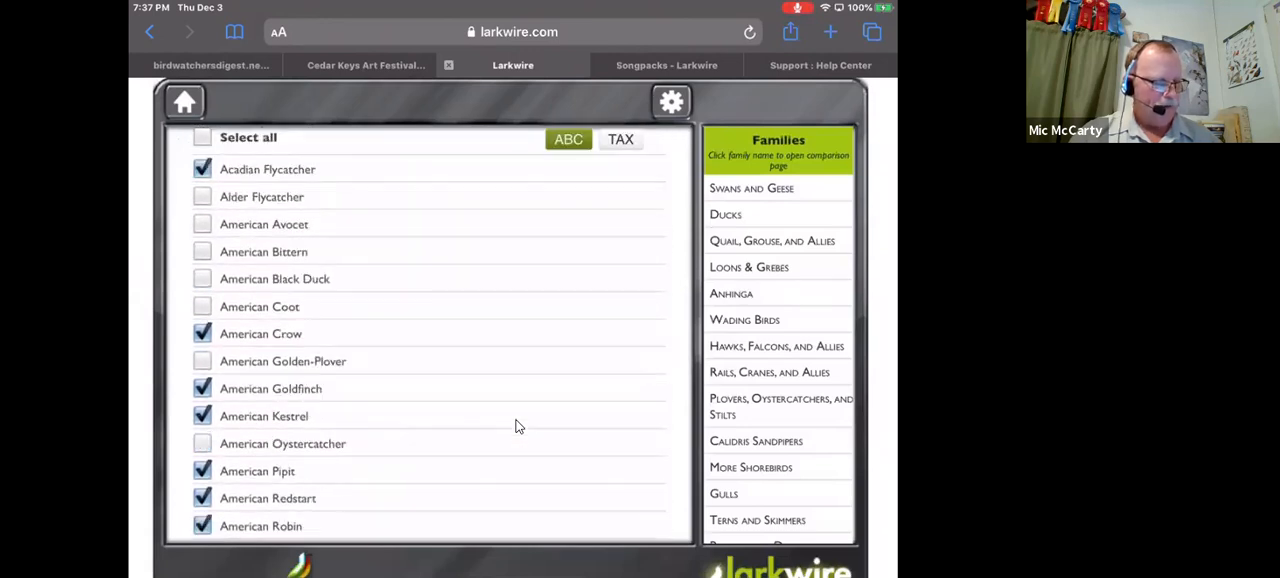
- Untick Bank Swallow in the species list and return to the main menu
scroll("down", 3)
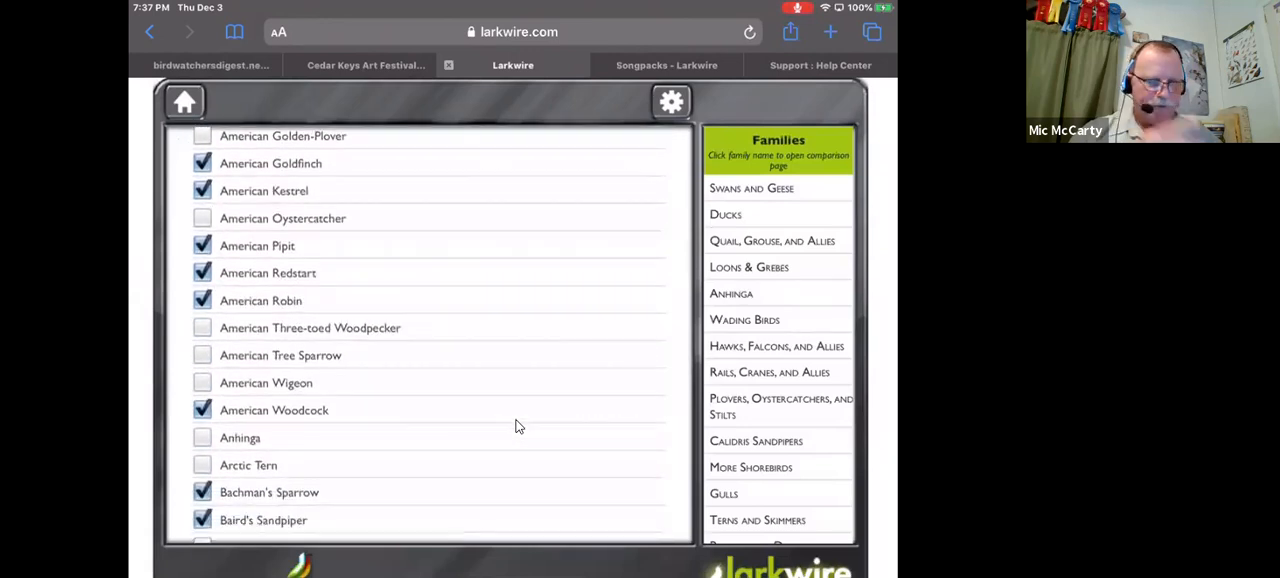
scroll("down", 3)
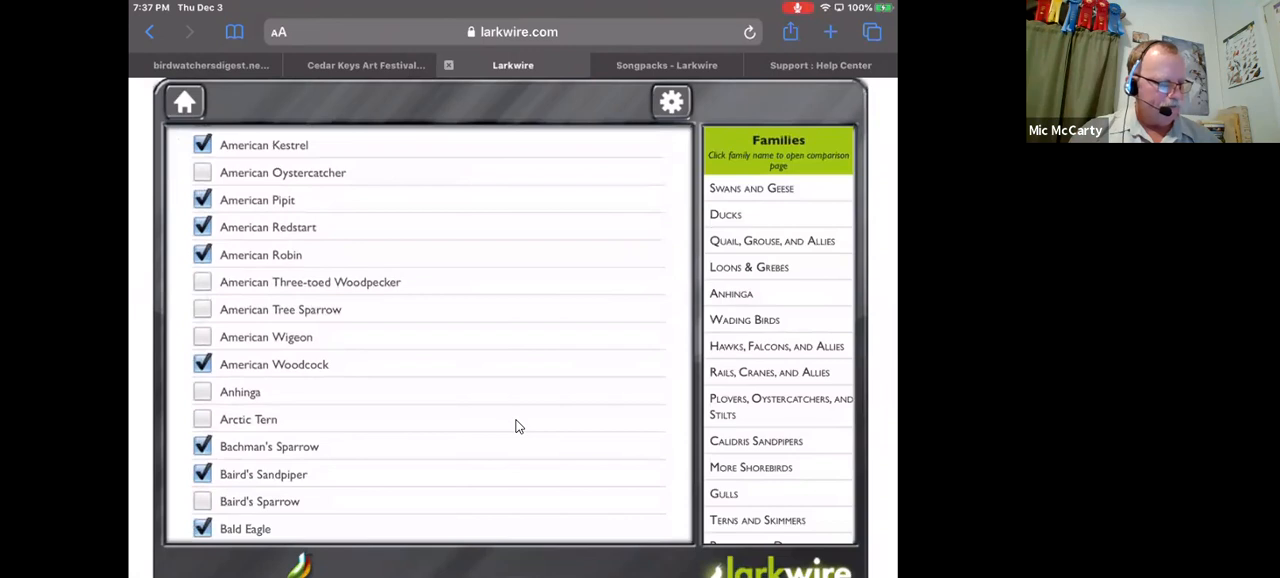
scroll("down", 3)
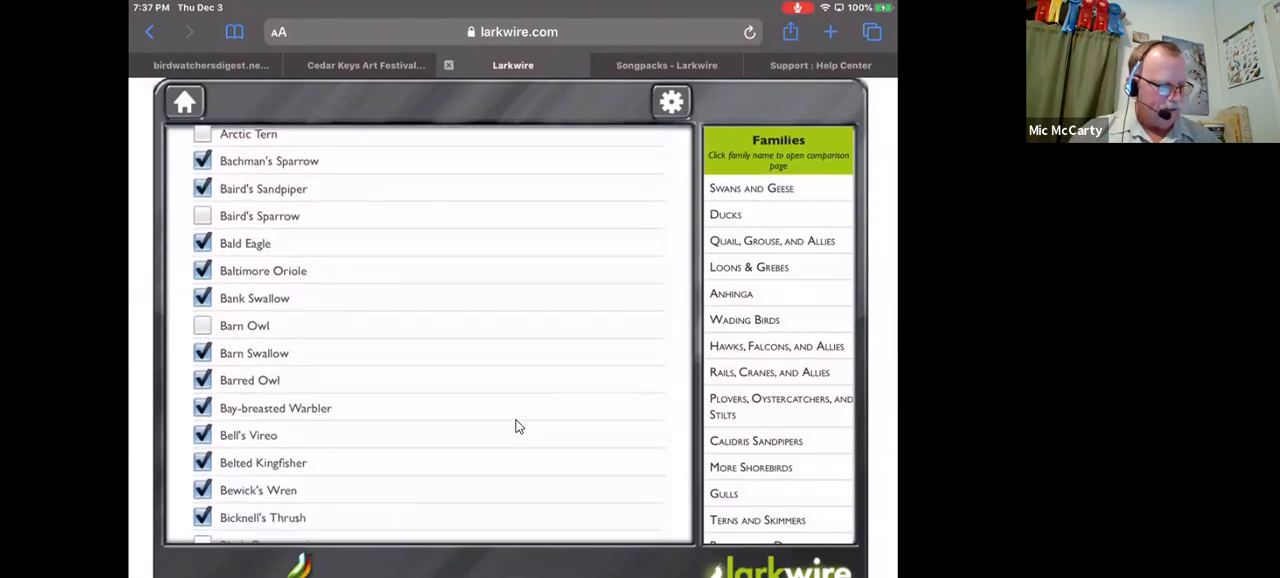
scroll("down", 3)
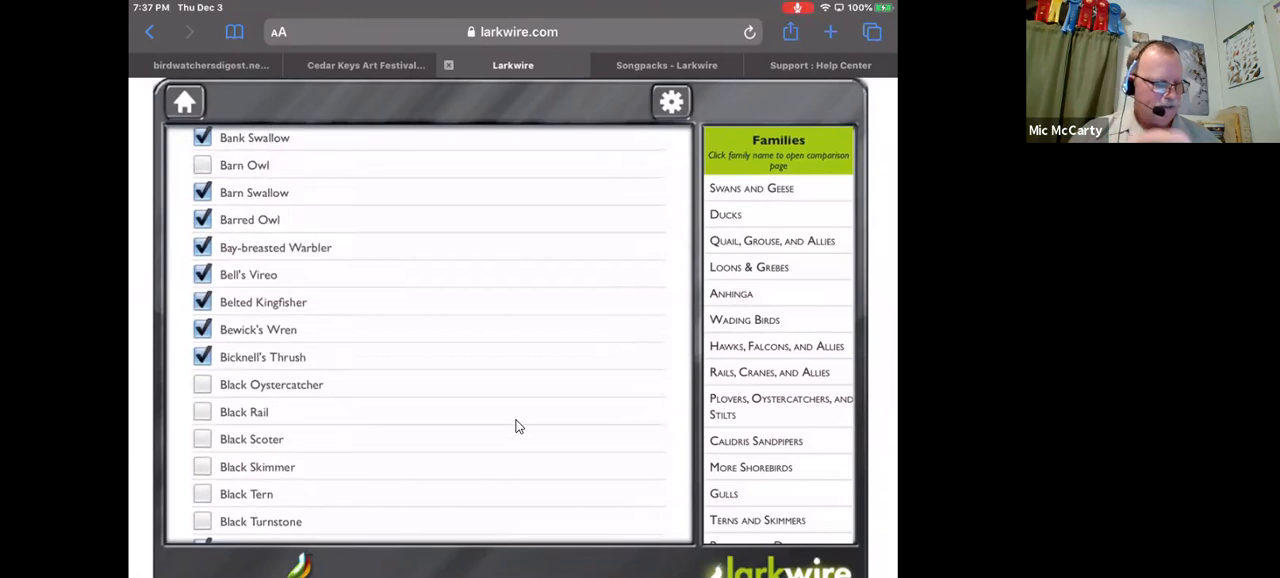
left_click(202, 137)
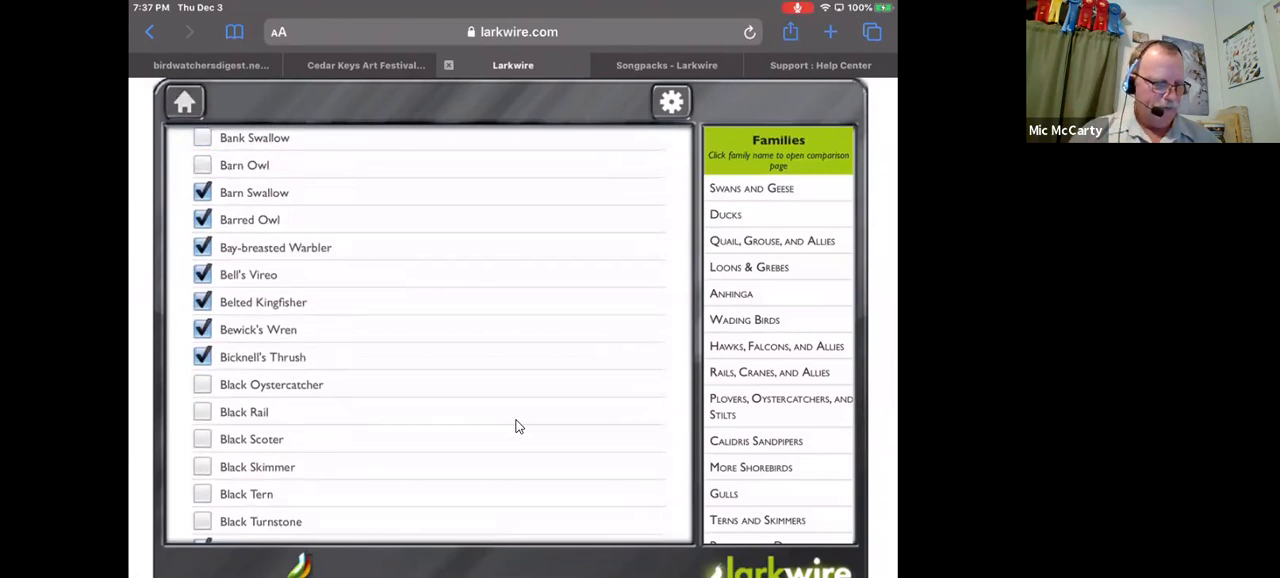
left_click(184, 101)
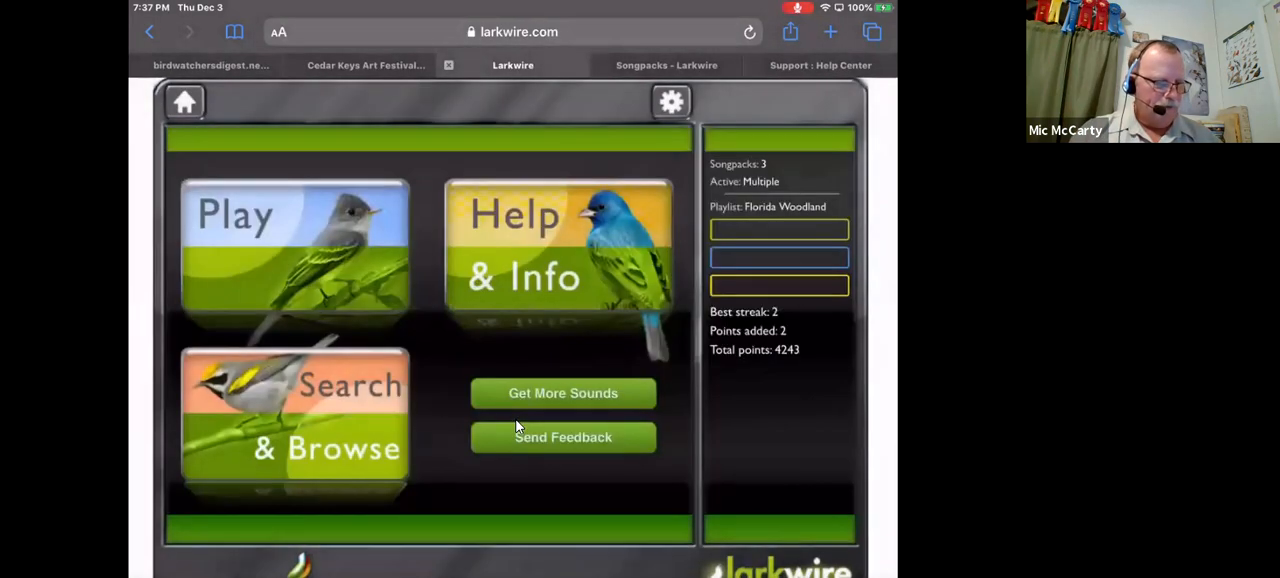
- Include the Songs with Rough Tones group in the Florida Woodland gallery
left_click(671, 101)
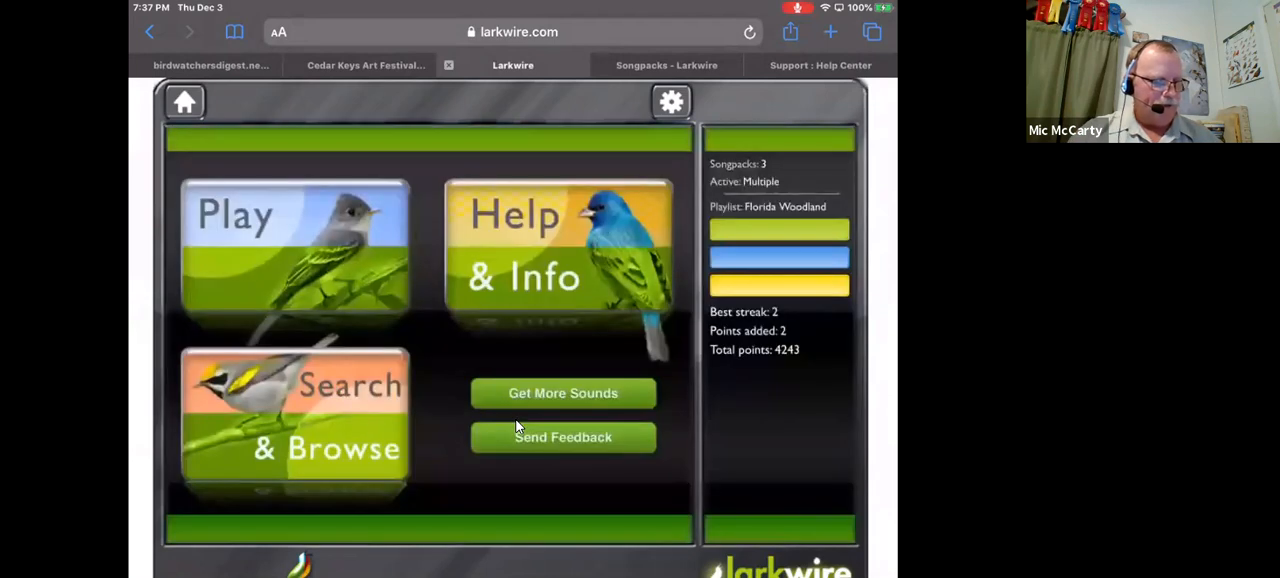
left_click(294, 250)
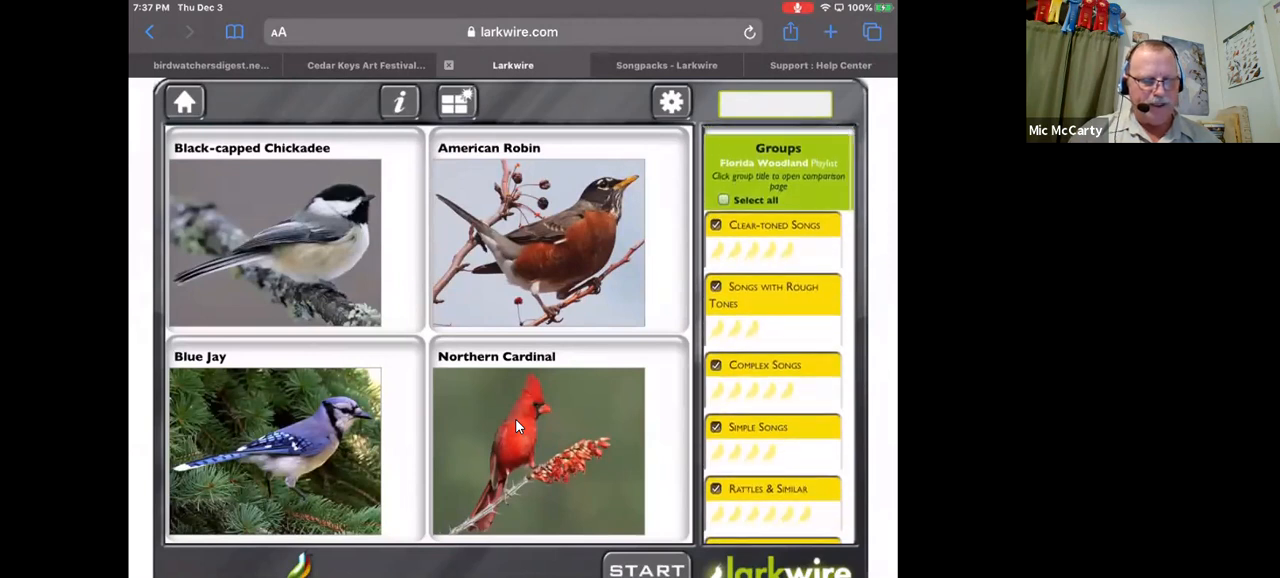
scroll("down", 3)
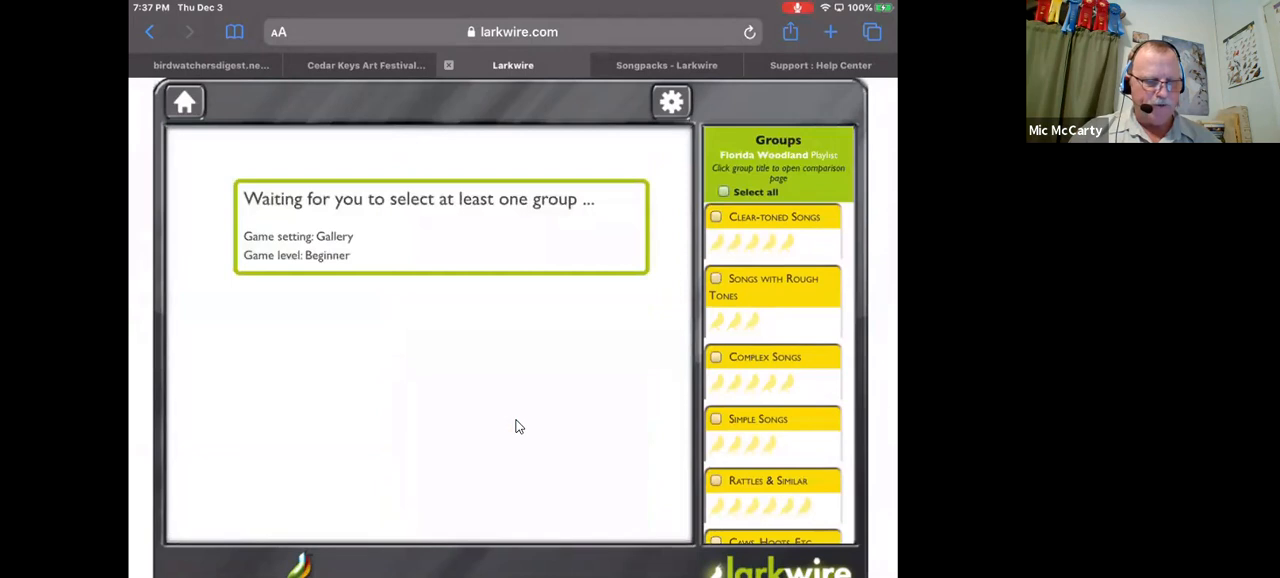
left_click(773, 287)
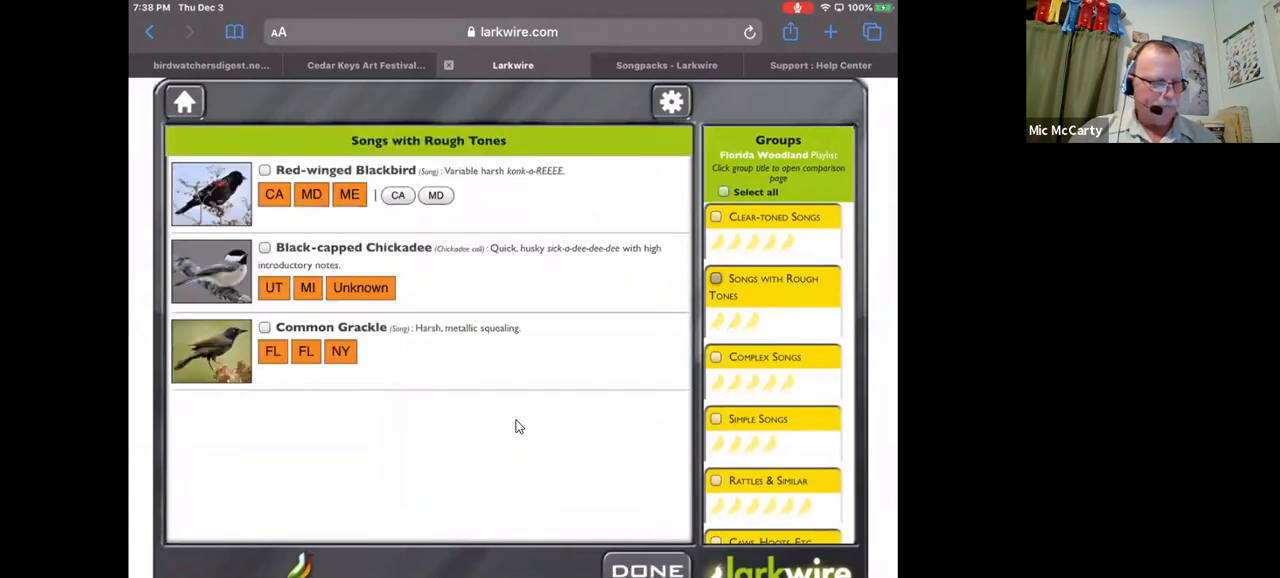
left_click(716, 278)
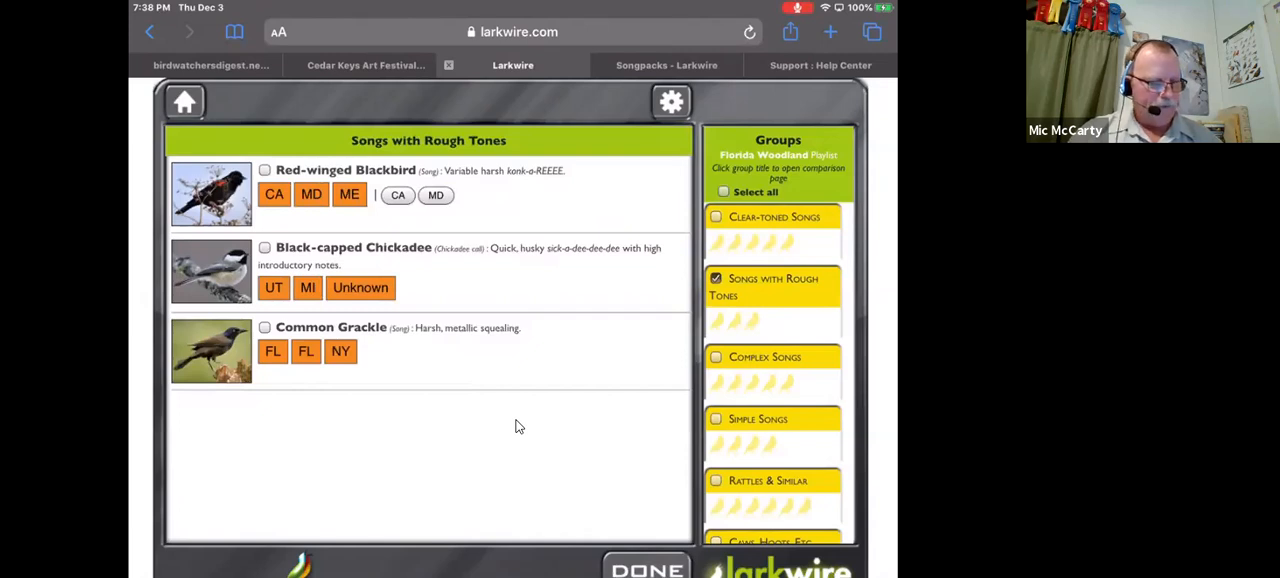
left_click(456, 101)
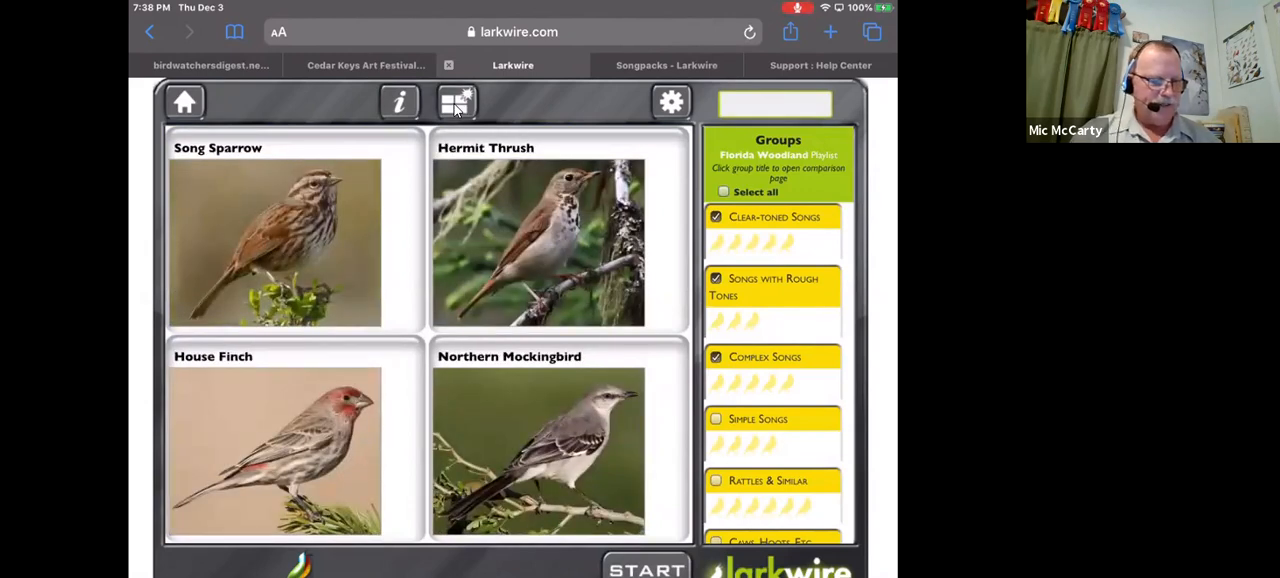
- Set the game type to Field in the game settings
left_click(671, 102)
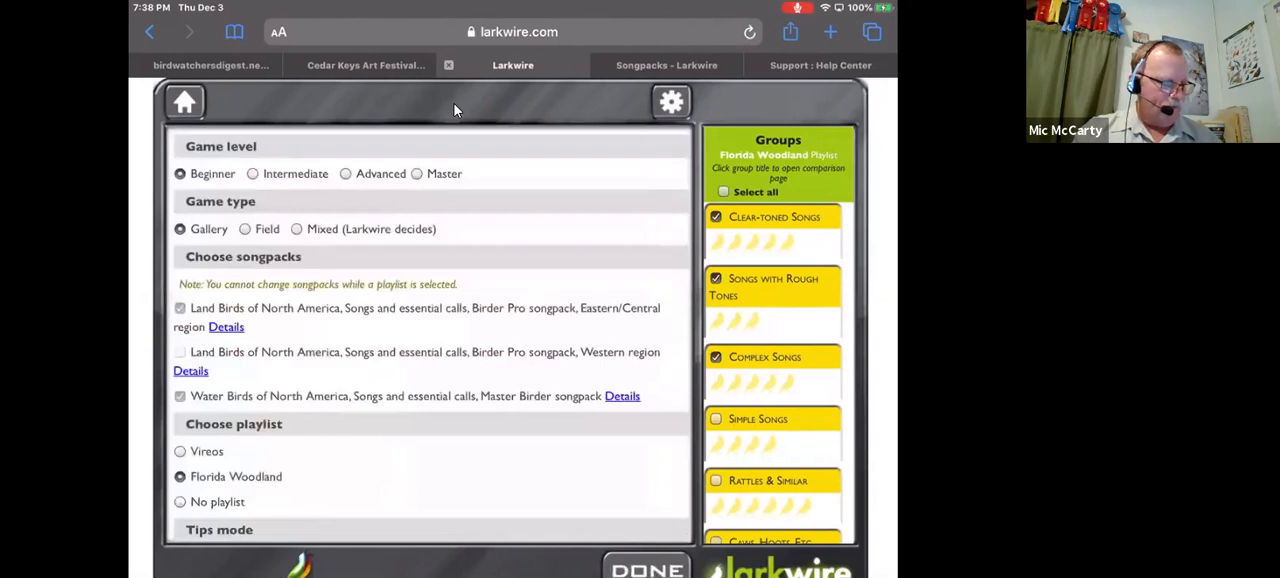
left_click(245, 229)
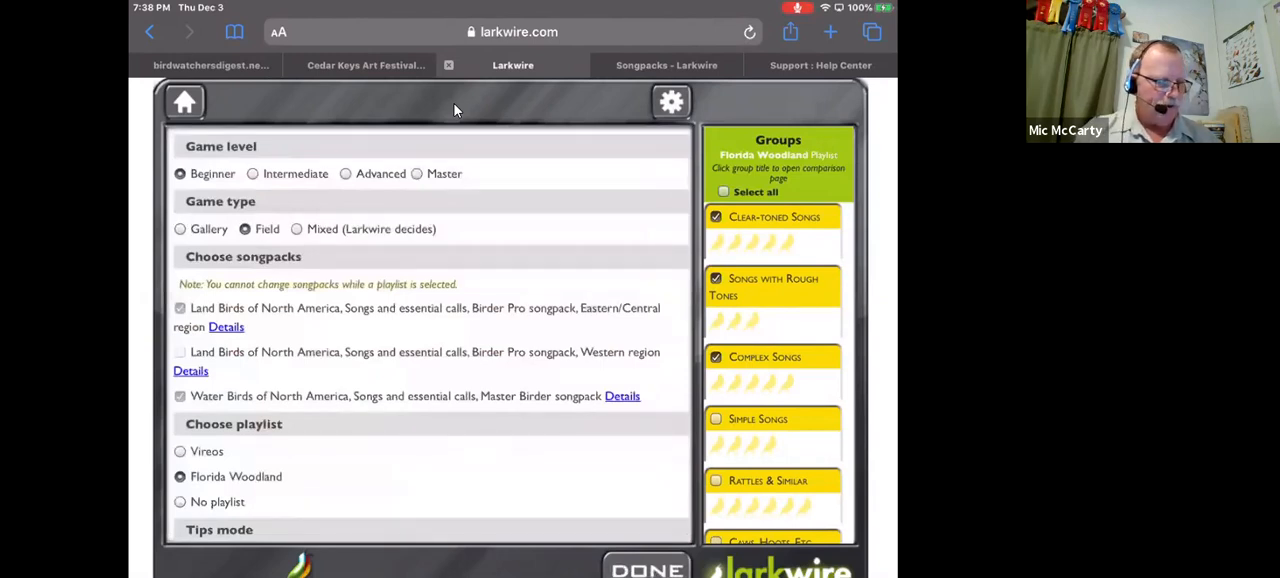
- Start a Field round with the Florida Woodland groups and advance past the first bird
left_click(646, 565)
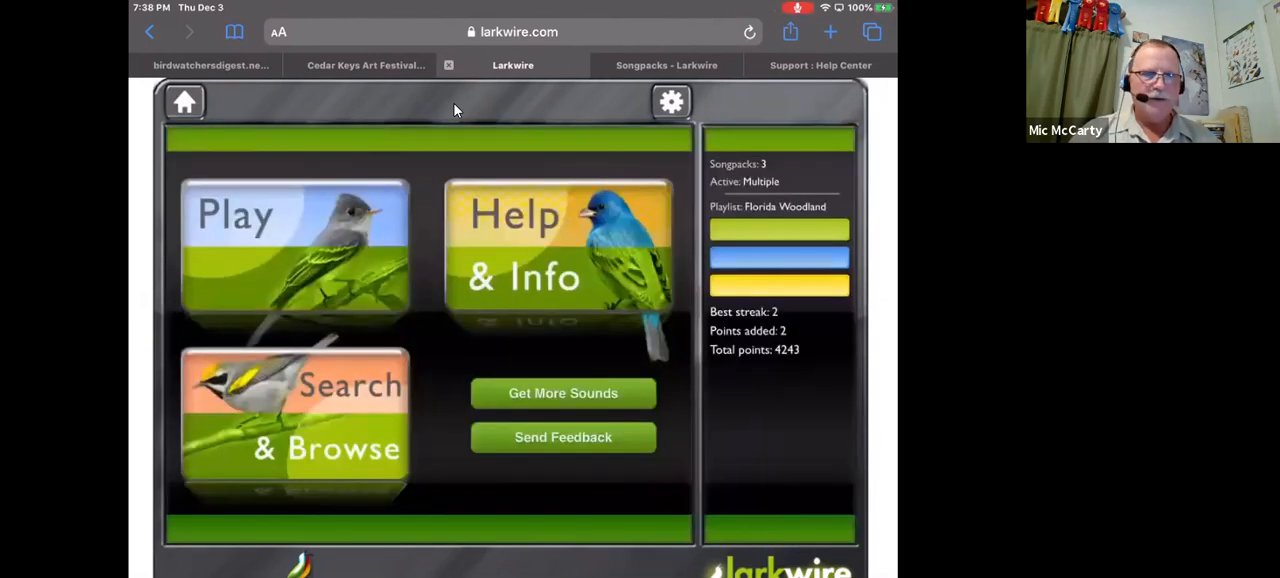
left_click(293, 247)
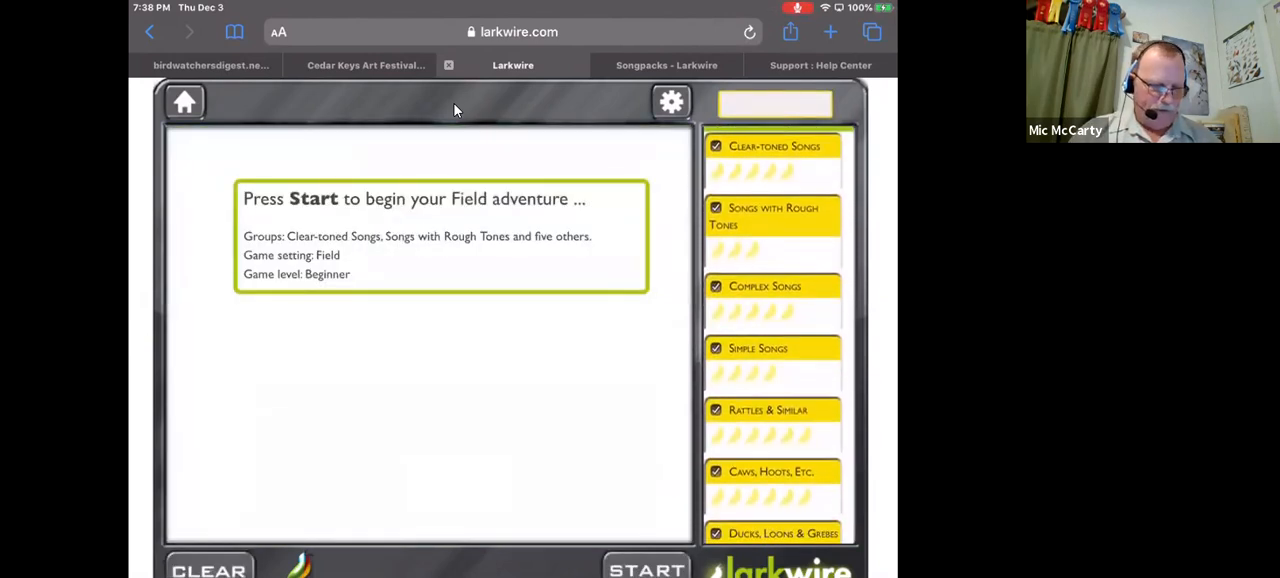
left_click(646, 568)
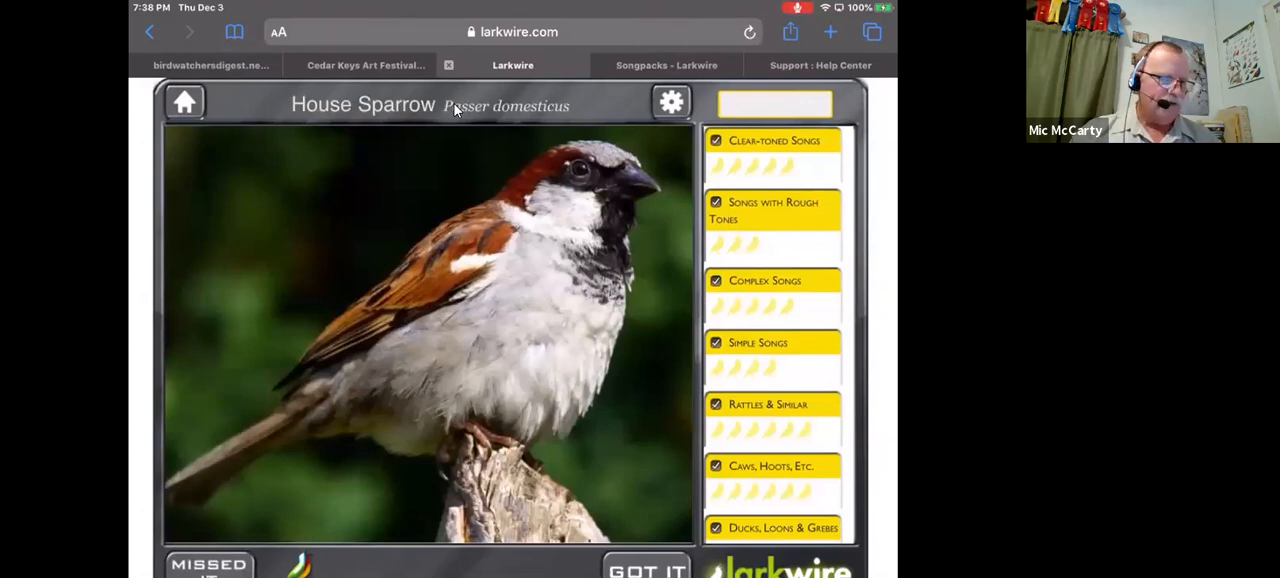
left_click(646, 568)
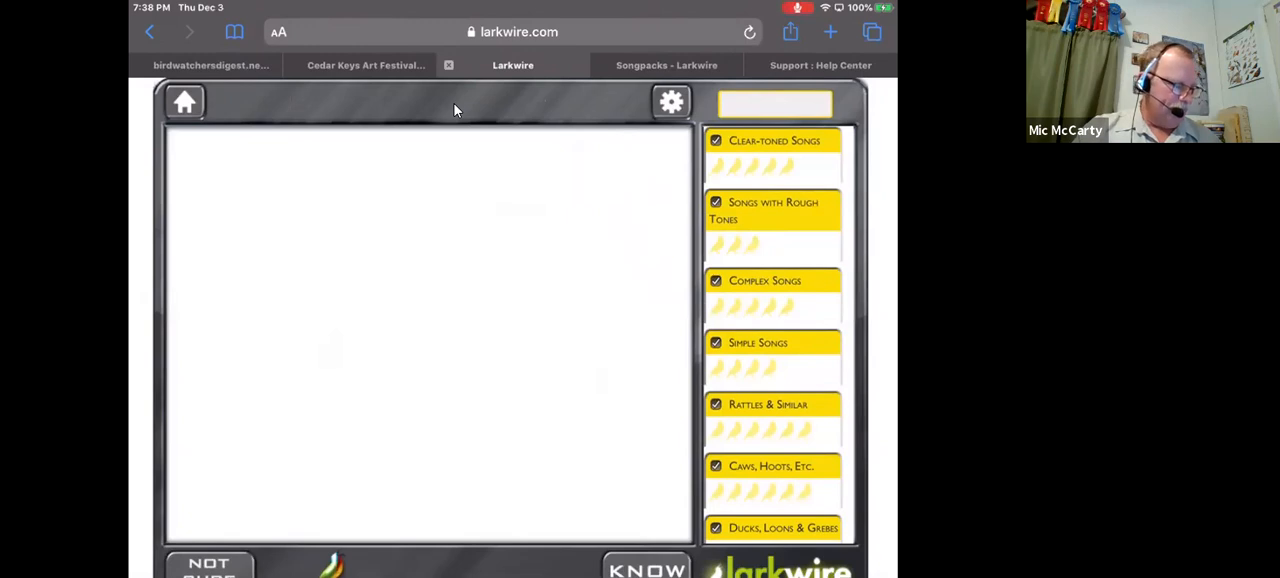
- Leave the quiz through settings and return to the main menu
left_click(671, 102)
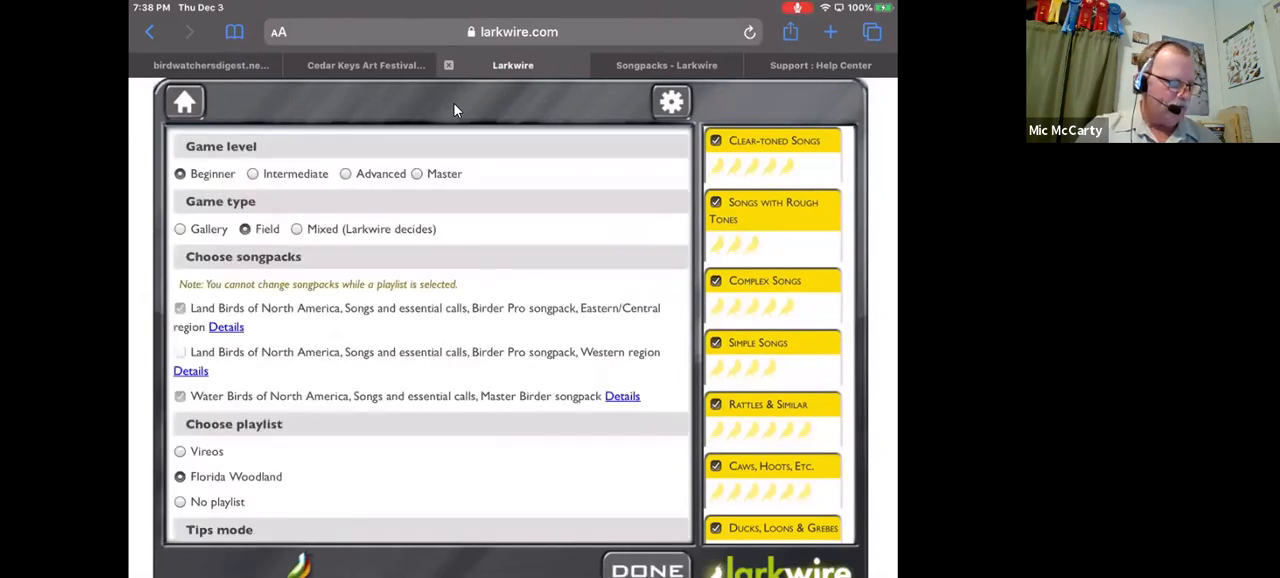
left_click(646, 565)
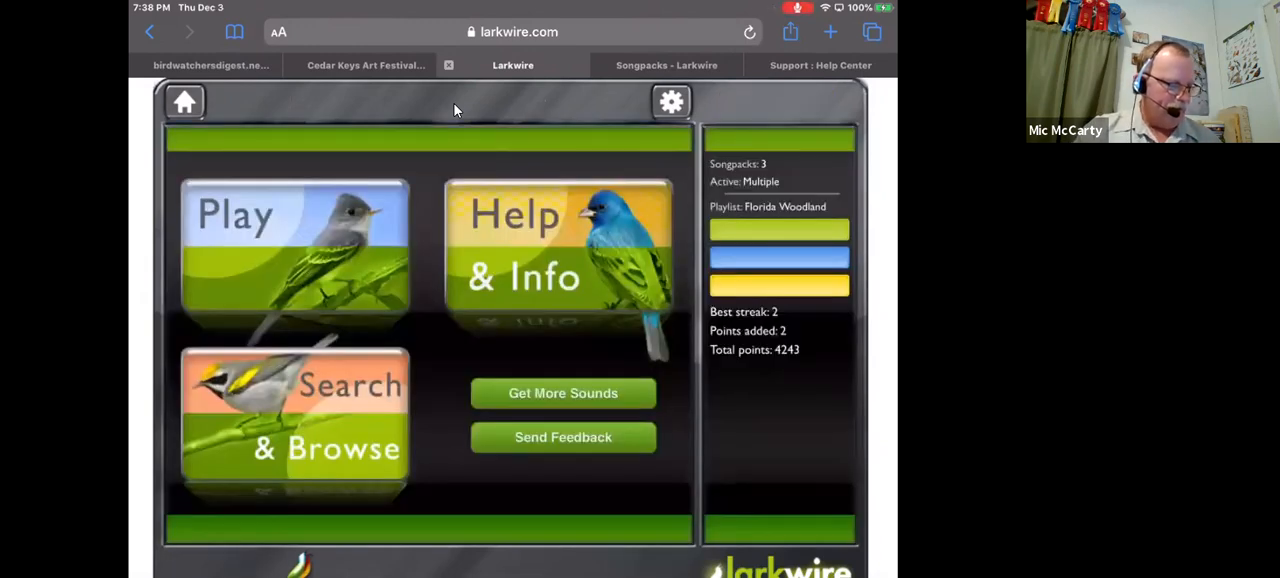
- Search the species list for 'Pe' to find Eastern Wood-Pewee
left_click(293, 415)
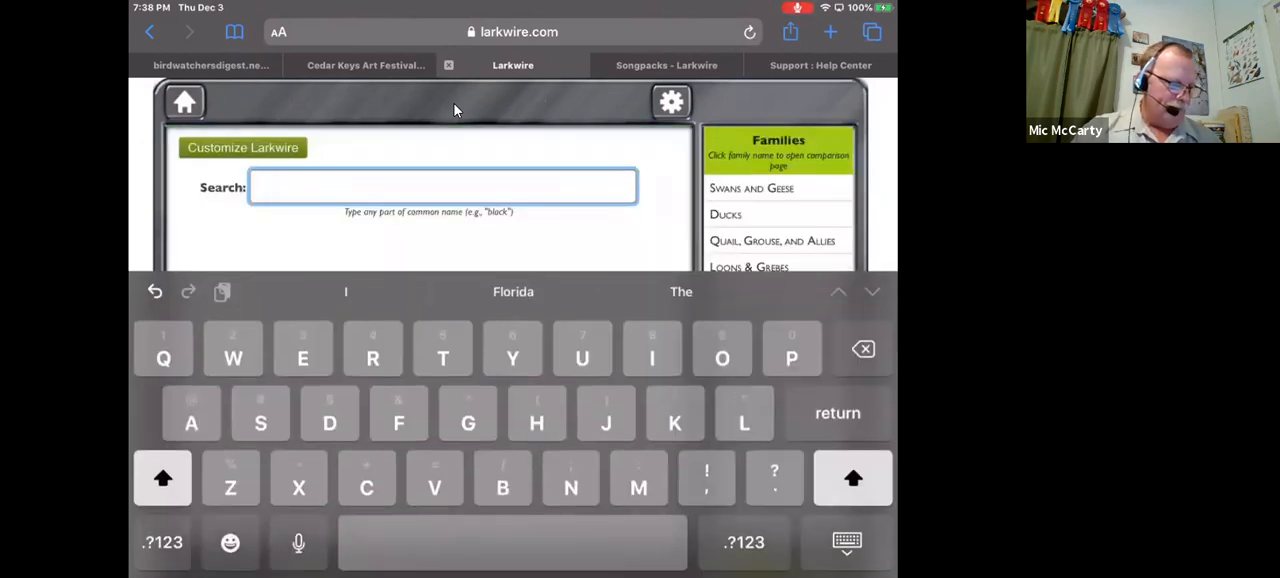
type("Pe")
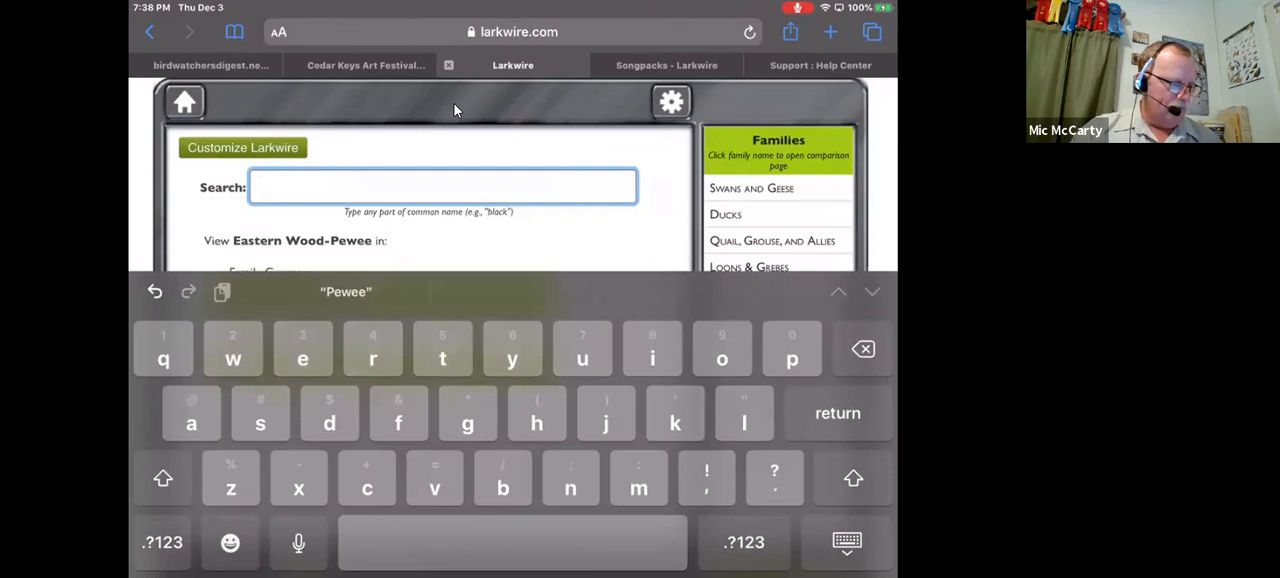
left_click(846, 541)
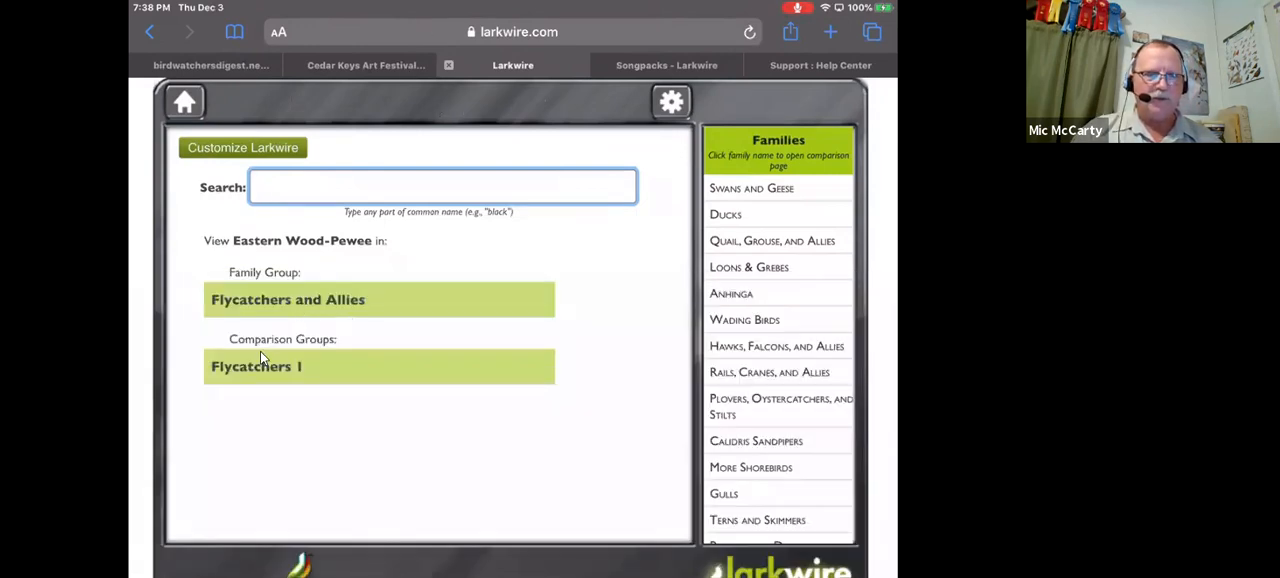
mouse_move(303, 333)
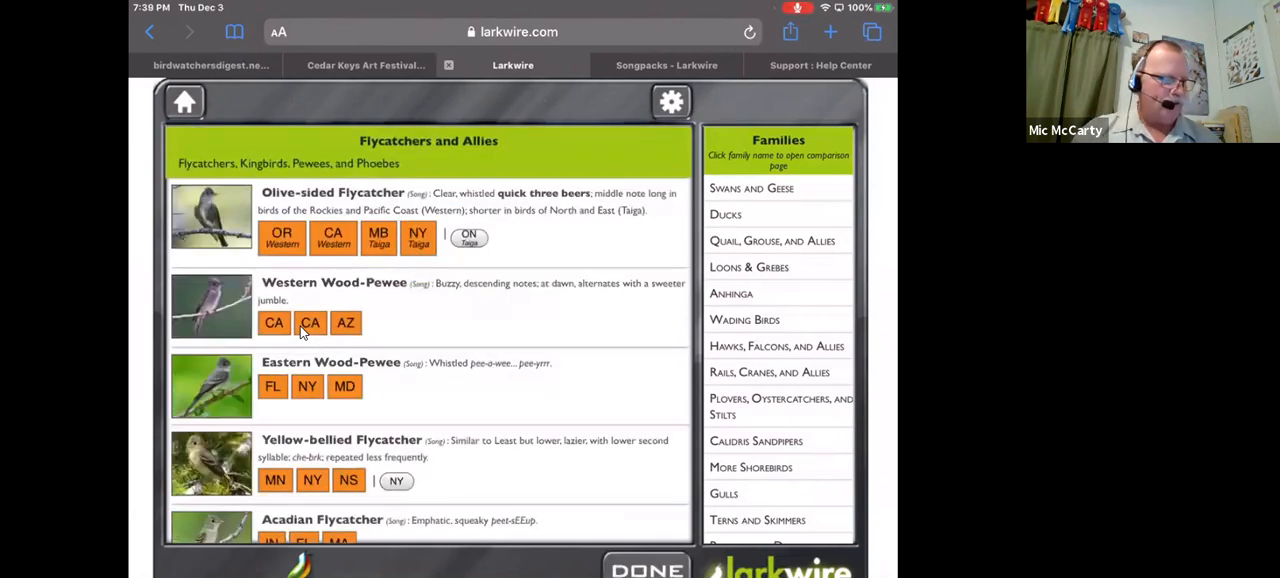
- Browse through the Flycatchers and Allies family group's species
scroll("down", 3)
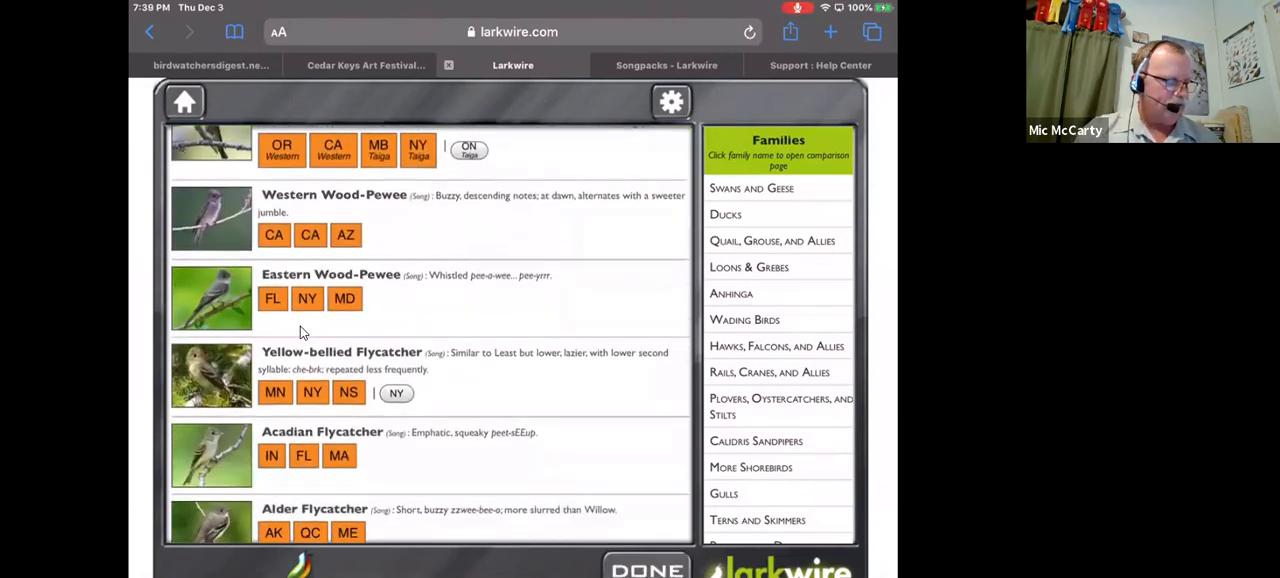
scroll("up", 3)
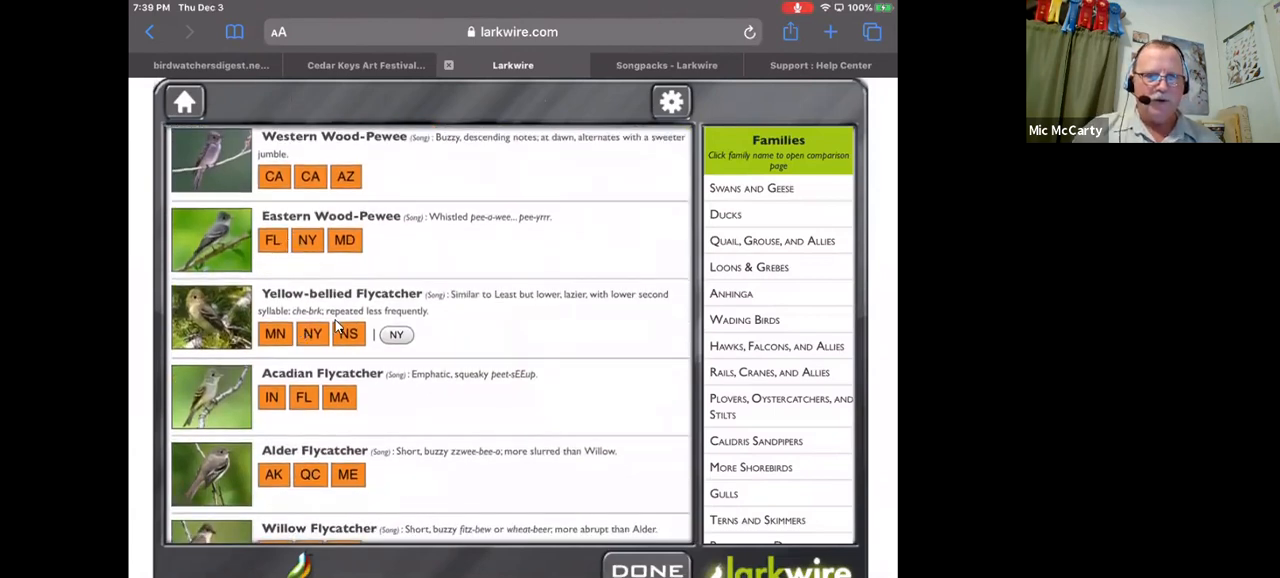
mouse_move(437, 450)
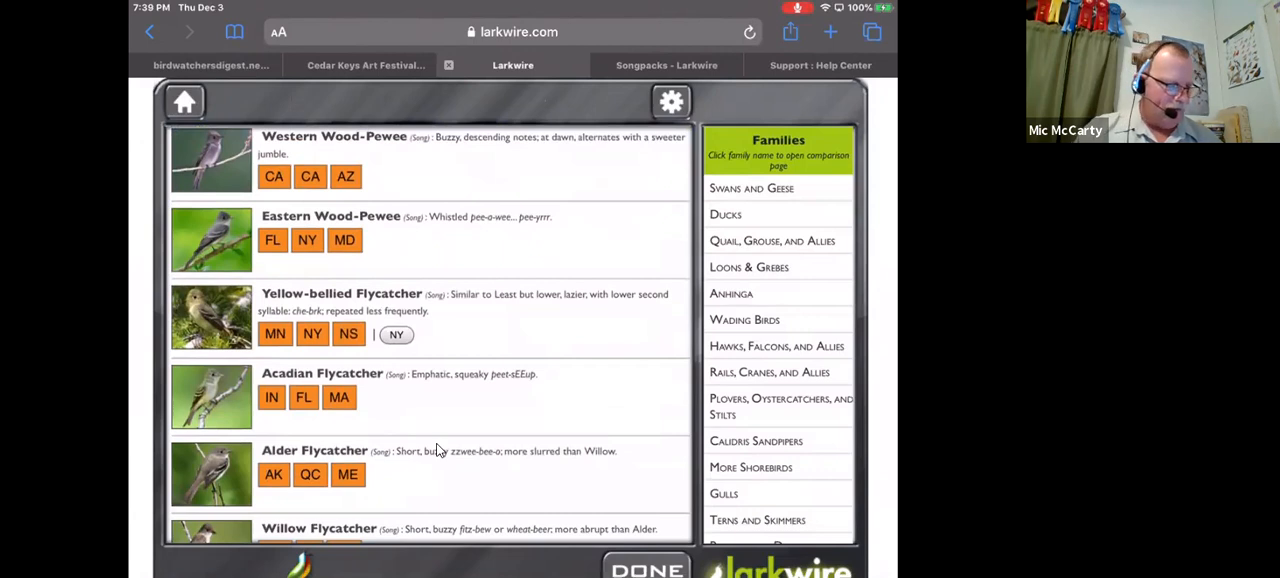
scroll("down", 3)
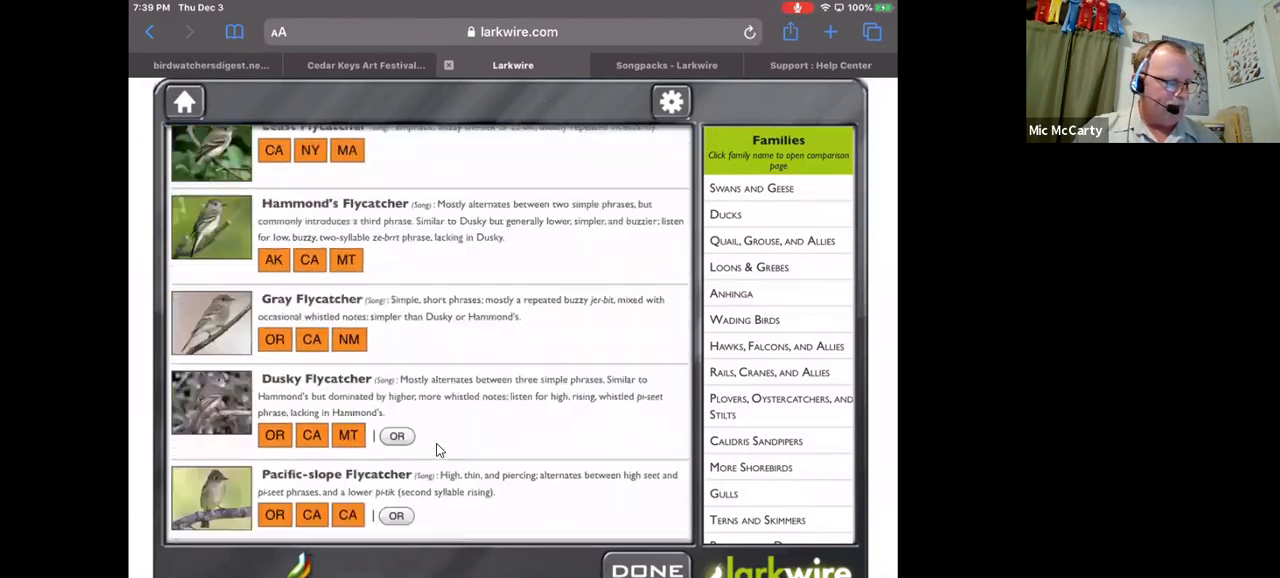
scroll("down", 3)
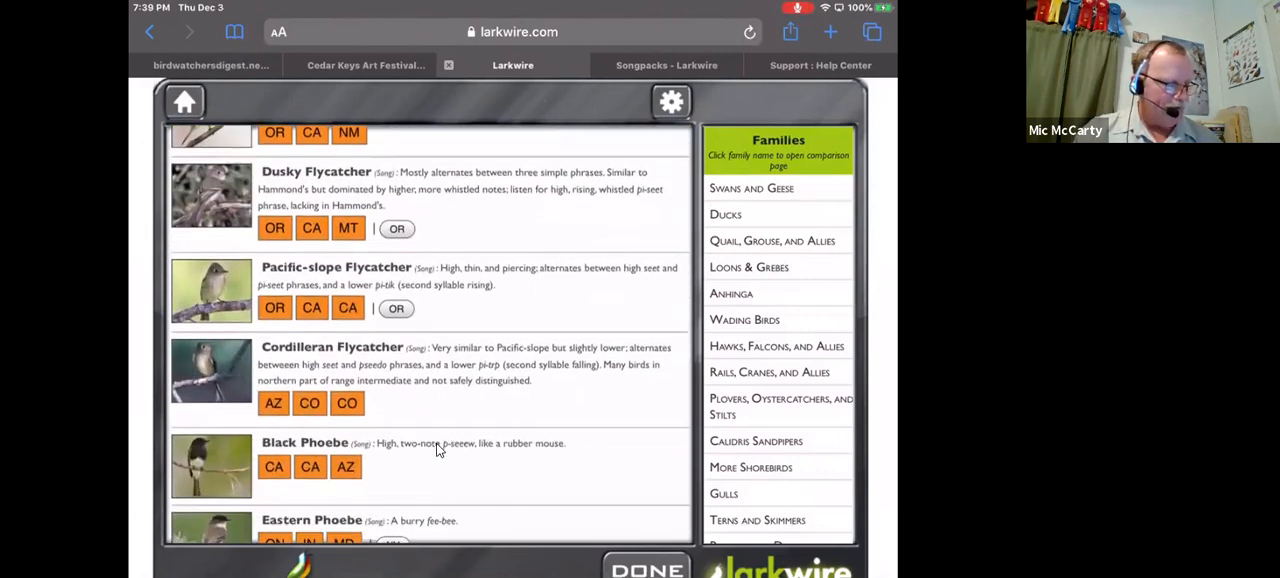
scroll("down", 3)
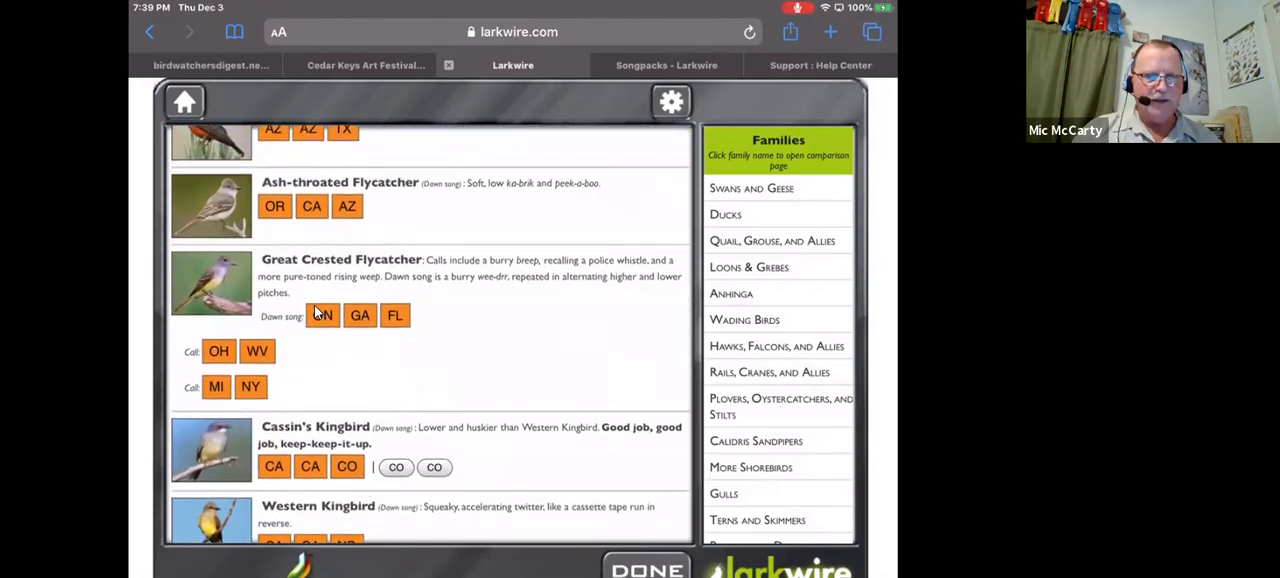
mouse_move(270, 413)
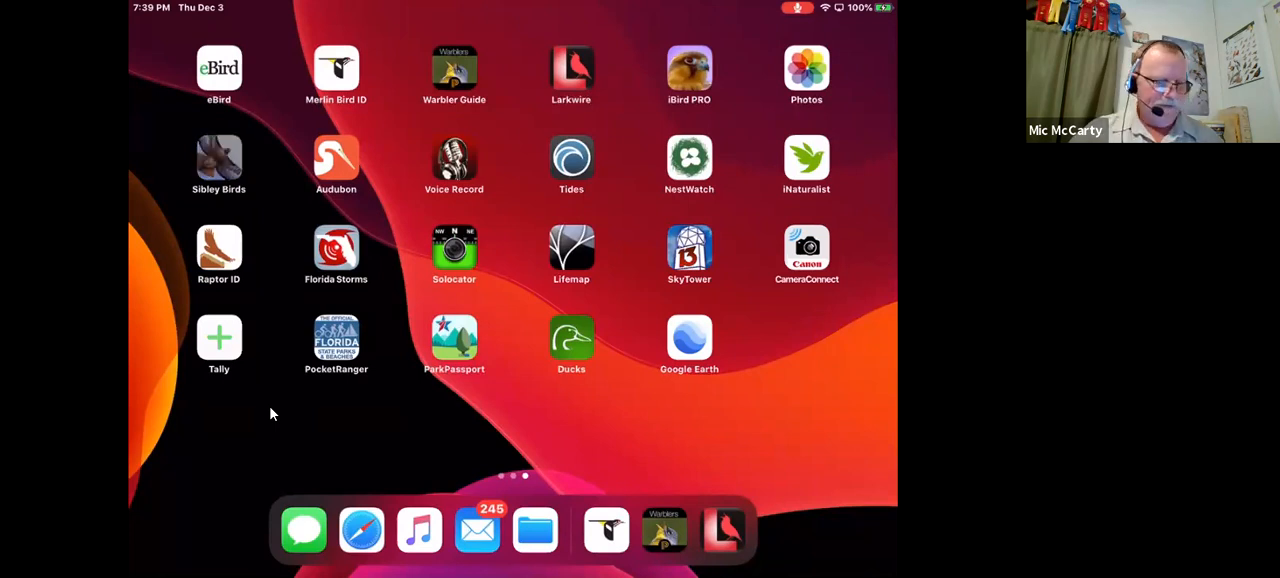
- Launch Sibley Birds and open Pacific Loon from the Taxonomic Index (English)
left_click(218, 157)
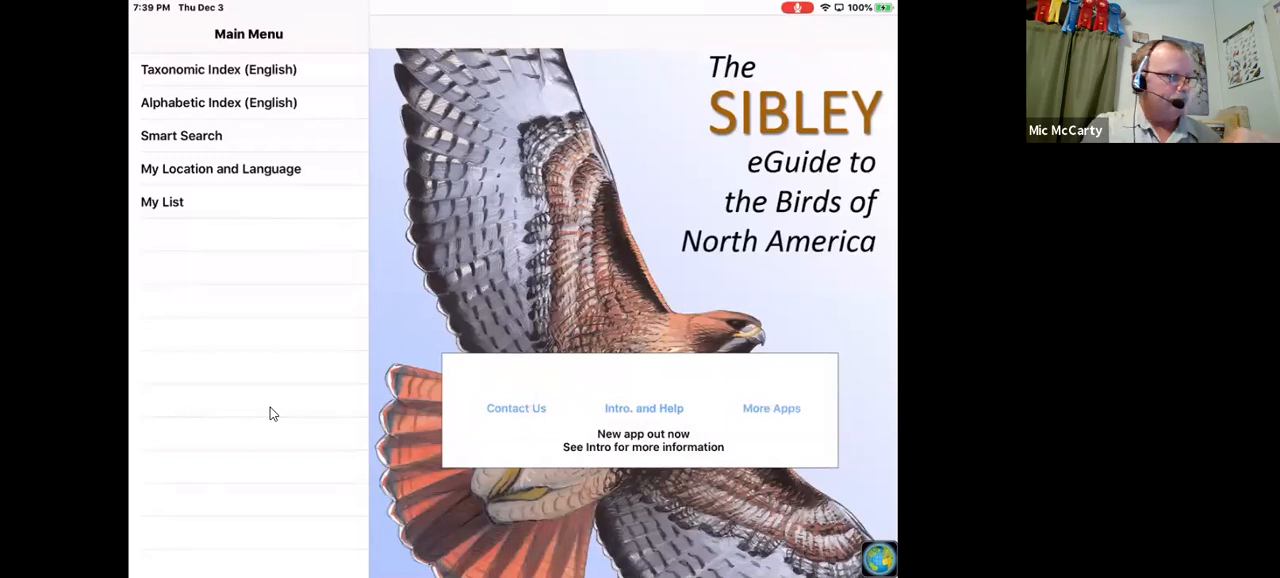
left_click(219, 69)
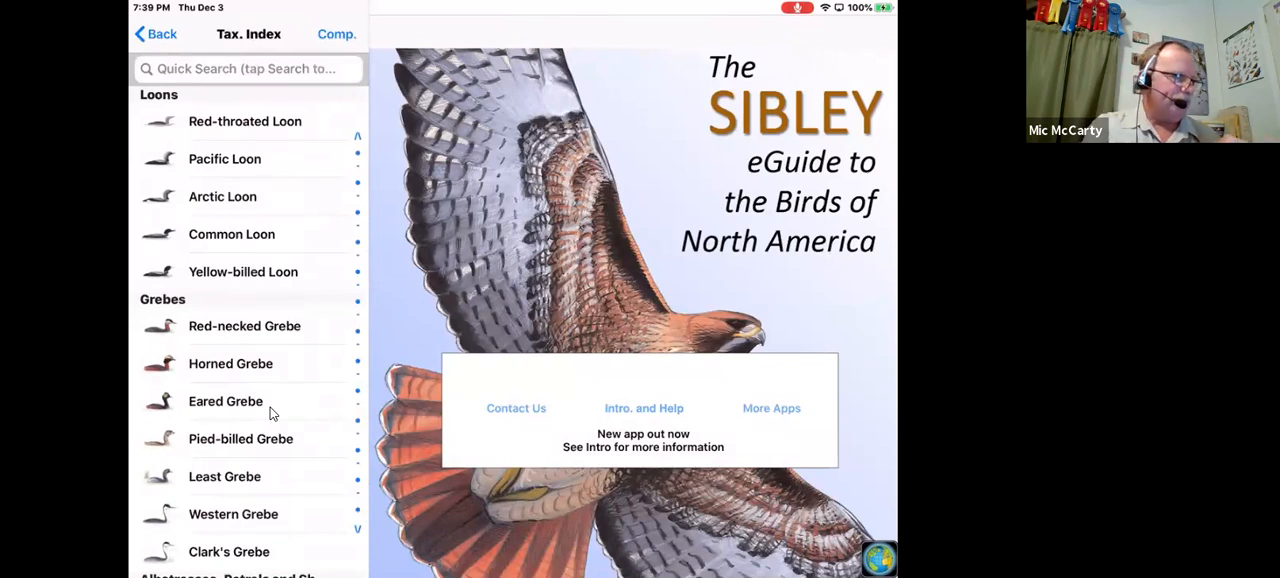
left_click(224, 159)
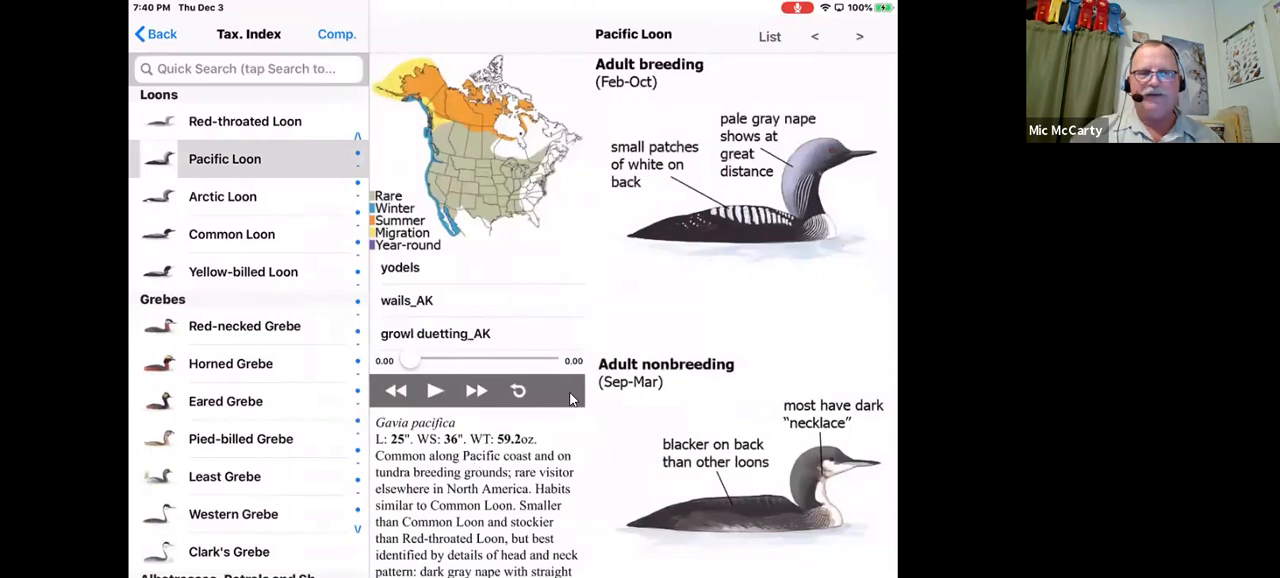
mouse_move(718, 406)
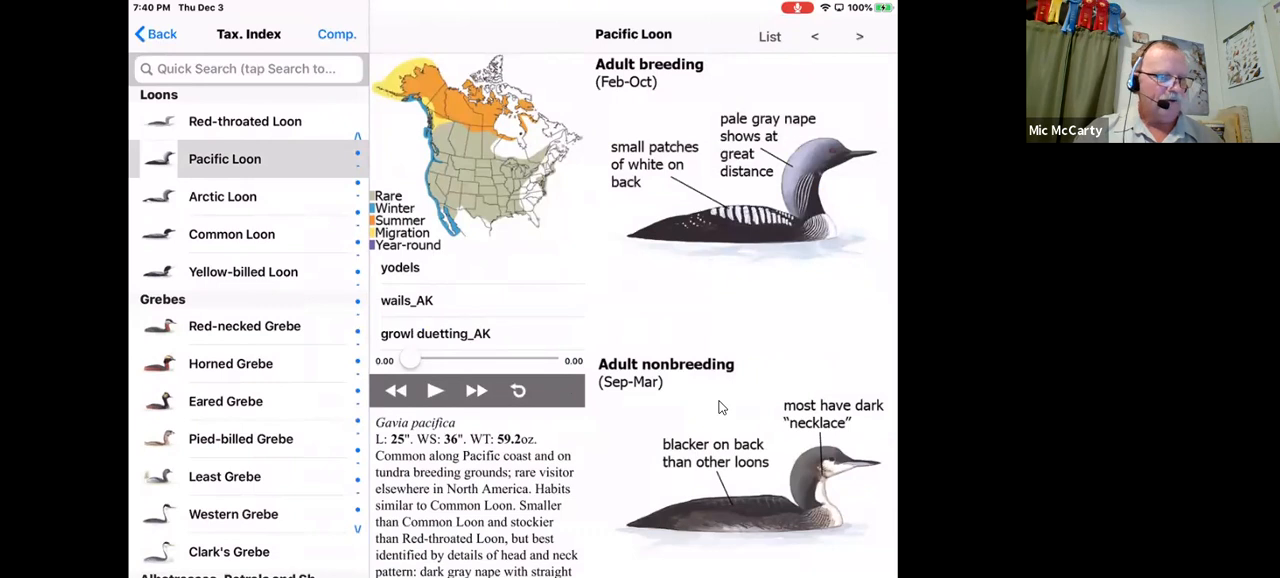
scroll("down", 3)
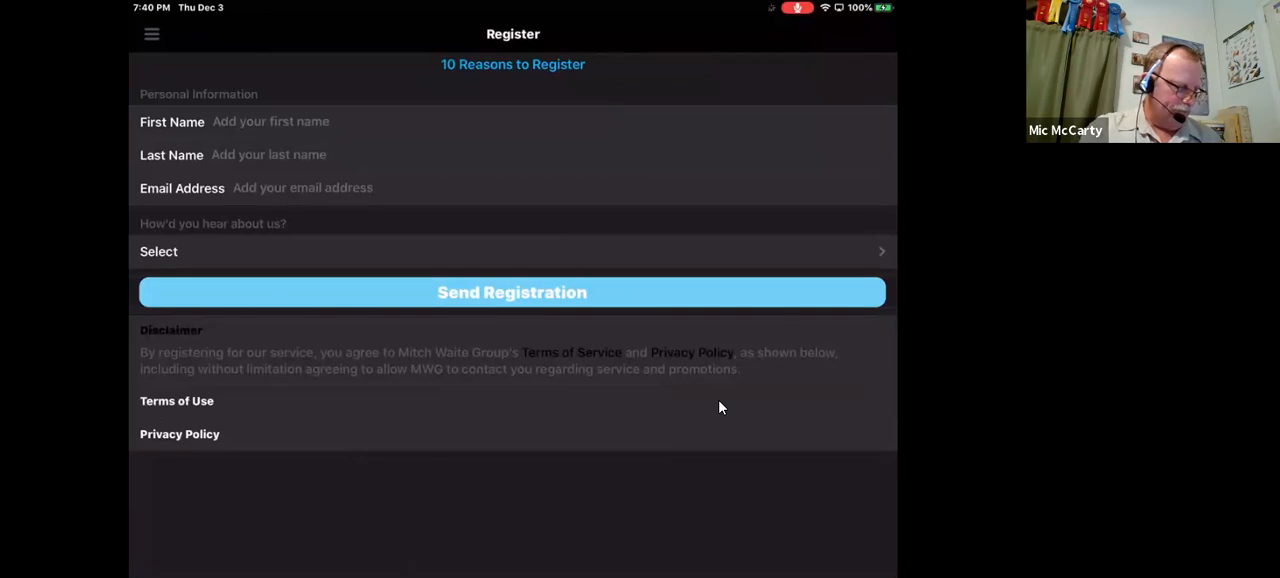
- Skip registration to the 950-species list, cycle the search name mode, and show the main menu
left_click(151, 33)
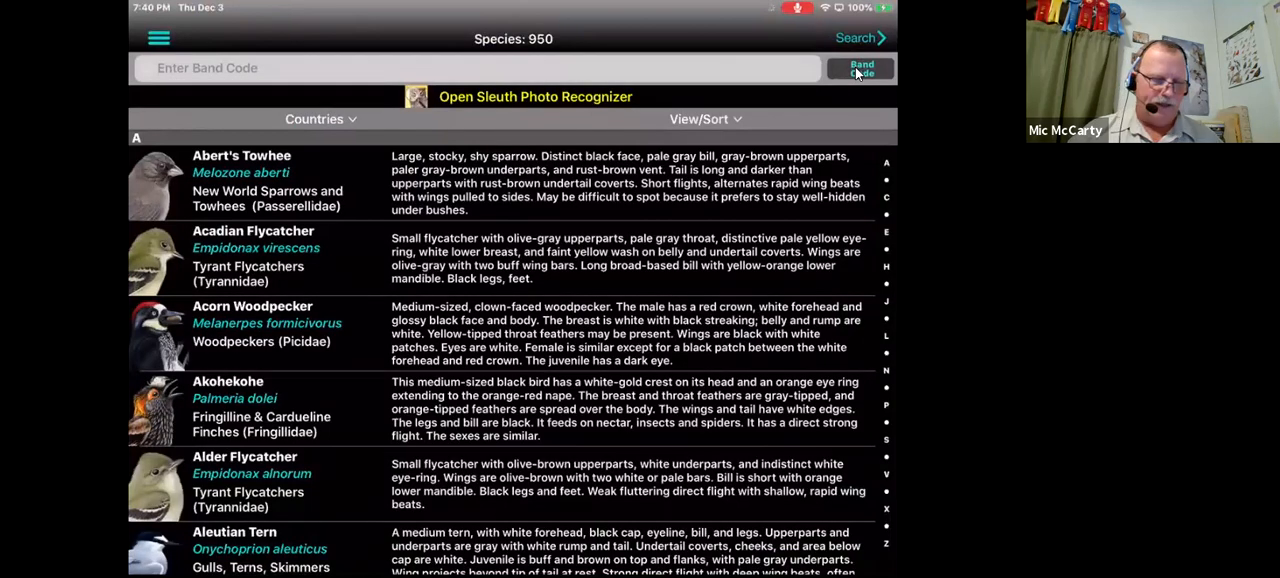
left_click(860, 68)
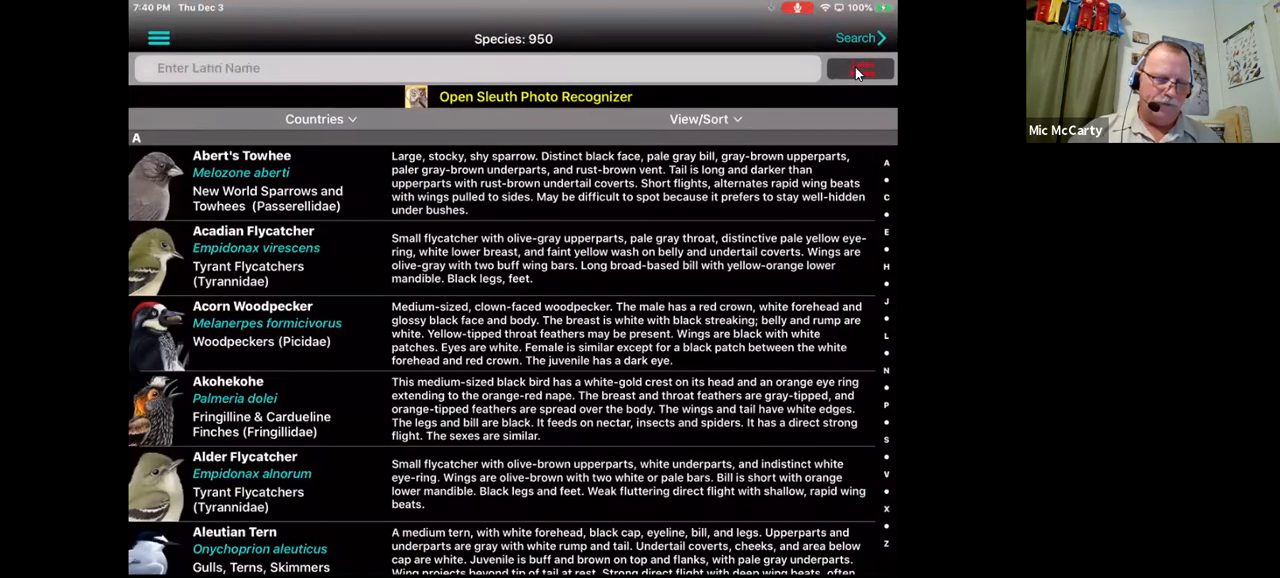
left_click(859, 68)
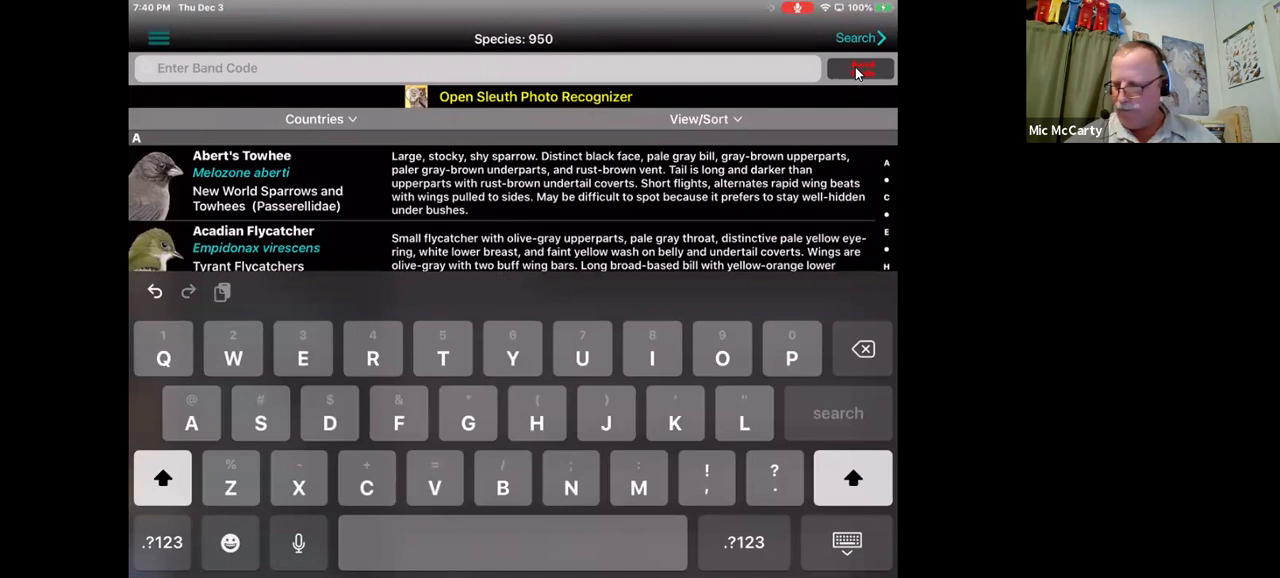
left_click(158, 38)
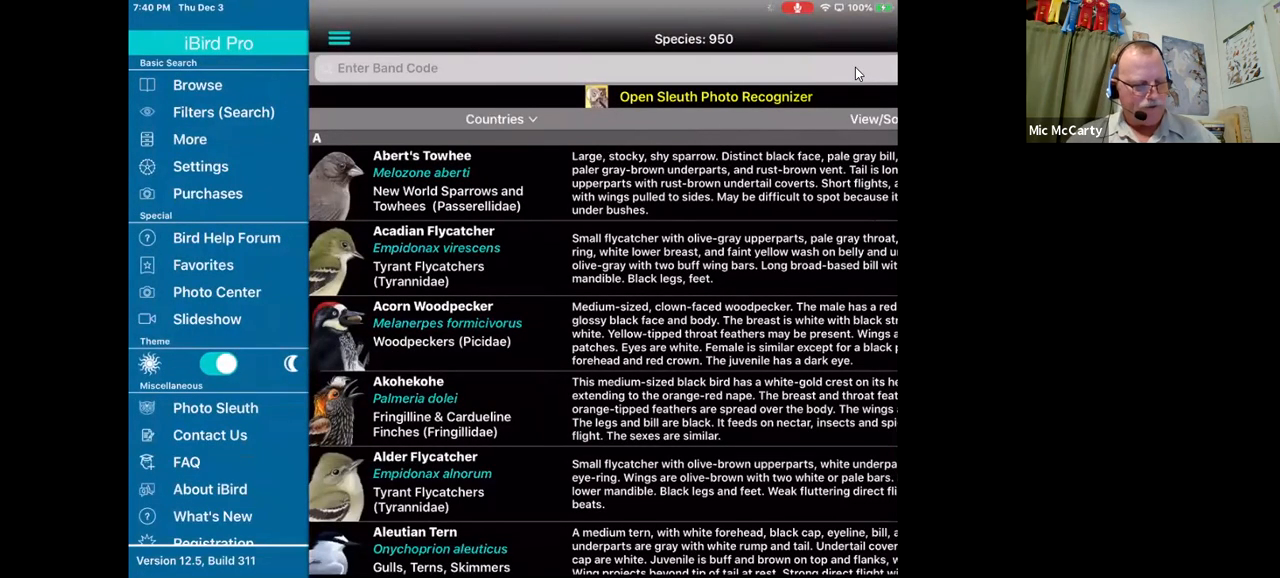
left_click(223, 112)
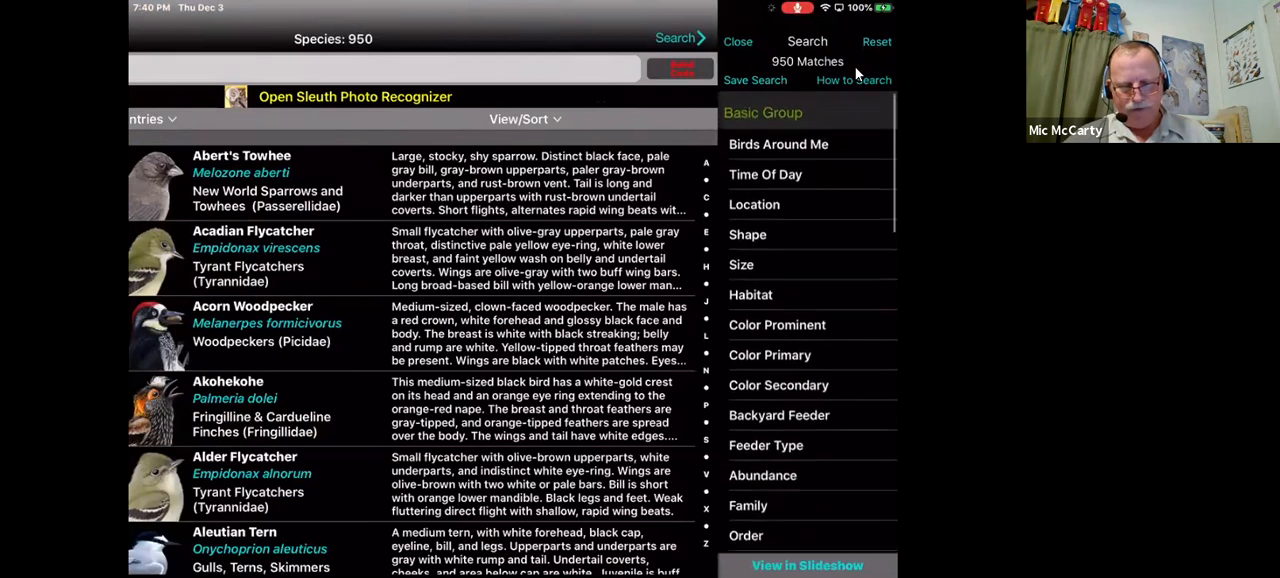
left_click(778, 143)
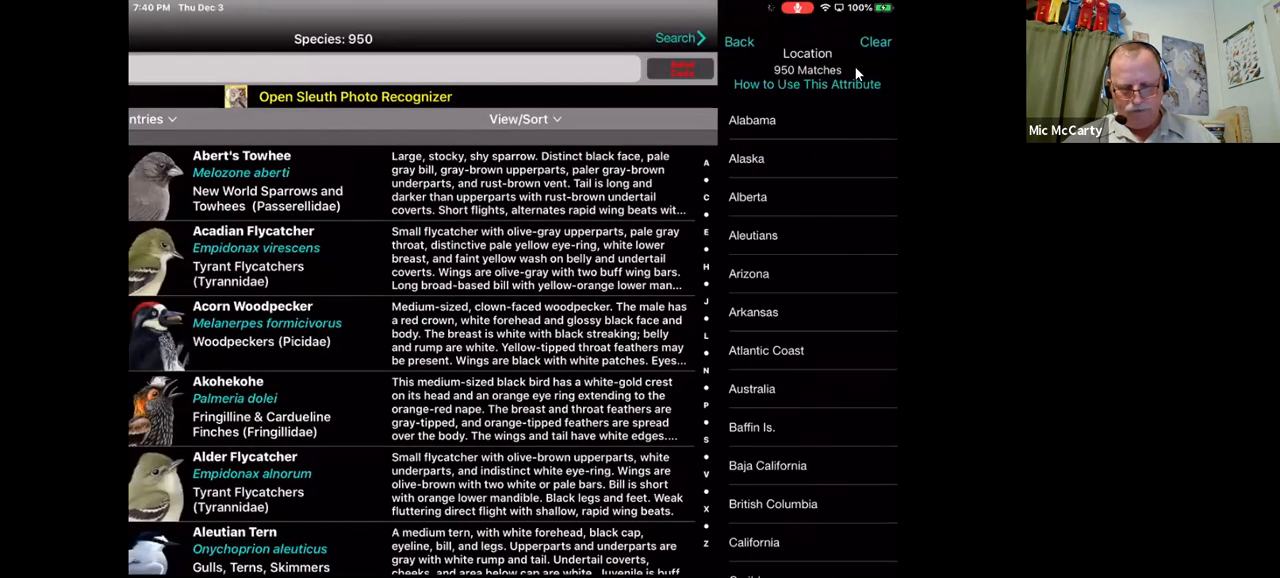
scroll("down", 3)
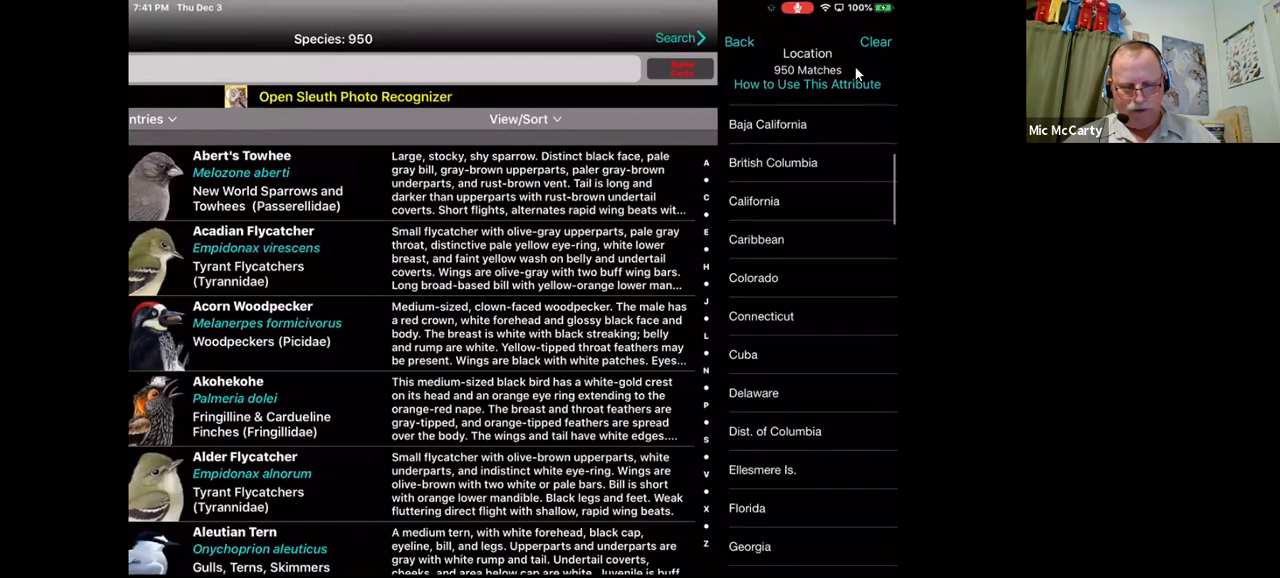
scroll("up", 3)
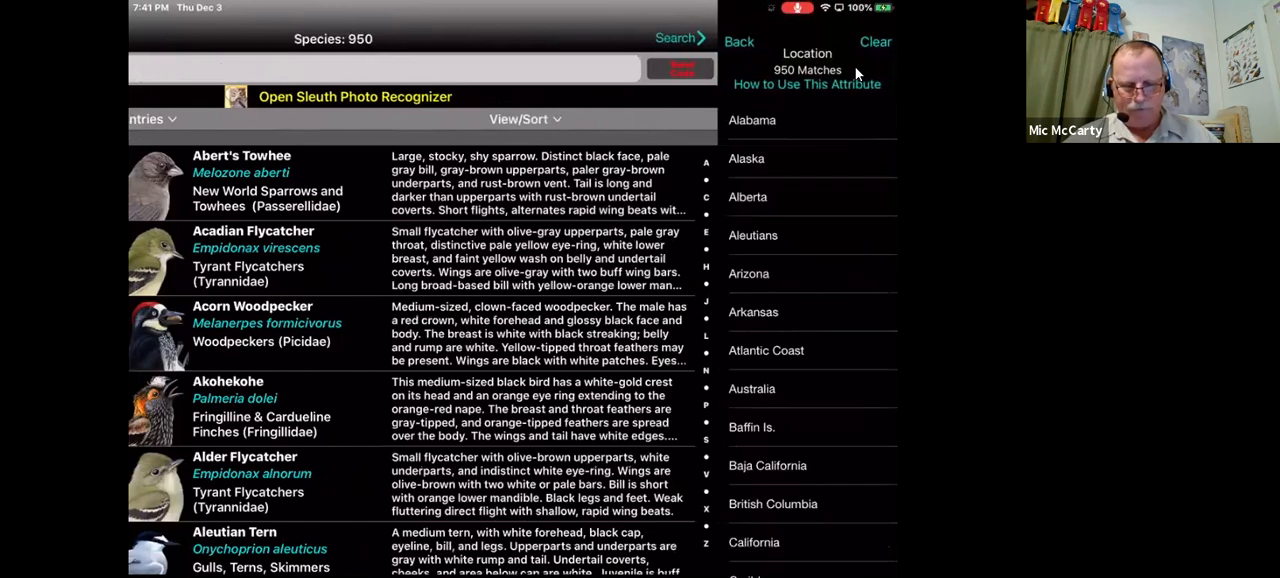
left_click(739, 41)
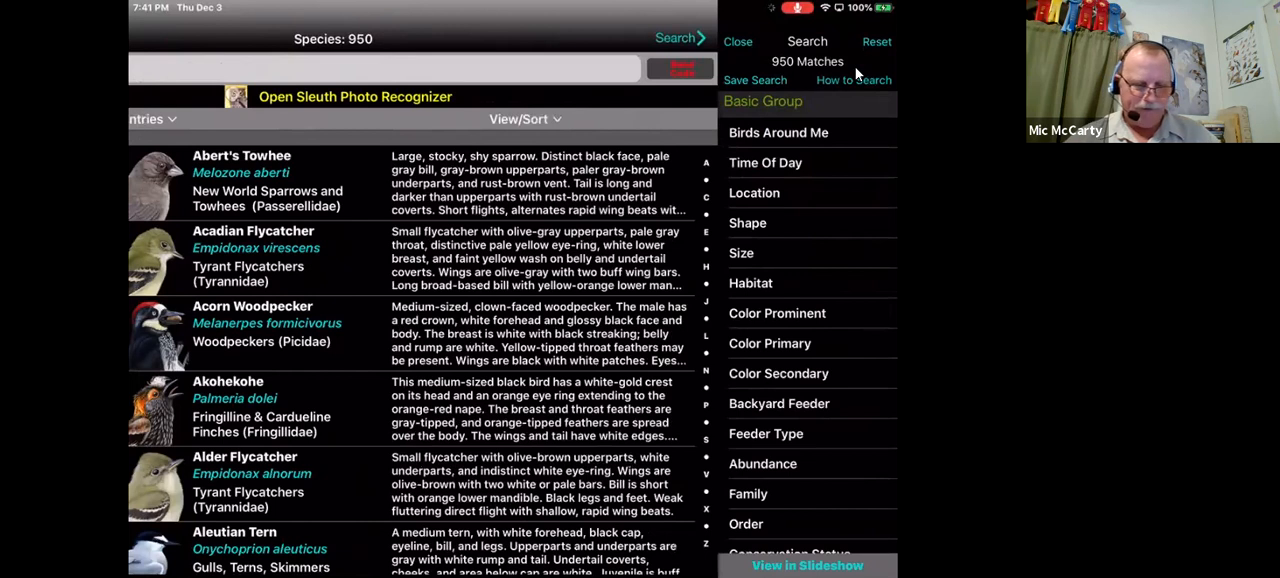
left_click(738, 41)
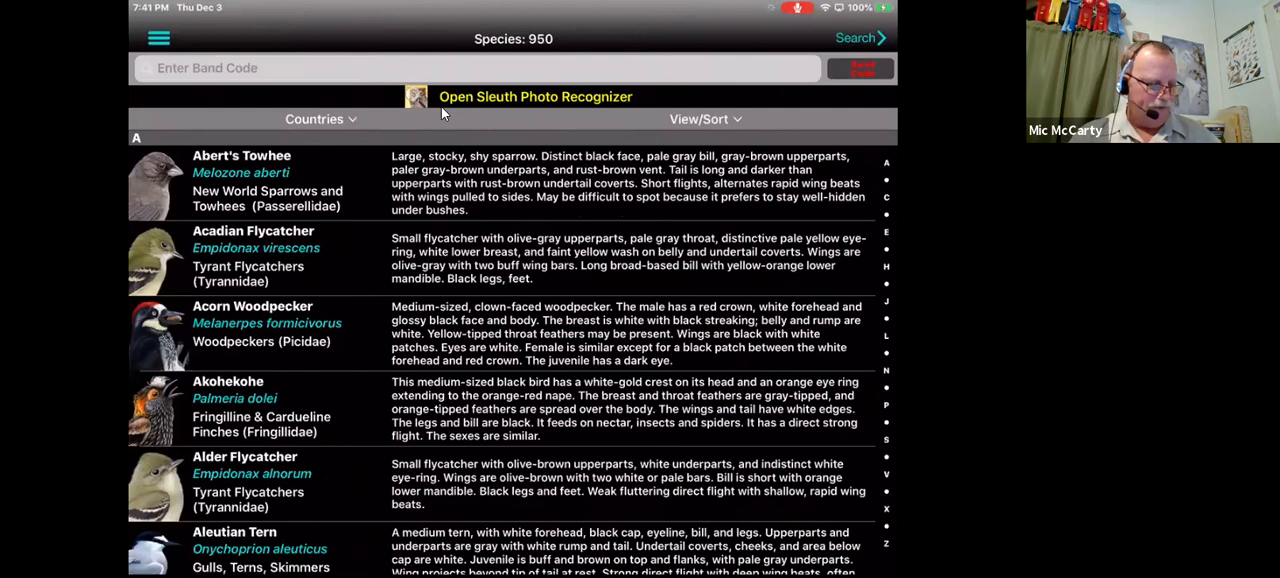
- Return to the species list from the menu and select the band-code search field
left_click(158, 38)
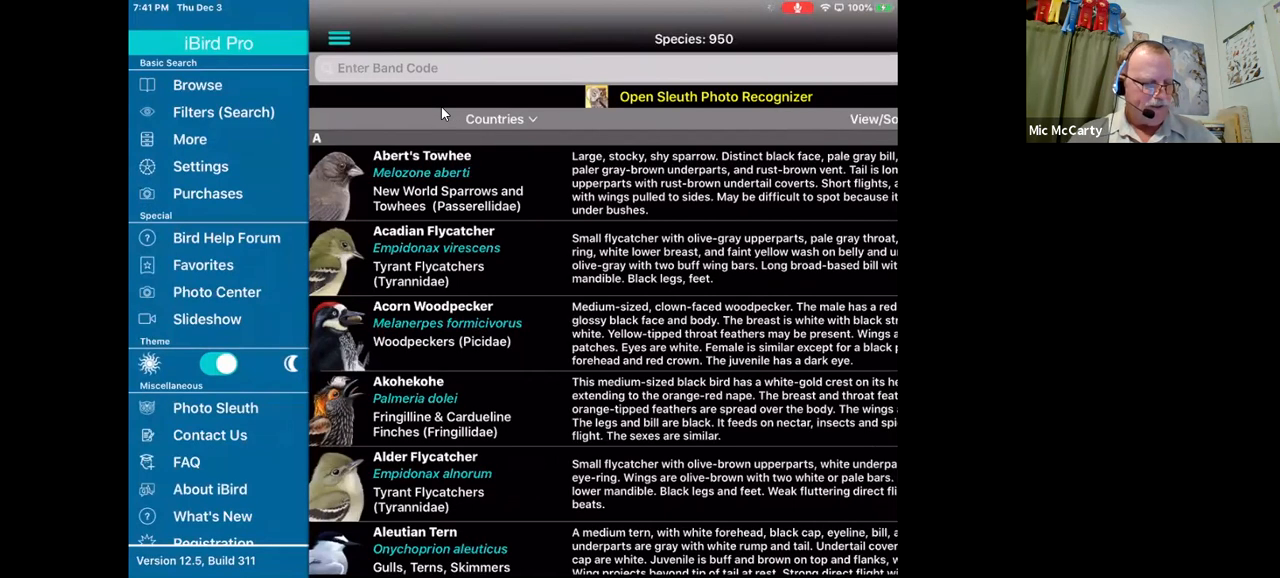
left_click(207, 193)
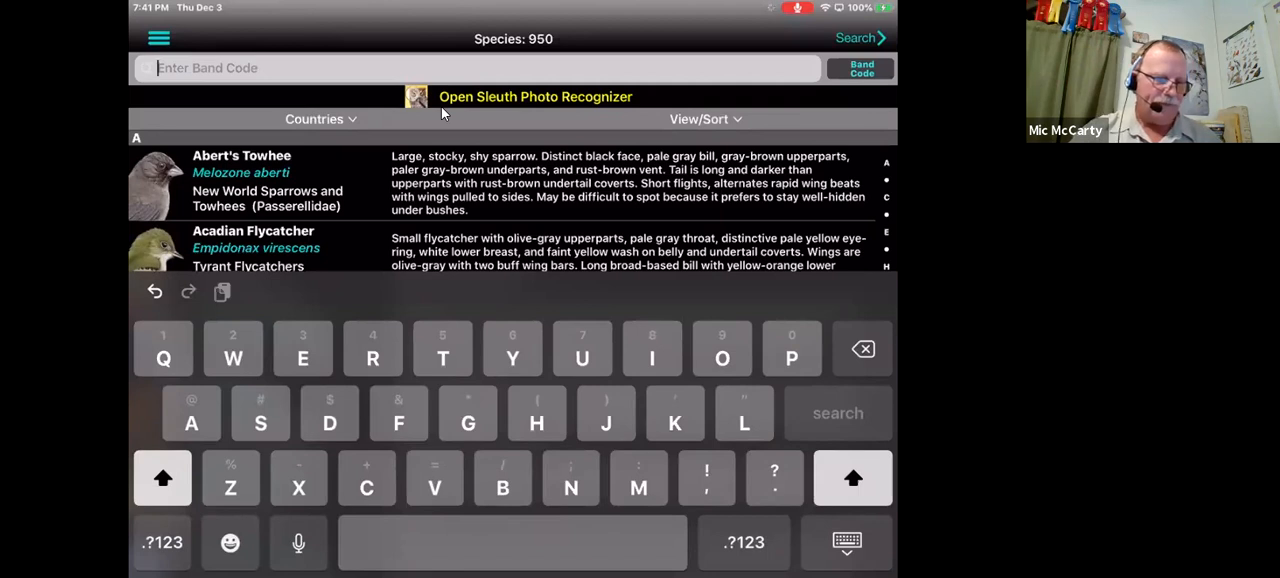
left_click(860, 67)
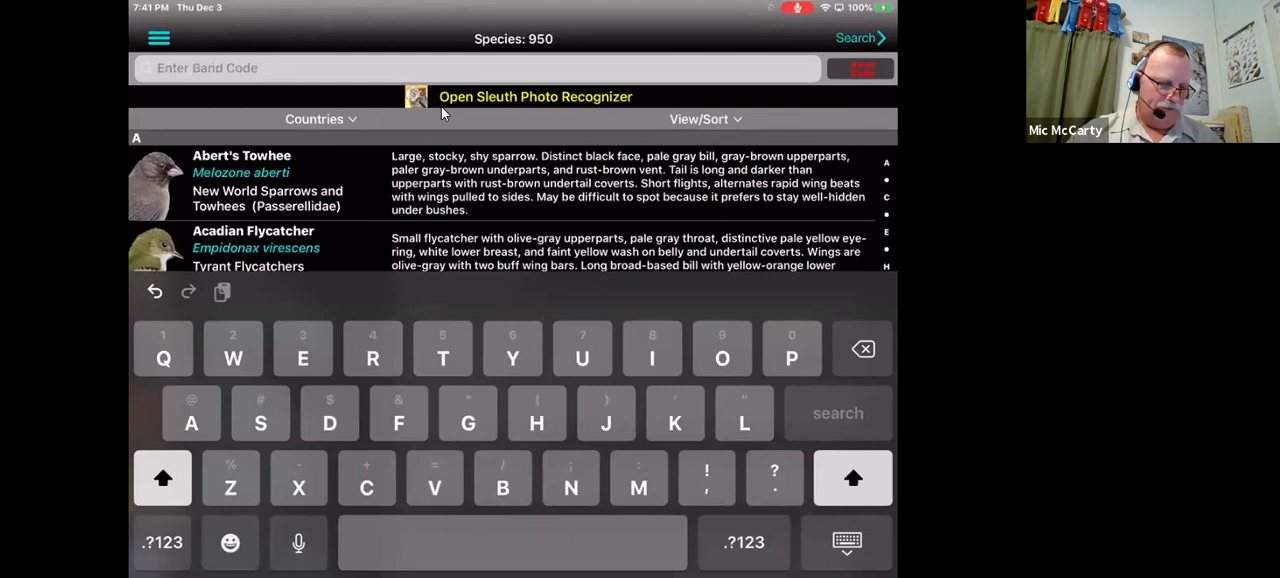
- Filter by band code BBPL and open the Black-bellied Plover species page
type("Bbp")
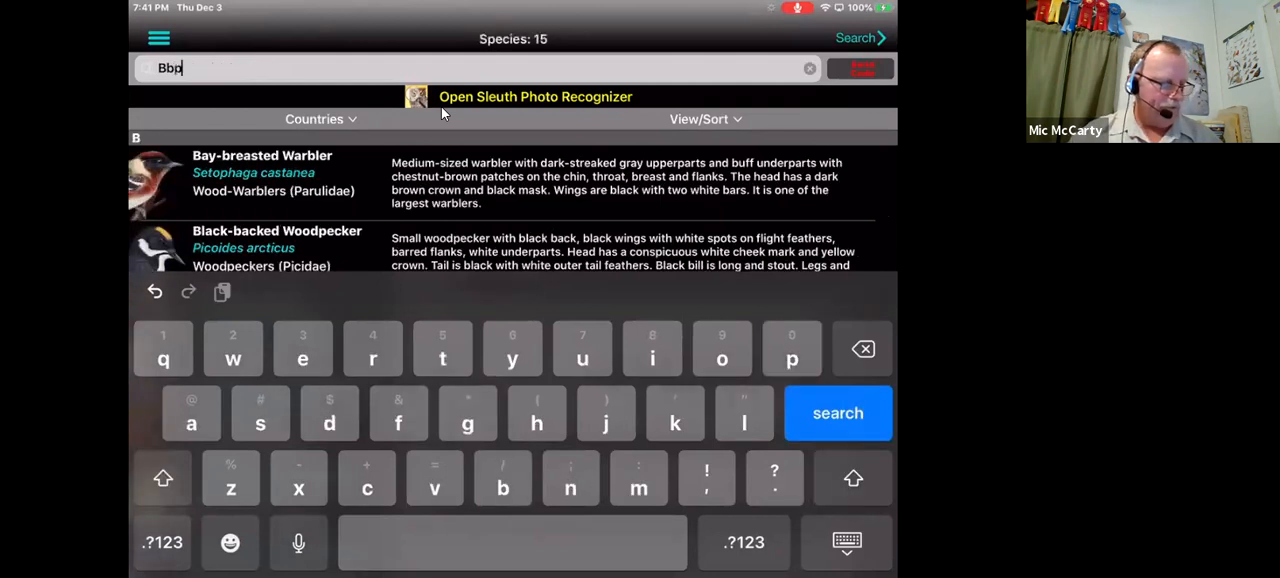
type("l")
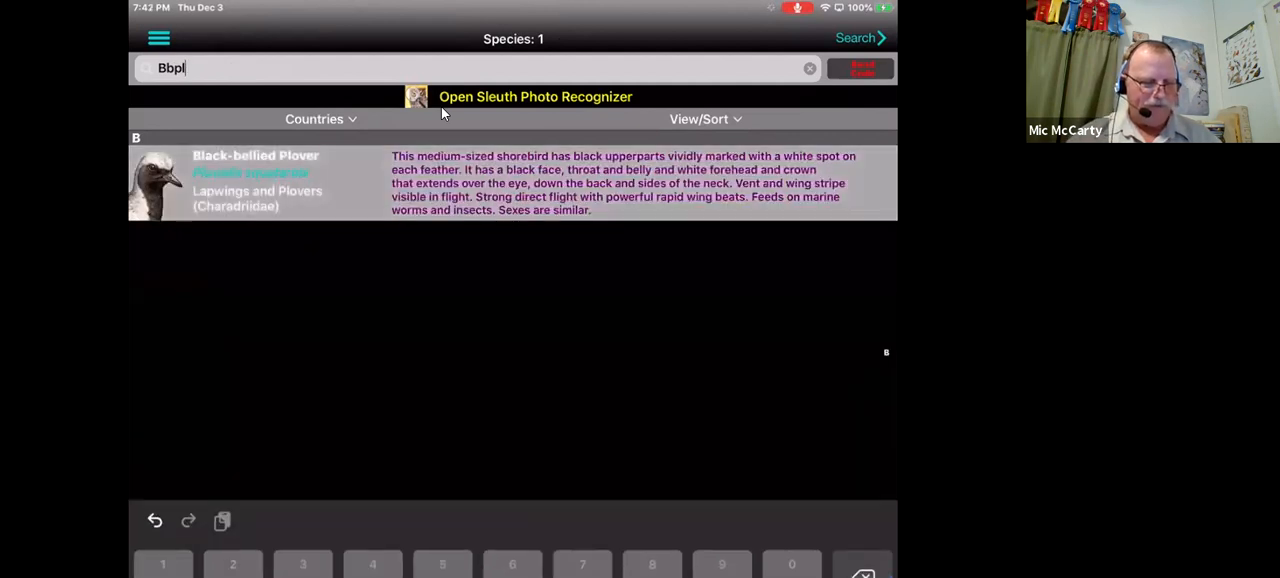
left_click(255, 180)
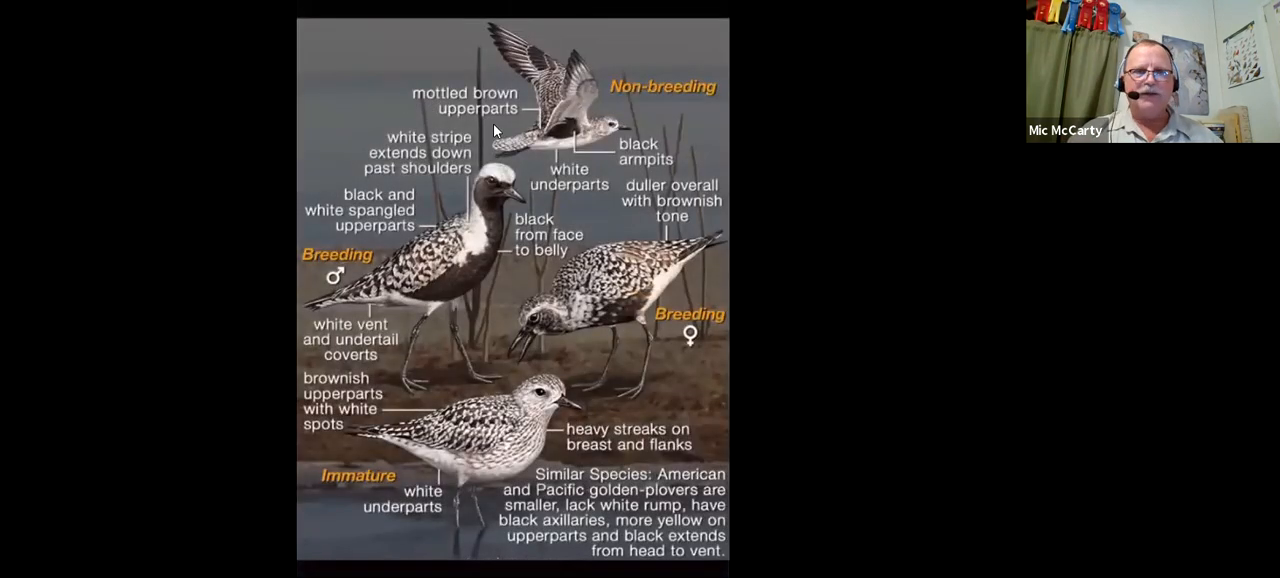
mouse_move(625, 110)
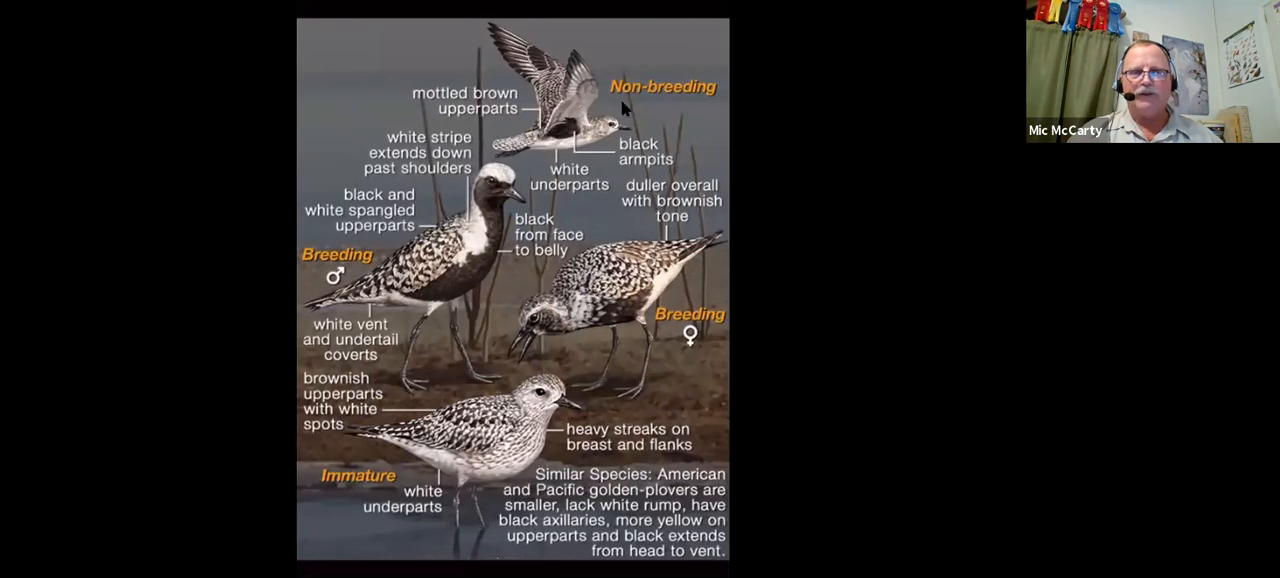
mouse_move(558, 143)
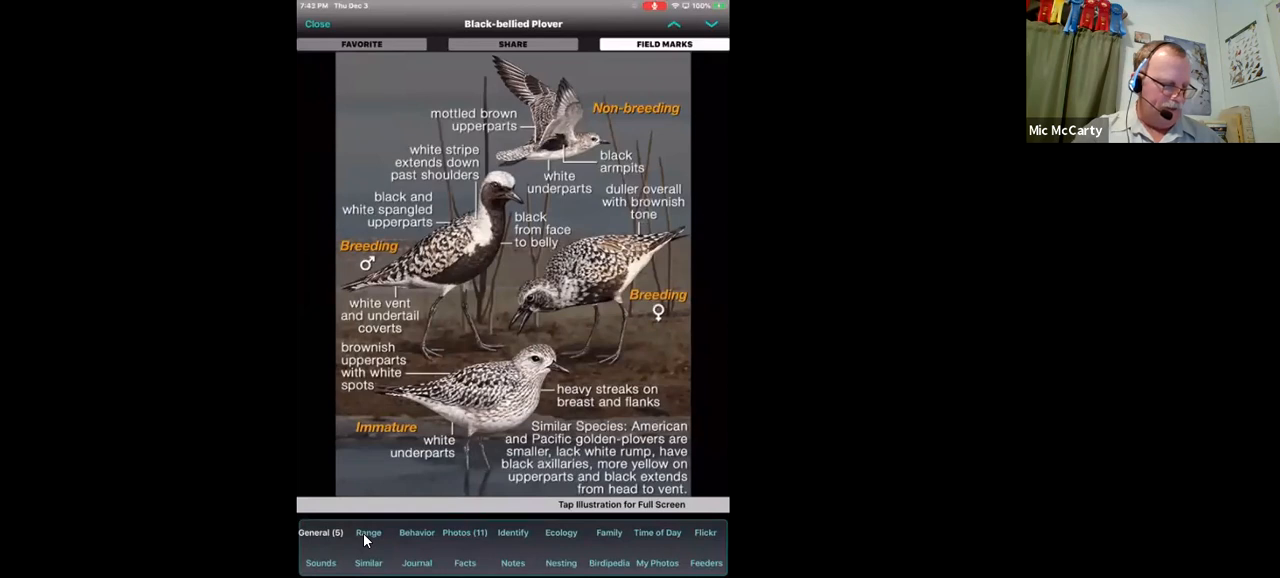
- View the plover's Range map, then scroll through its Behavior notes on breeding, foraging and migration
left_click(368, 532)
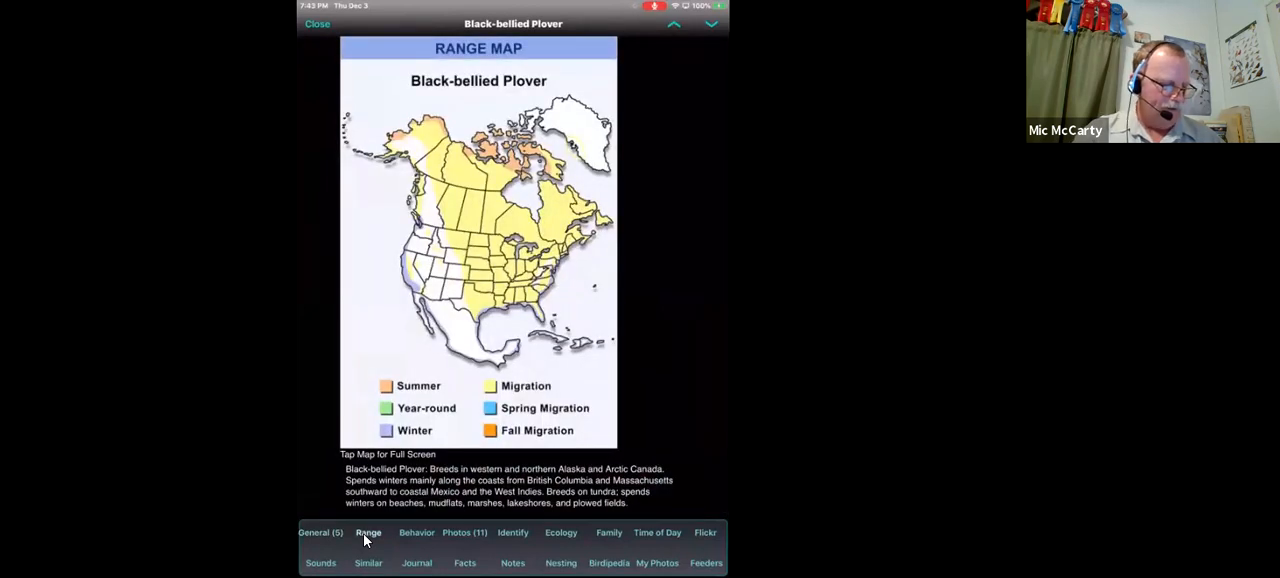
left_click(416, 532)
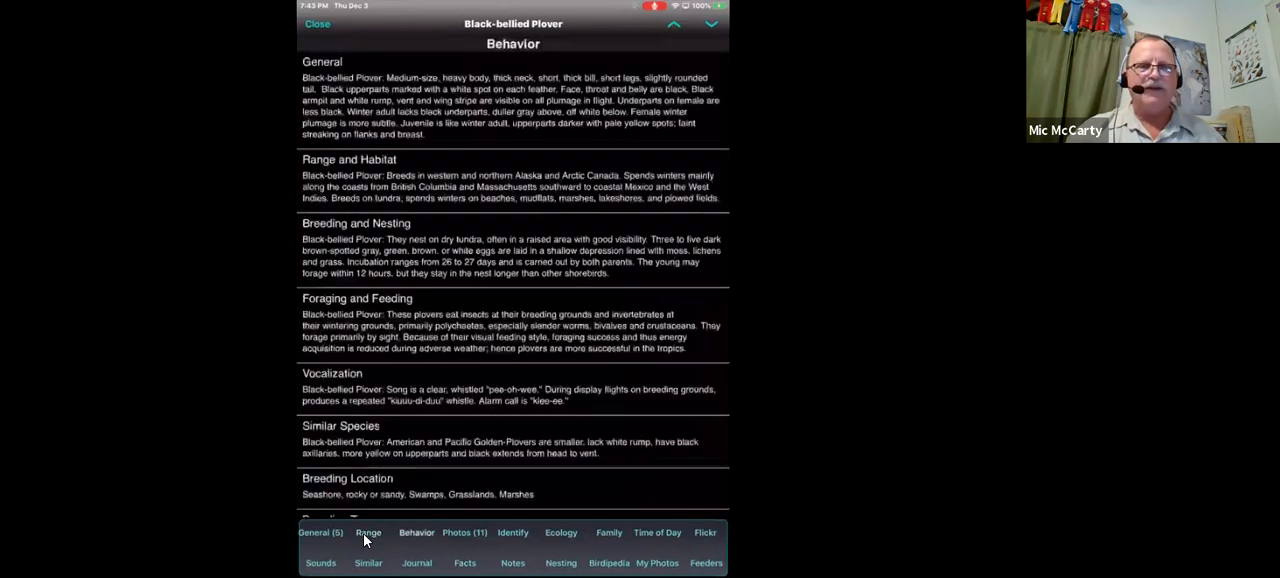
mouse_move(383, 315)
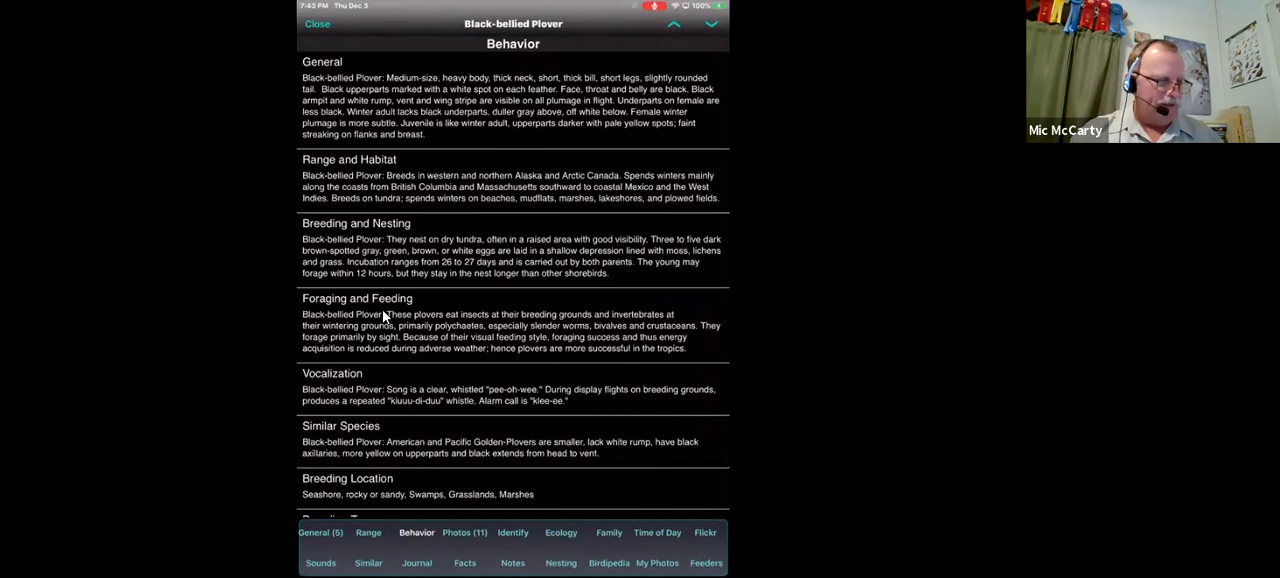
scroll("up", 3)
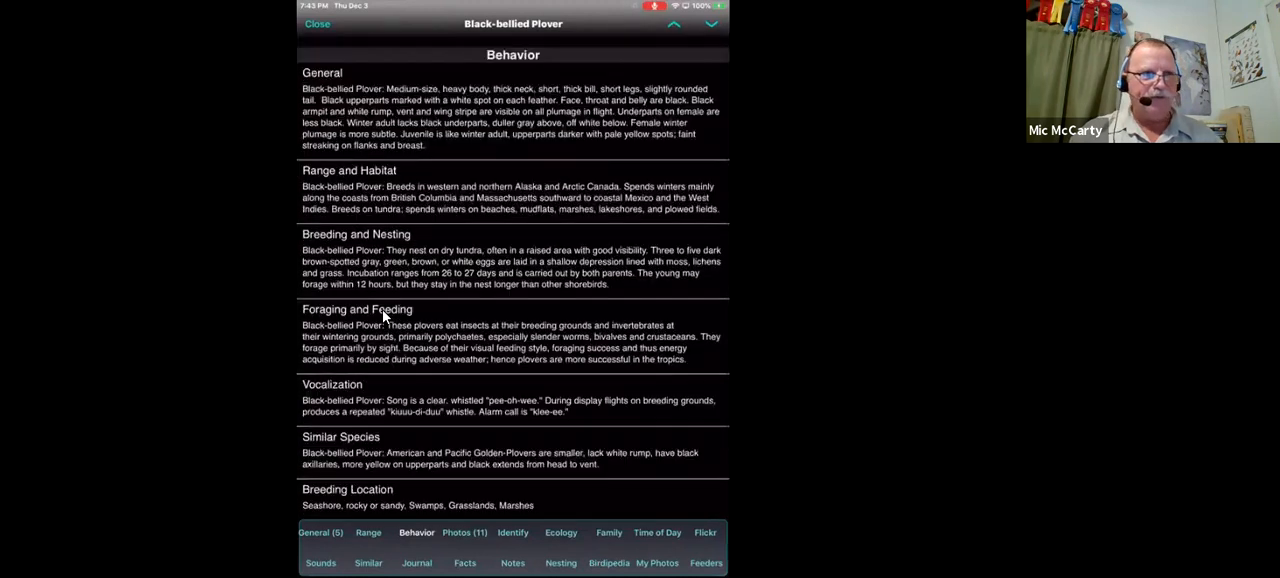
scroll("up", 3)
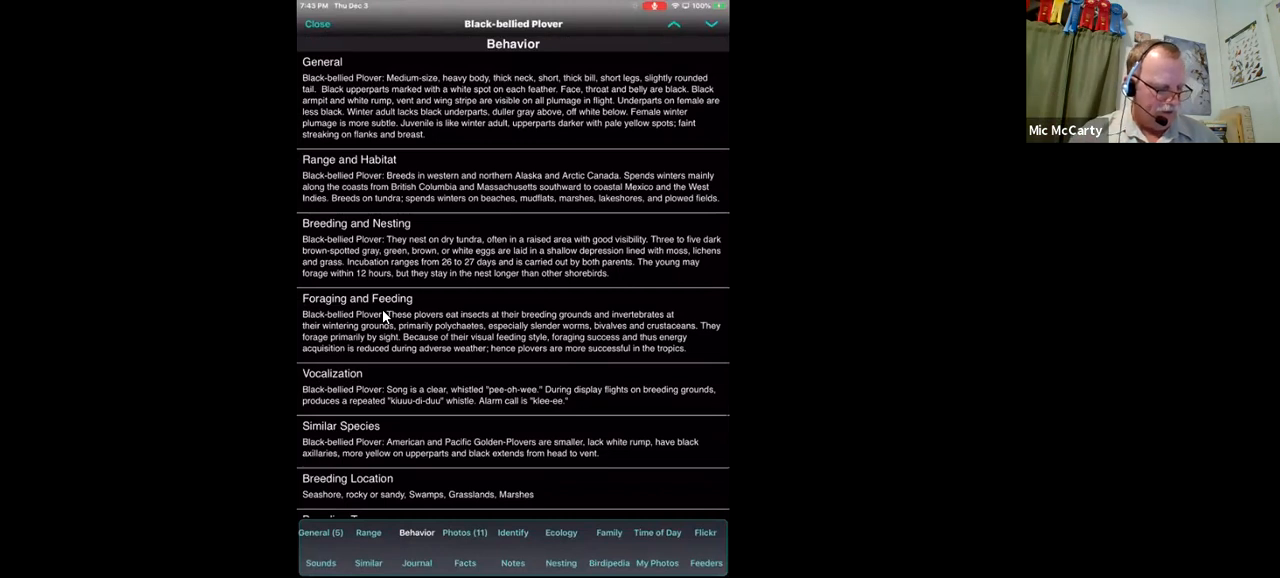
scroll("down", 3)
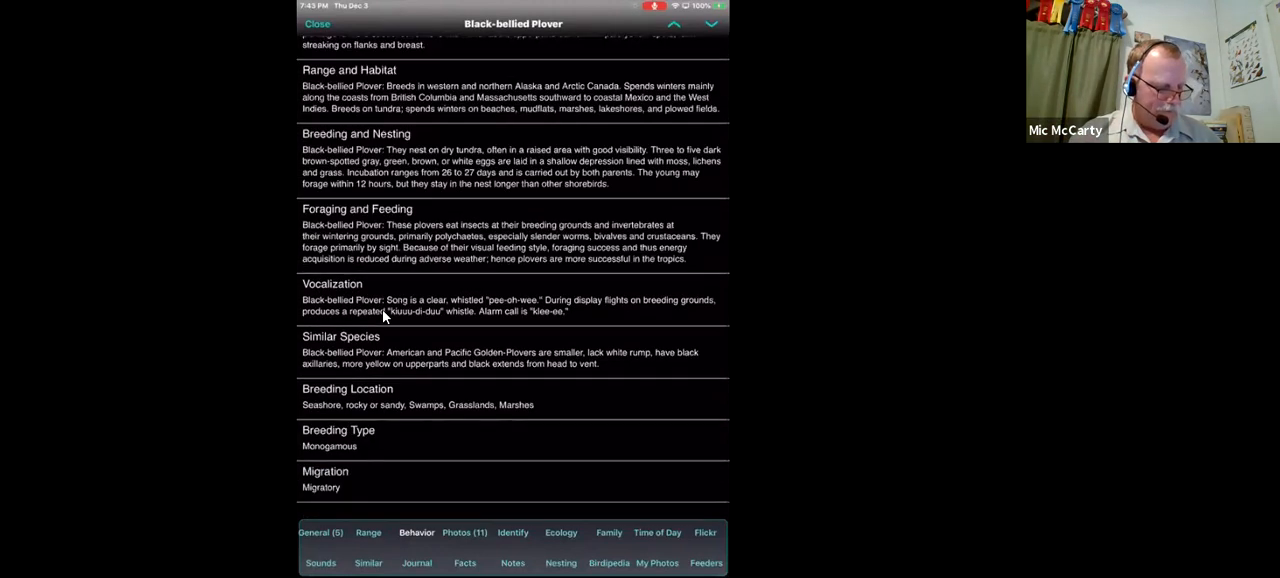
- Browse the plover's 11-photo gallery down to the final non-breeding flight shot
scroll("up", 3)
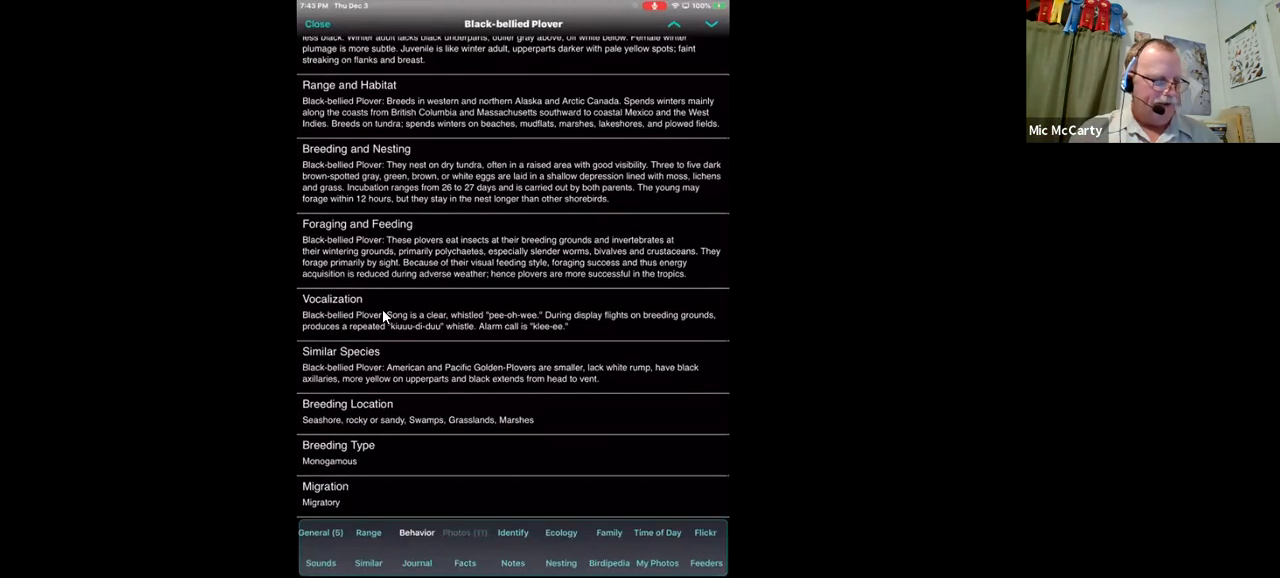
left_click(464, 532)
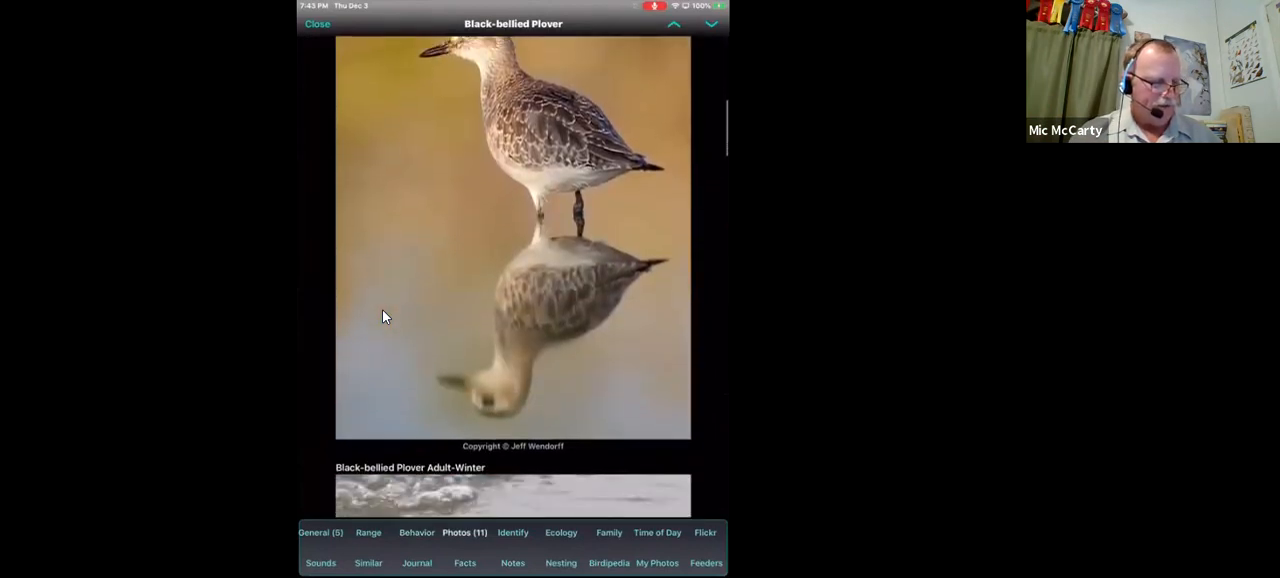
scroll("down", 3)
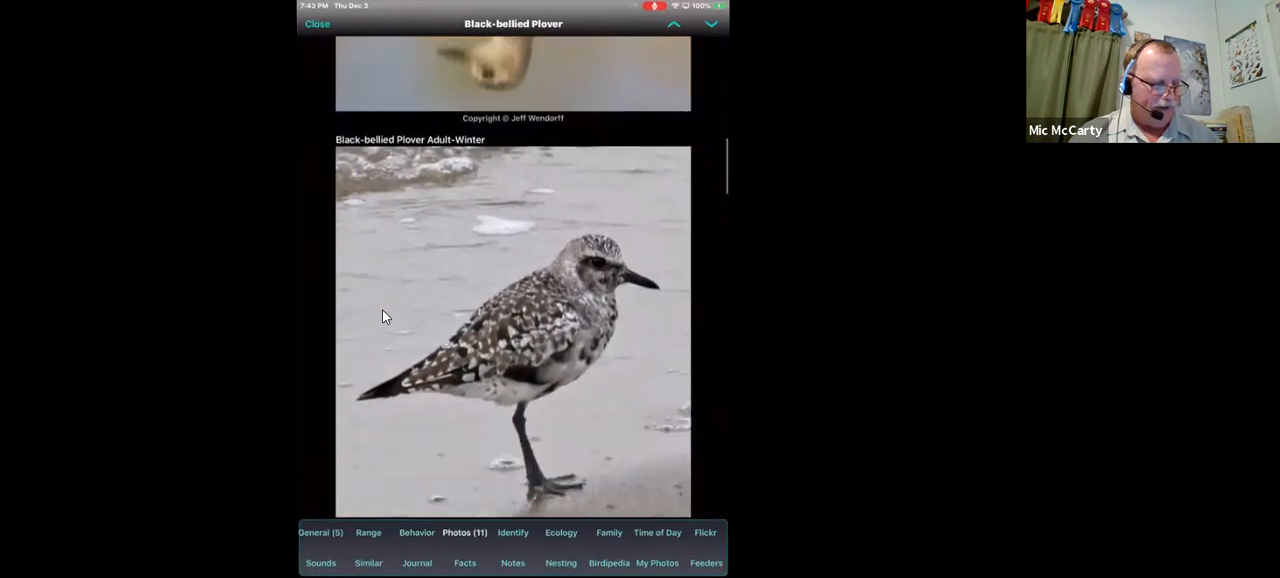
scroll("up", 3)
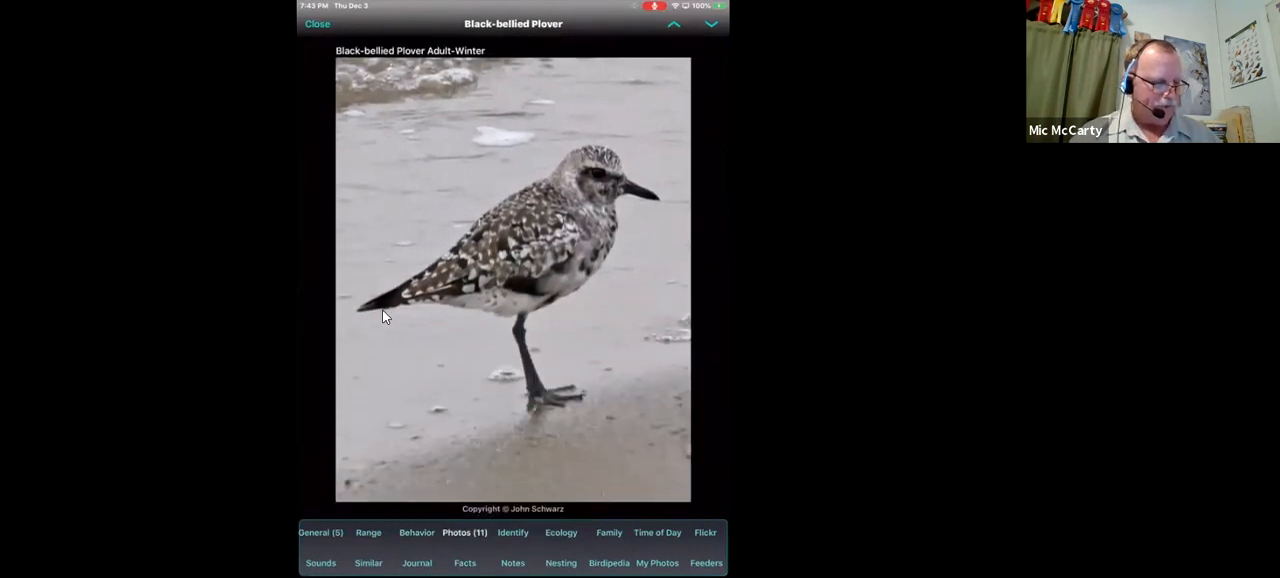
scroll("down", 3)
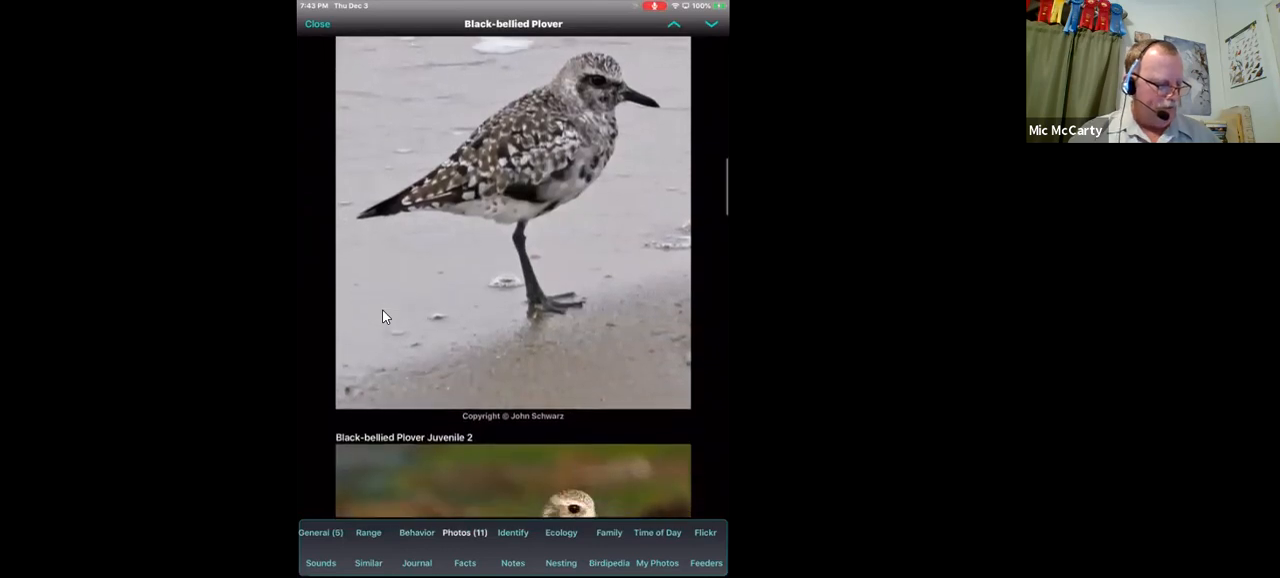
scroll("down", 3)
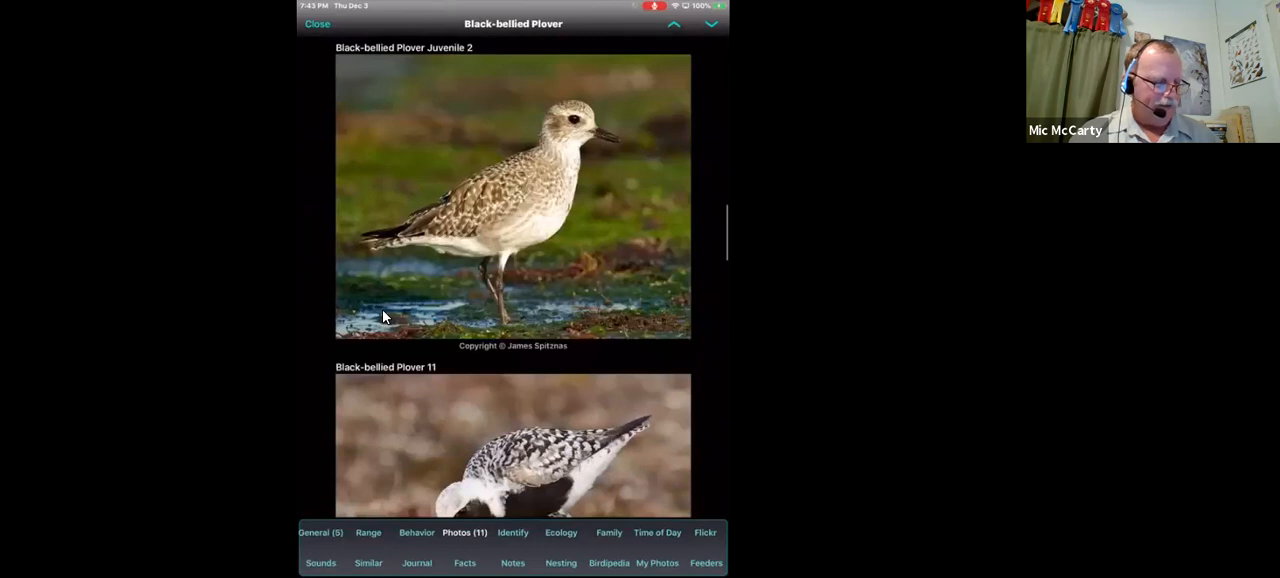
scroll("down", 3)
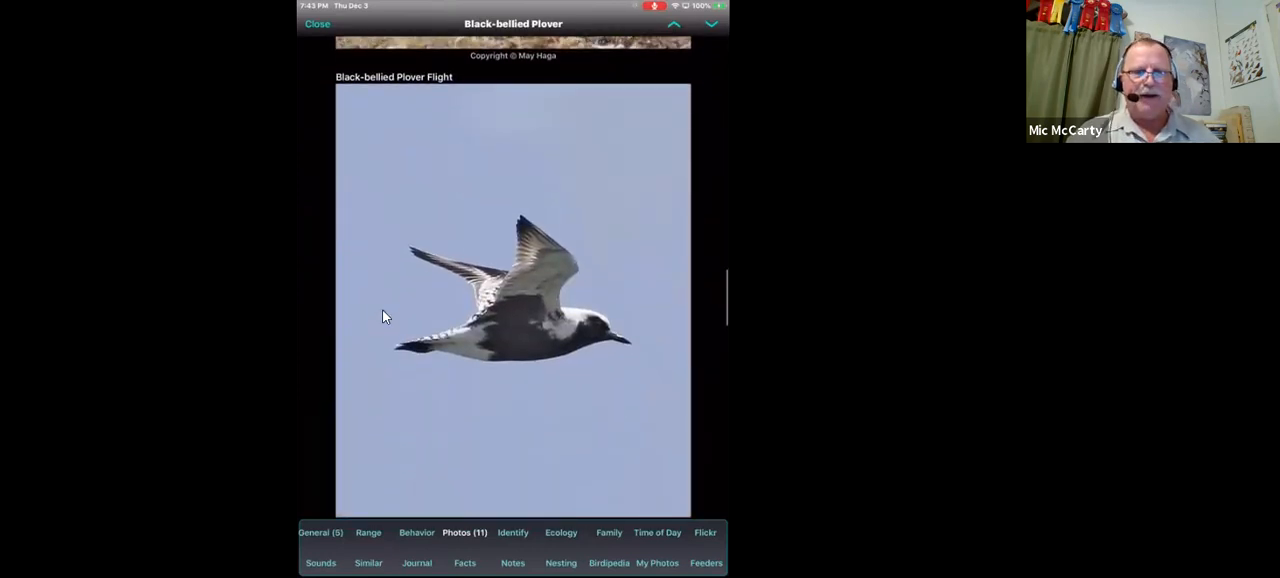
scroll("up", 3)
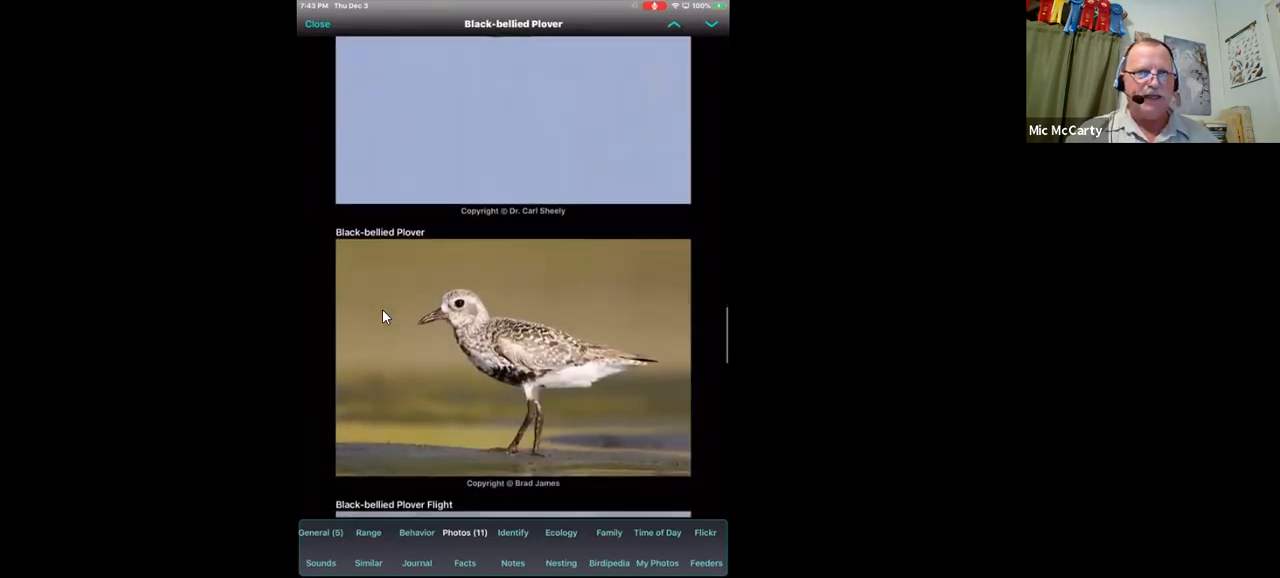
scroll("up", 3)
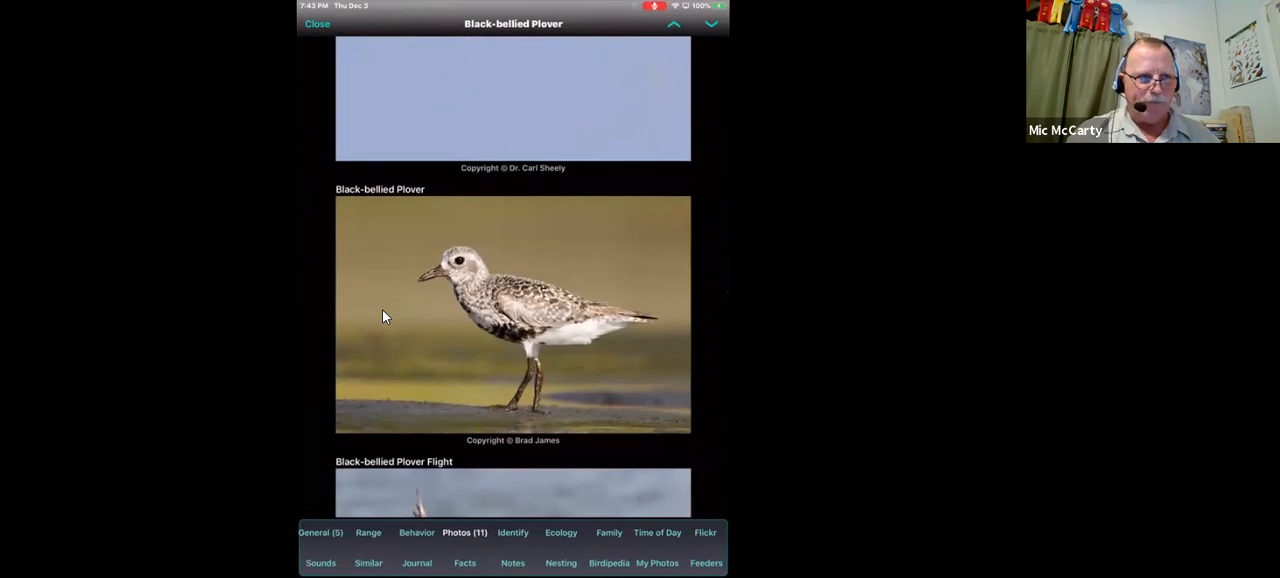
scroll("up", 3)
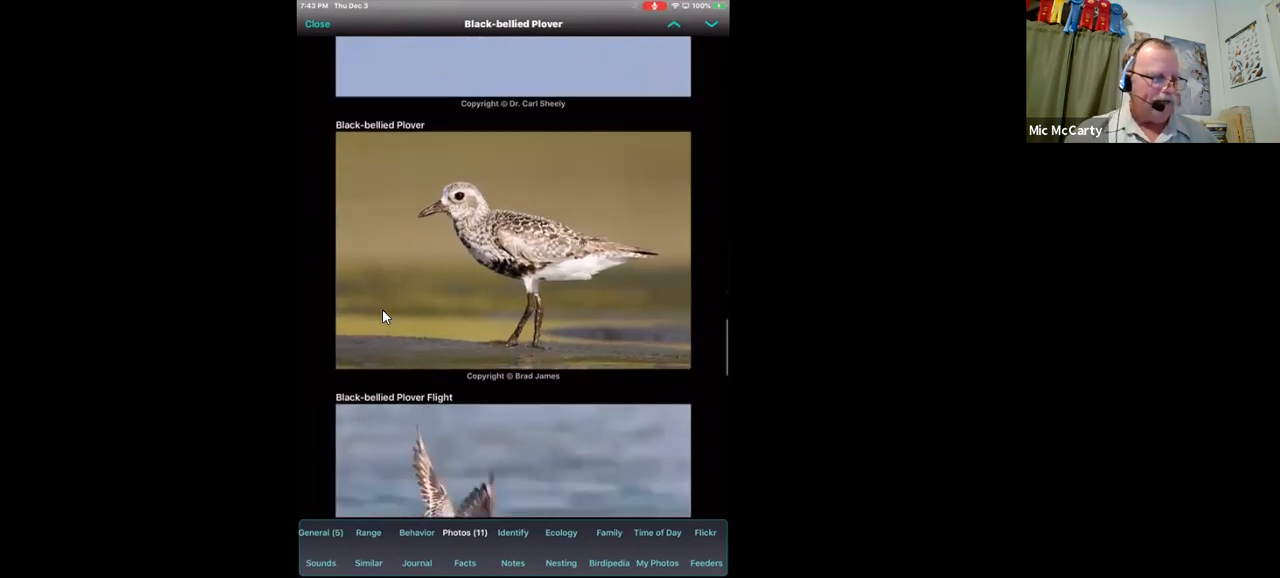
scroll("down", 3)
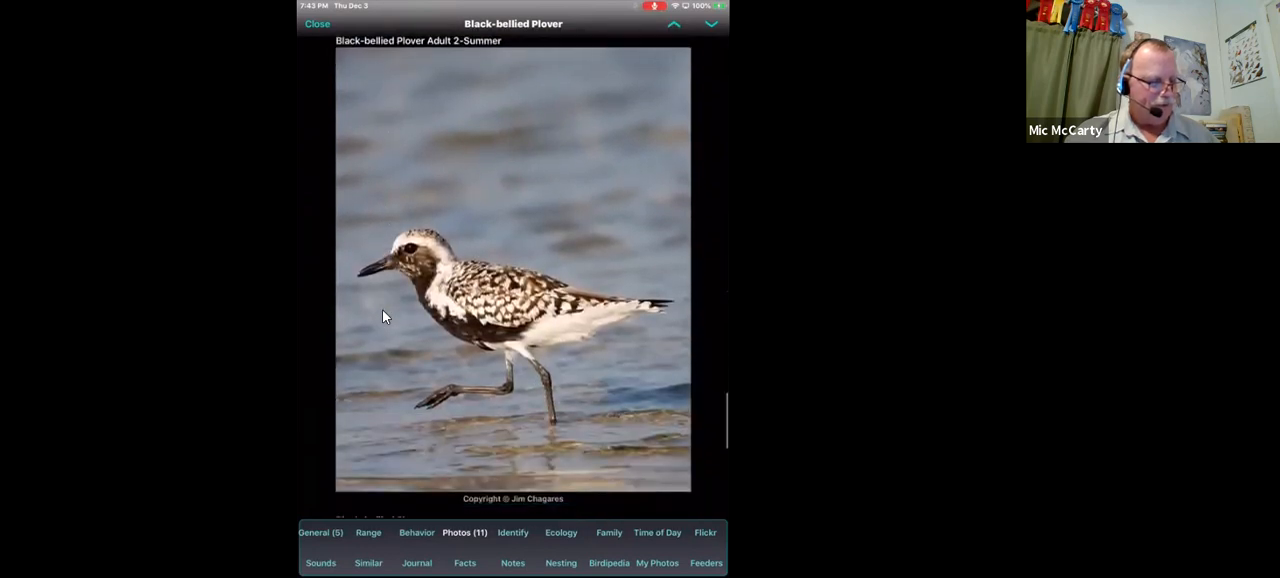
scroll("down", 3)
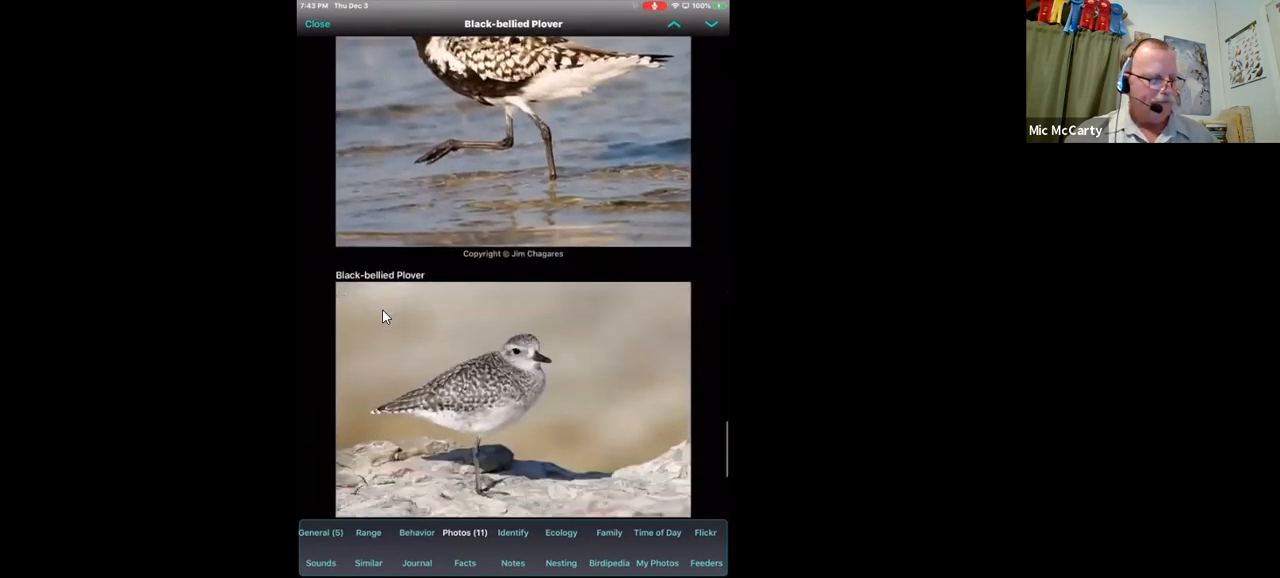
scroll("down", 3)
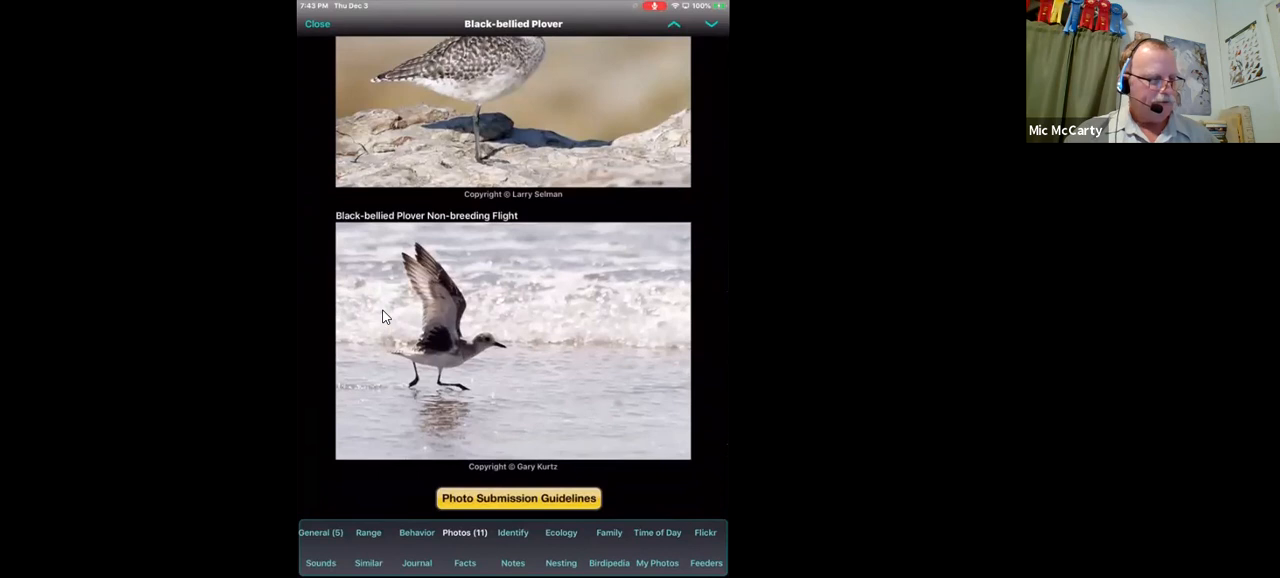
- Step through the plover's Identify, Ecology, Family and Time of Day sections
left_click(513, 532)
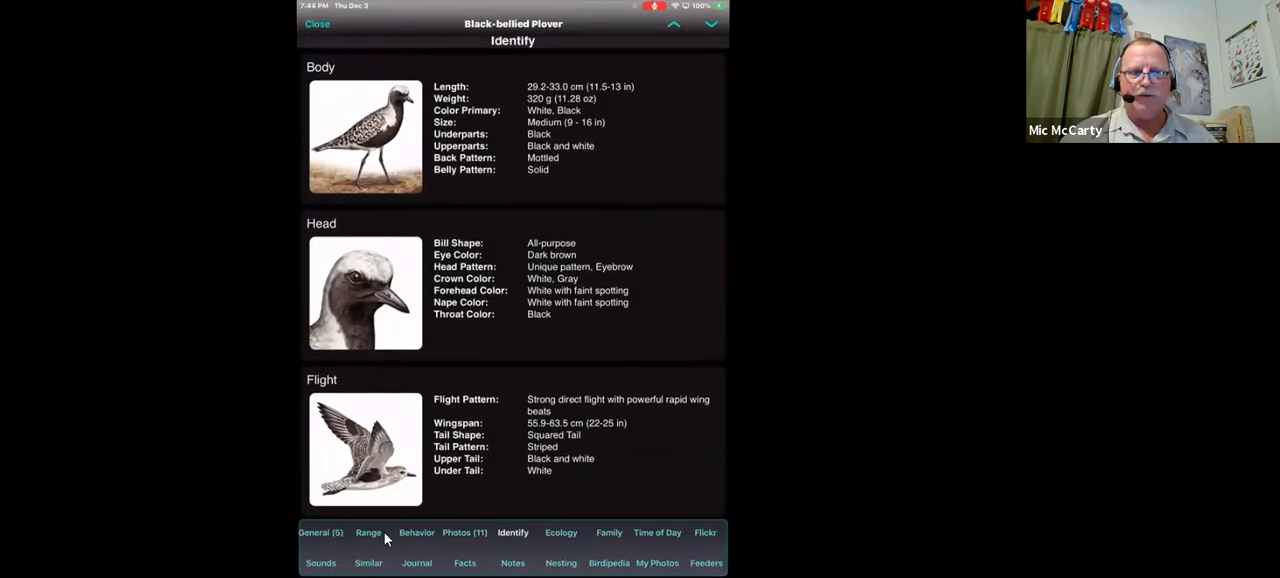
mouse_move(477, 547)
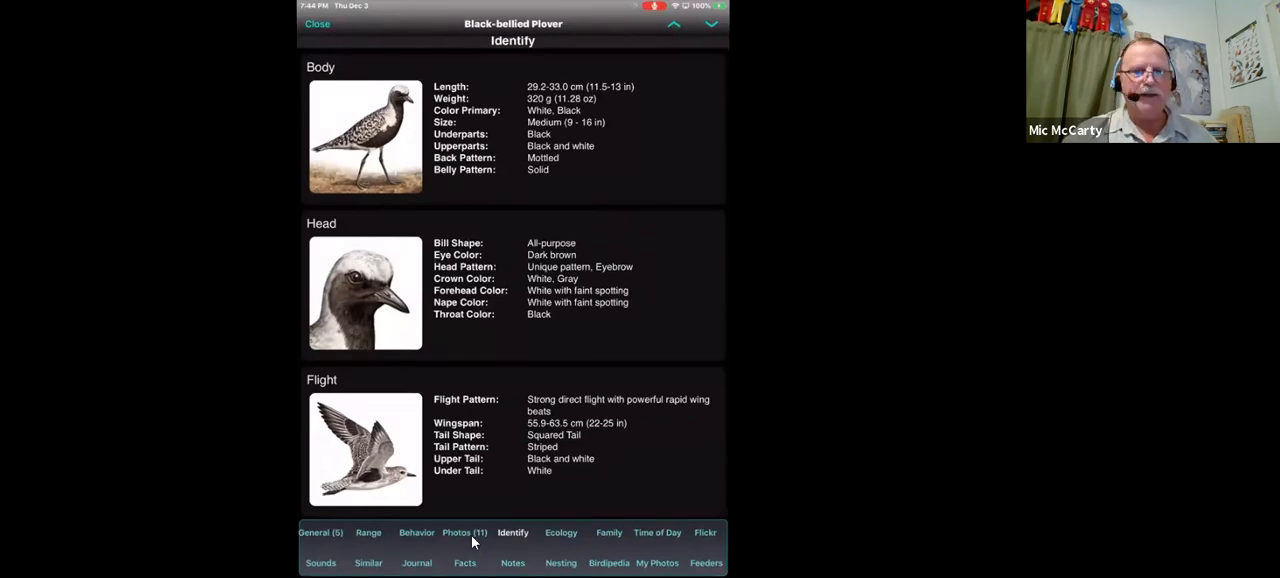
left_click(561, 532)
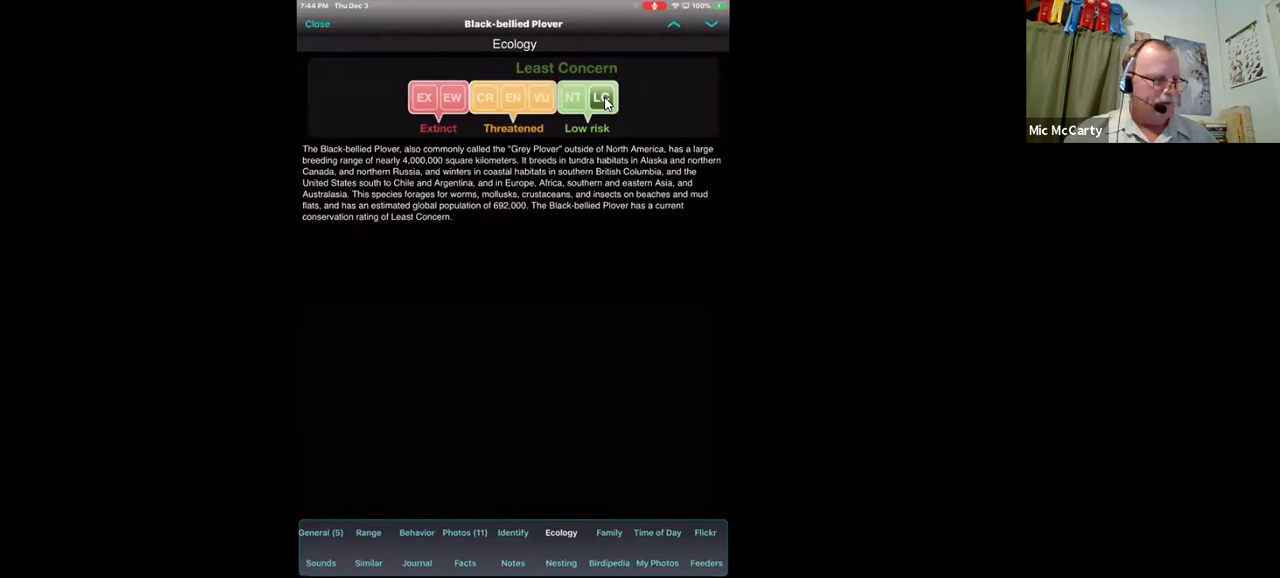
left_click(608, 532)
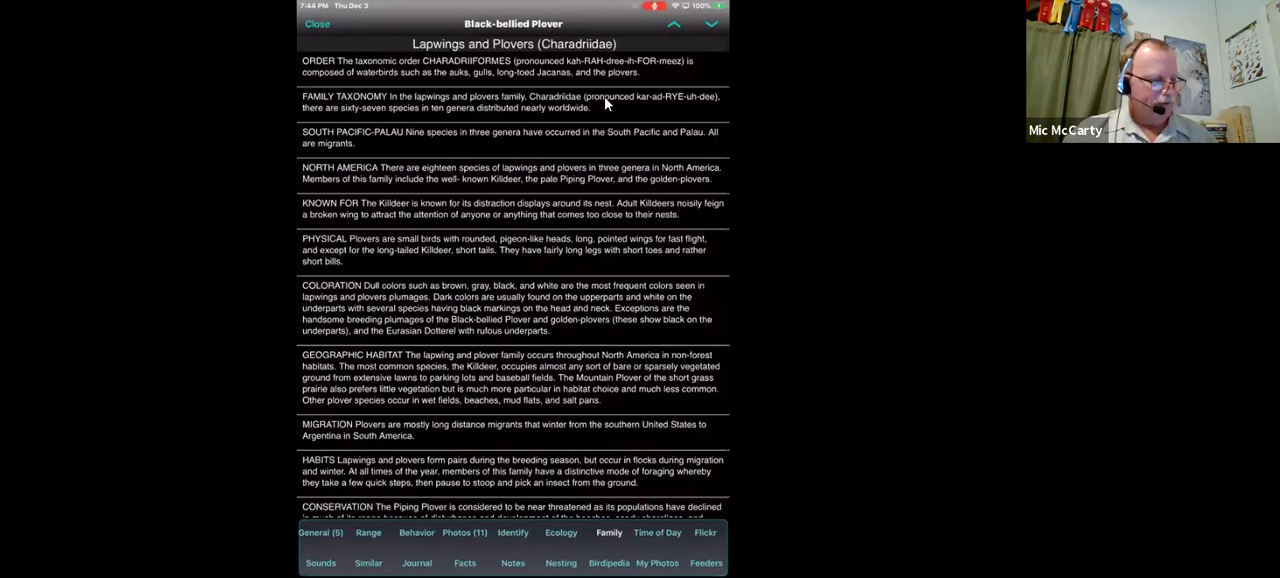
left_click(657, 532)
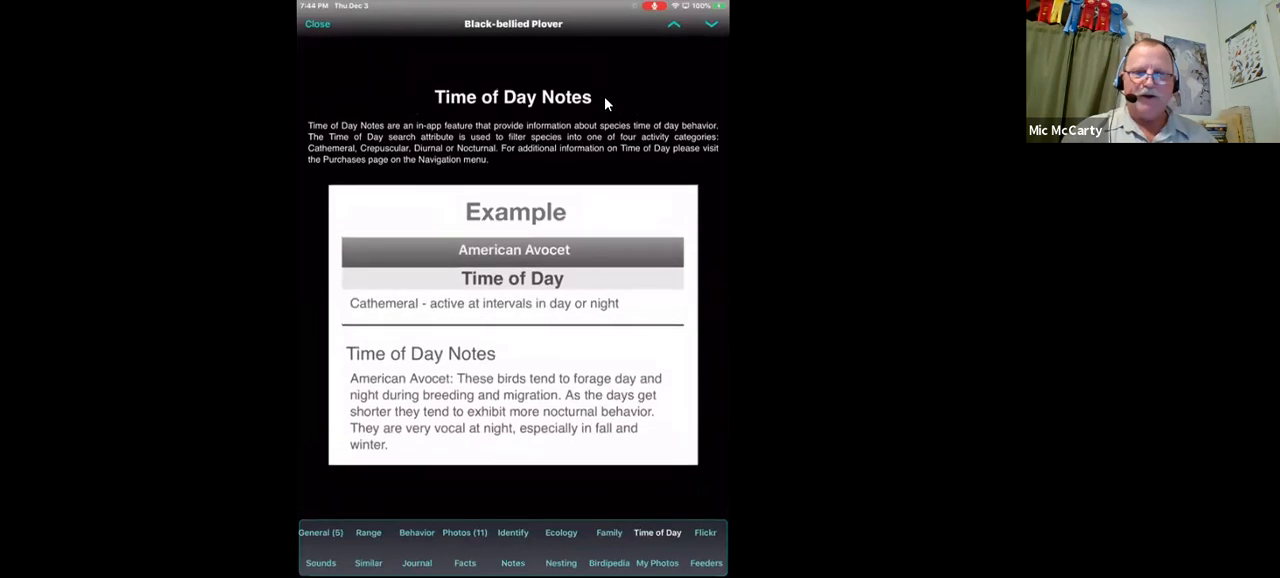
mouse_move(705, 542)
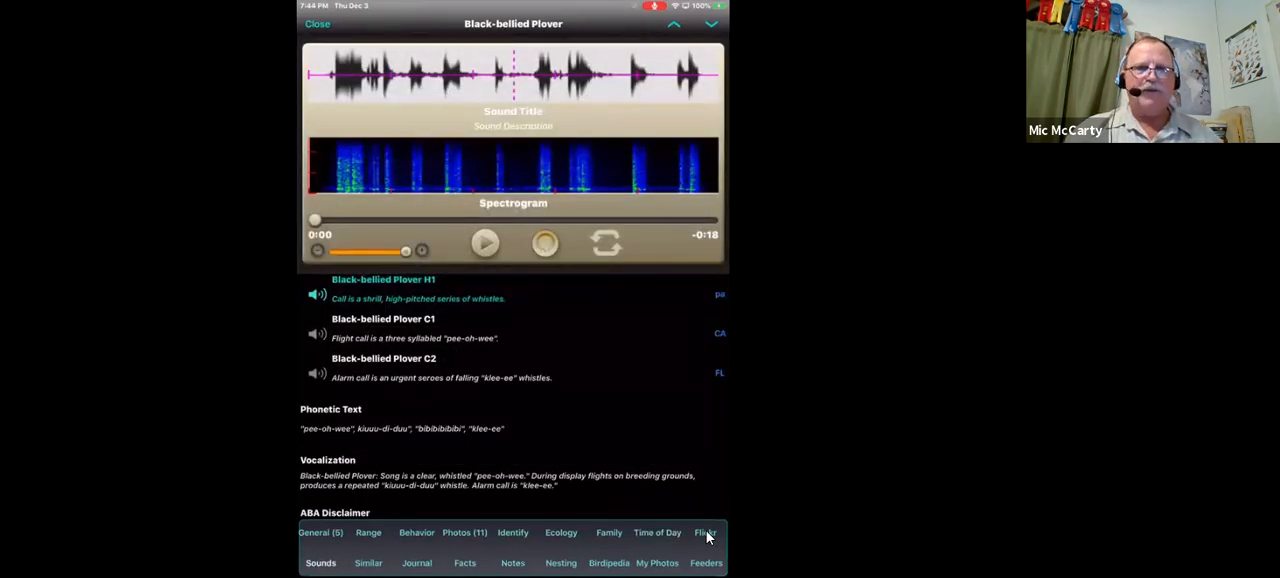
mouse_move(675, 402)
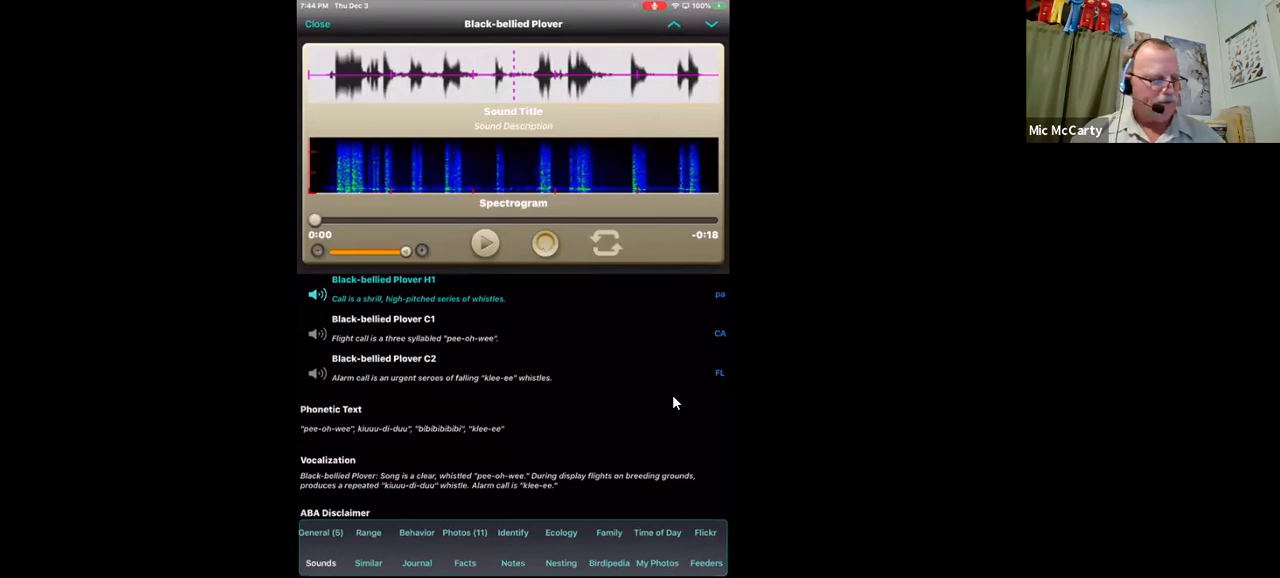
- Play the plover's C1 flight call, then show its Similar Species page with the Pacific Golden-Plover
scroll("down", 3)
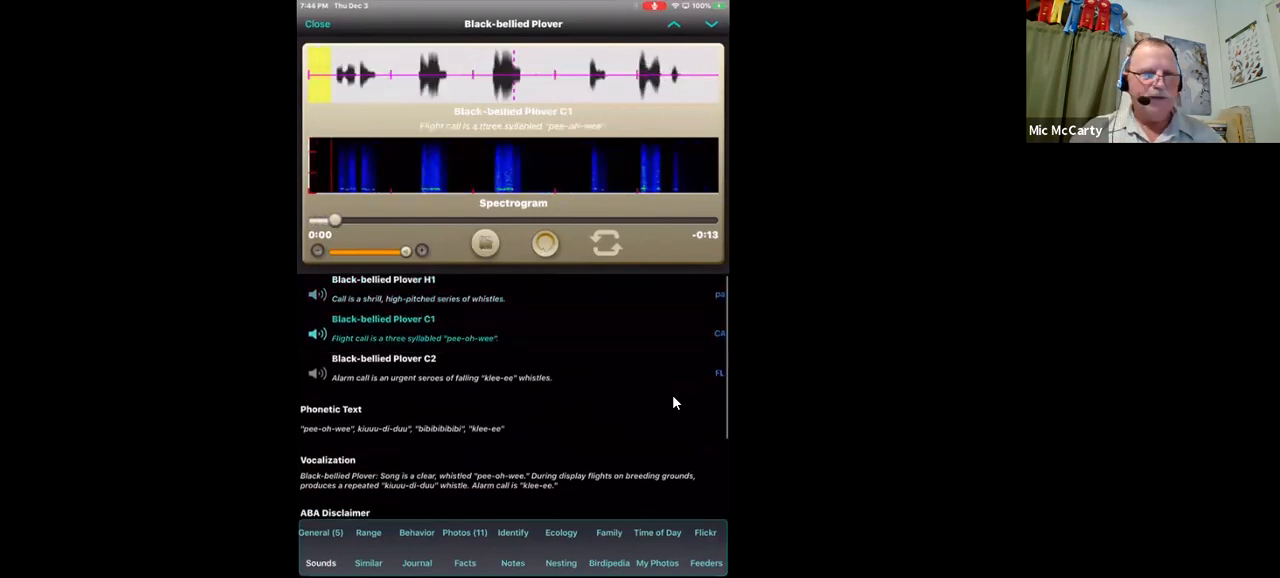
left_click(483, 243)
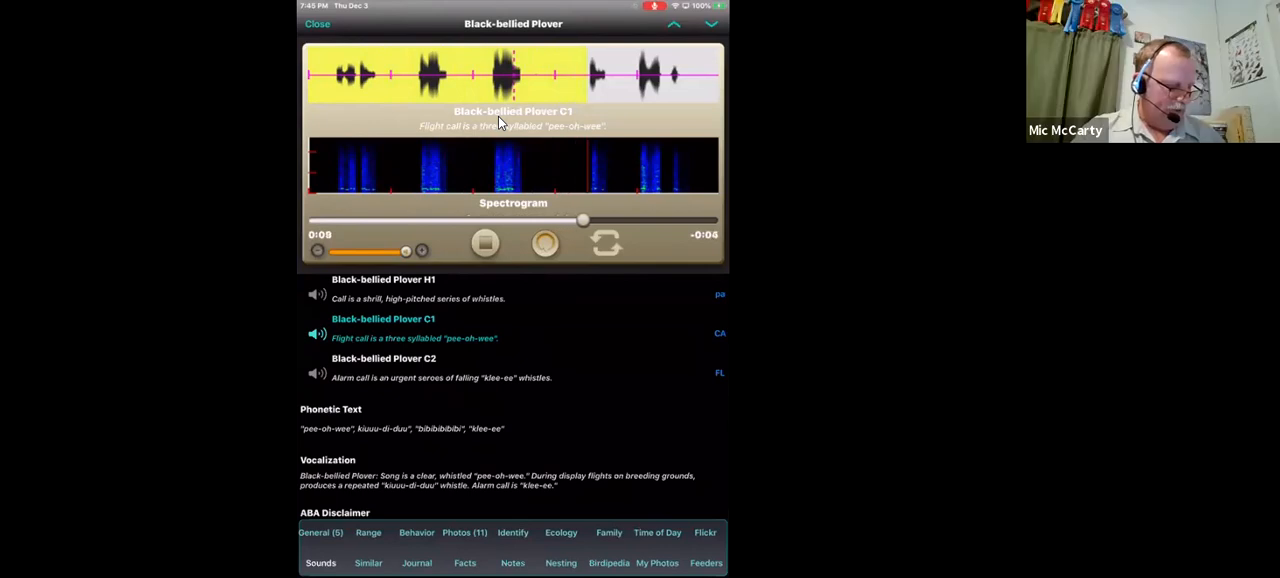
left_click(368, 562)
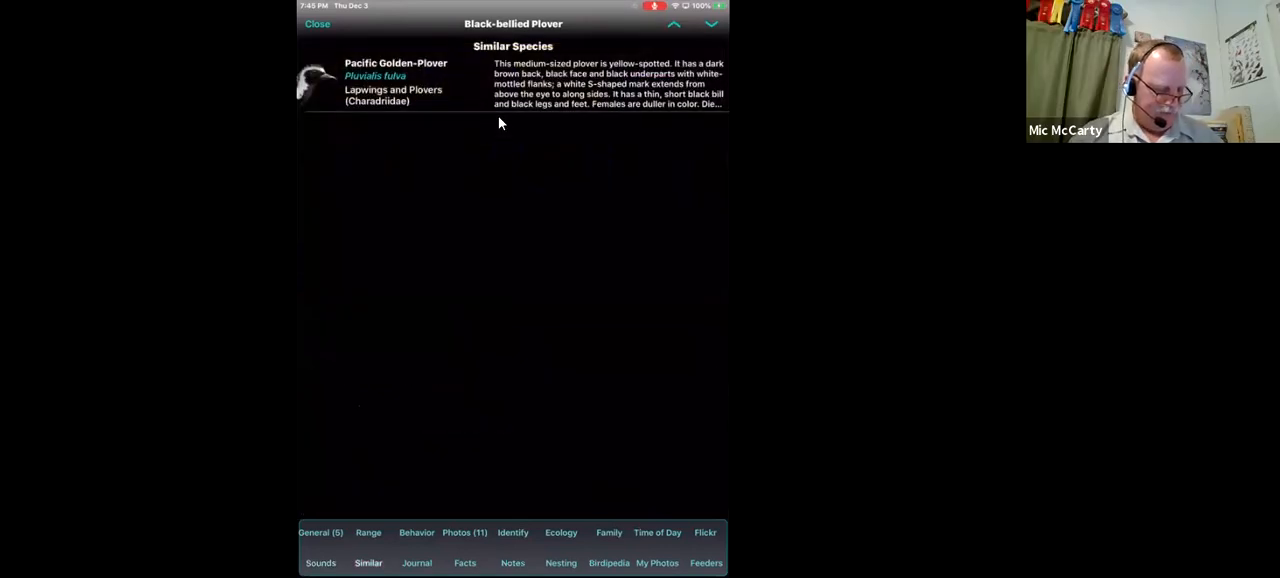
- Visit the plover's Journal, Birdipedia article and illustrated General field marks, returning to Birdipedia
left_click(416, 562)
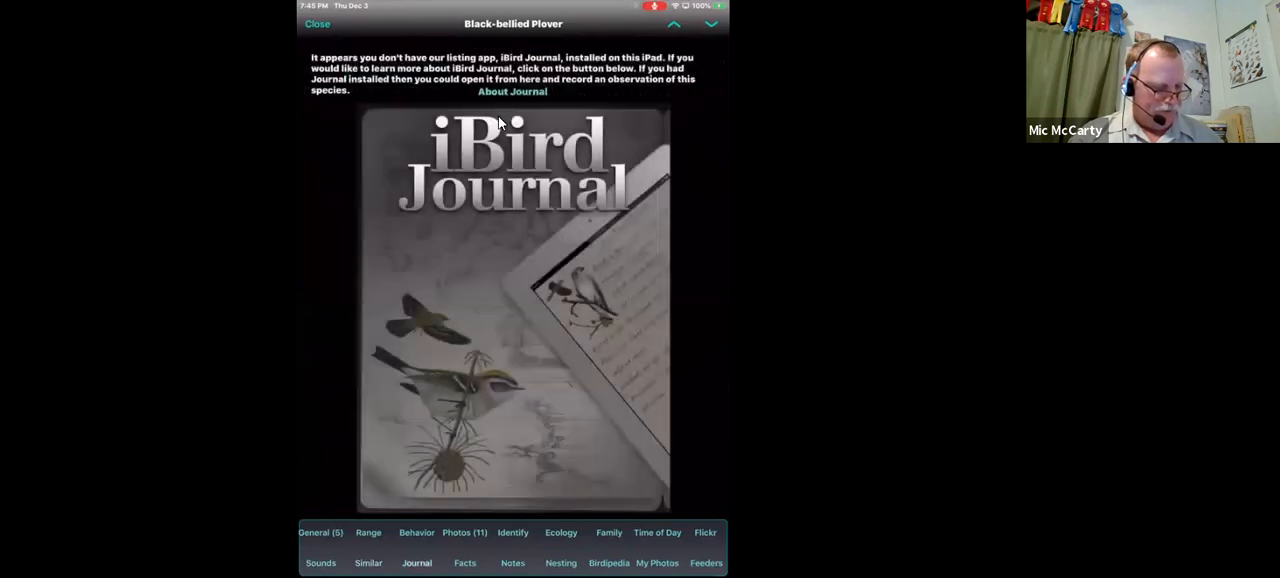
left_click(609, 562)
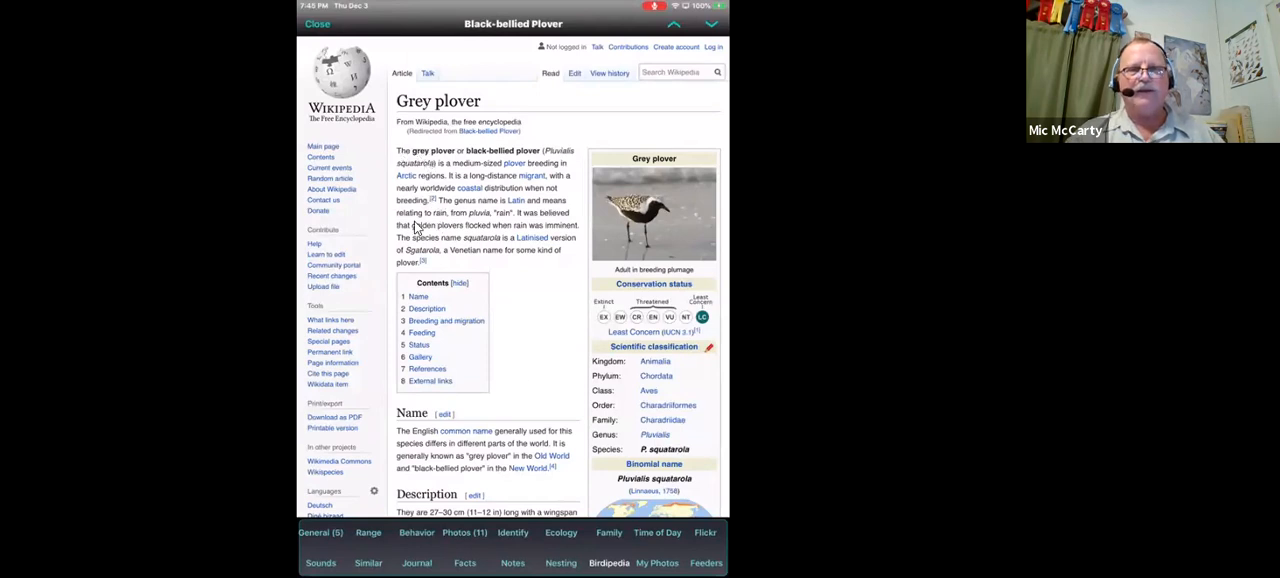
mouse_move(393, 205)
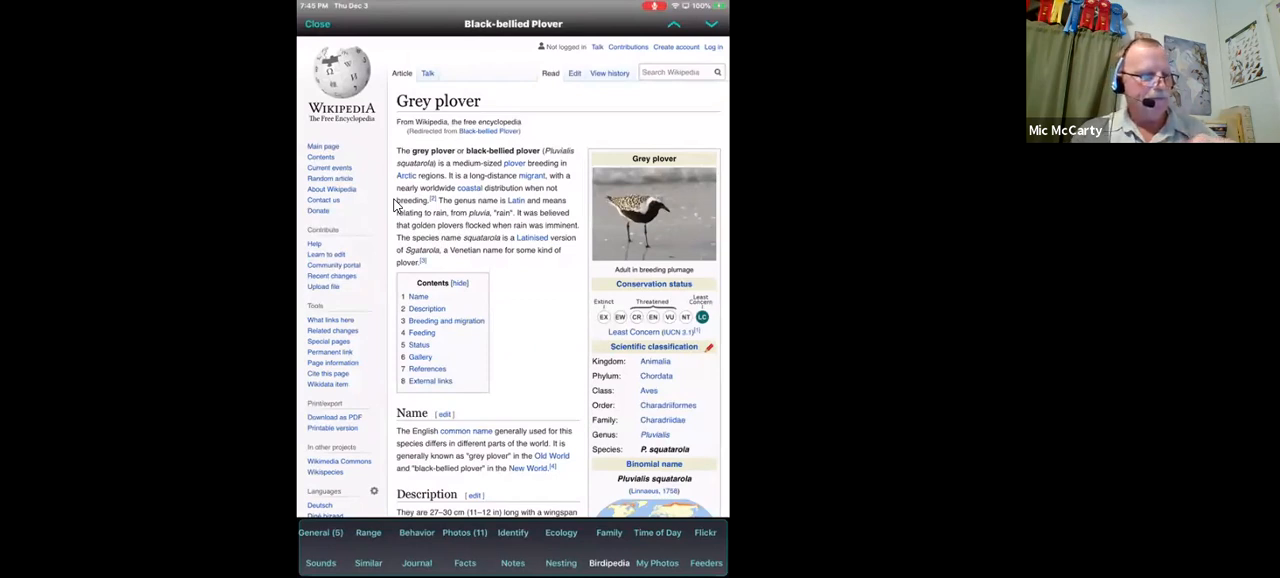
left_click(663, 43)
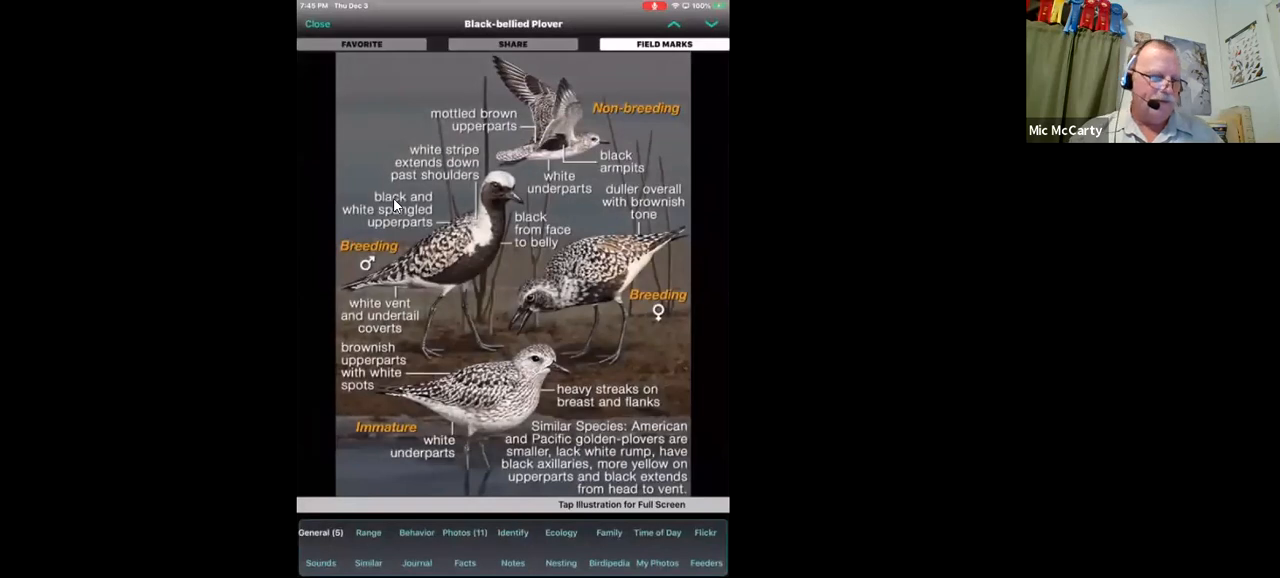
left_click(608, 562)
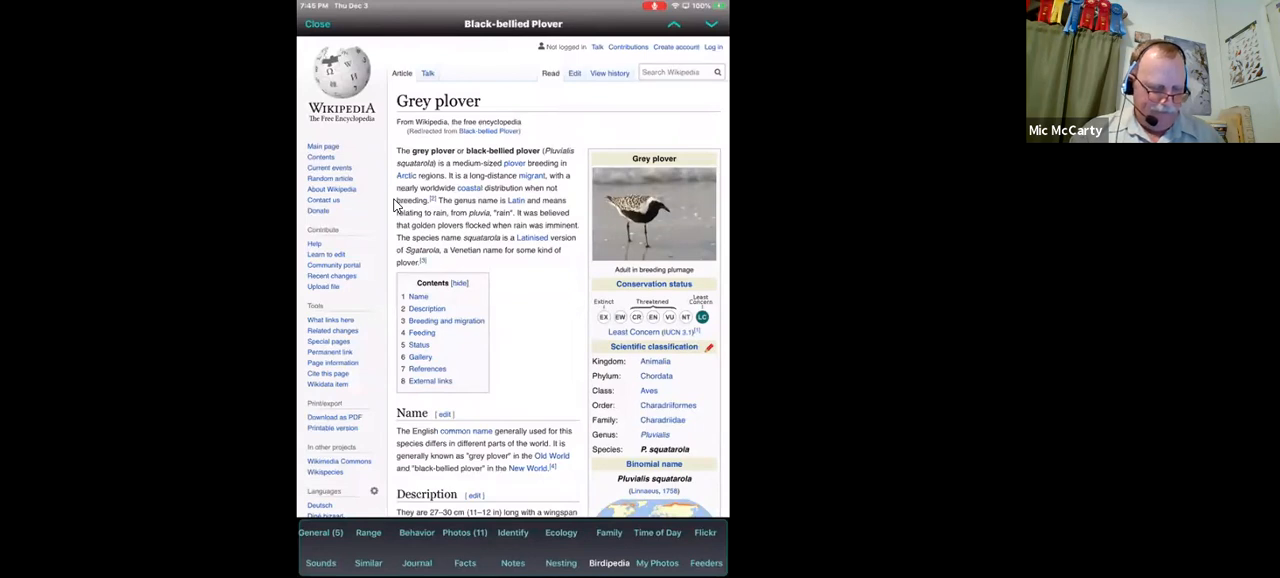
- Check the plover's My Photos and Feeders pages, then return to the species search list
left_click(657, 562)
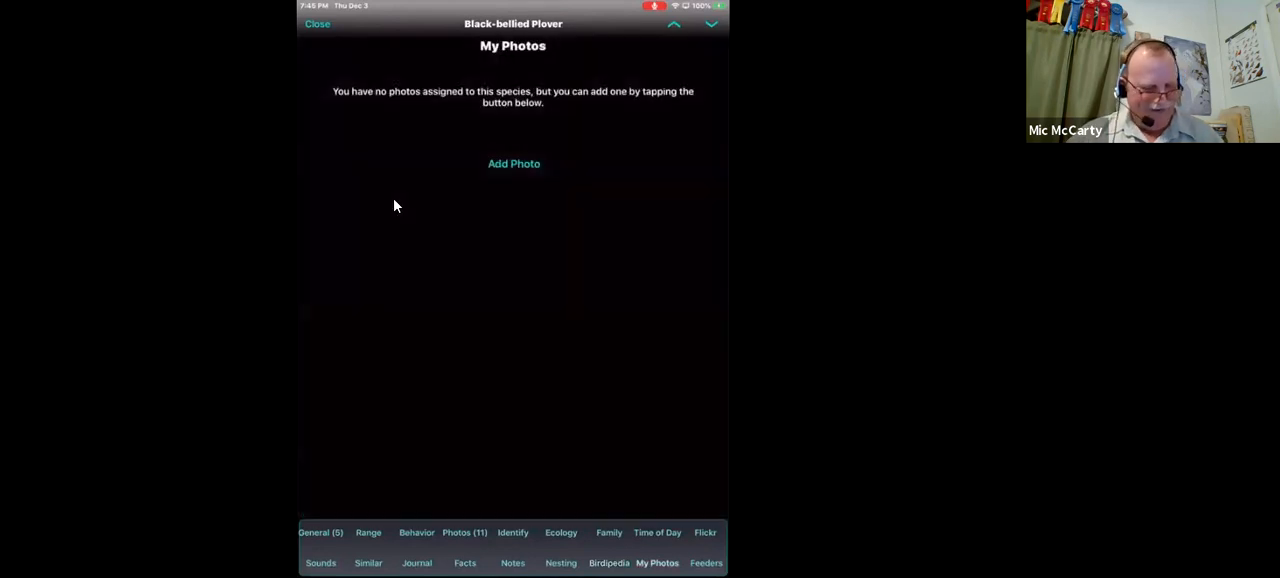
left_click(706, 563)
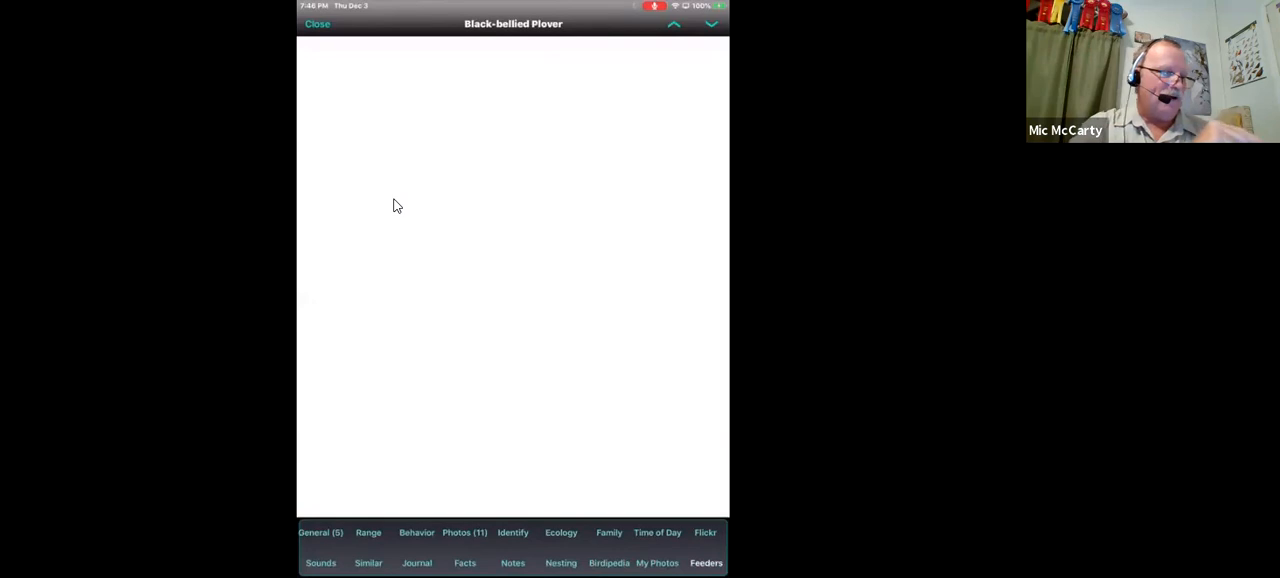
left_click(317, 23)
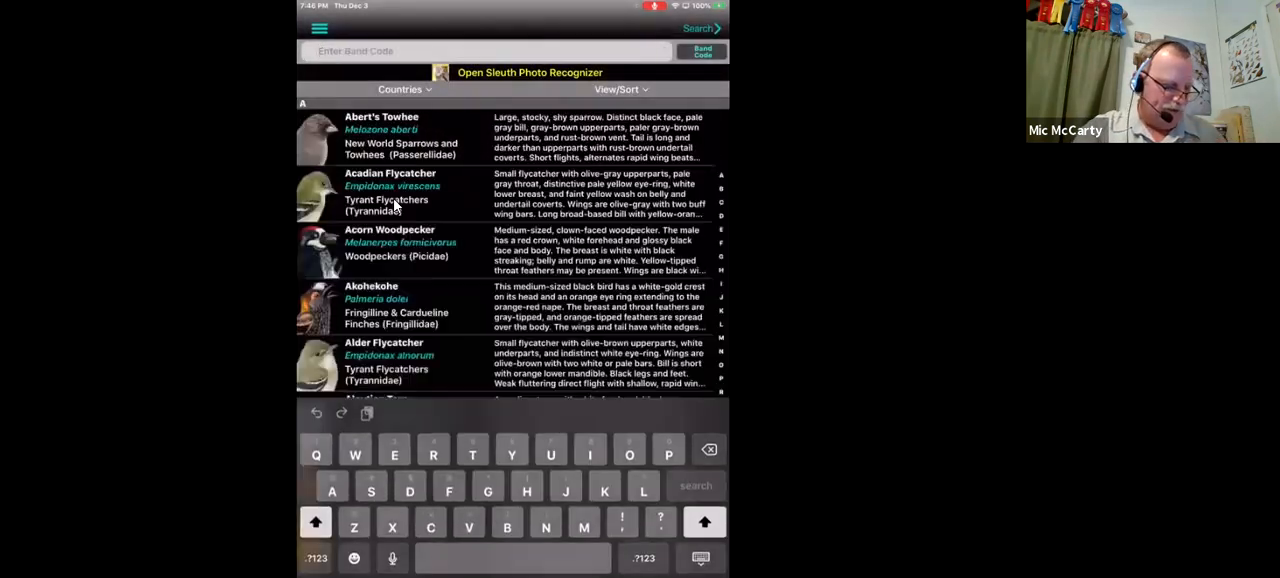
- Search 'Noc' to reach the Northern Cardinal and scroll its recommended feeders list
type("Noc")
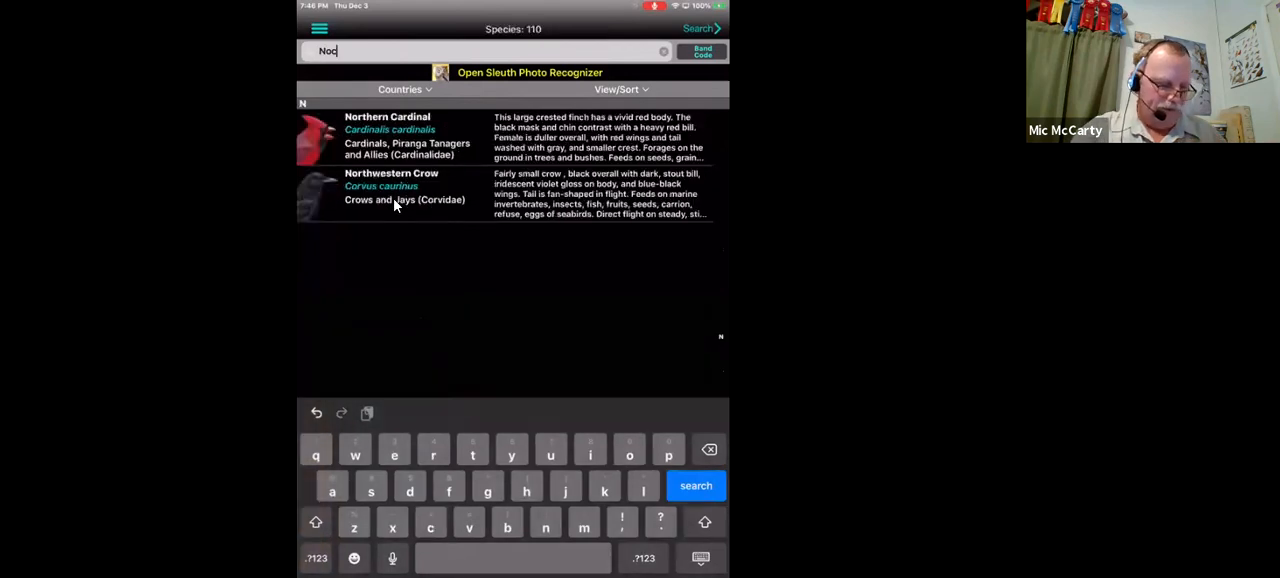
left_click(400, 135)
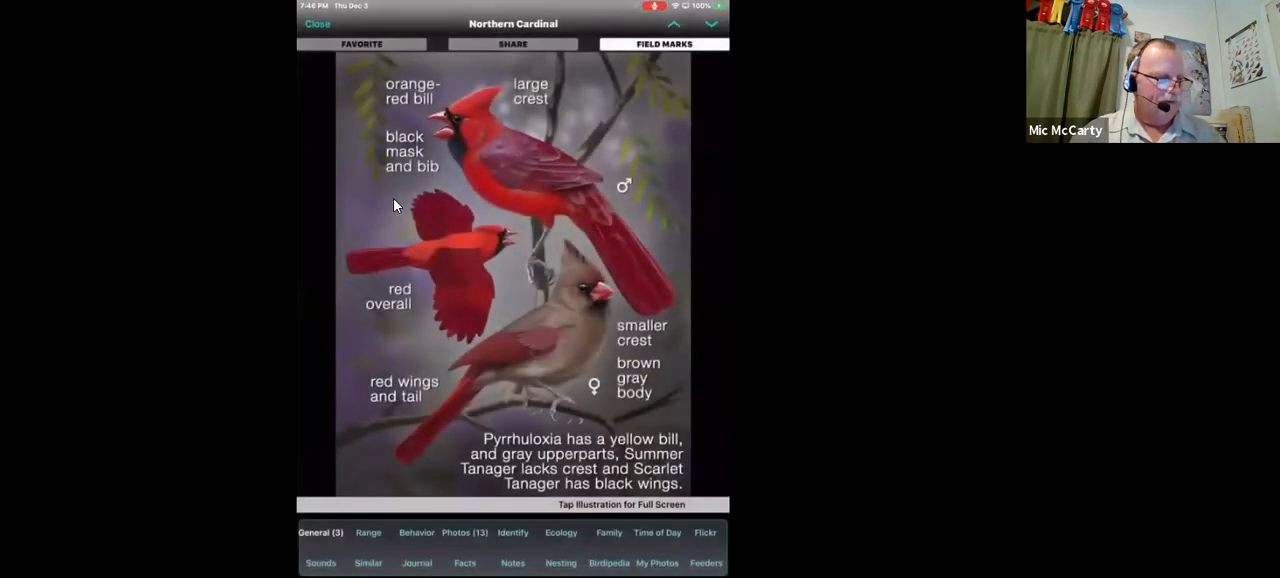
left_click(706, 563)
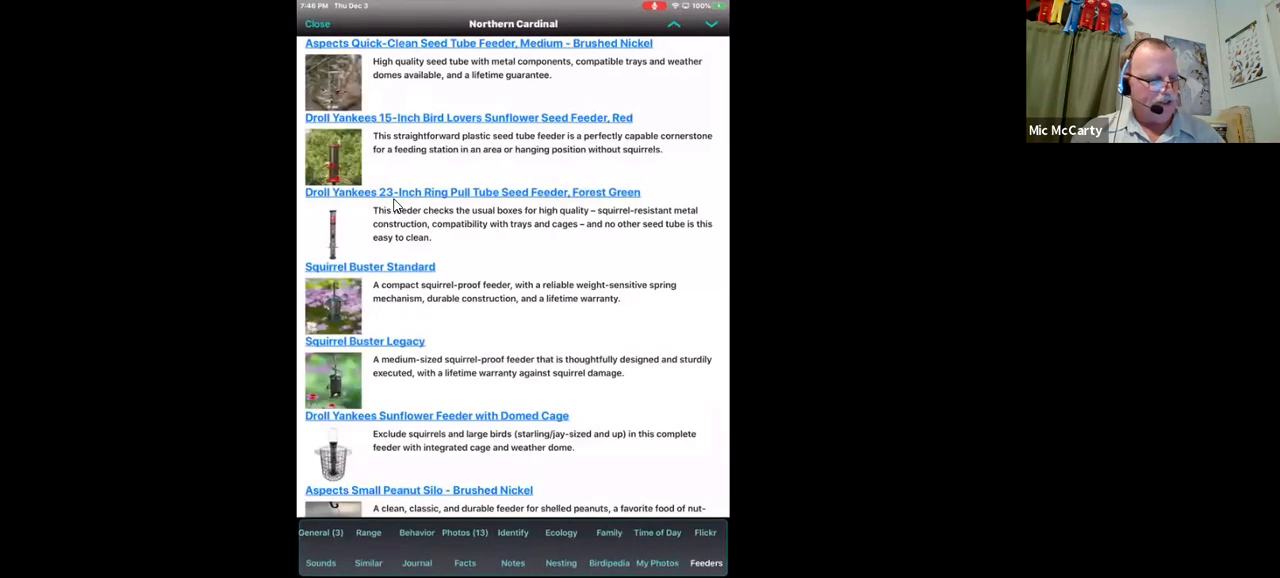
scroll("down", 3)
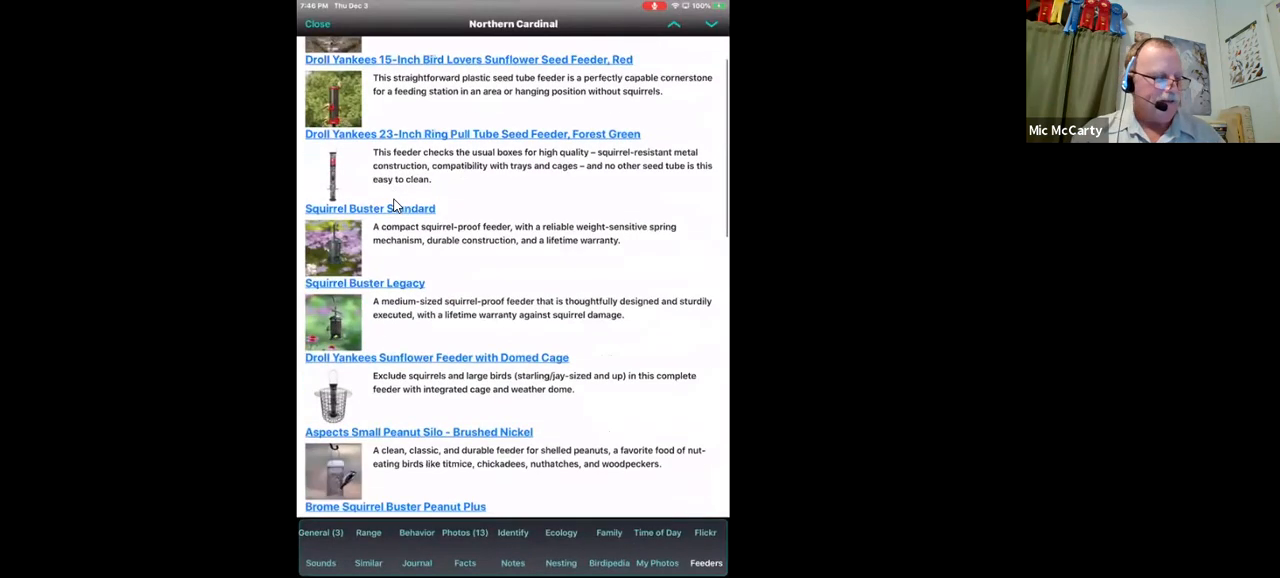
scroll("down", 3)
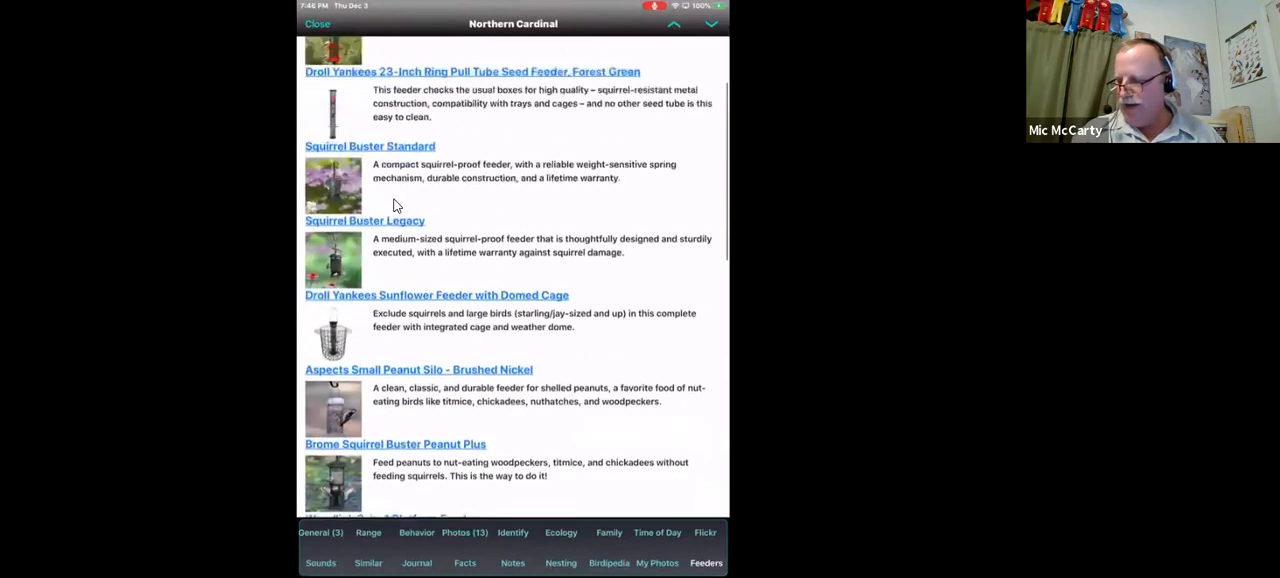
scroll("down", 3)
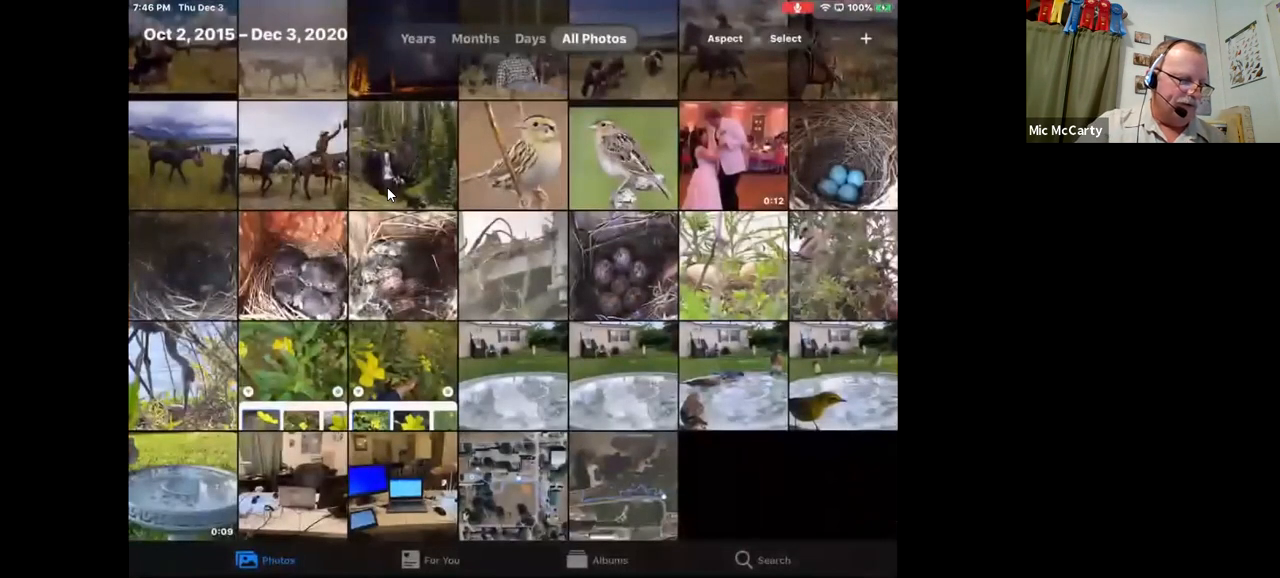
left_click(183, 487)
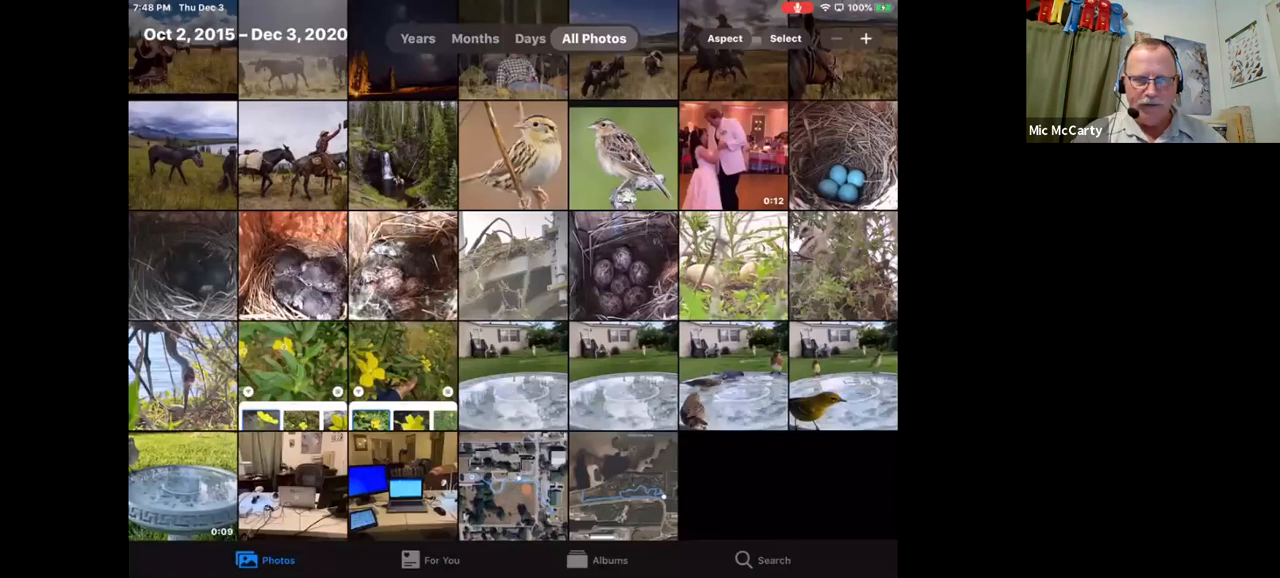
mouse_move(540, 195)
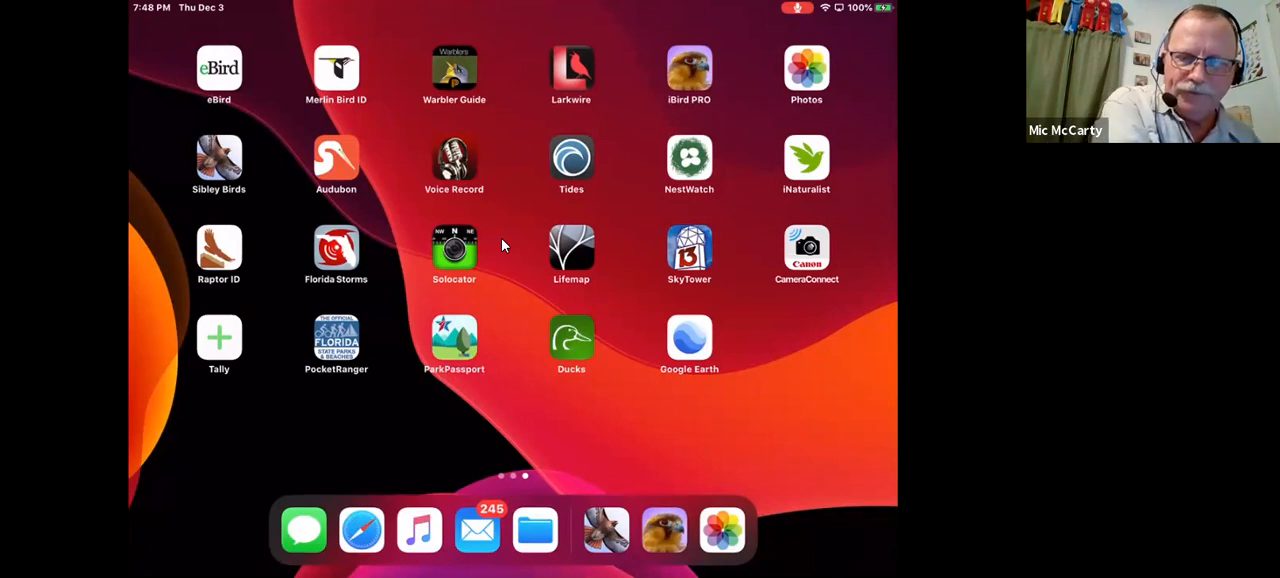
mouse_move(489, 118)
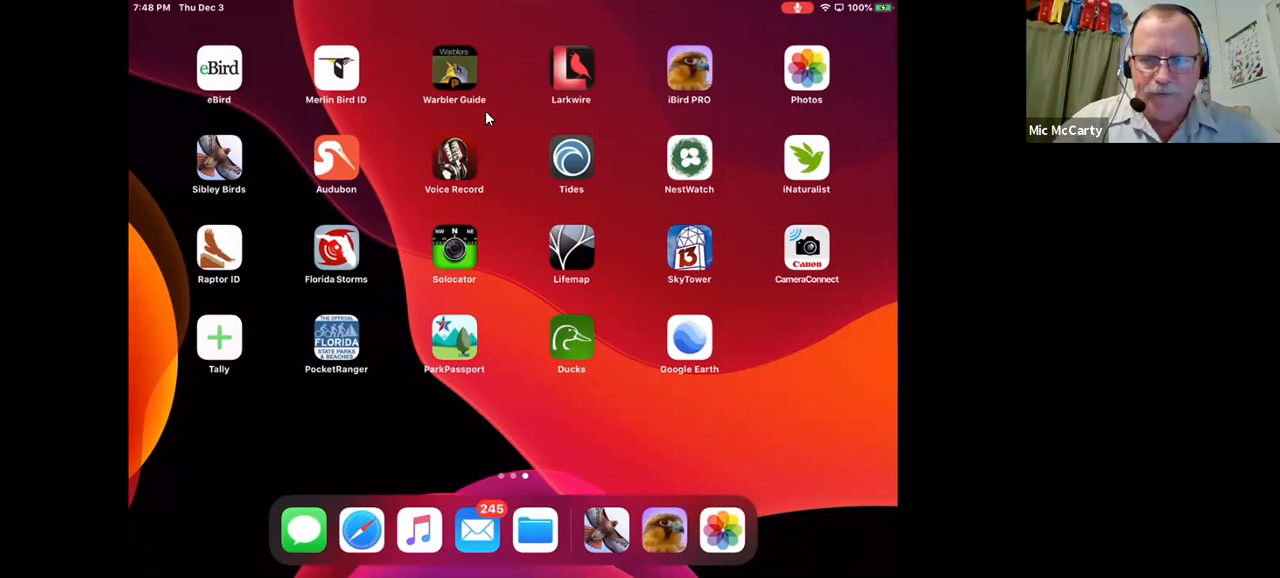
mouse_move(785, 75)
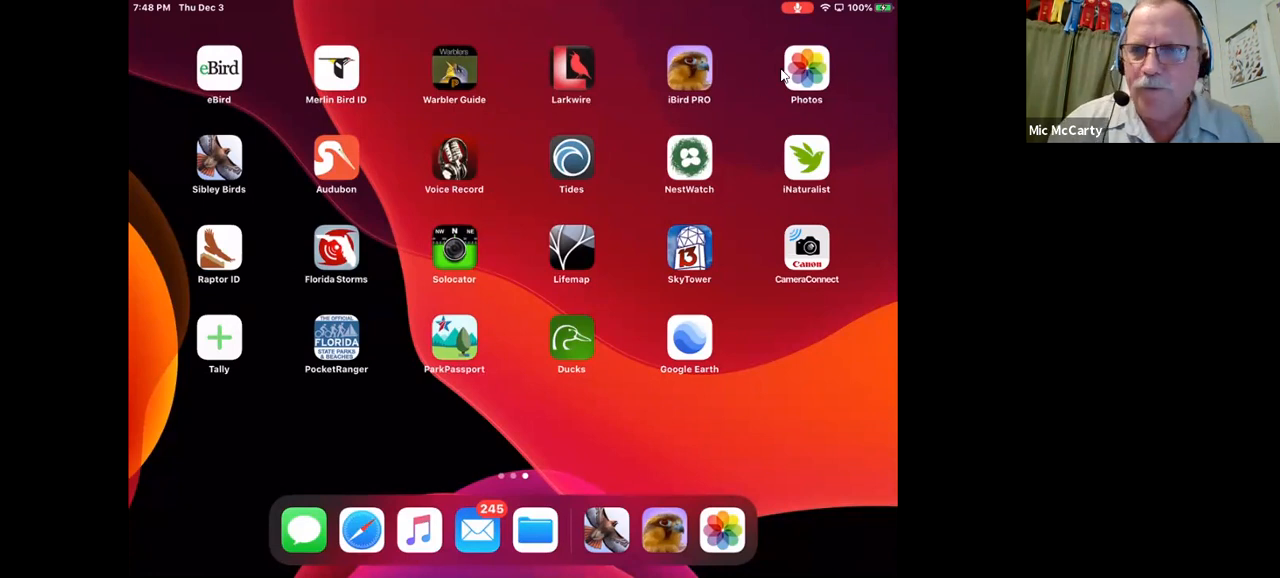
mouse_move(878, 425)
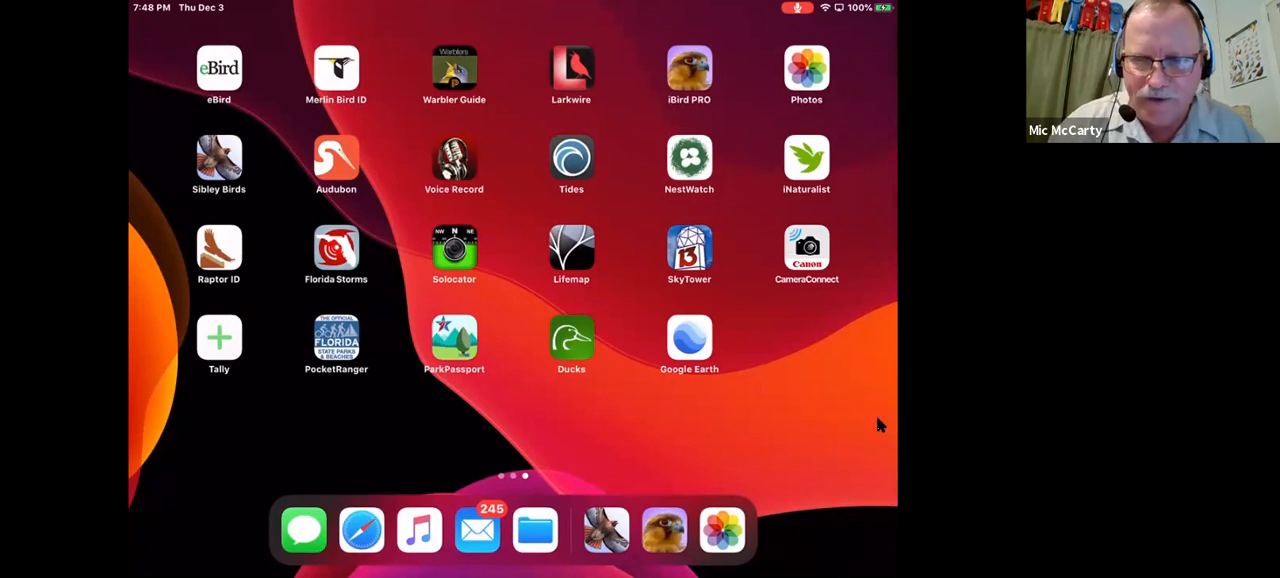